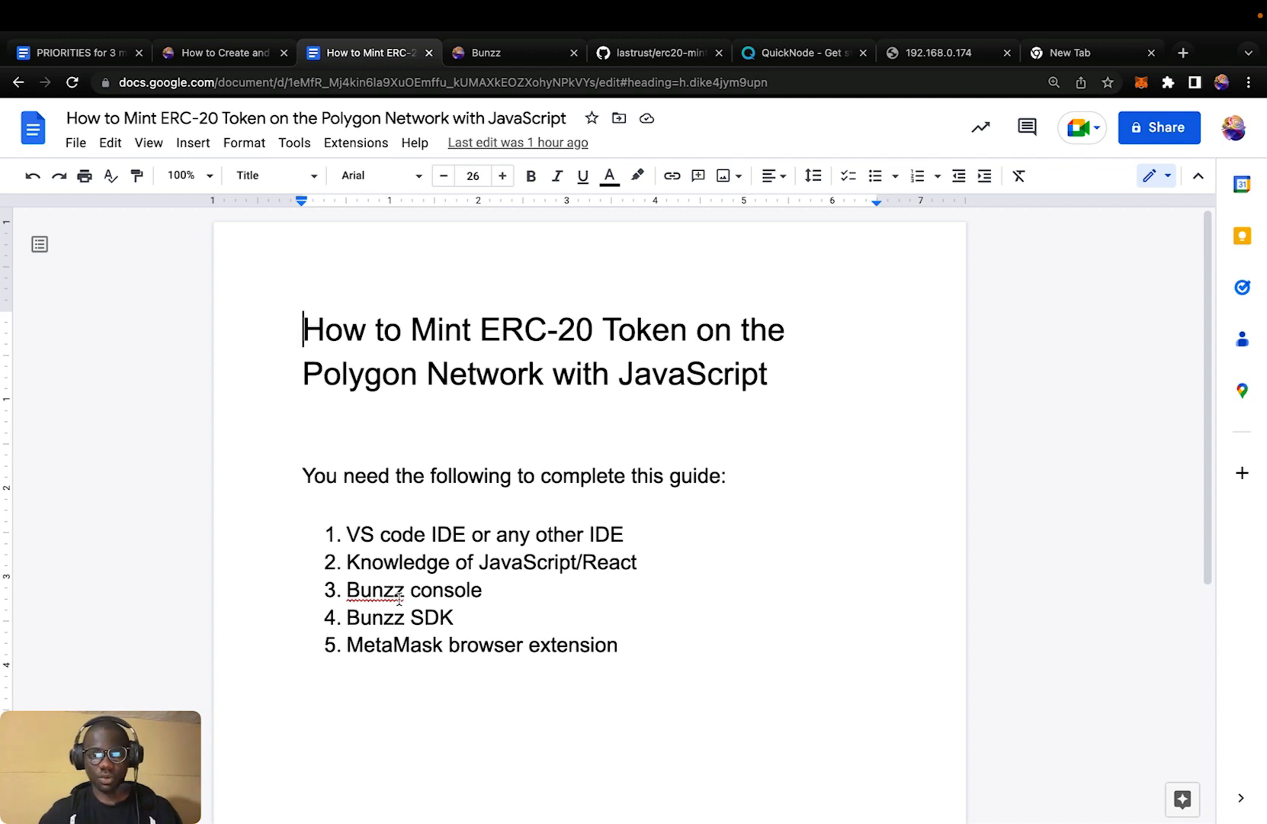
# Copy the HTTPS clone URL of the erc20-minting-boilerplate GitHub repository
pyautogui.click(655, 52)
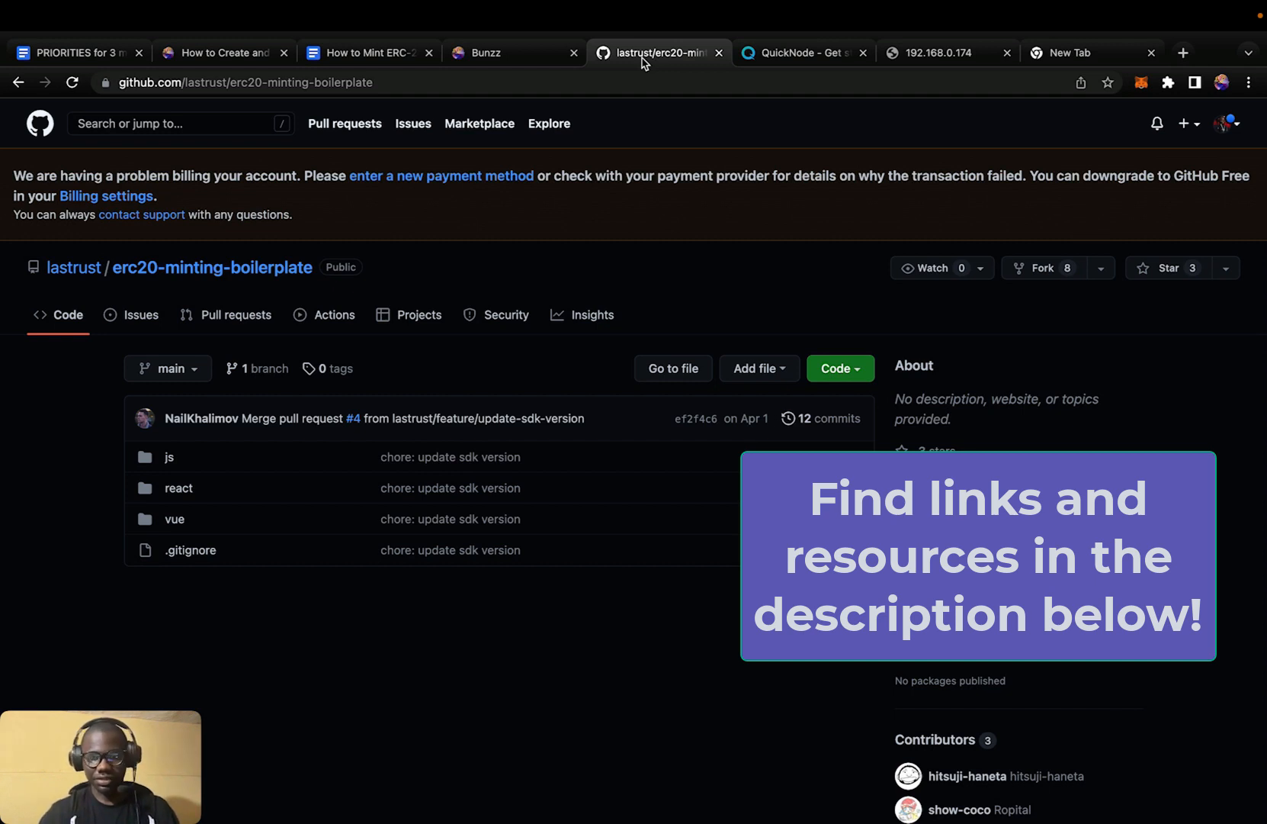
pyautogui.click(839, 368)
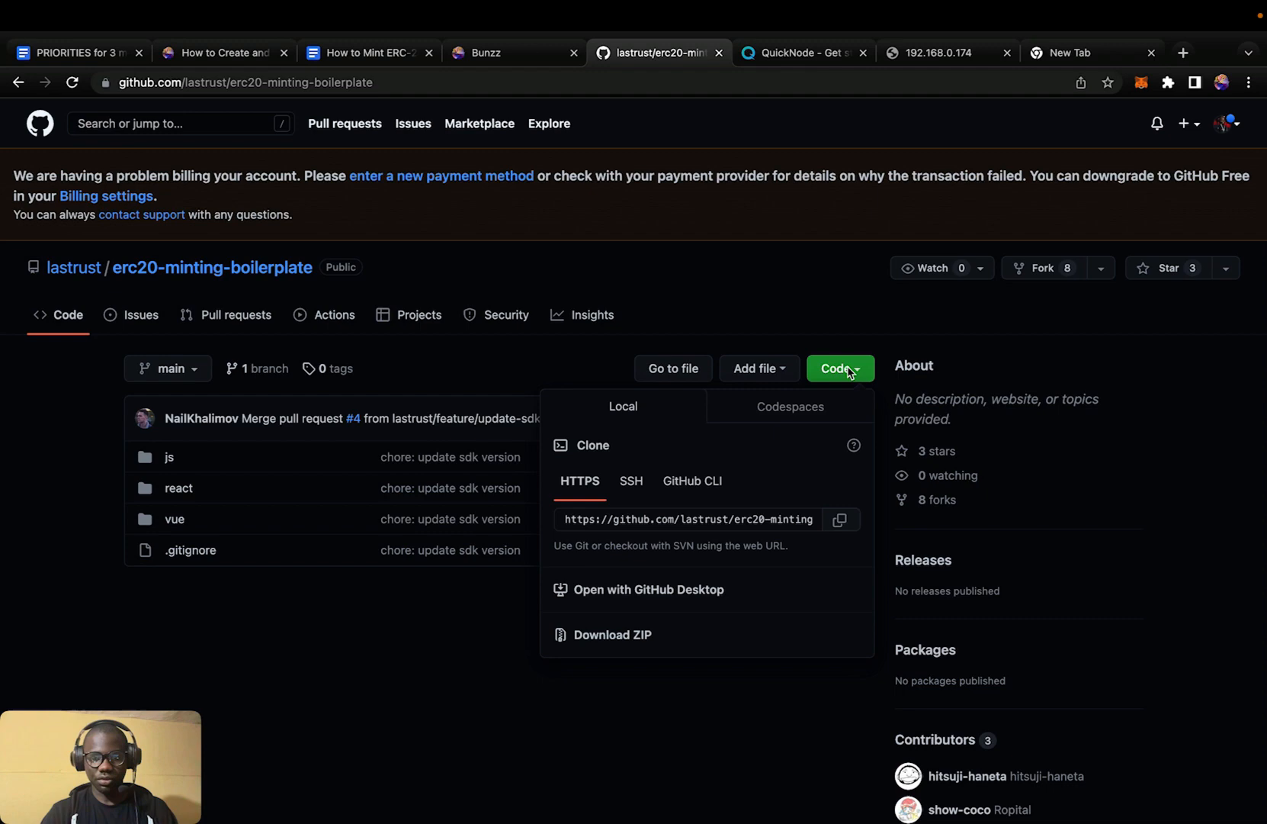
pyautogui.click(841, 519)
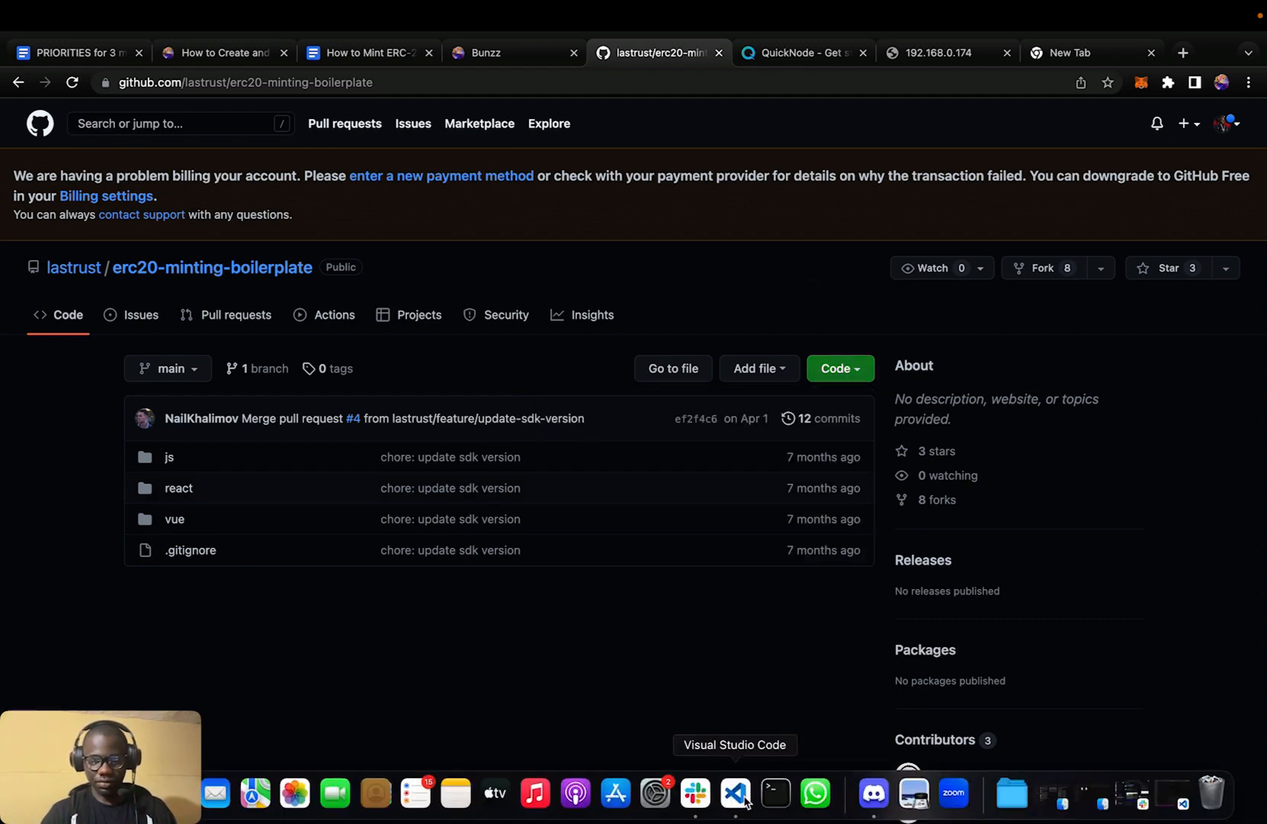
# In Terminal, create a polygontest folder inside Downloads and move into it
pyautogui.click(773, 793)
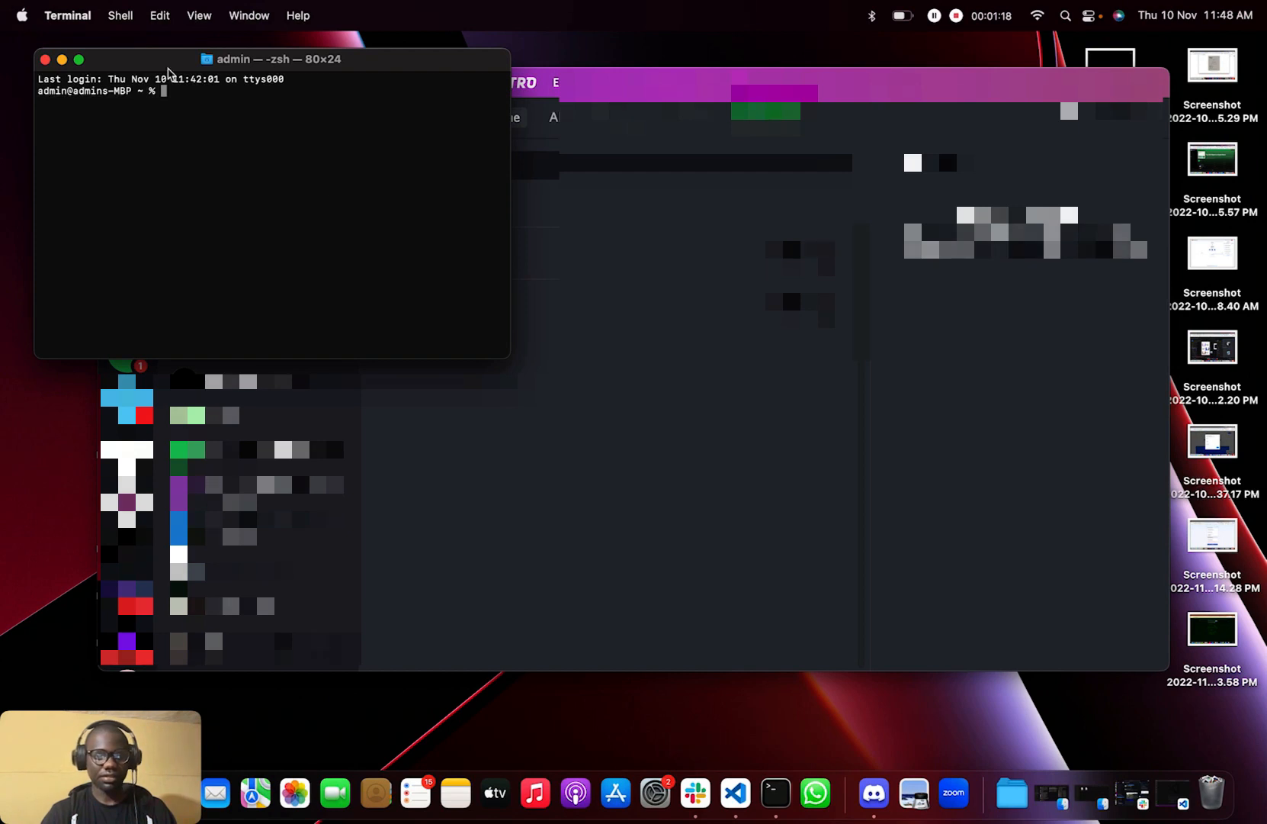
pyautogui.click(80, 58)
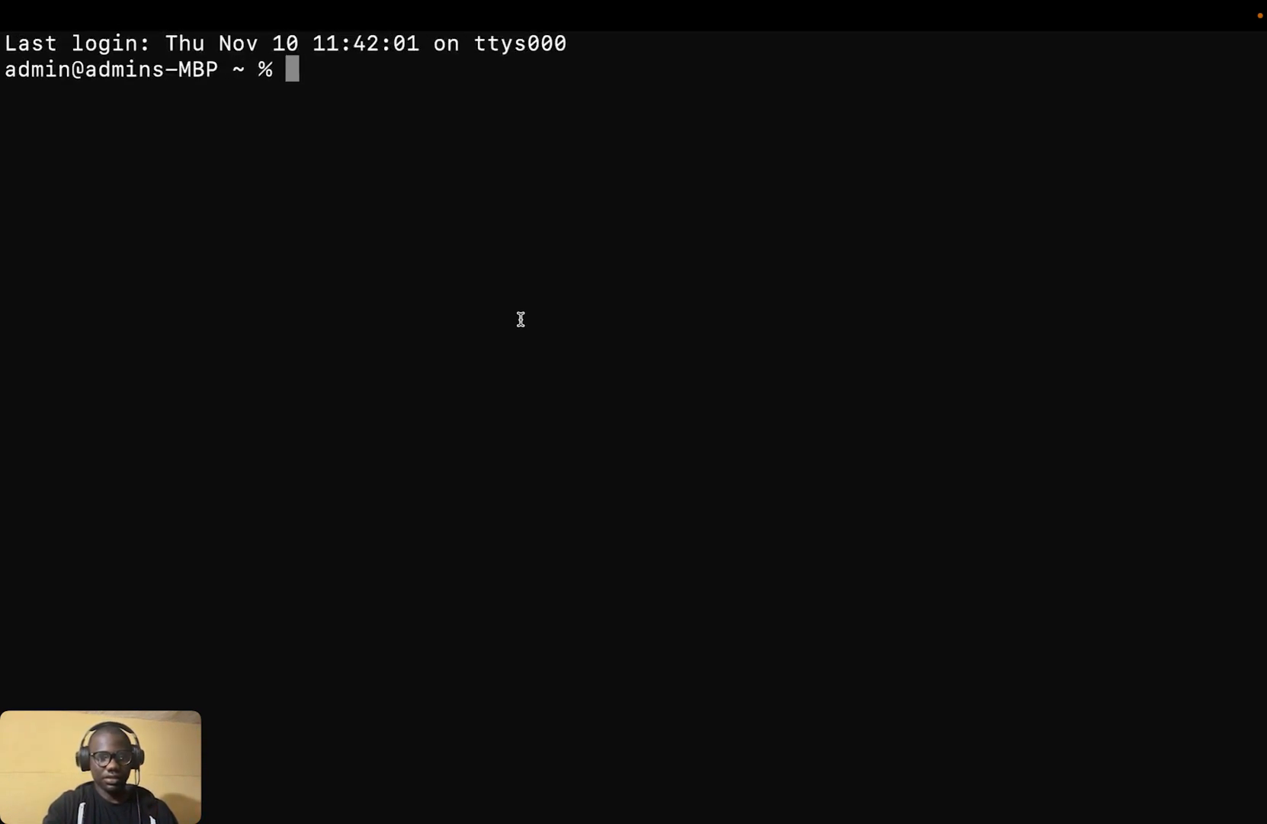
pyautogui.write('cd')
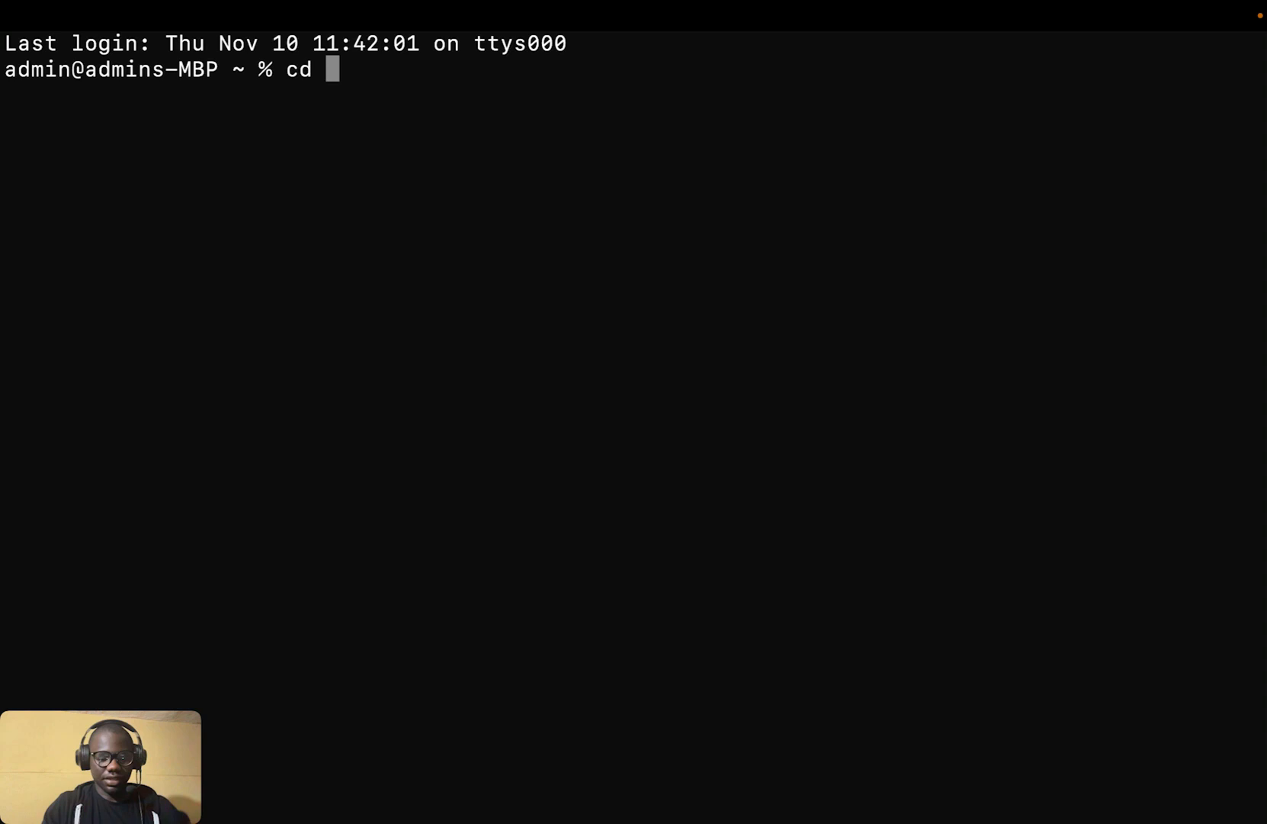
pyautogui.write('Don')
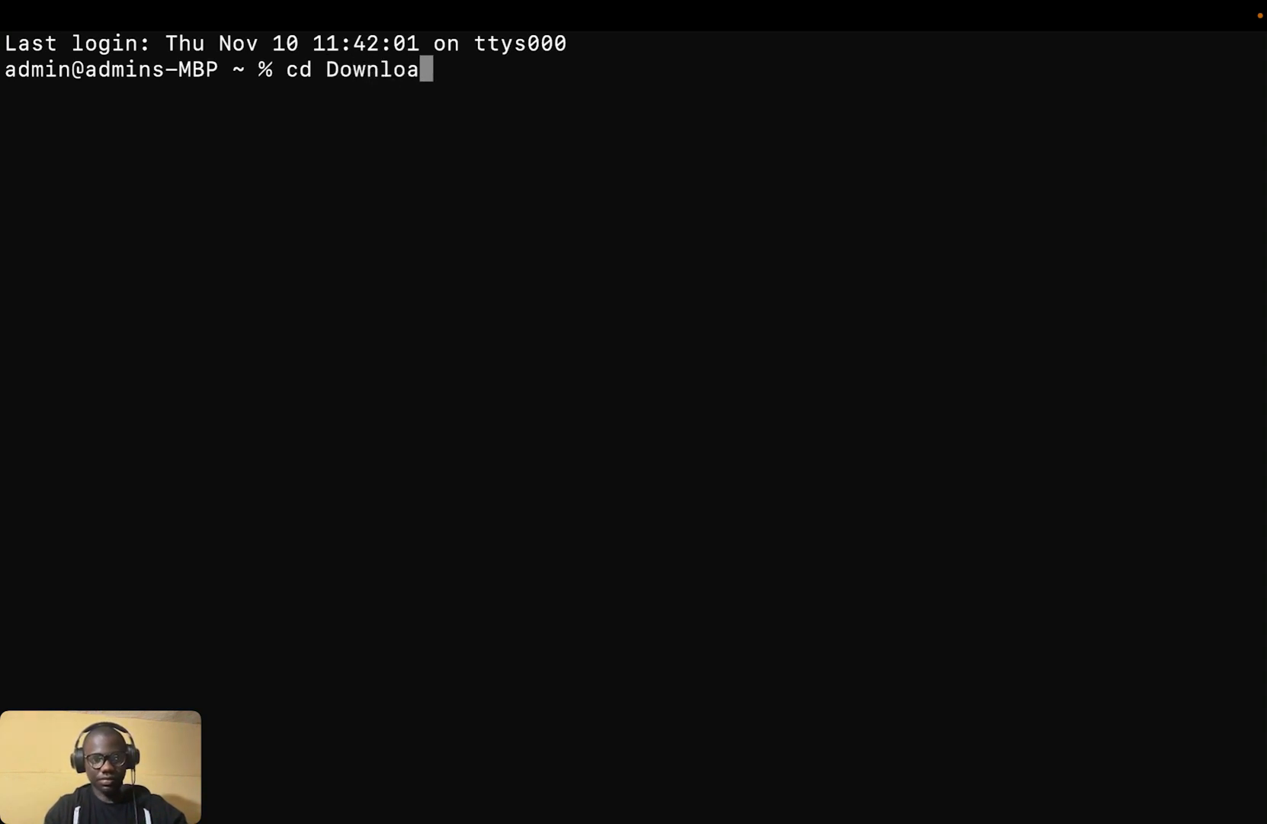
pyautogui.write('ds')
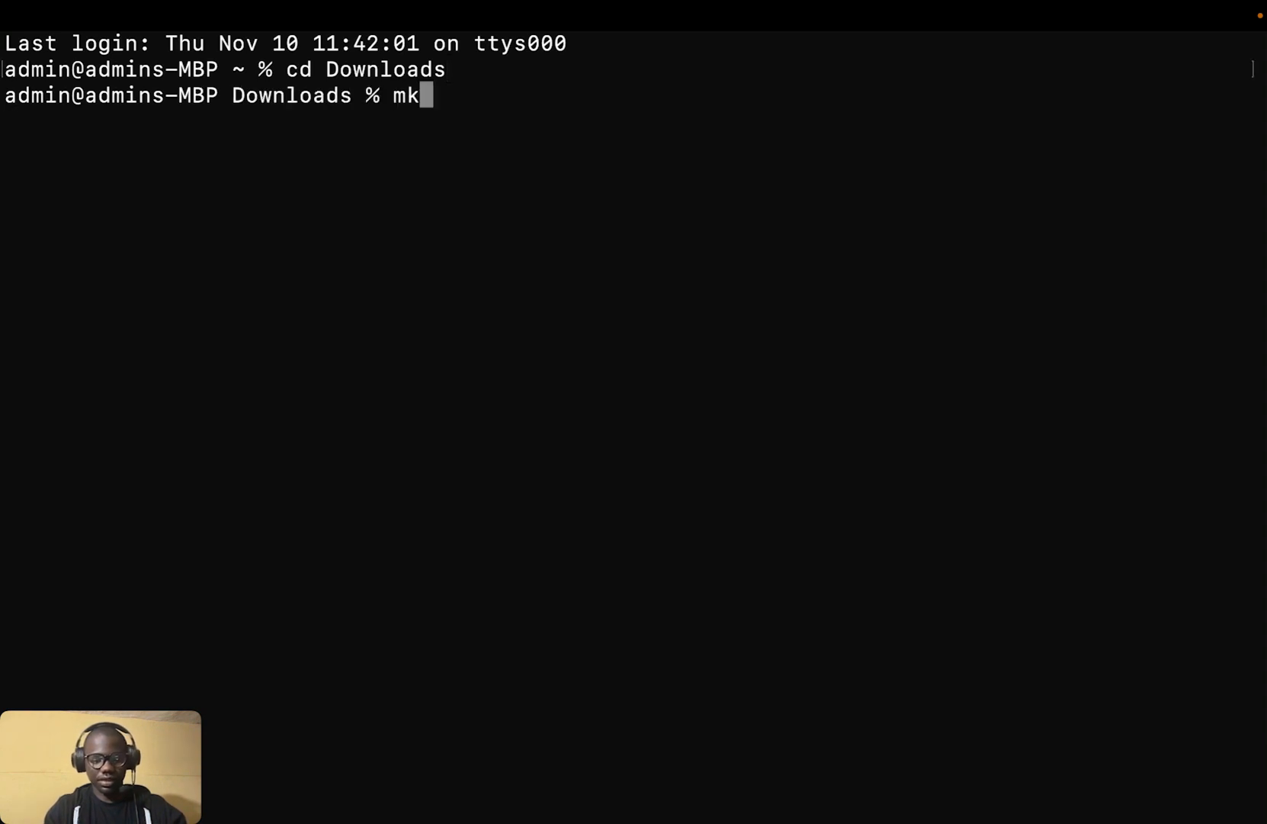
pyautogui.write('dir')
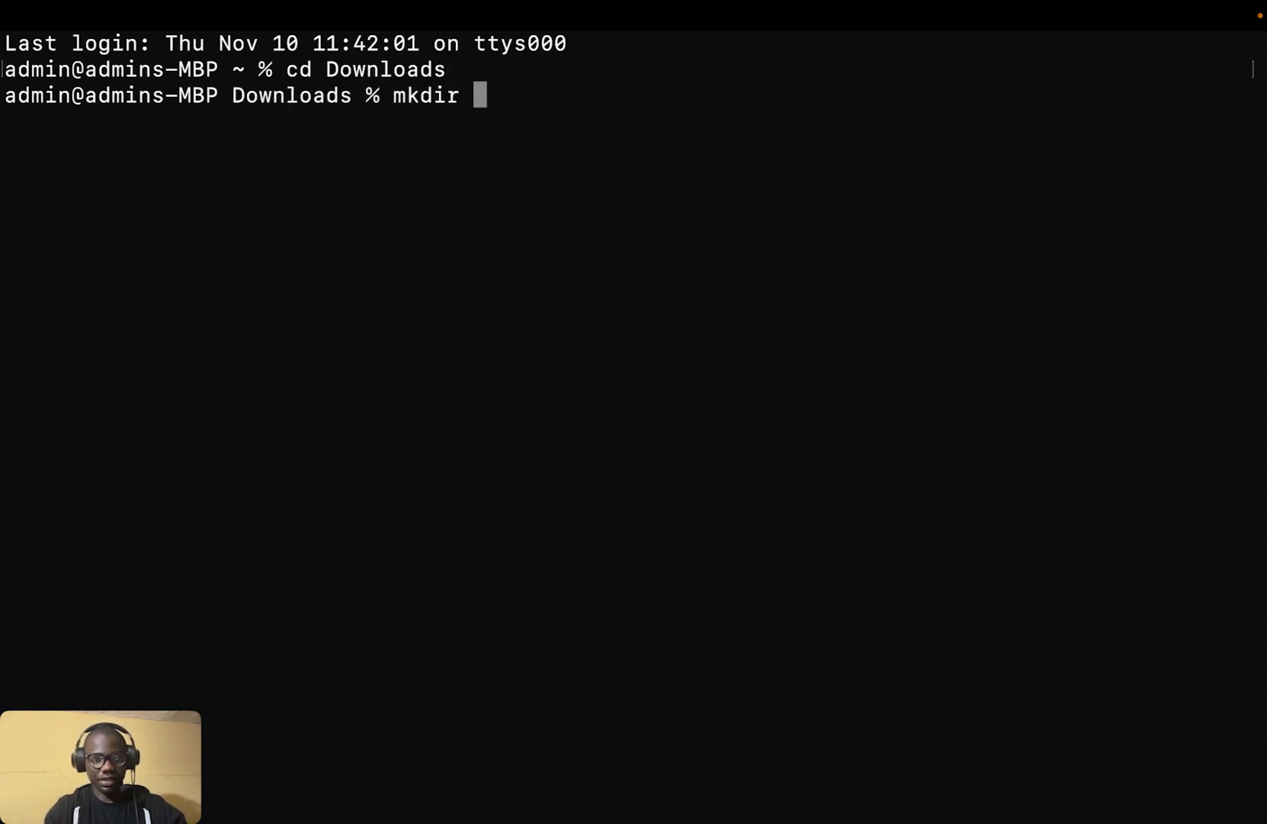
pyautogui.write('poly')
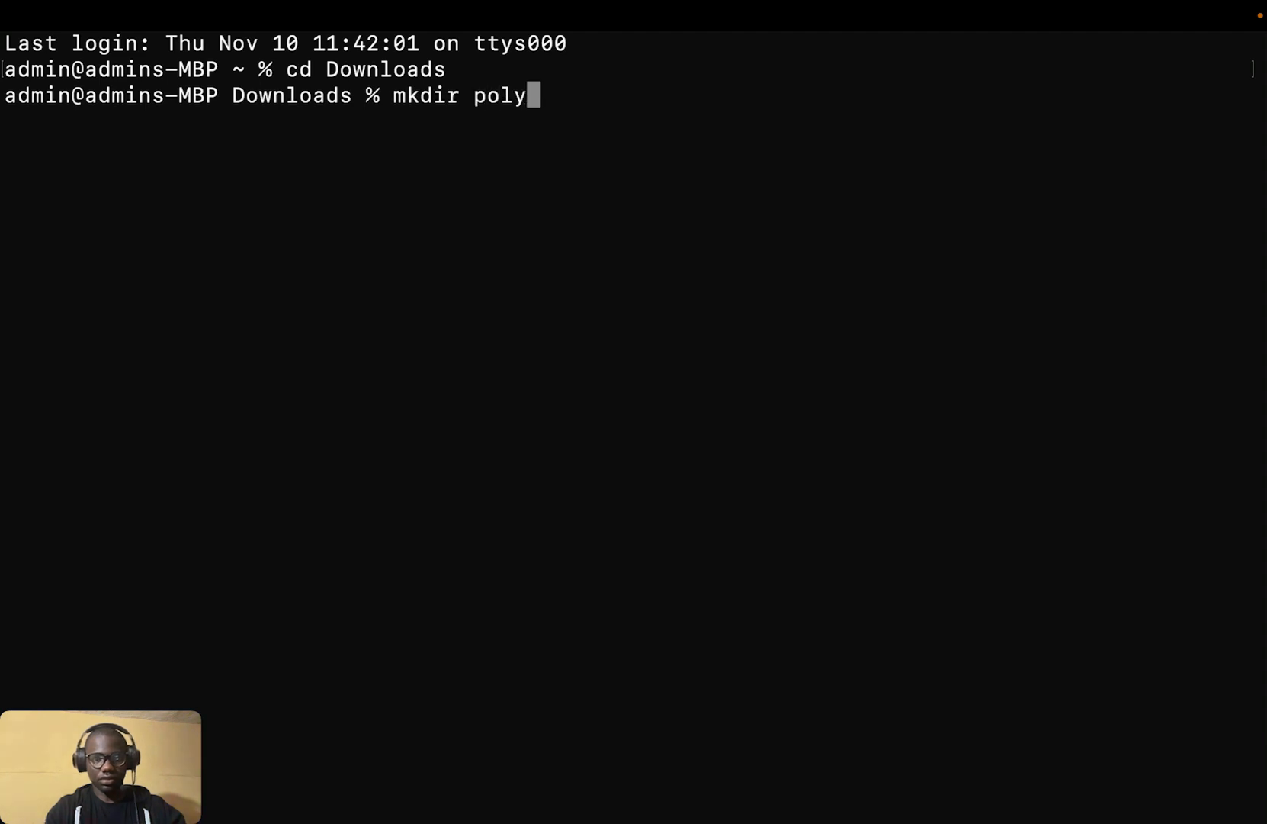
pyautogui.write('gontest')
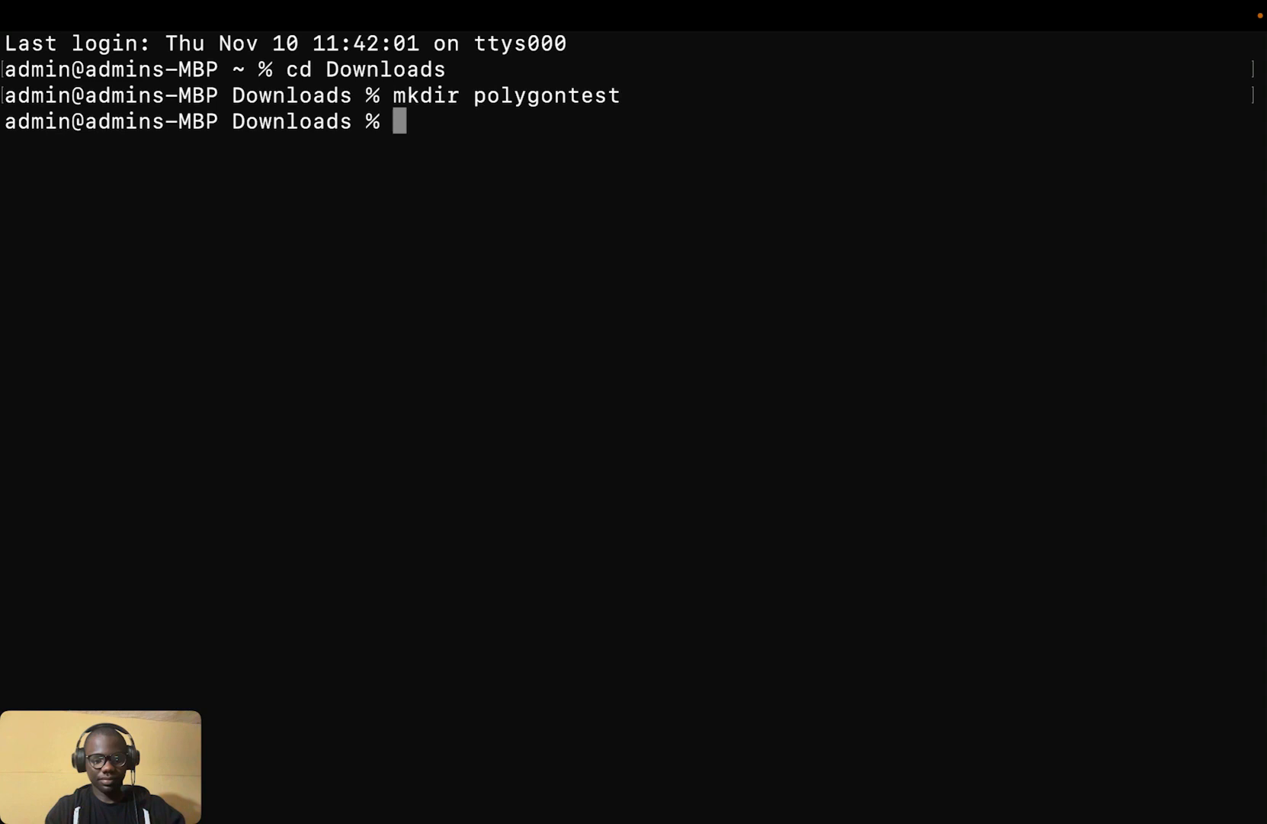
pyautogui.write('cd po')
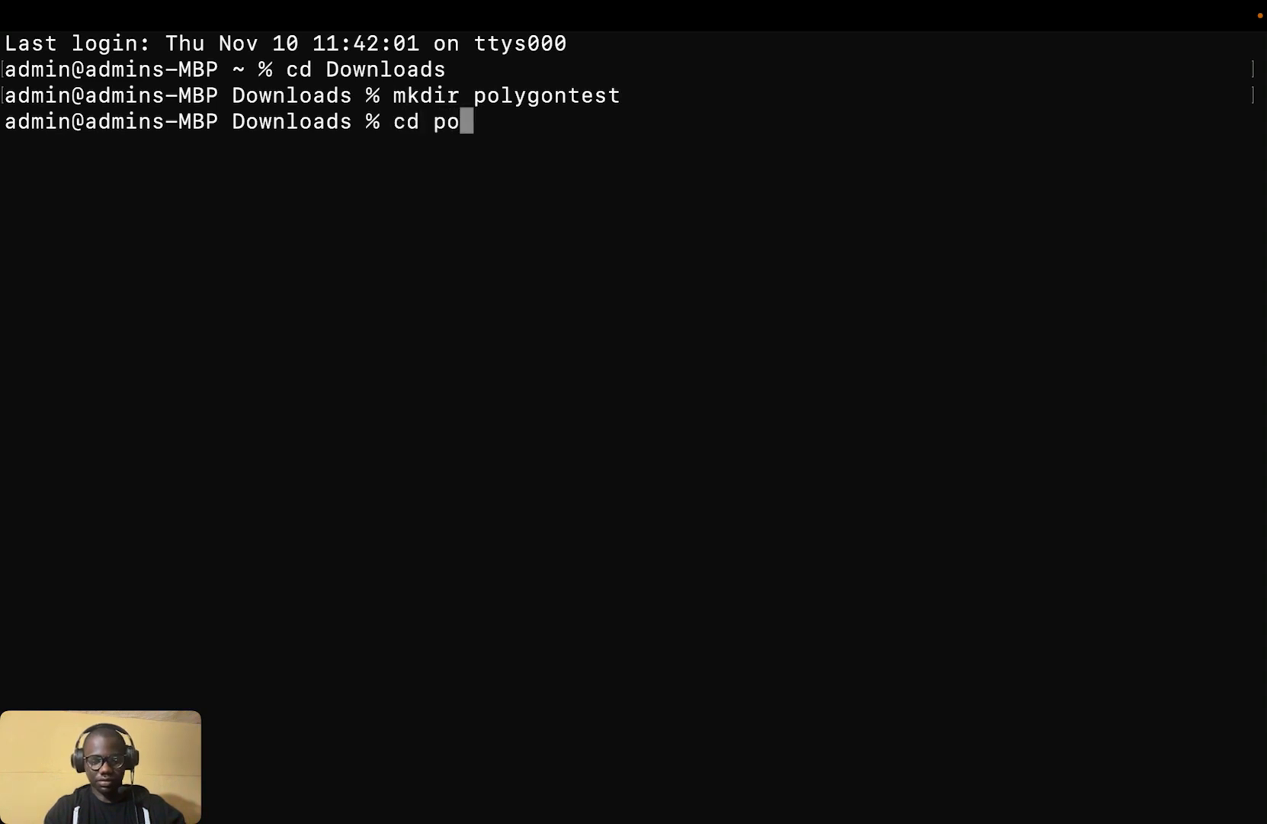
pyautogui.write('lygon')
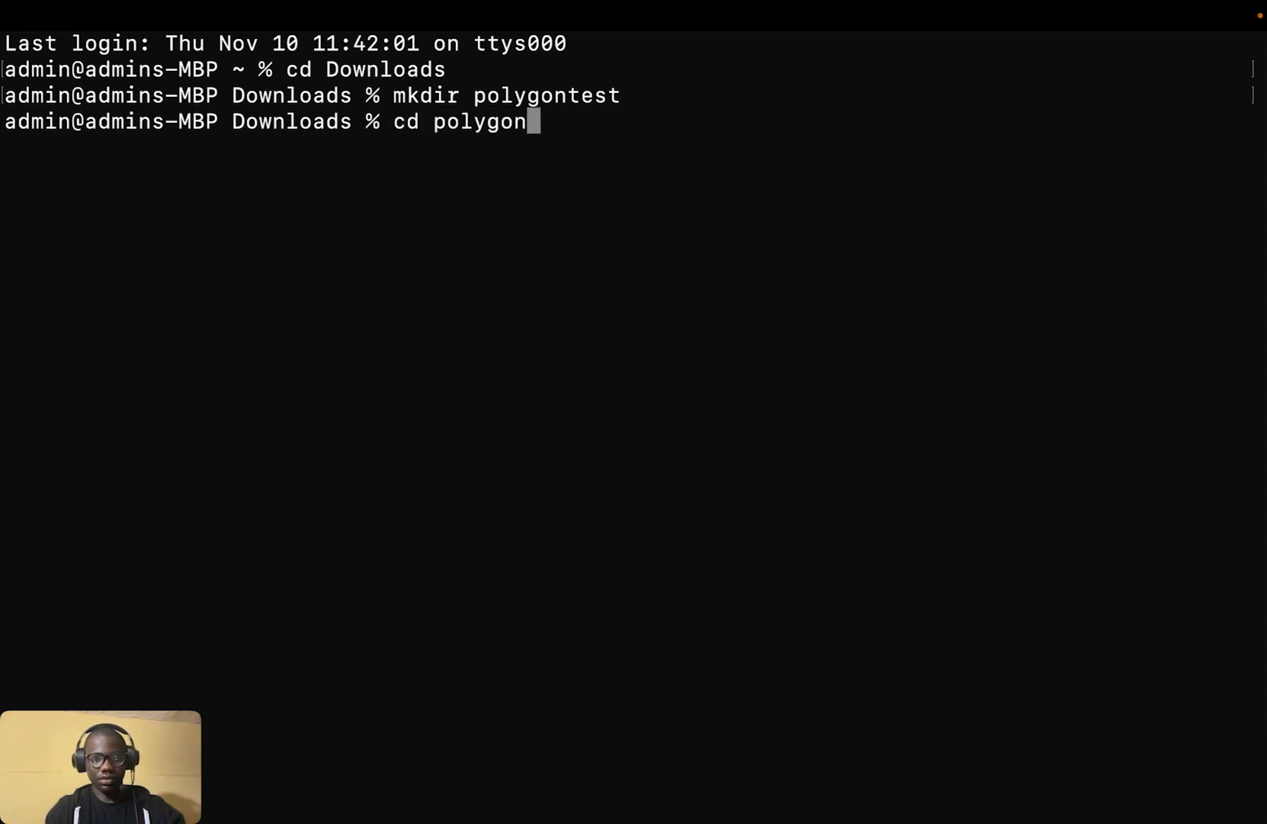
pyautogui.press('Return')
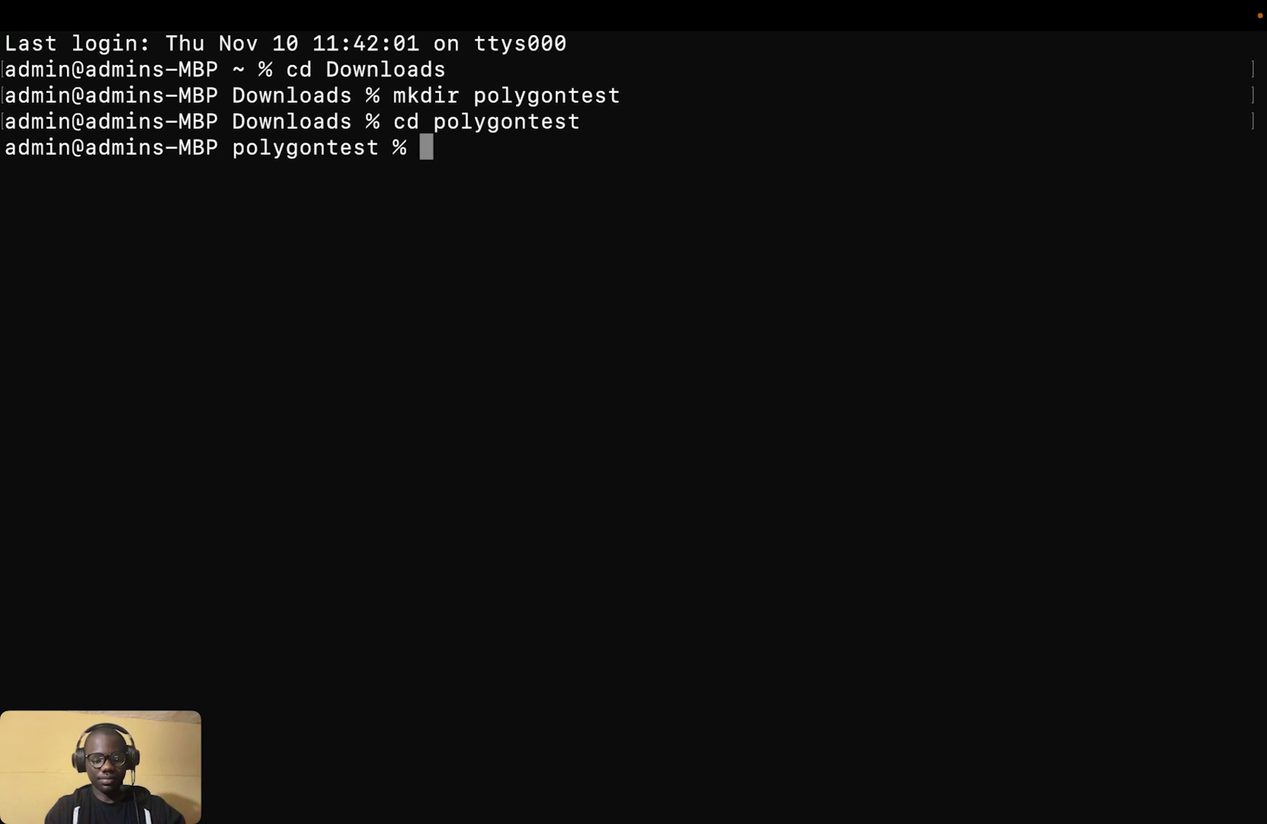
pyautogui.write('https://github.com/lastrust/erc20-minting-boilerplate.git')
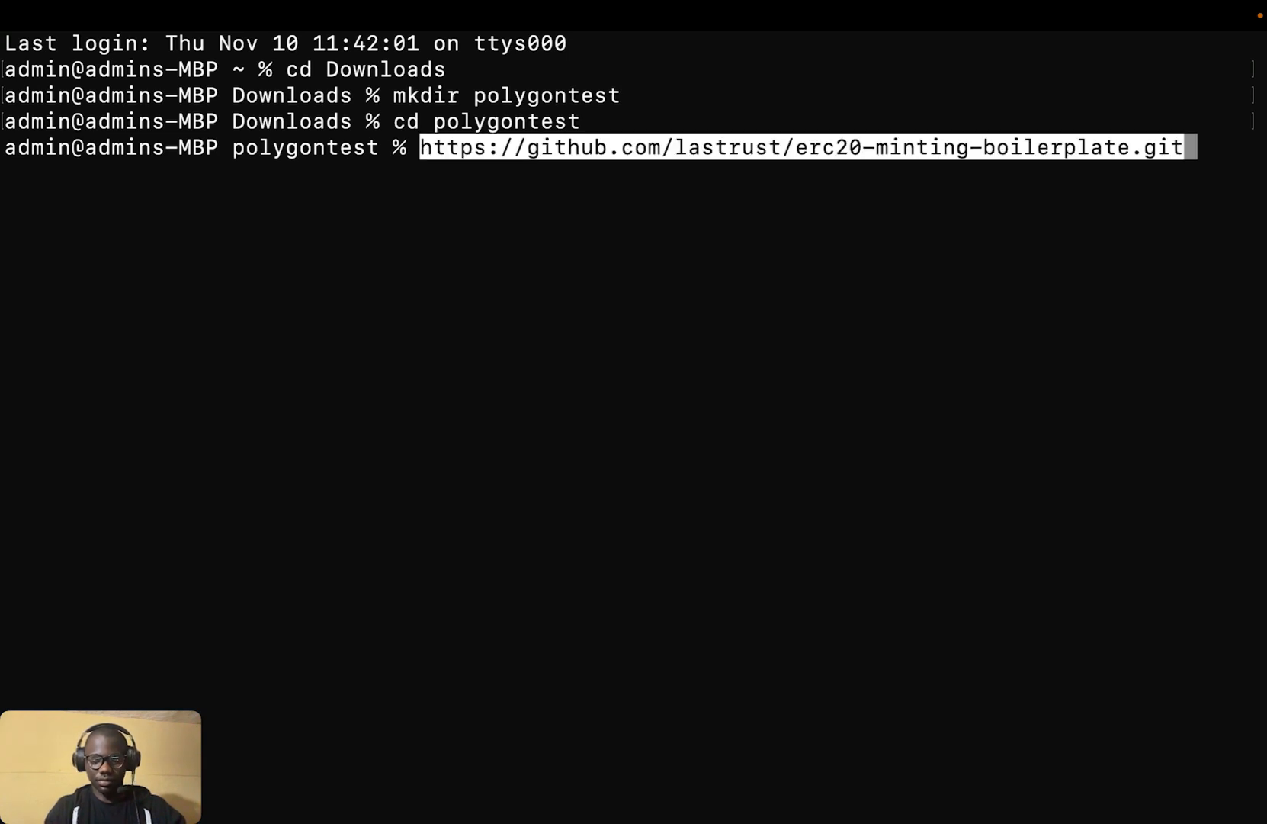
pyautogui.moveTo(503, 351)
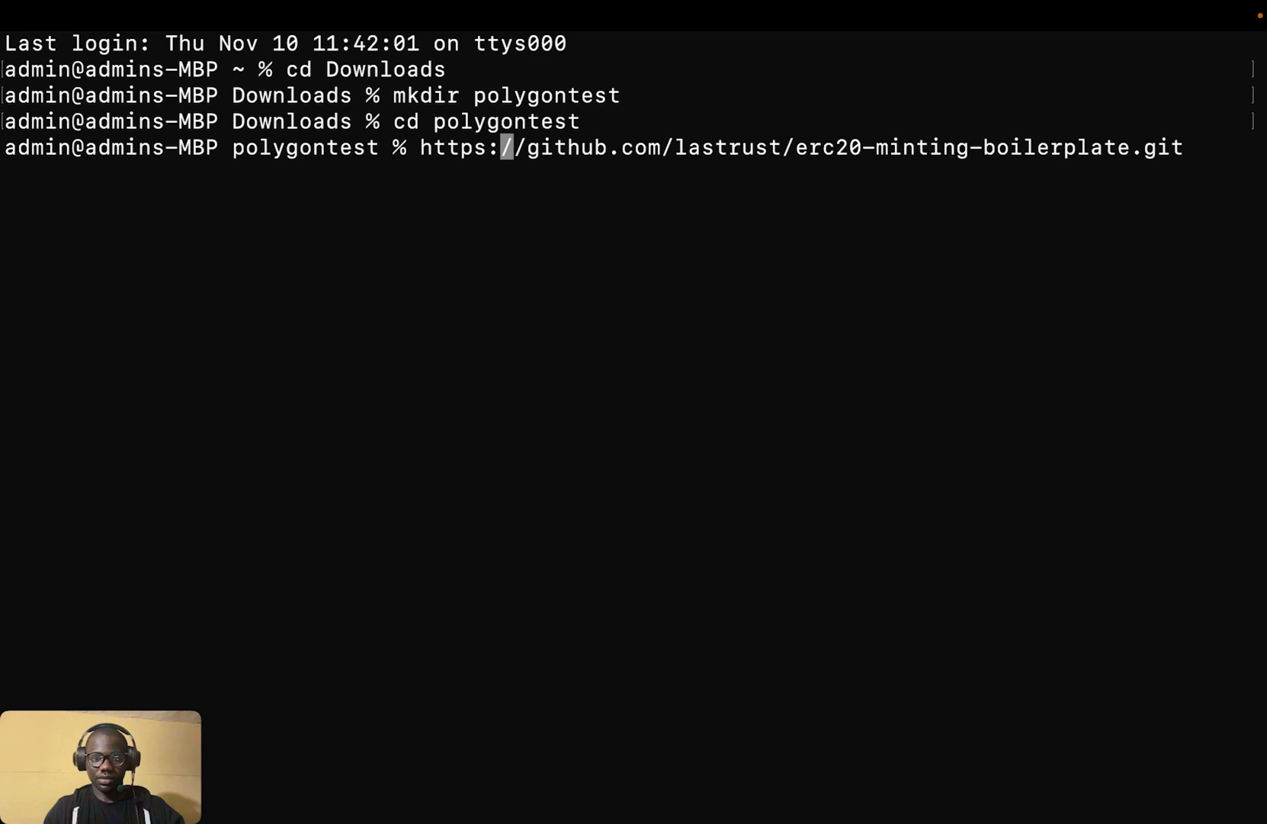
pyautogui.write('git cl')
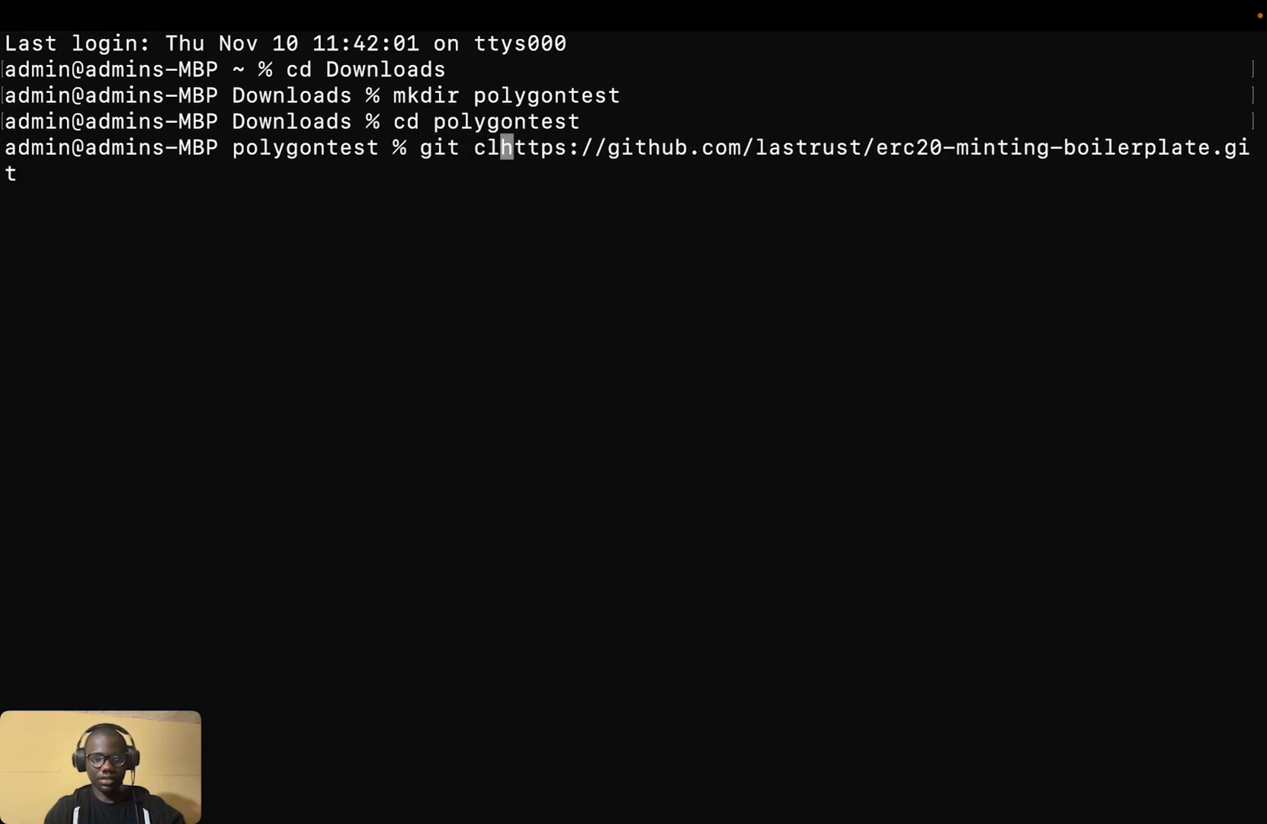
pyautogui.press('Return')
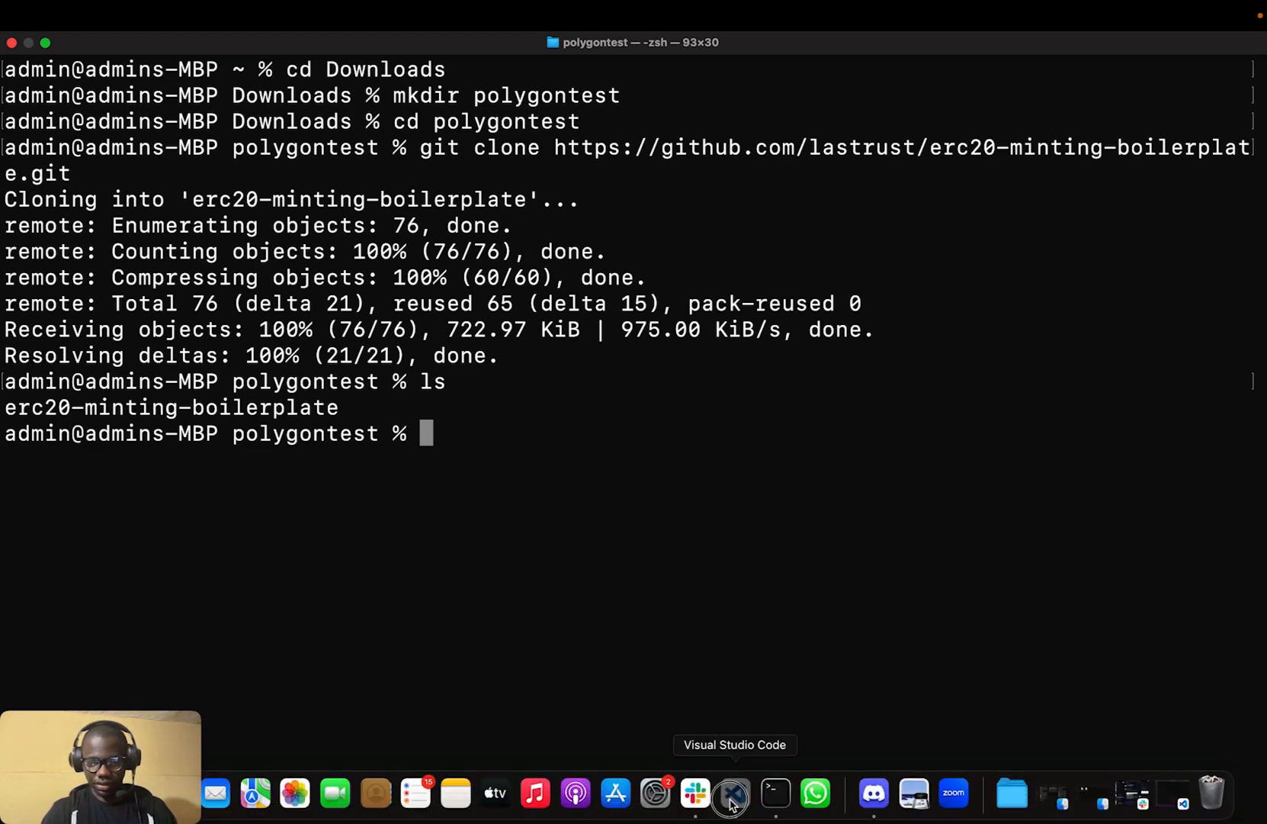
# Open Downloads/polygontest/erc20-minting-boilerplate/react as the Visual Studio Code workspace
pyautogui.click(729, 797)
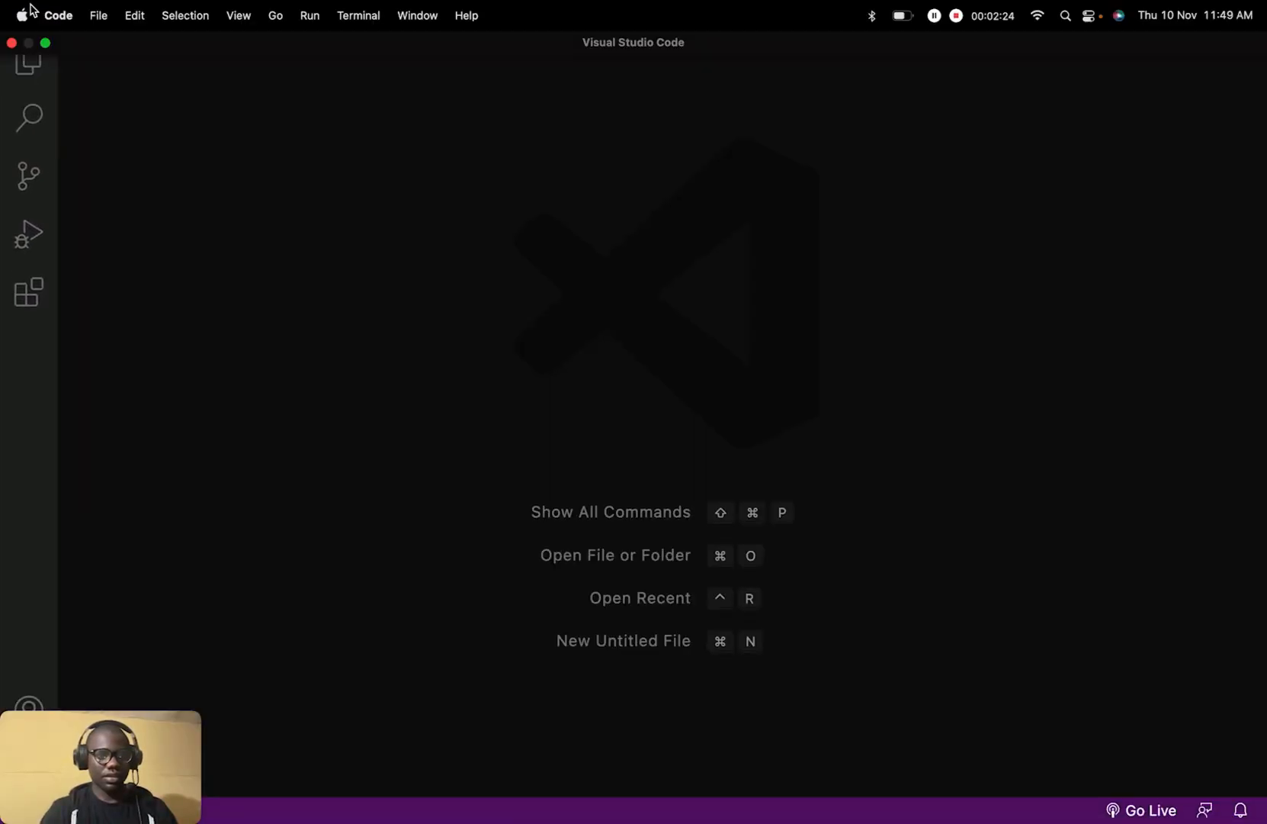
pyautogui.click(97, 15)
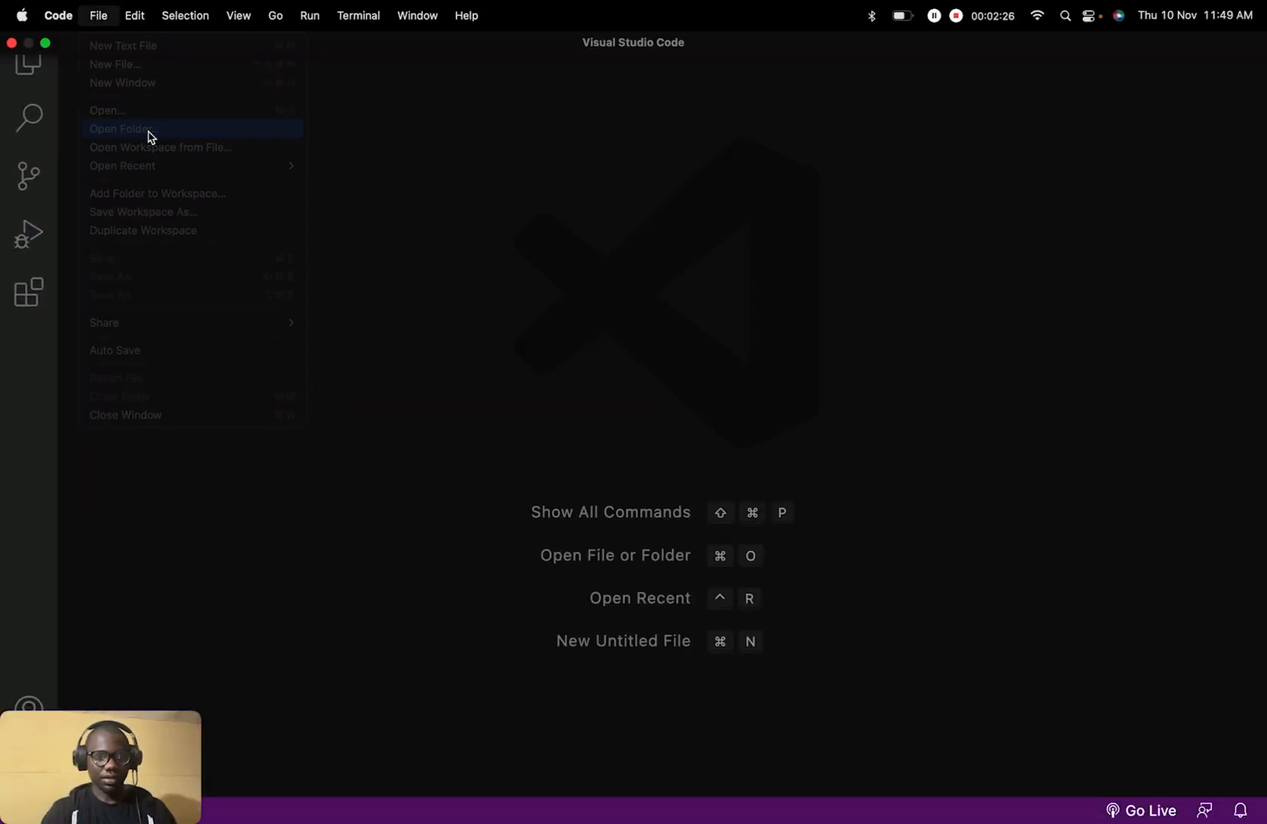
pyautogui.click(120, 129)
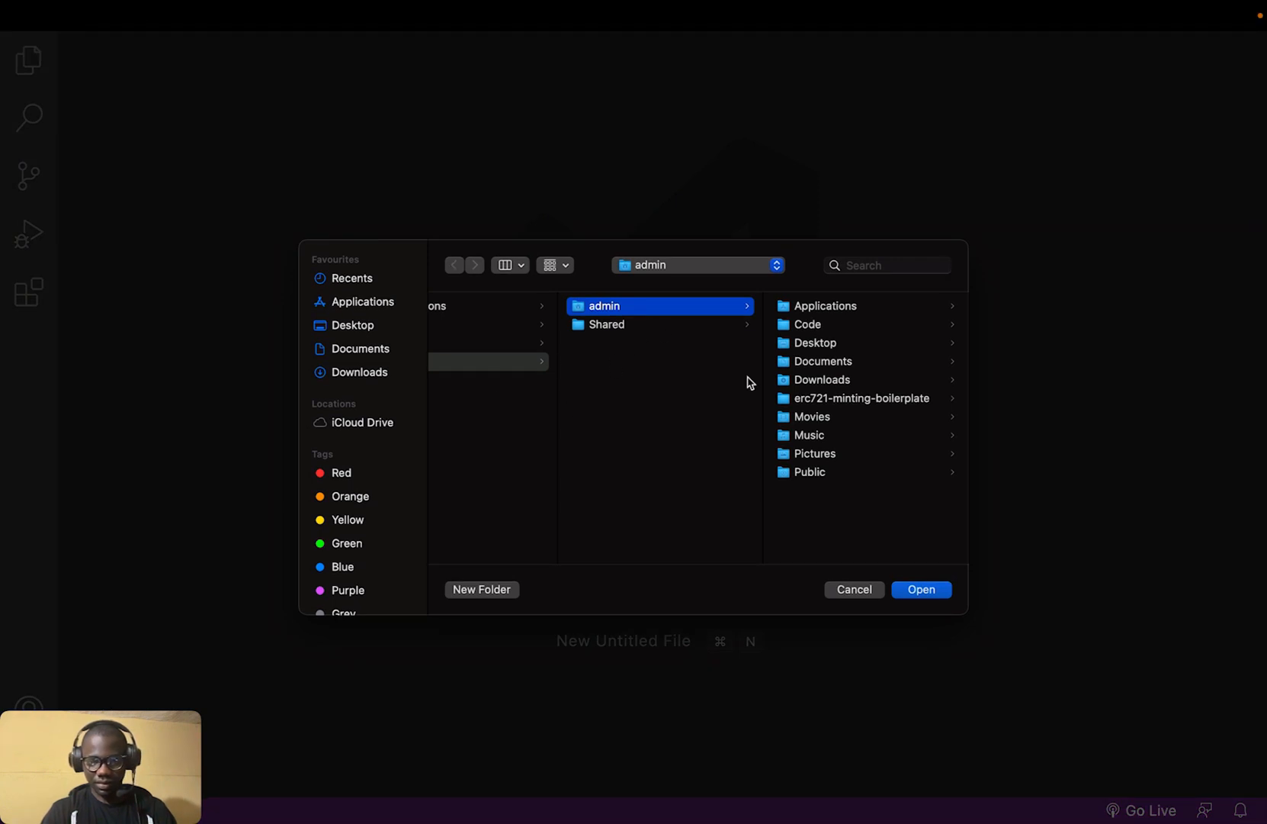
pyautogui.click(821, 379)
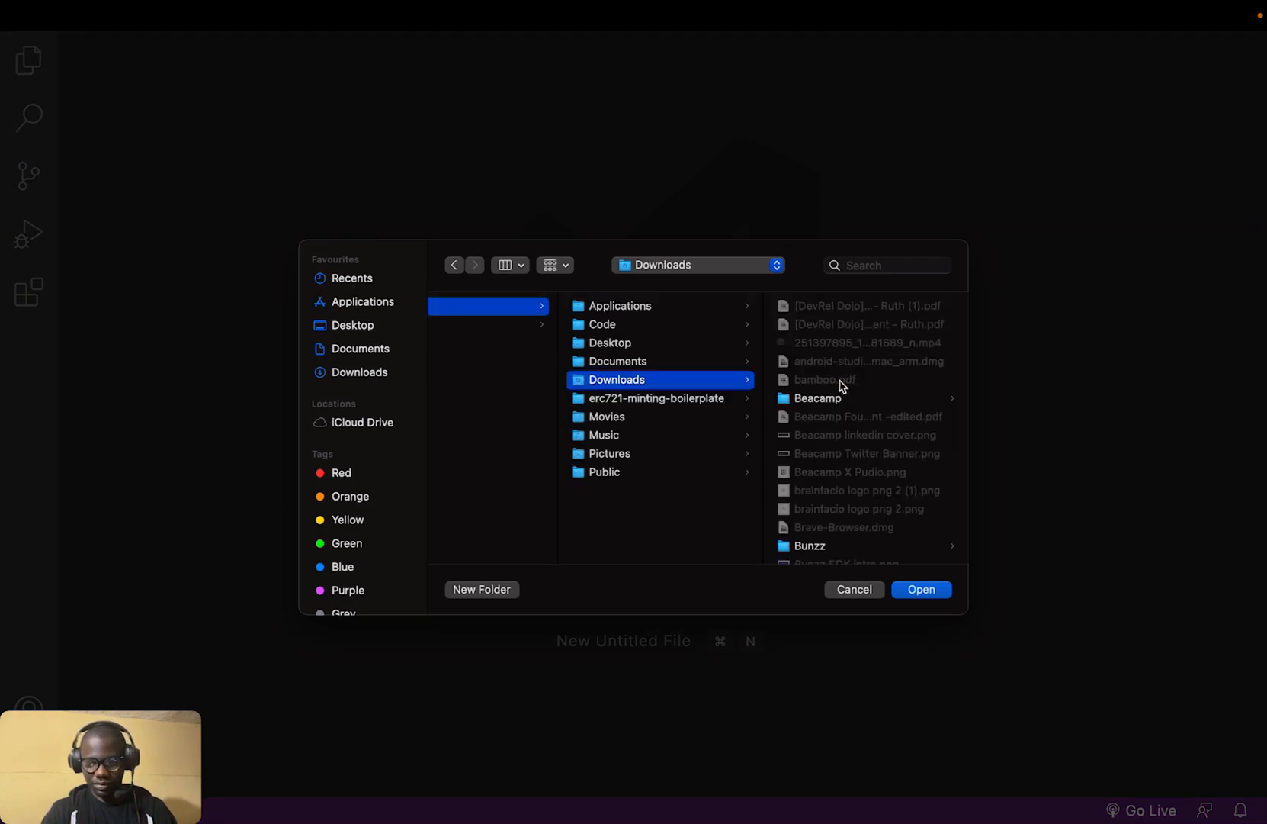
pyautogui.scroll(-3)
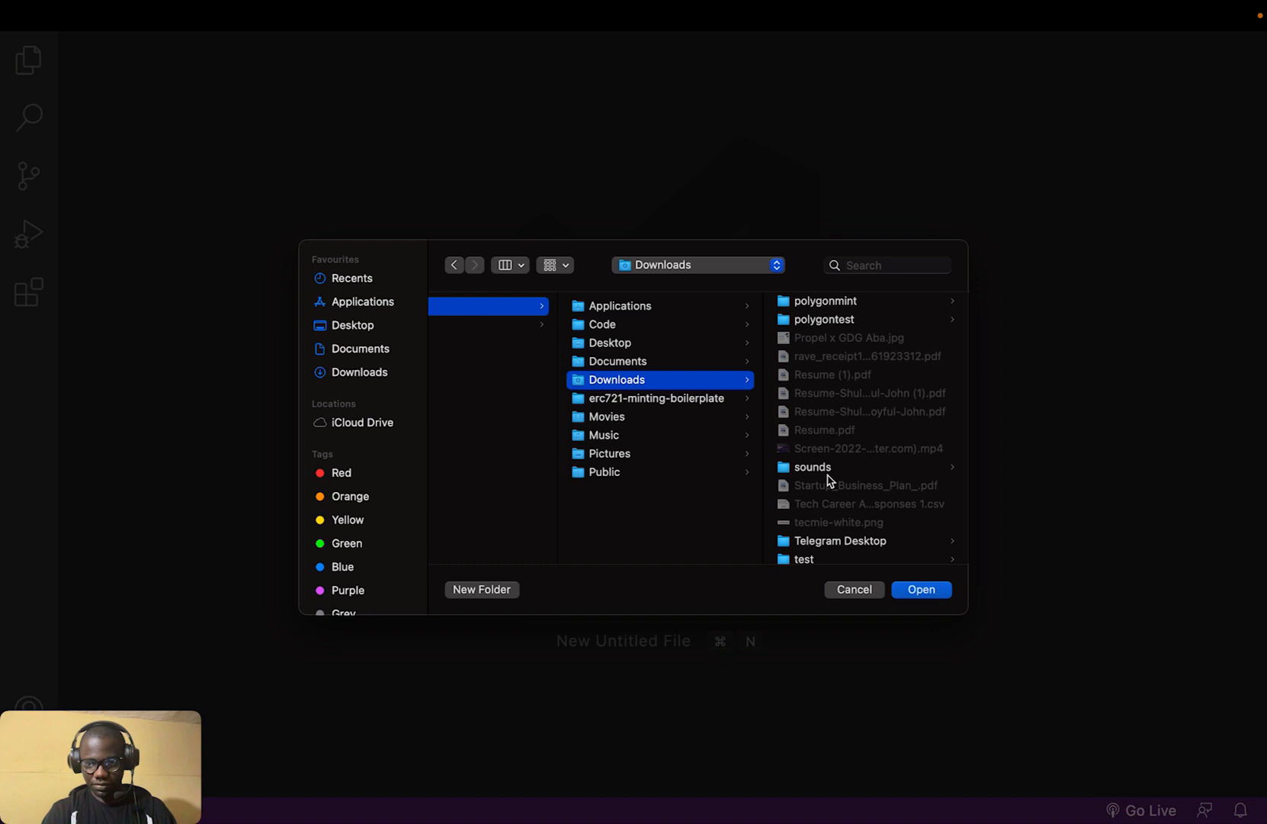
pyautogui.click(823, 319)
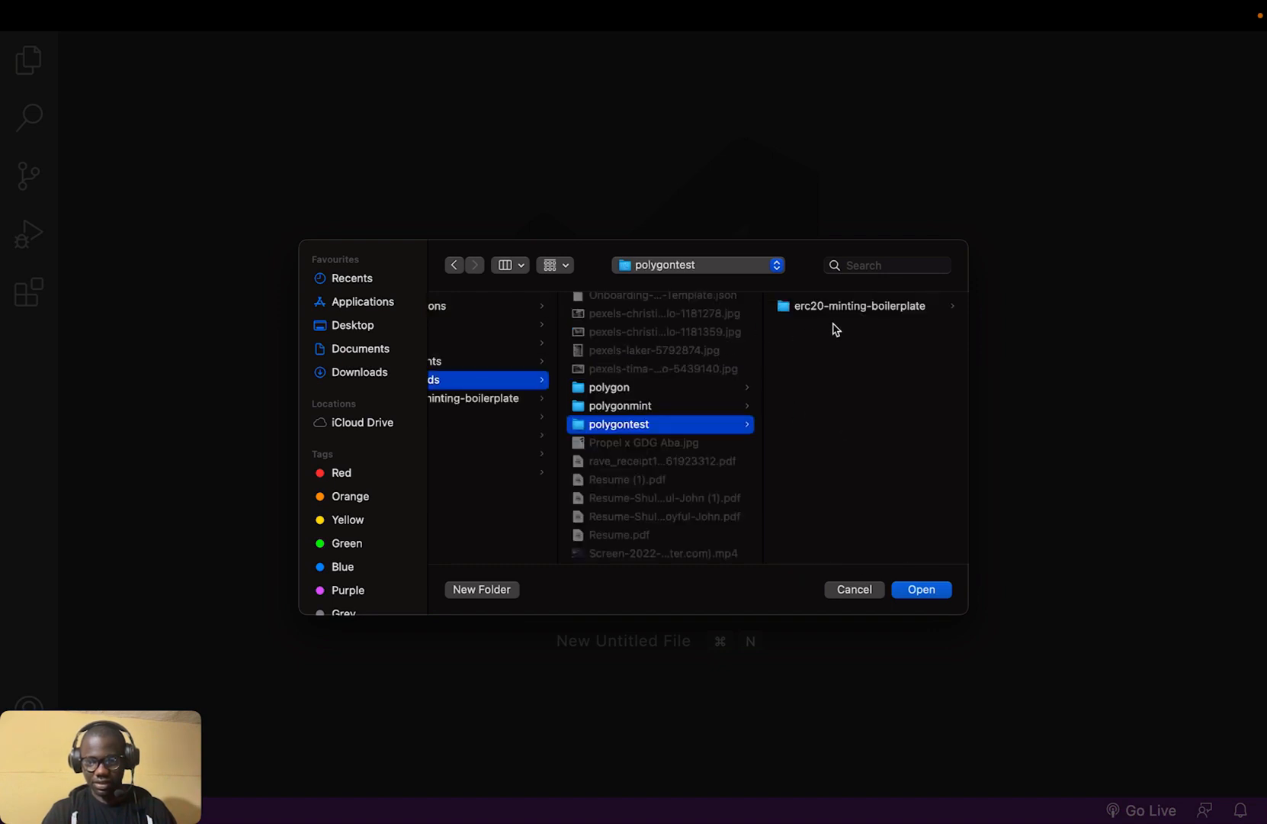
pyautogui.click(602, 324)
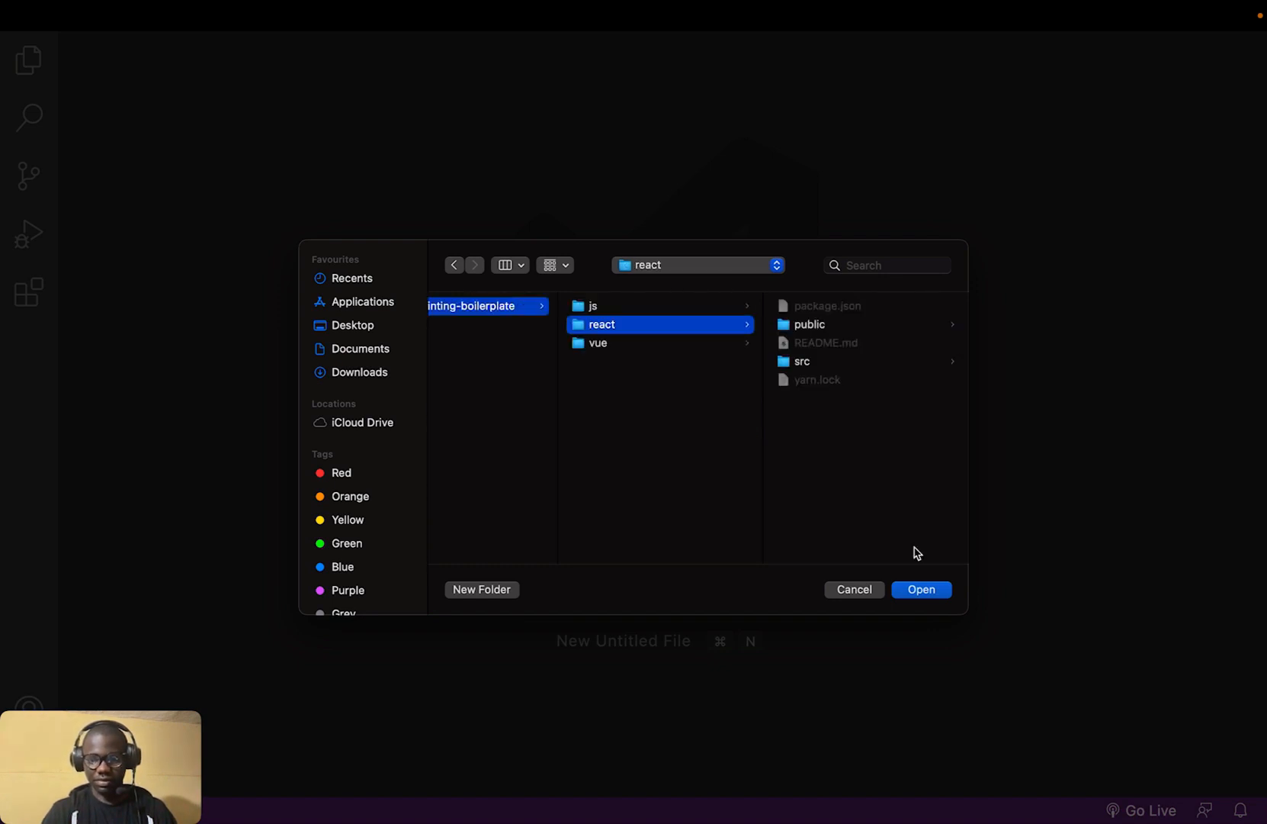
pyautogui.click(920, 589)
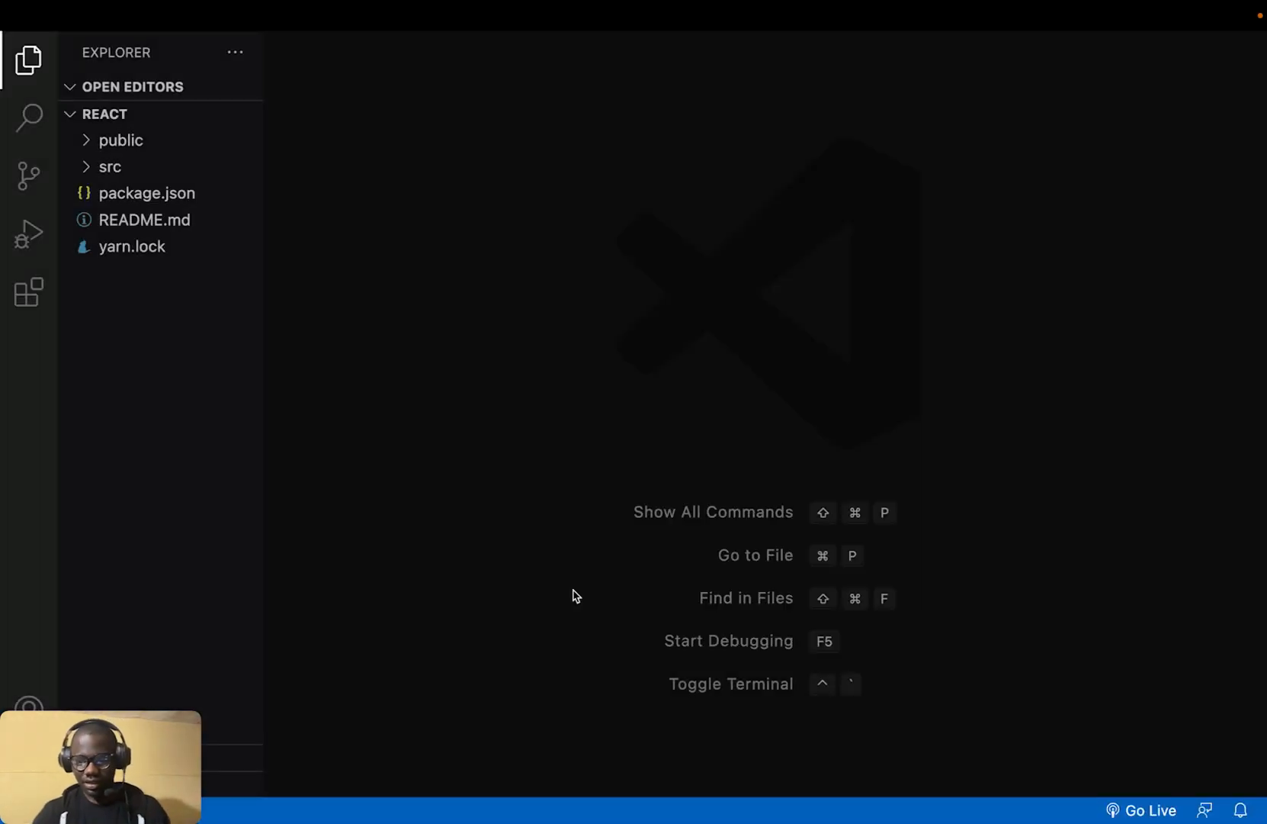
pyautogui.moveTo(388, 474)
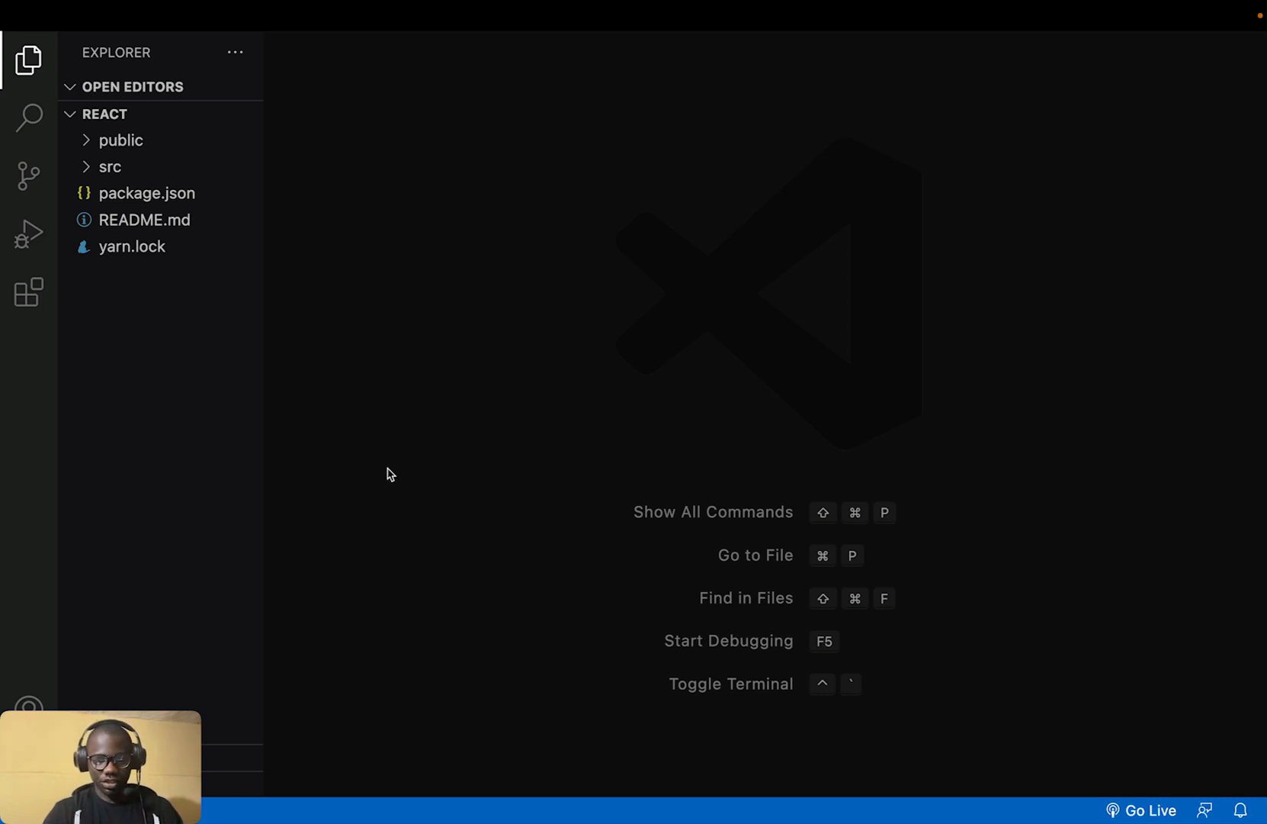
# Expand src and view package.json, checking the bunzz-sdk and React dependencies
pyautogui.click(110, 167)
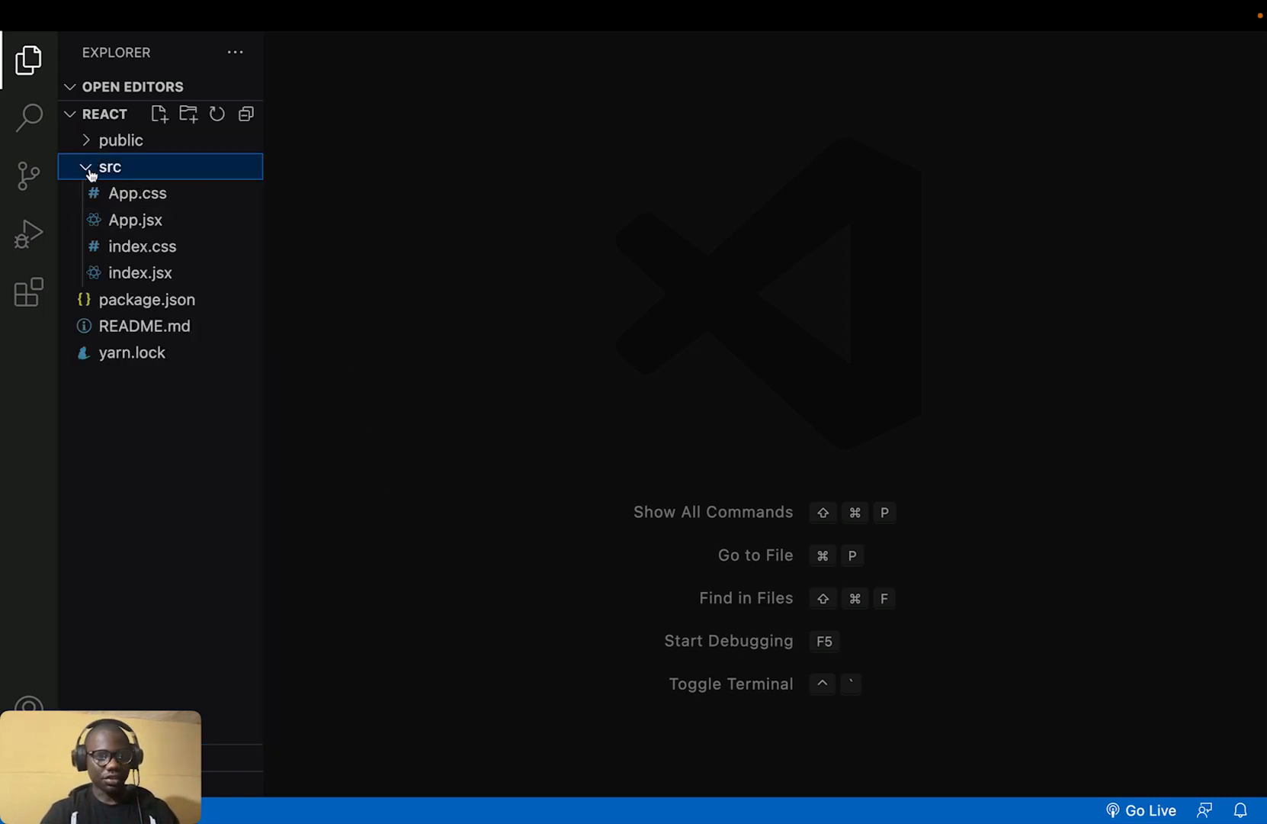
pyautogui.click(146, 298)
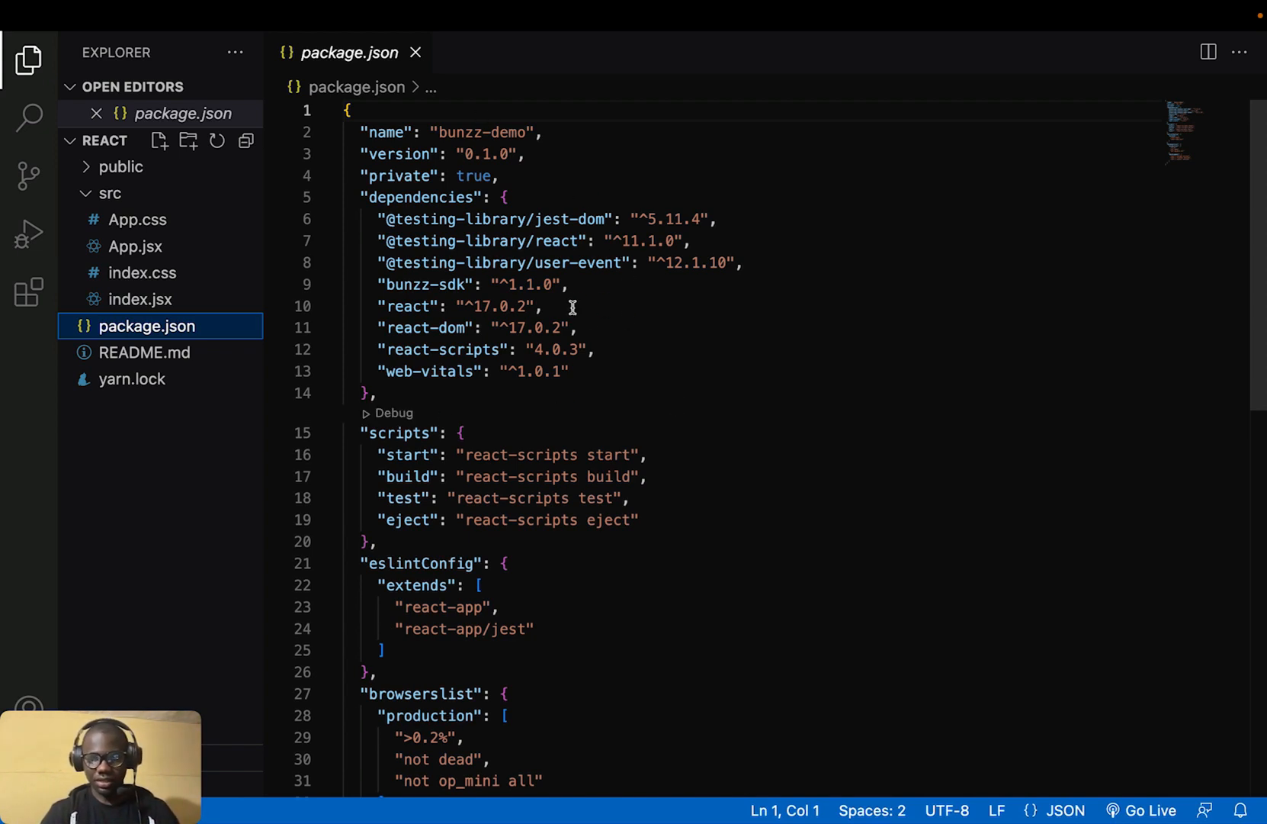
pyautogui.moveTo(181, 168)
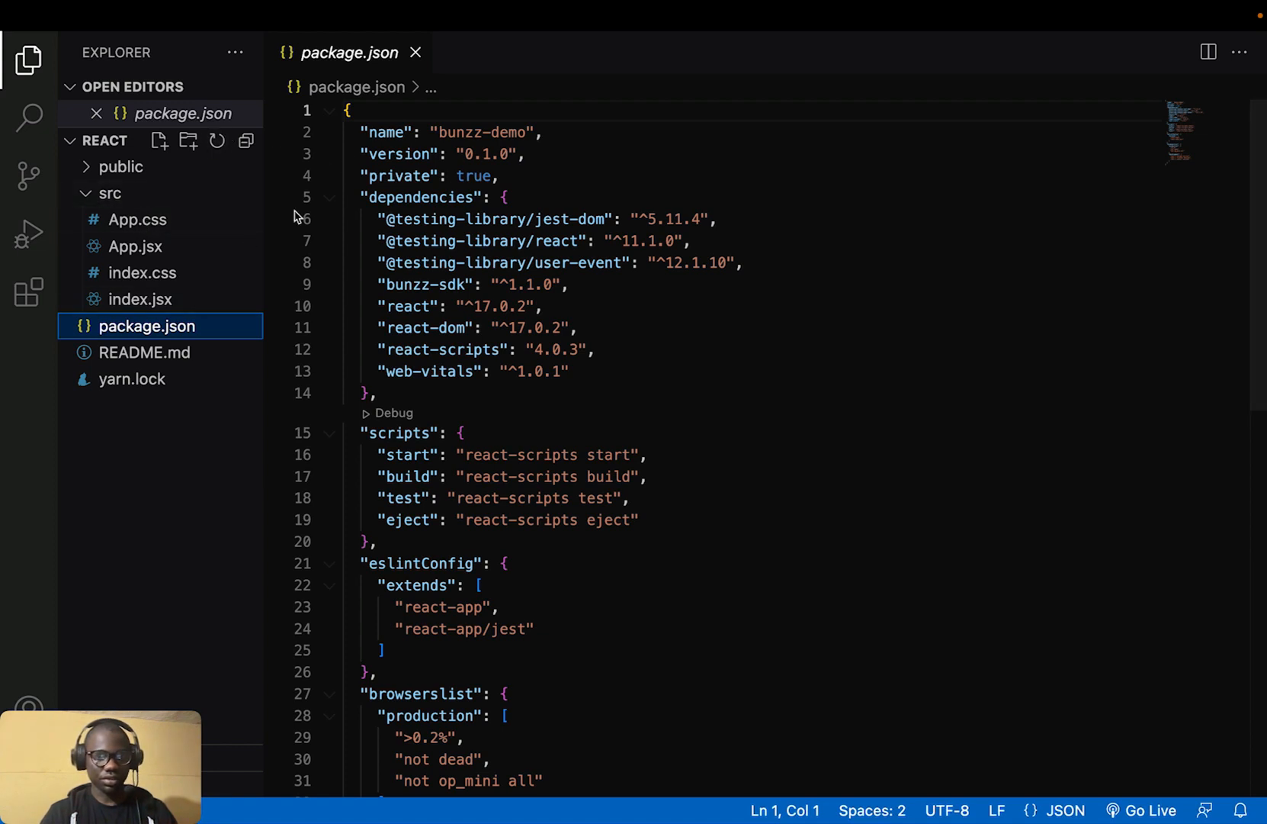
pyautogui.click(358, 15)
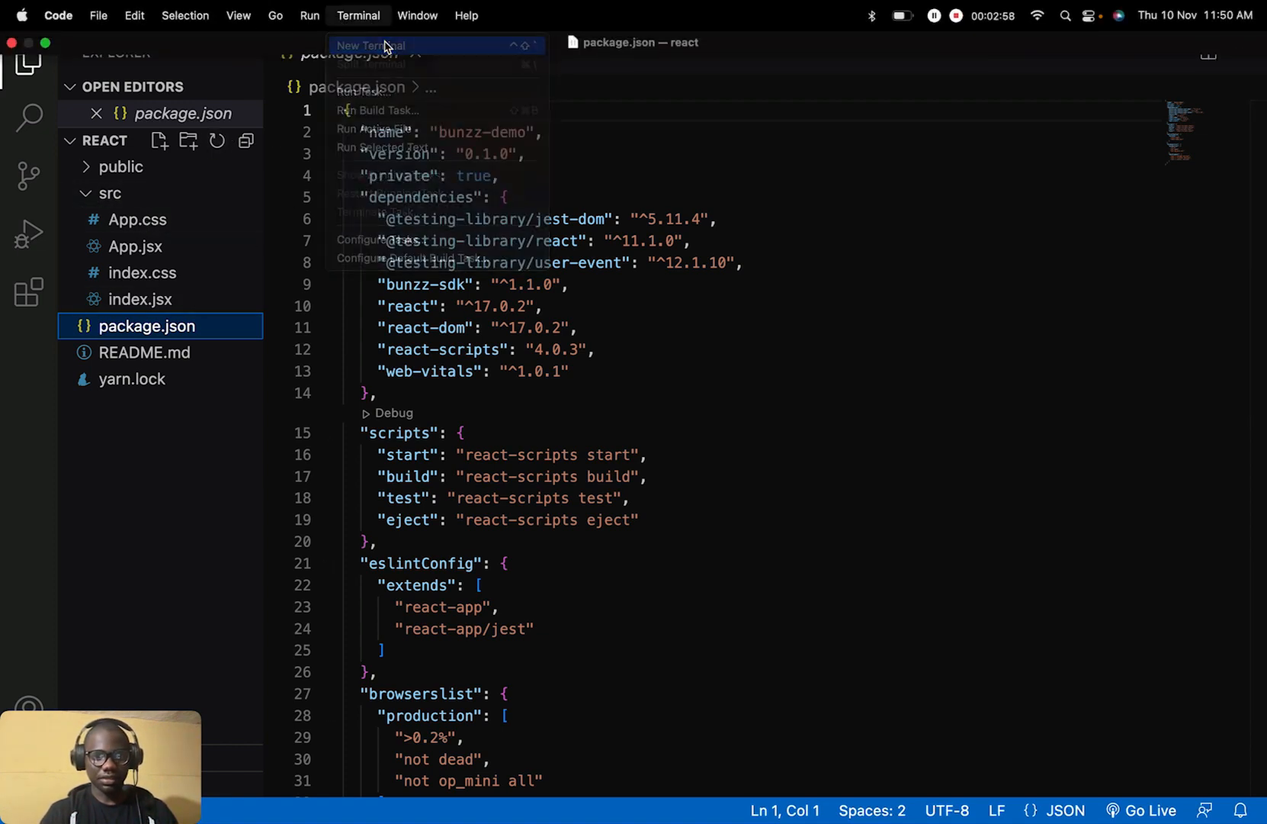
# Install the project dependencies with npm install in a new terminal
pyautogui.click(372, 45)
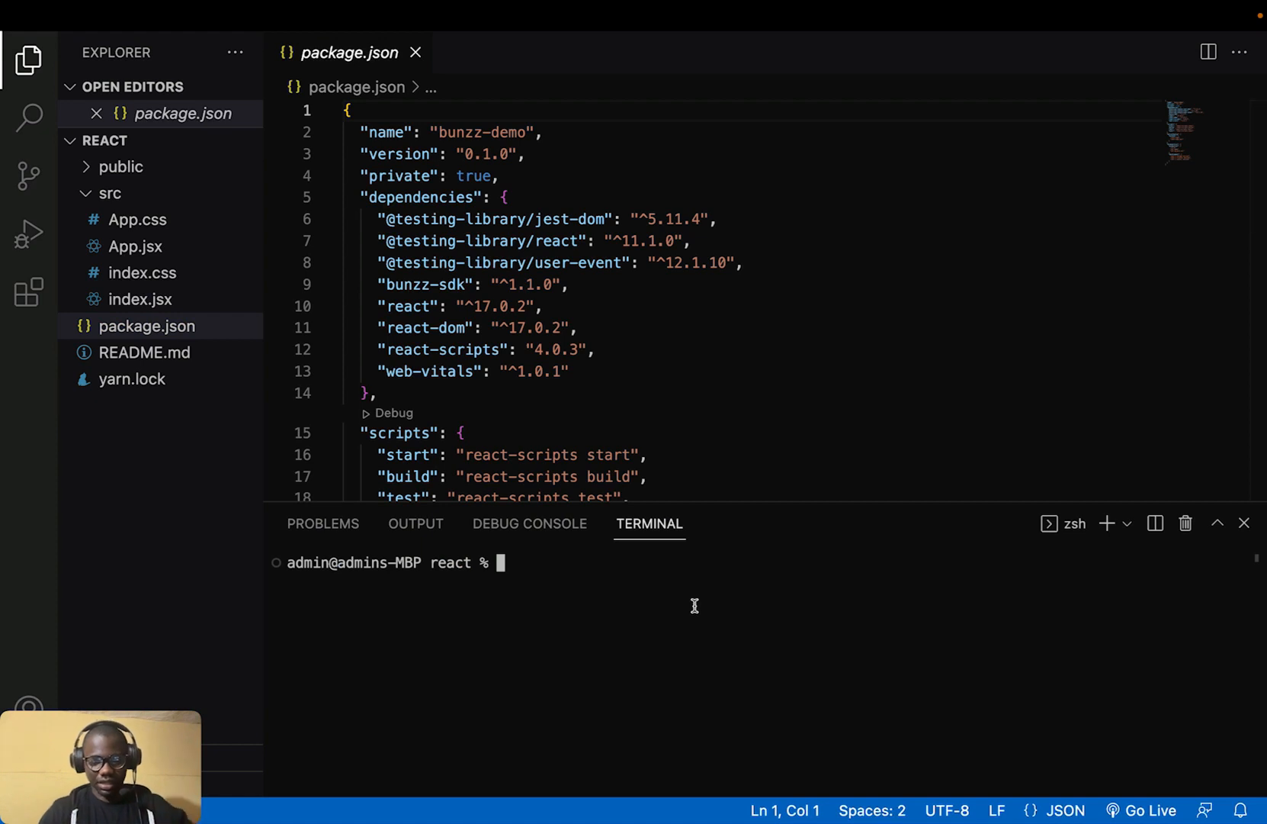
pyautogui.write('npm ins')
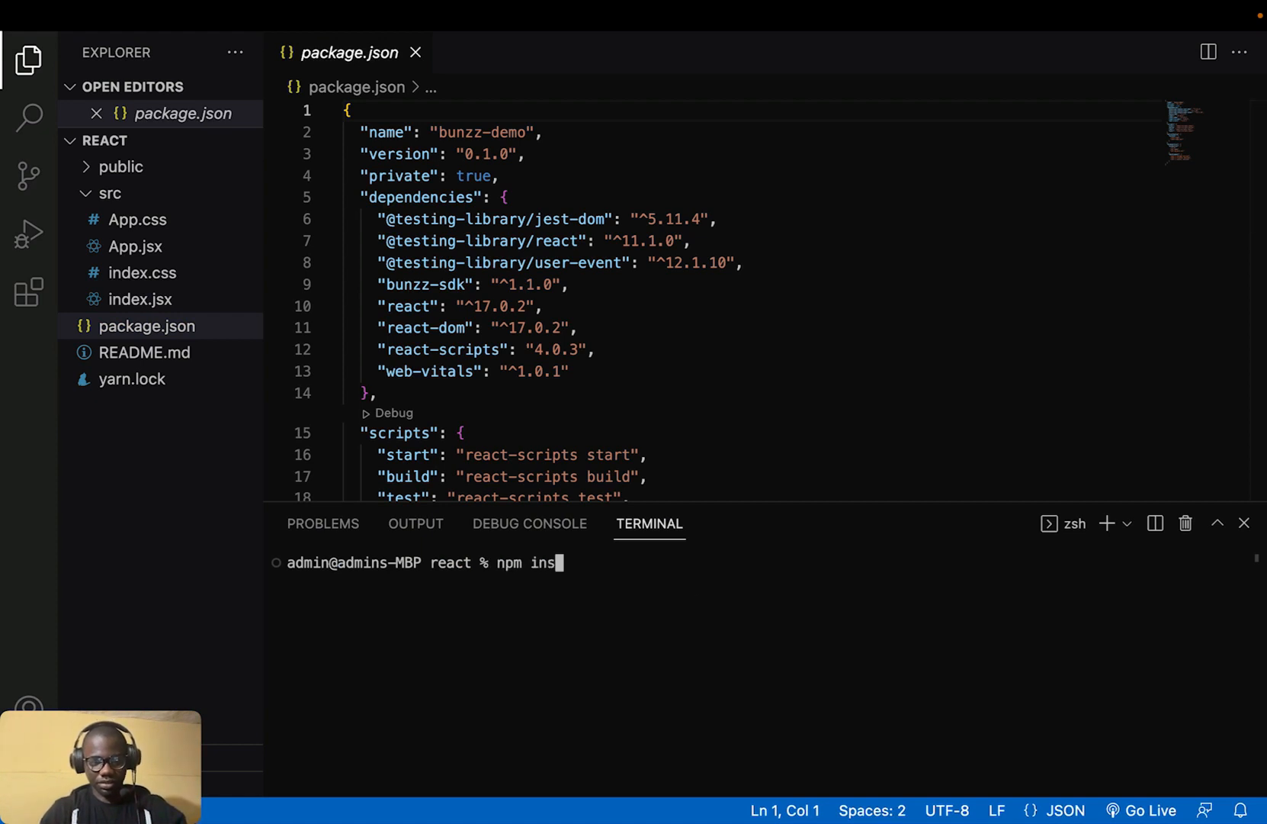
pyautogui.press('Return')
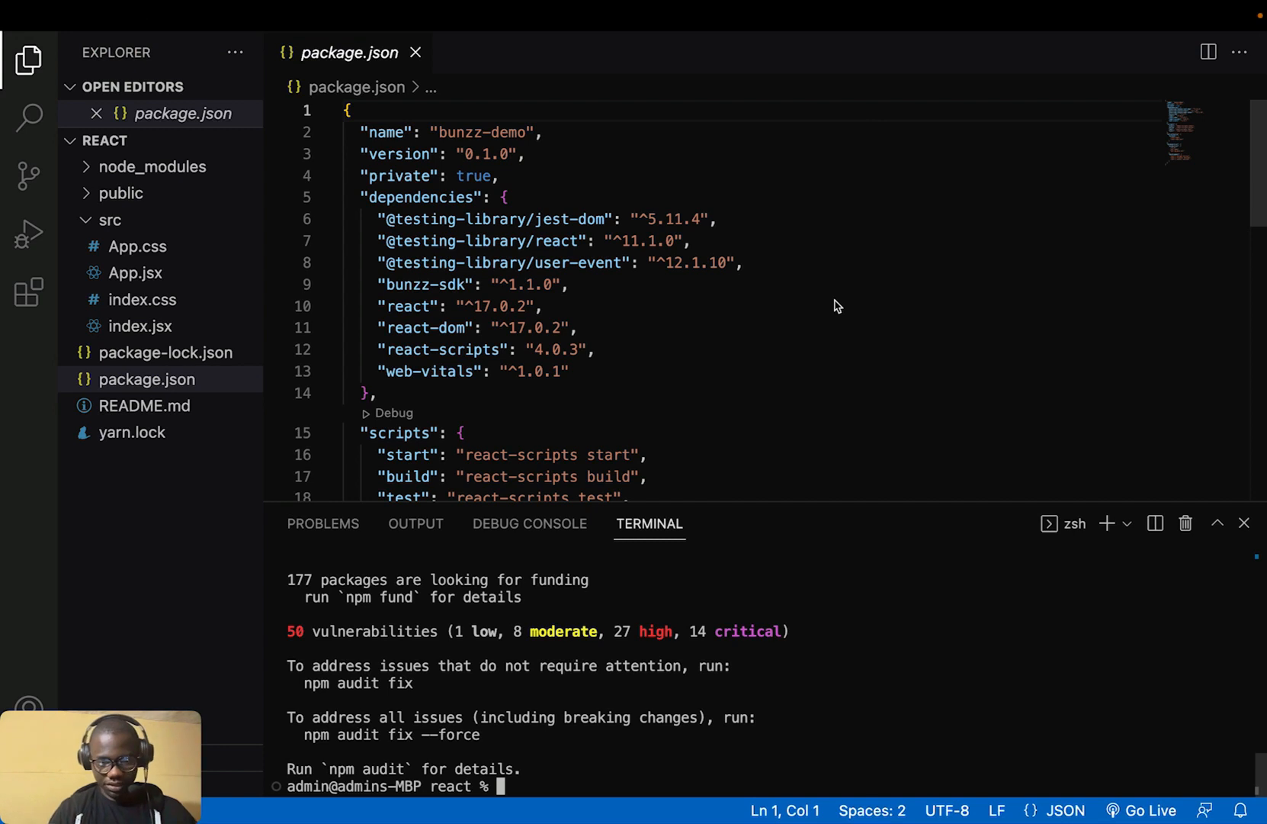
pyautogui.moveTo(555, 784)
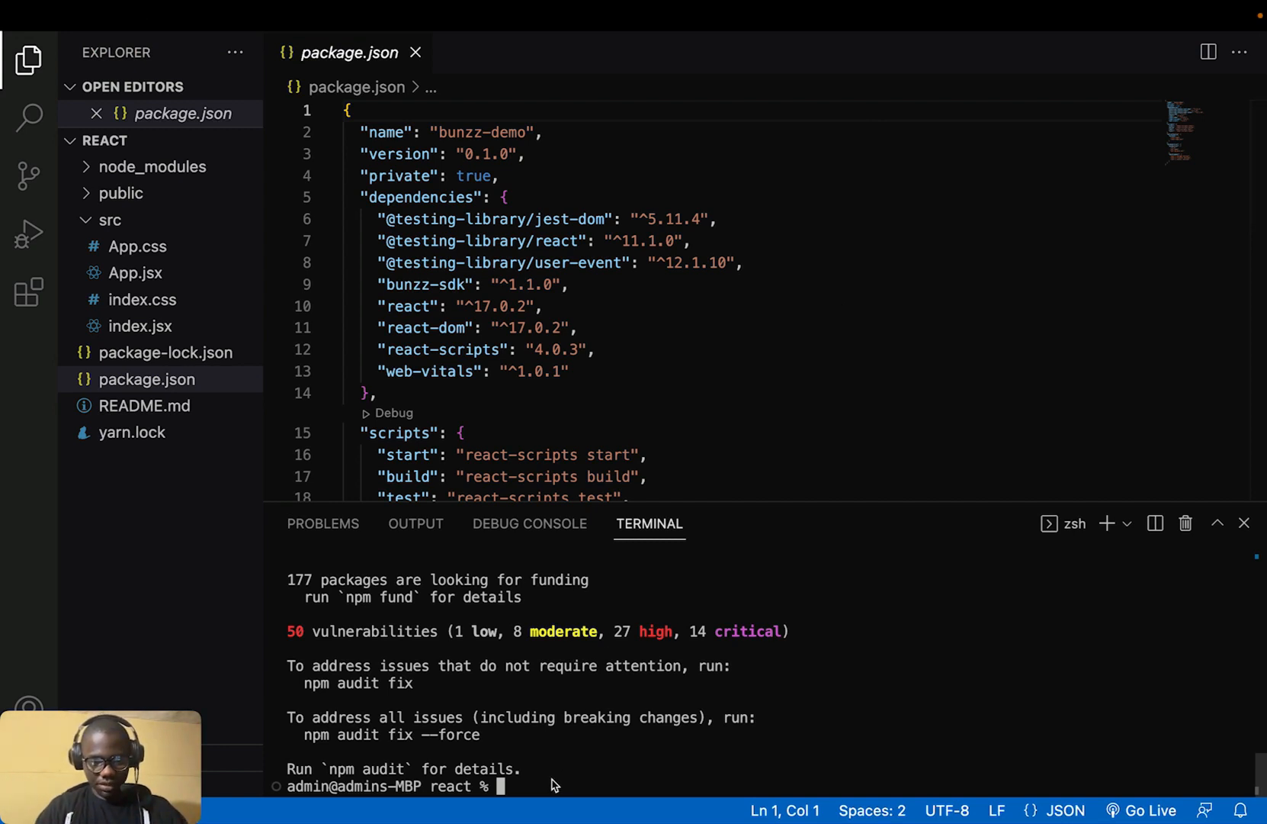
# Run npm audit fix to cut vulnerabilities from 50 to 32, then clear the terminal
pyautogui.write('npm')
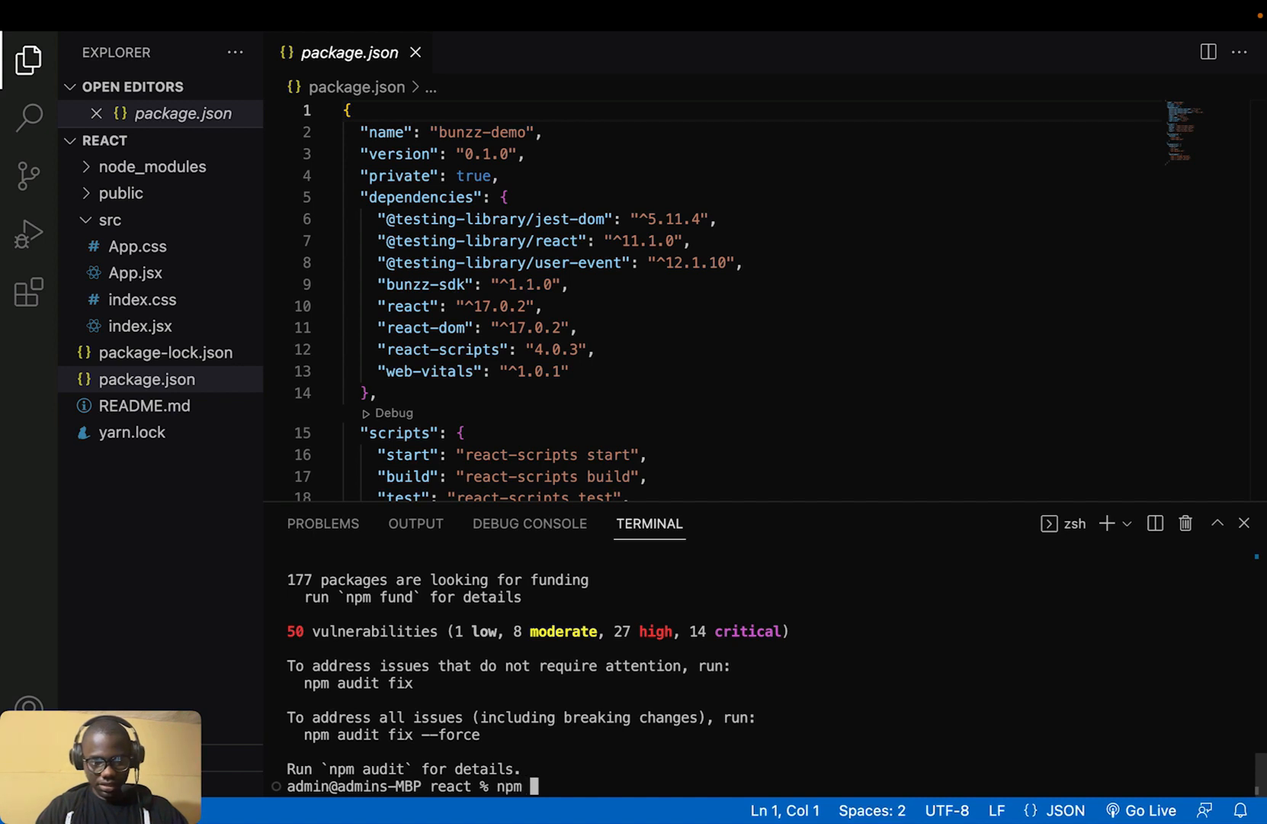
pyautogui.write('audit')
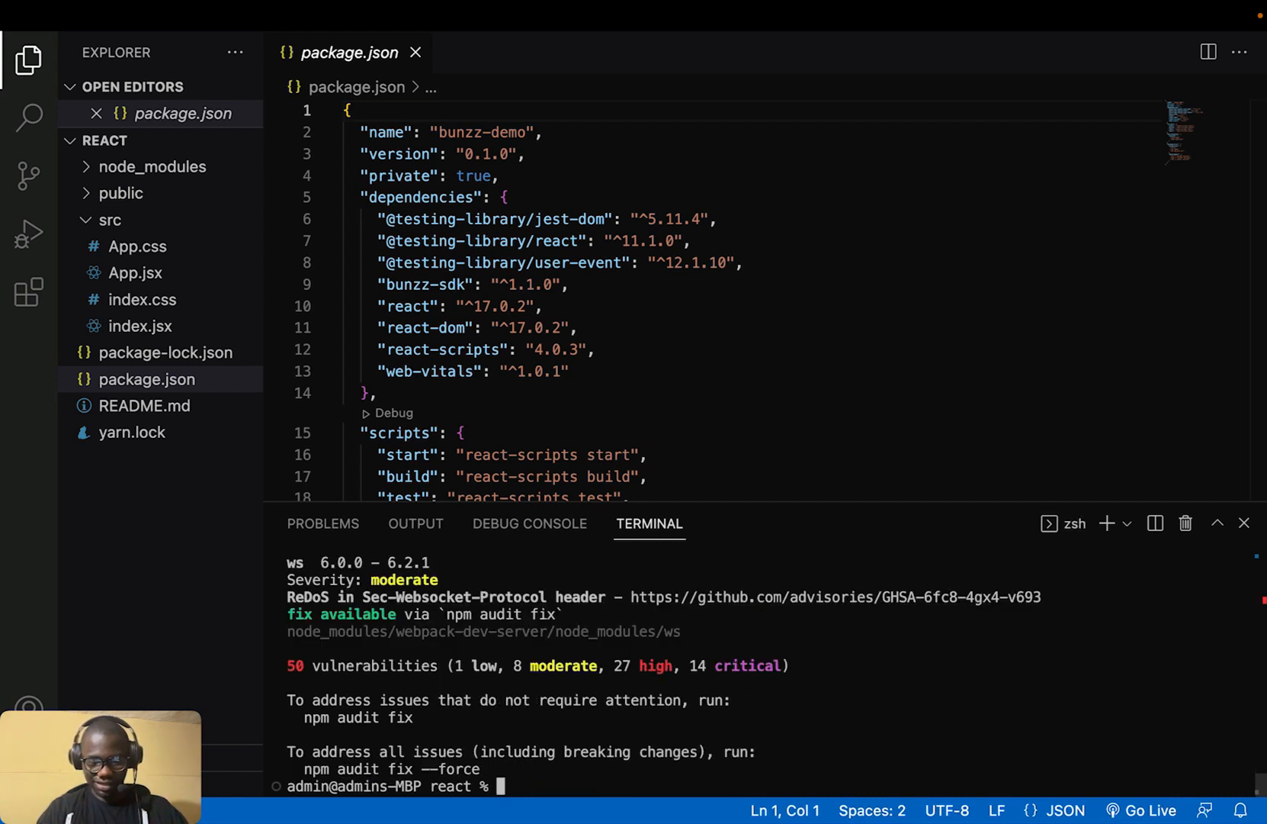
pyautogui.write('npm audit fix')
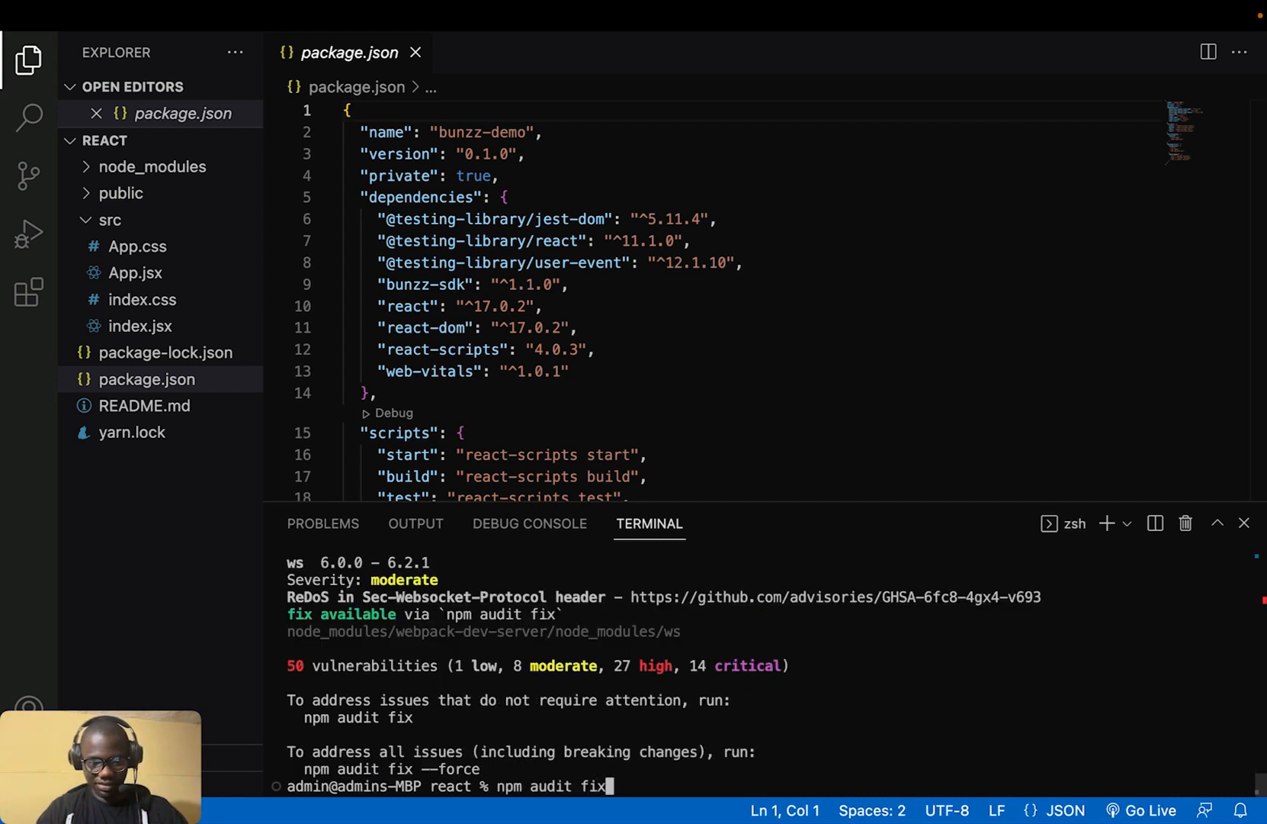
pyautogui.press('Return')
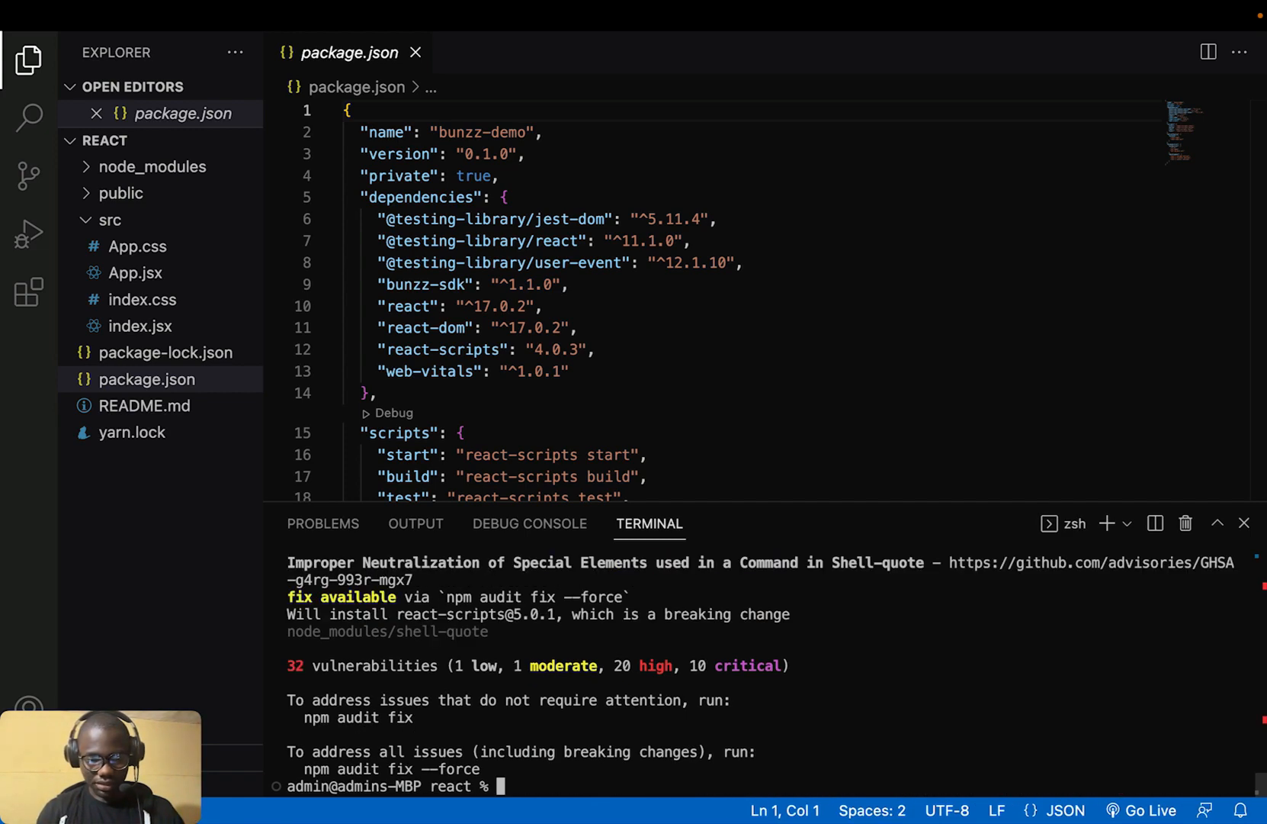
pyautogui.write('clear')
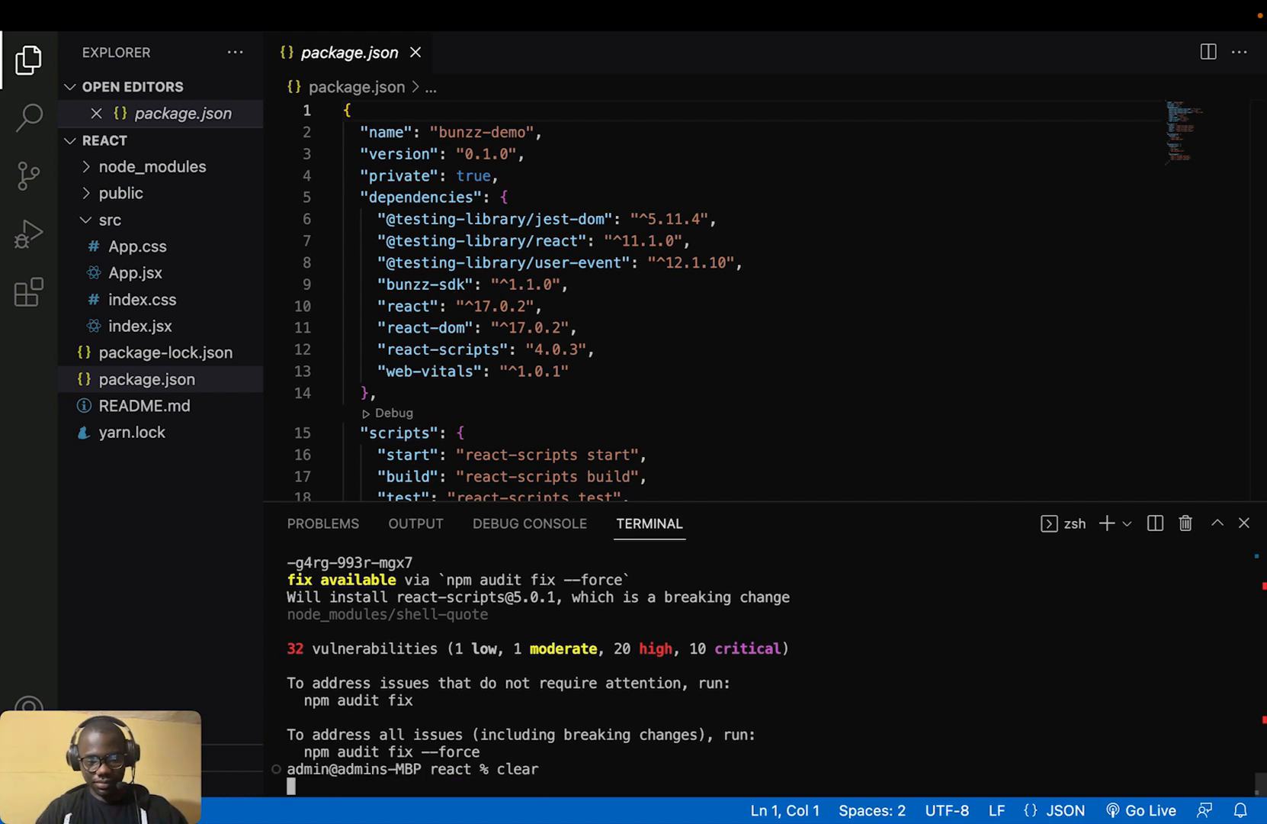
pyautogui.press('Return')
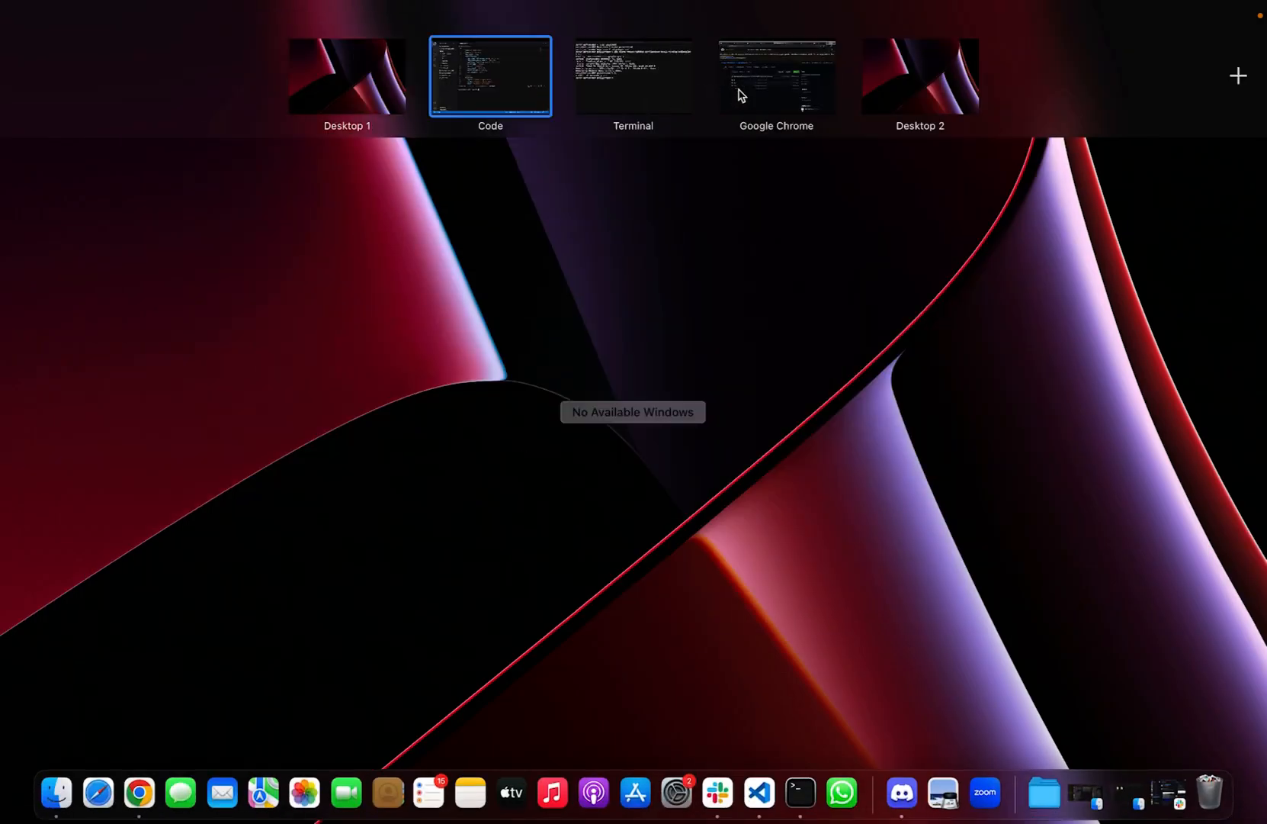
# Switch to Chrome to view the Bunzz Polygon token test dapp dashboard
pyautogui.click(774, 75)
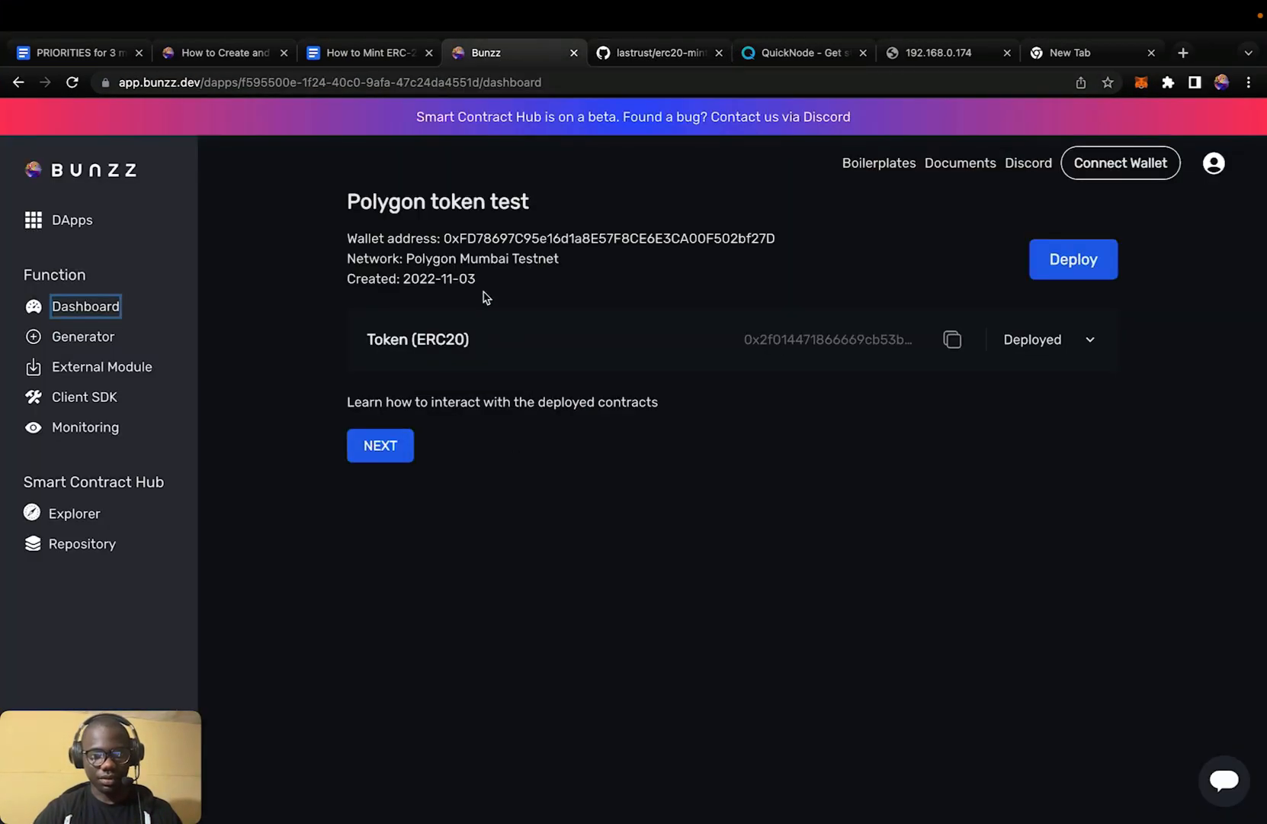
pyautogui.moveTo(471, 205)
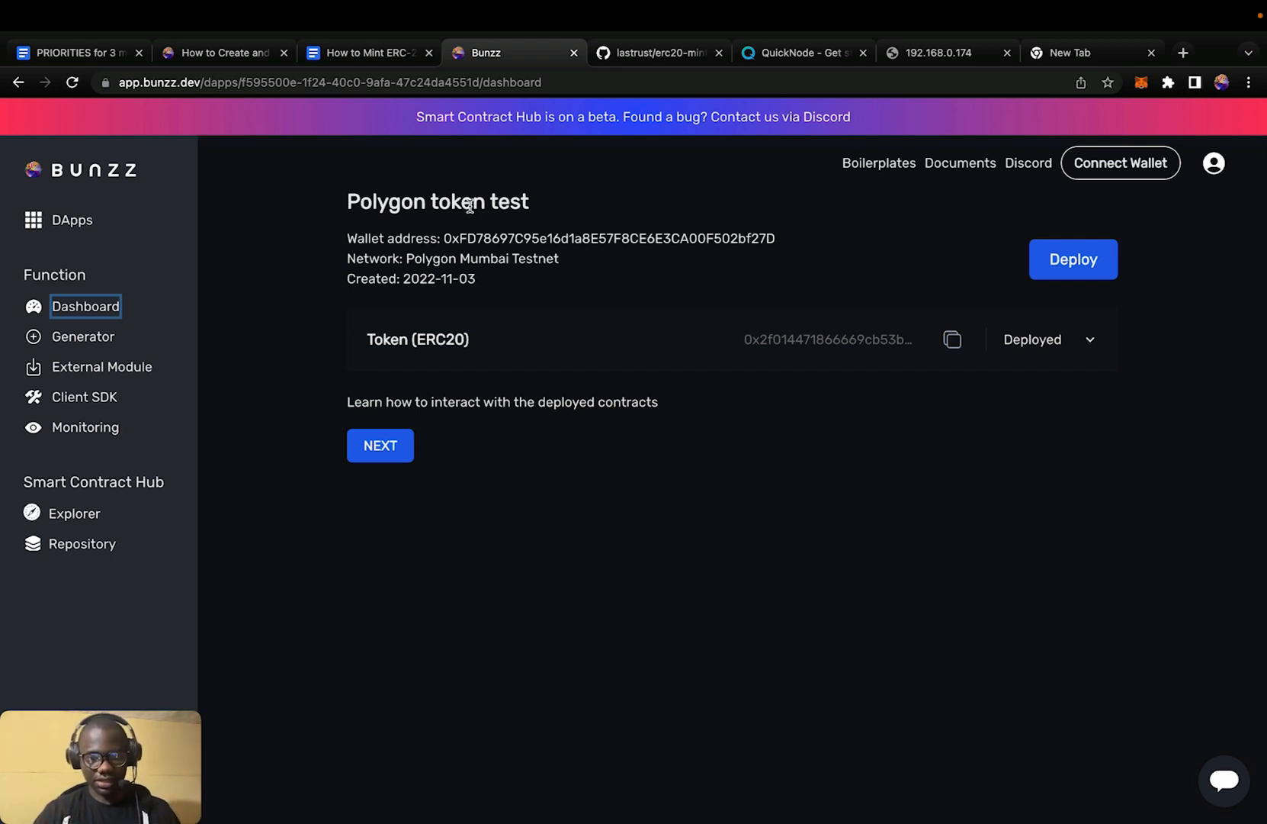
pyautogui.moveTo(306, 422)
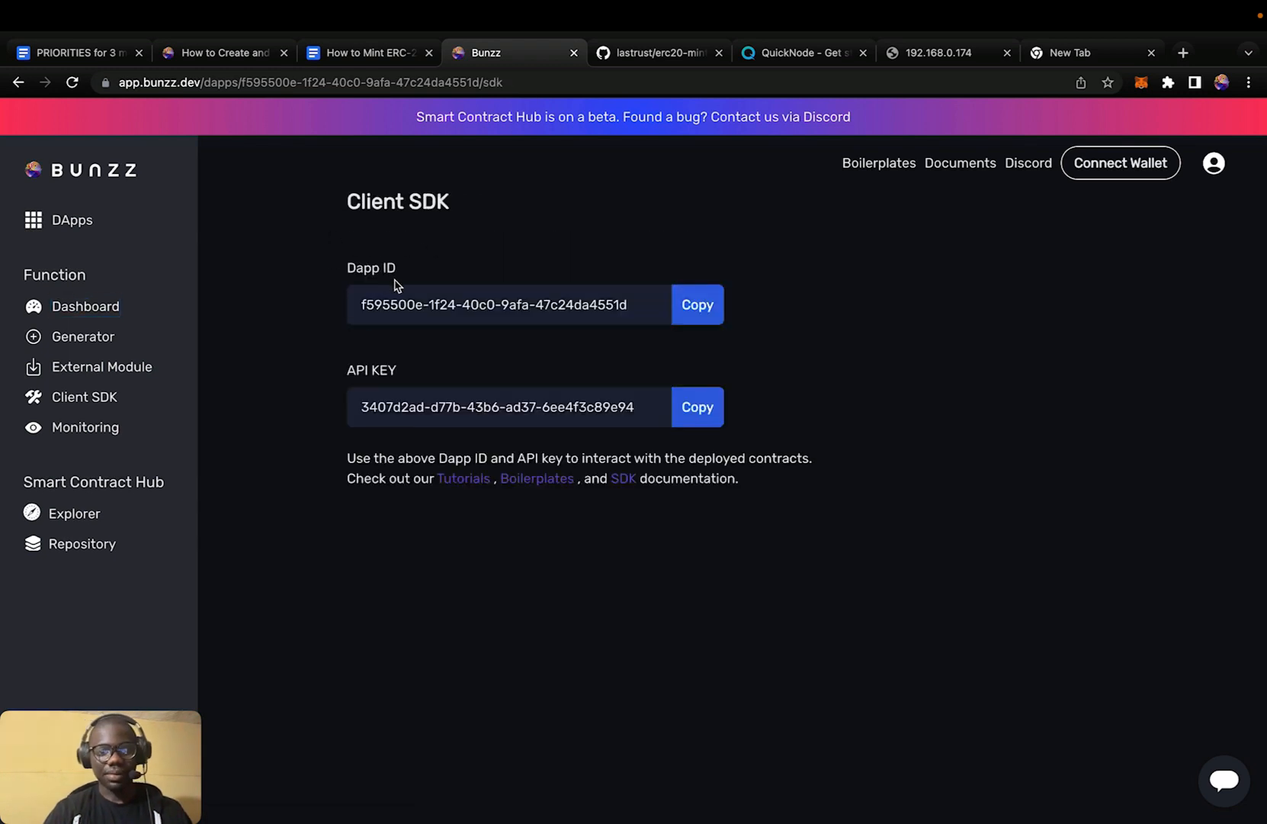
pyautogui.moveTo(467, 377)
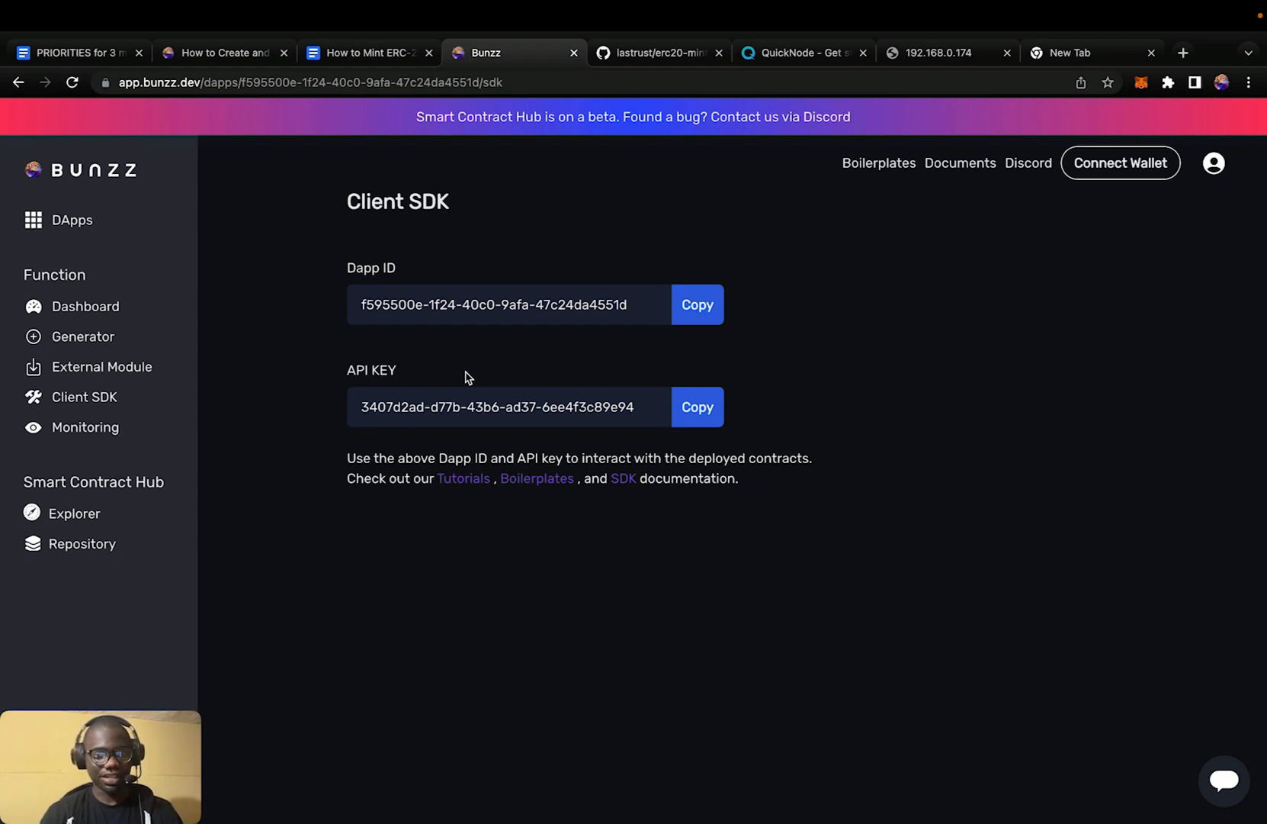
pyautogui.moveTo(1120, 162)
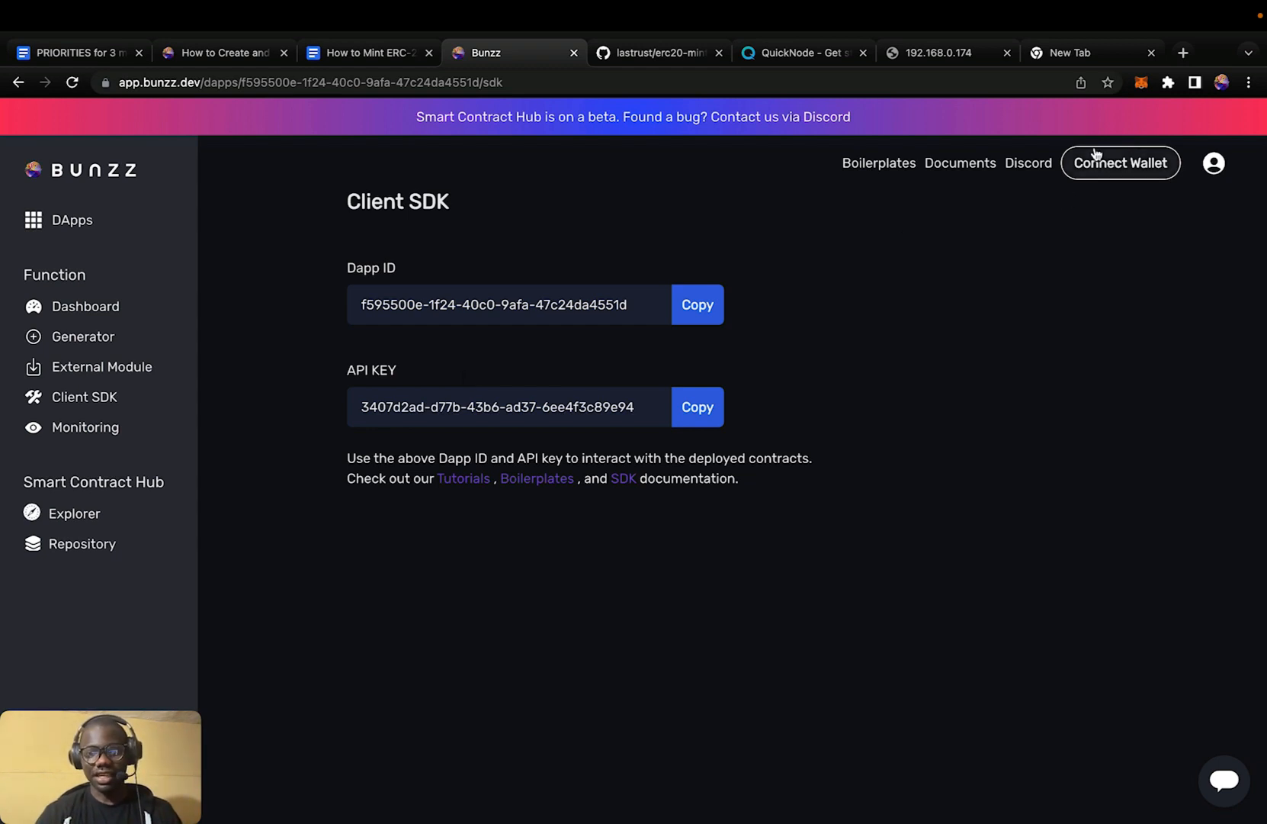
# Connect MetaMask to Bunzz on Polygon Mumbai, unlocking it with the wallet password
pyautogui.click(1120, 163)
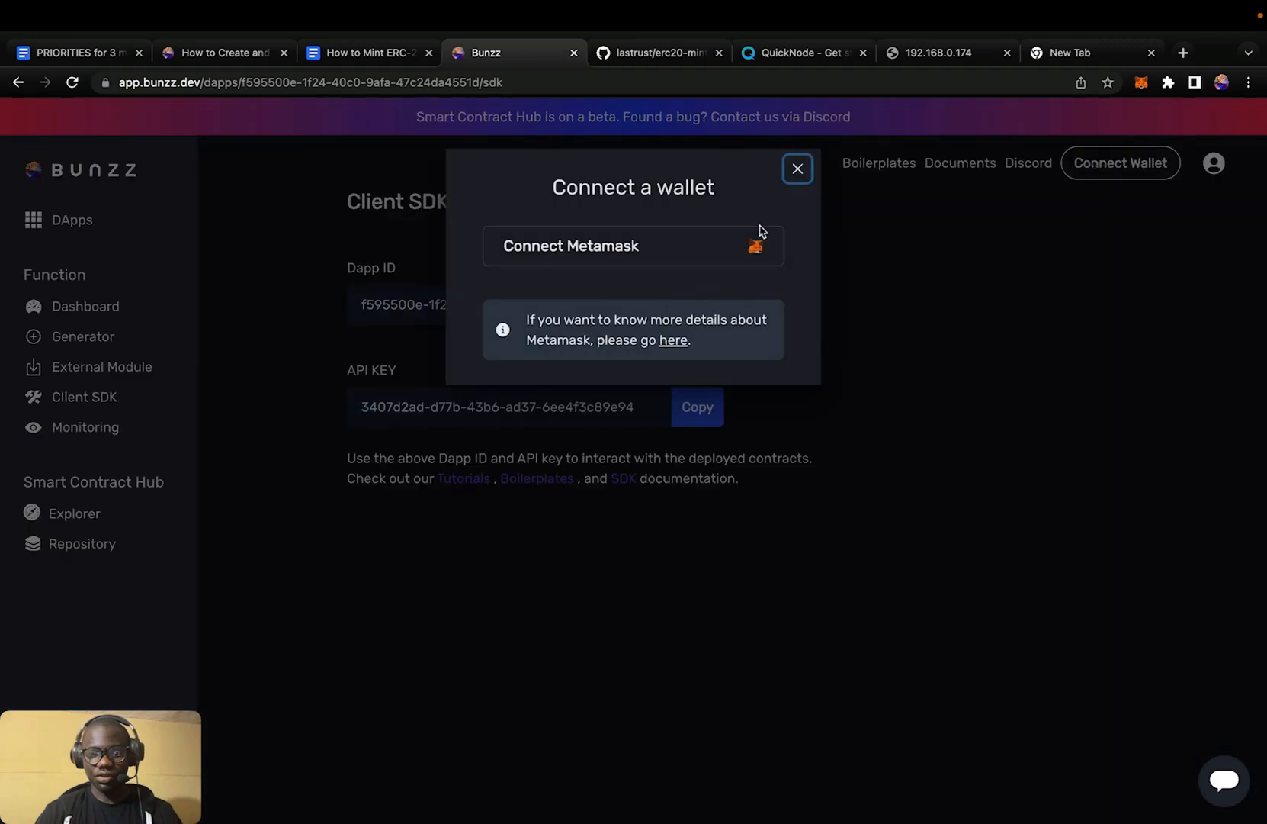
pyautogui.click(633, 246)
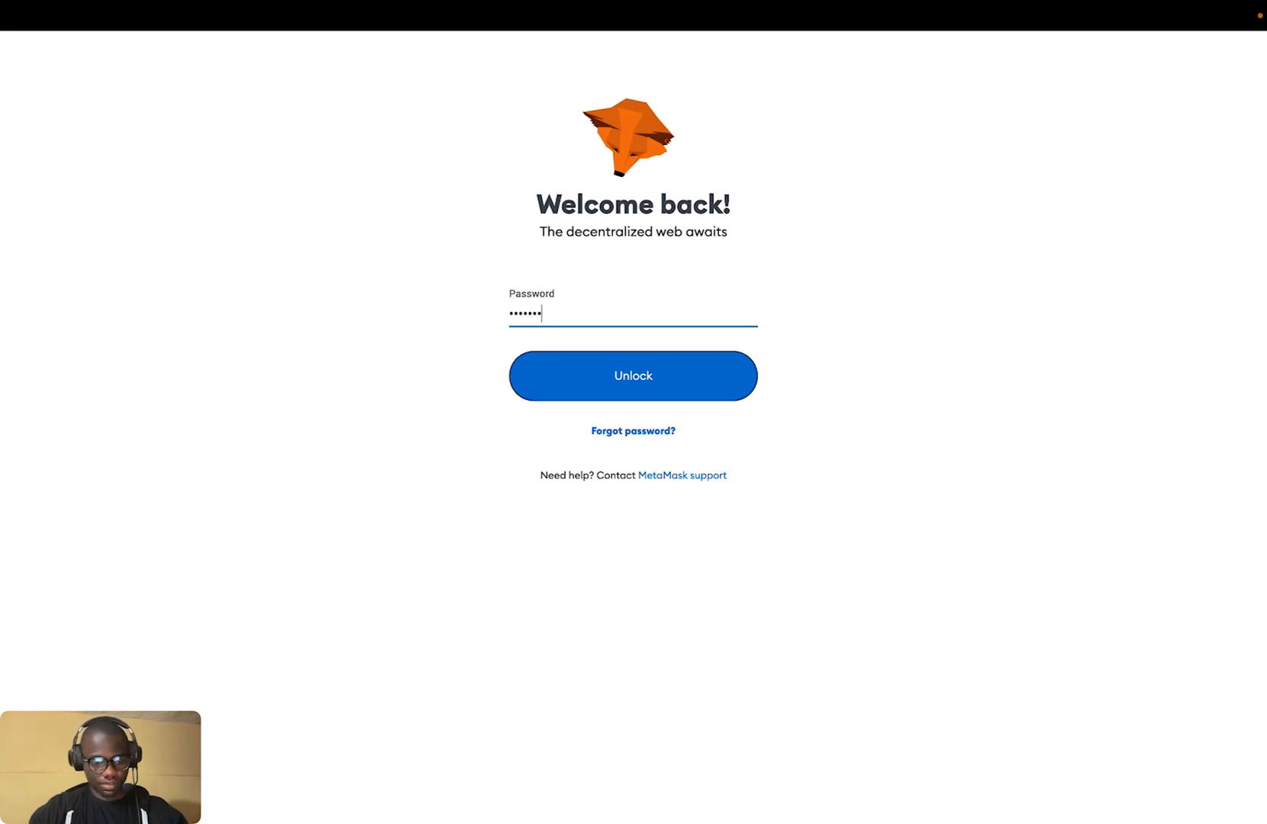
pyautogui.click(633, 375)
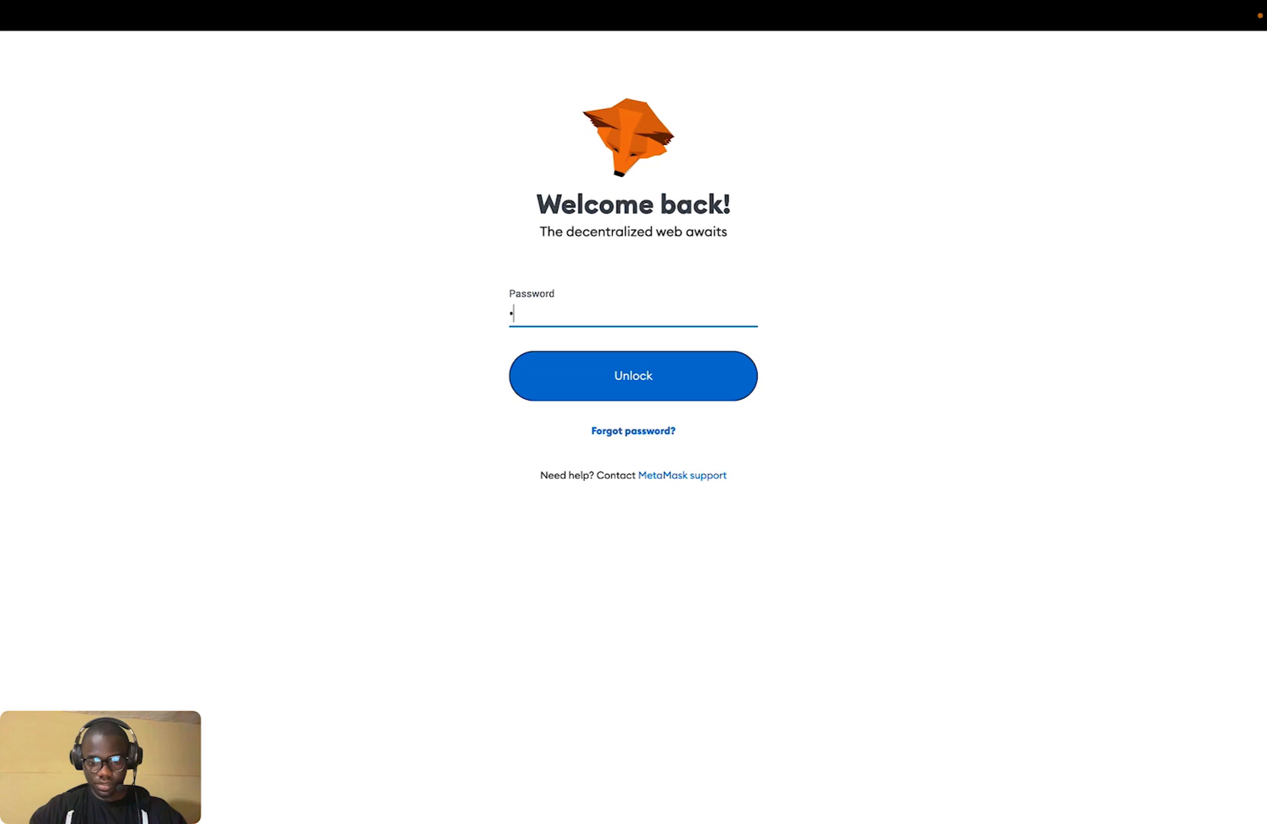
pyautogui.write('password')
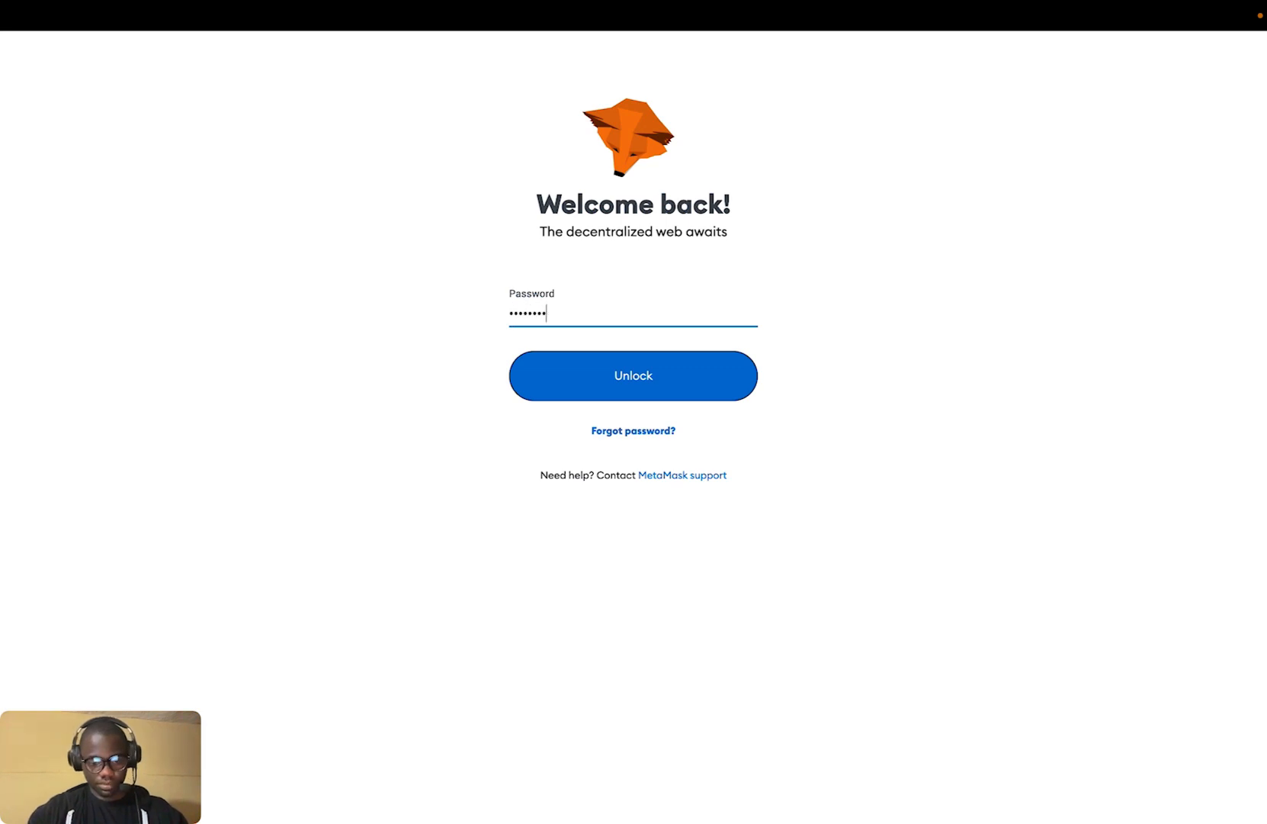
pyautogui.click(633, 375)
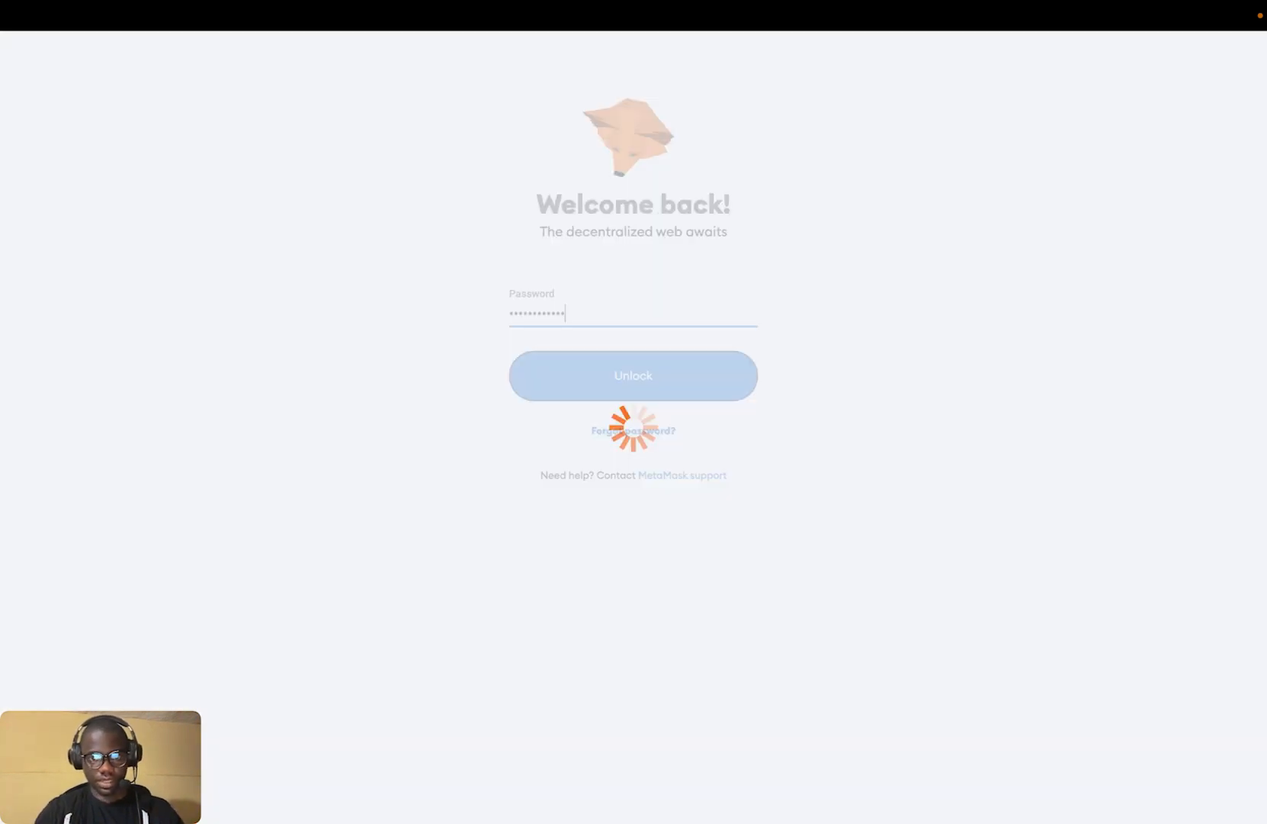
pyautogui.click(633, 375)
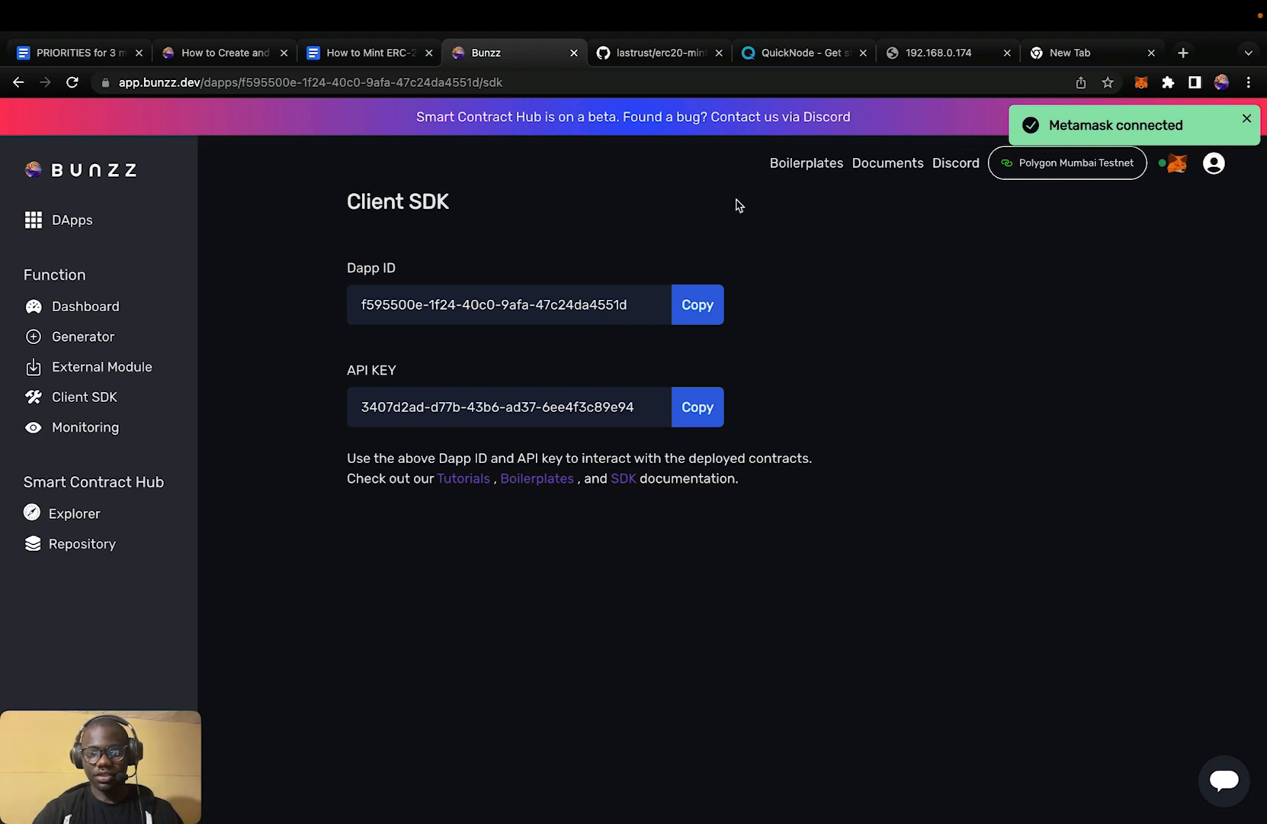
pyautogui.moveTo(662, 216)
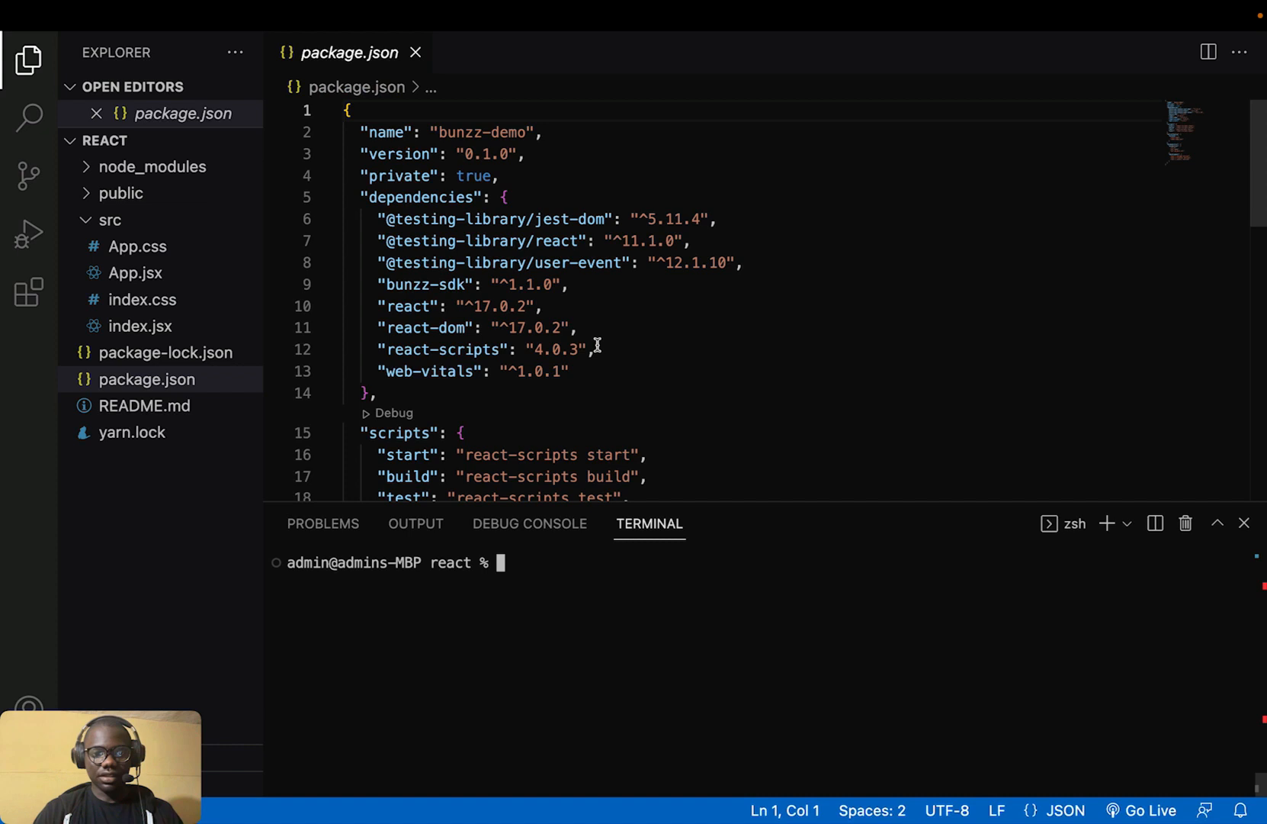
pyautogui.moveTo(599, 418)
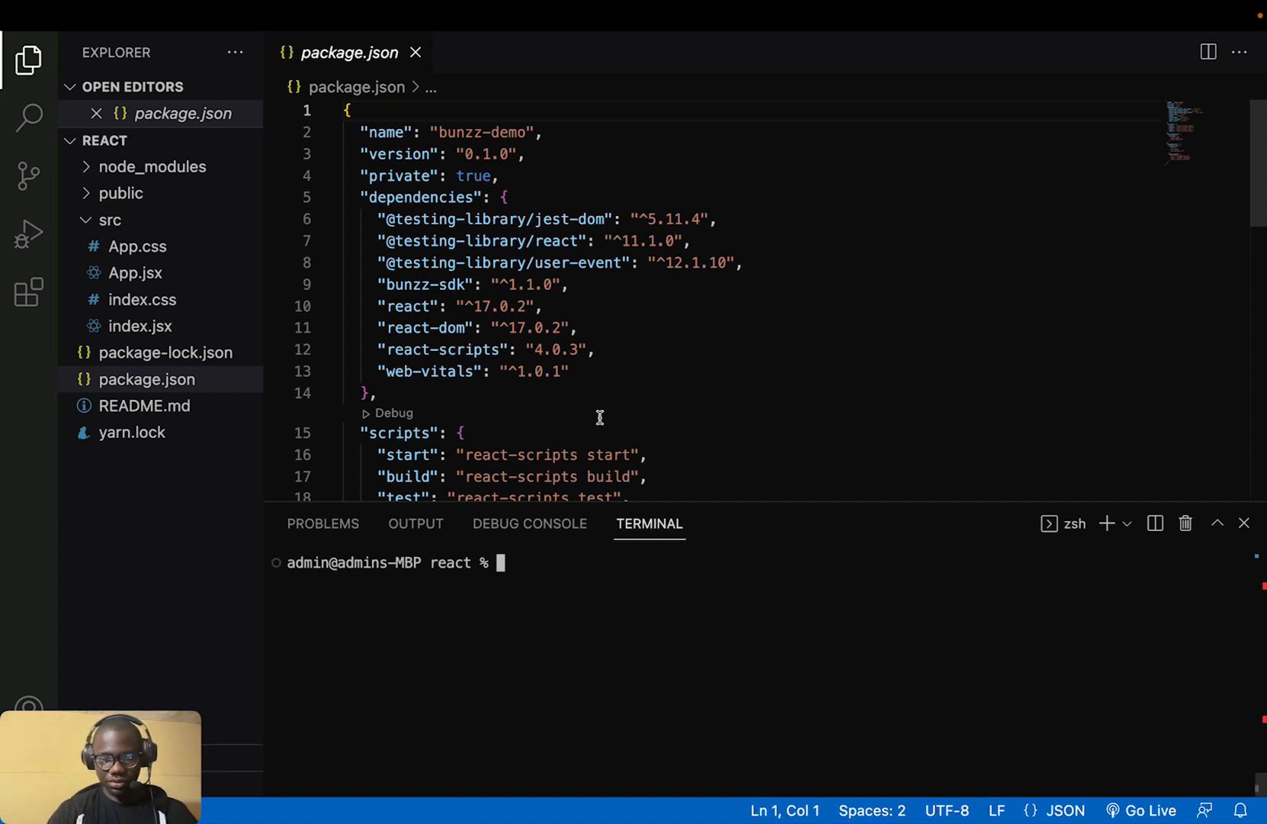
pyautogui.moveTo(564, 571)
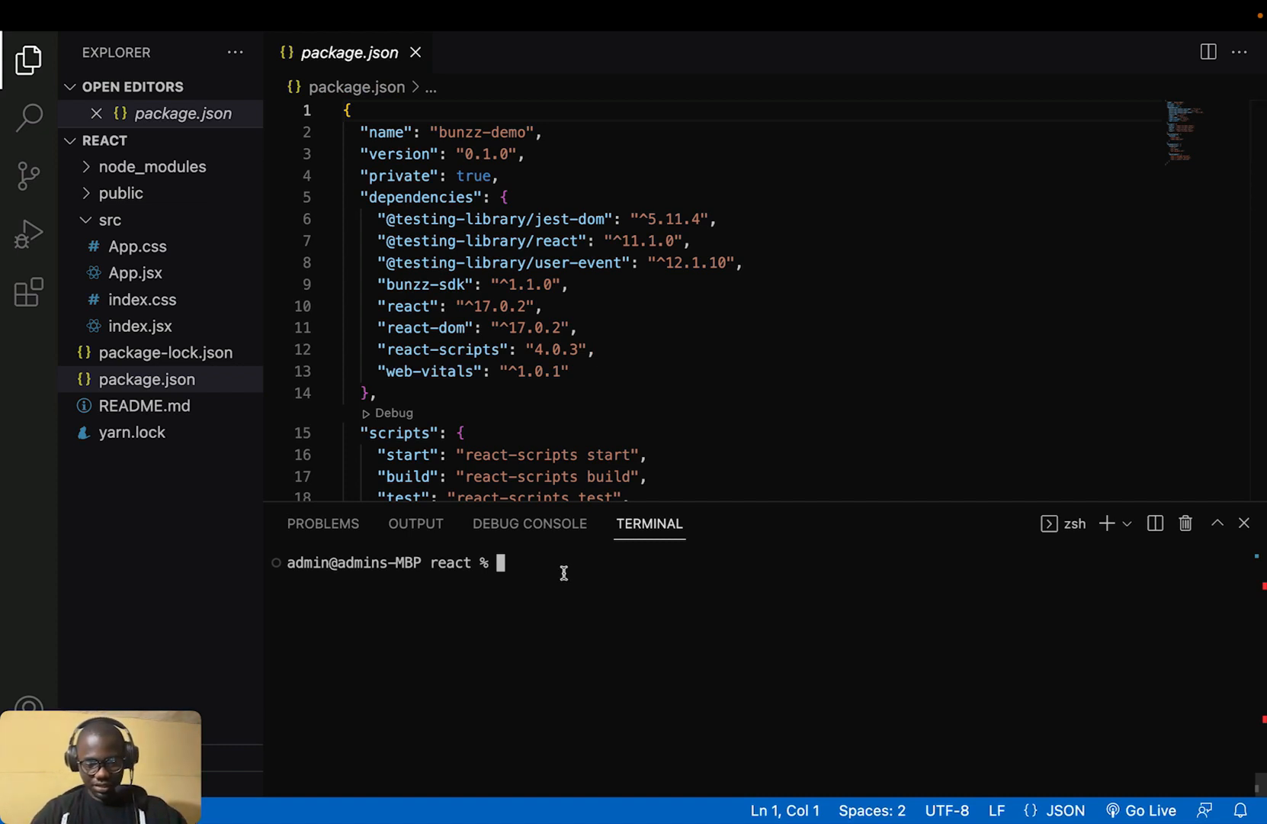
# Create .env in the react project root with touch .env and open it
pyautogui.write('touch')
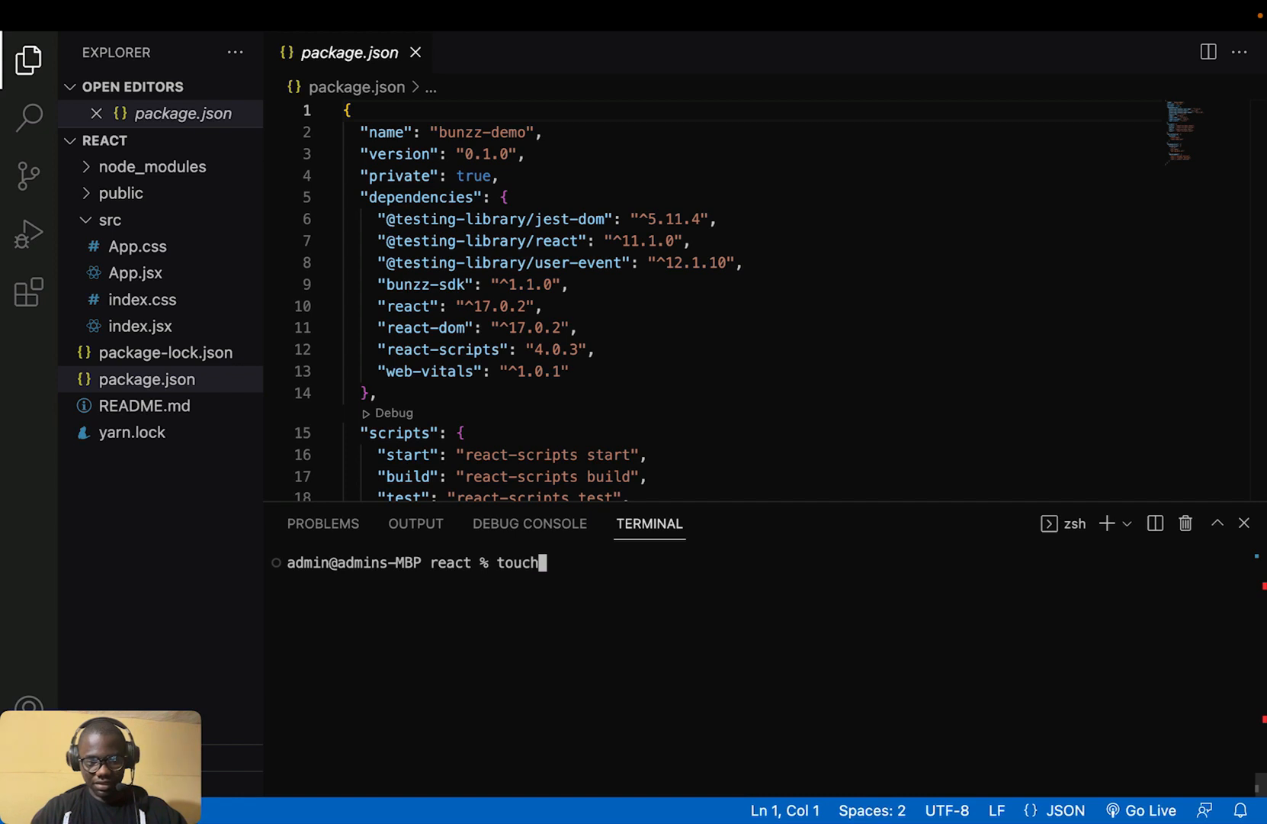
pyautogui.write('.e')
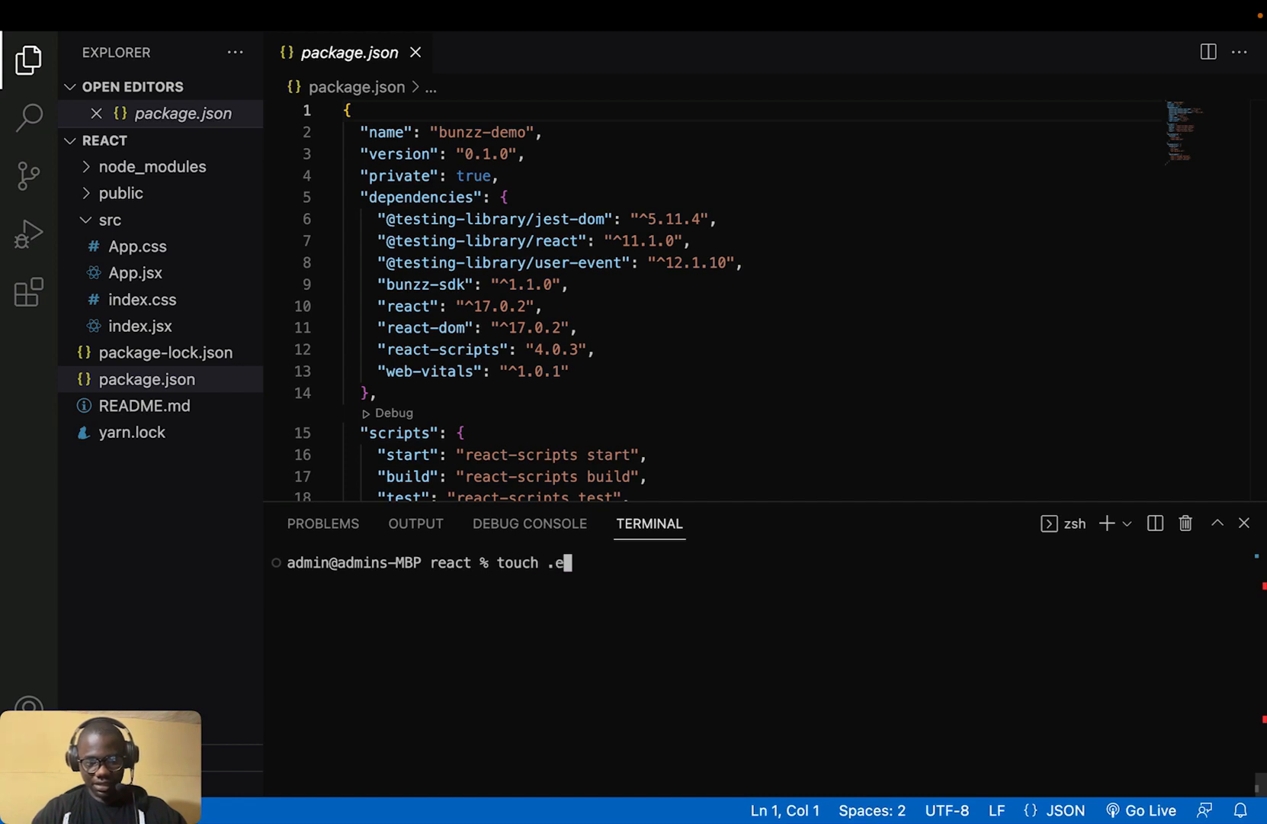
pyautogui.press('Return')
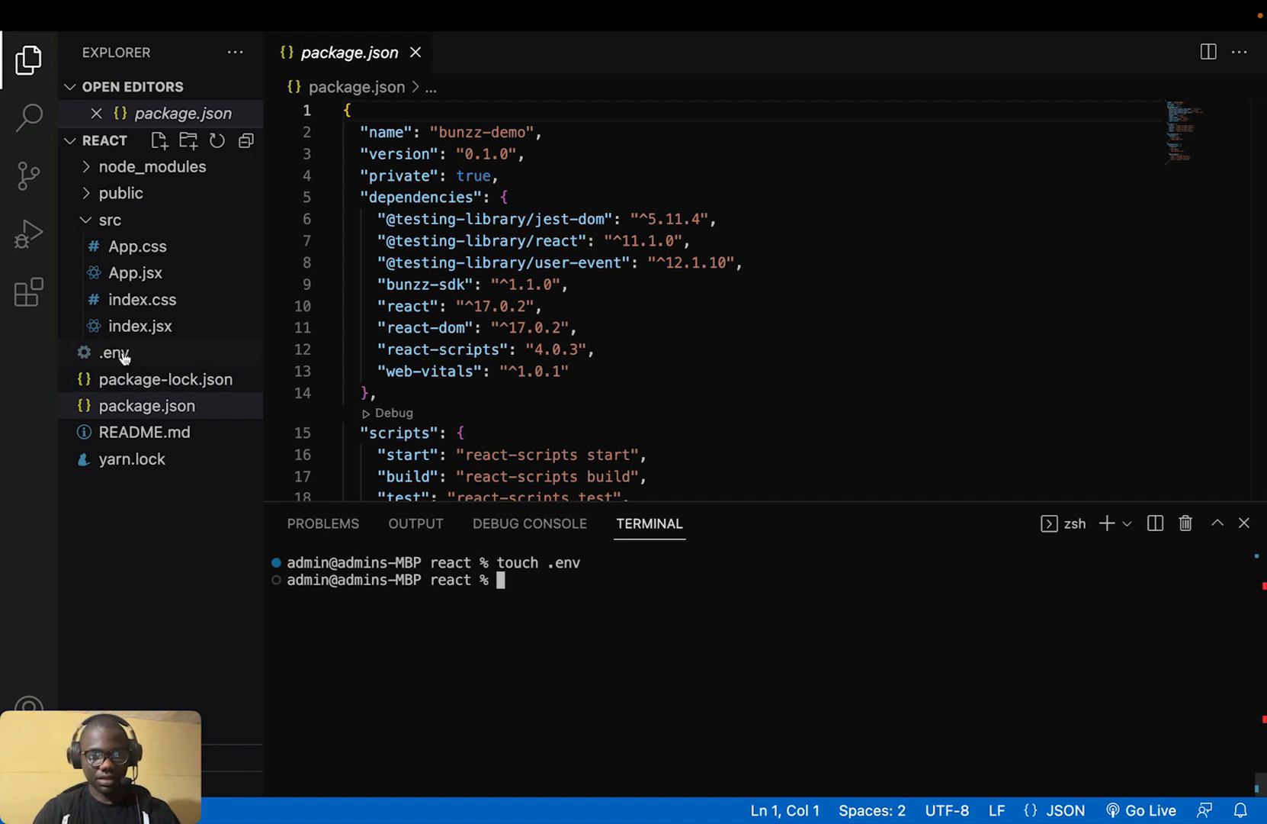
pyautogui.click(114, 353)
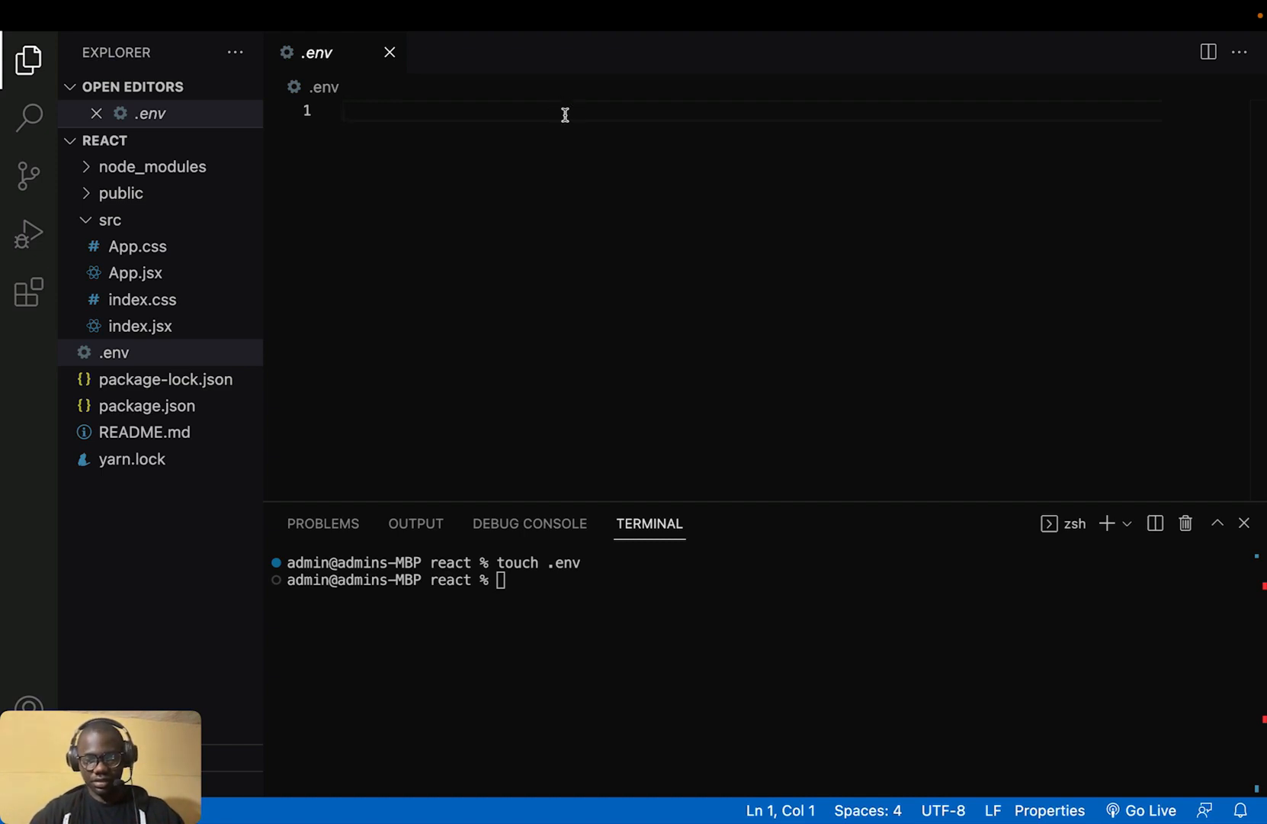
pyautogui.write('REACT_')
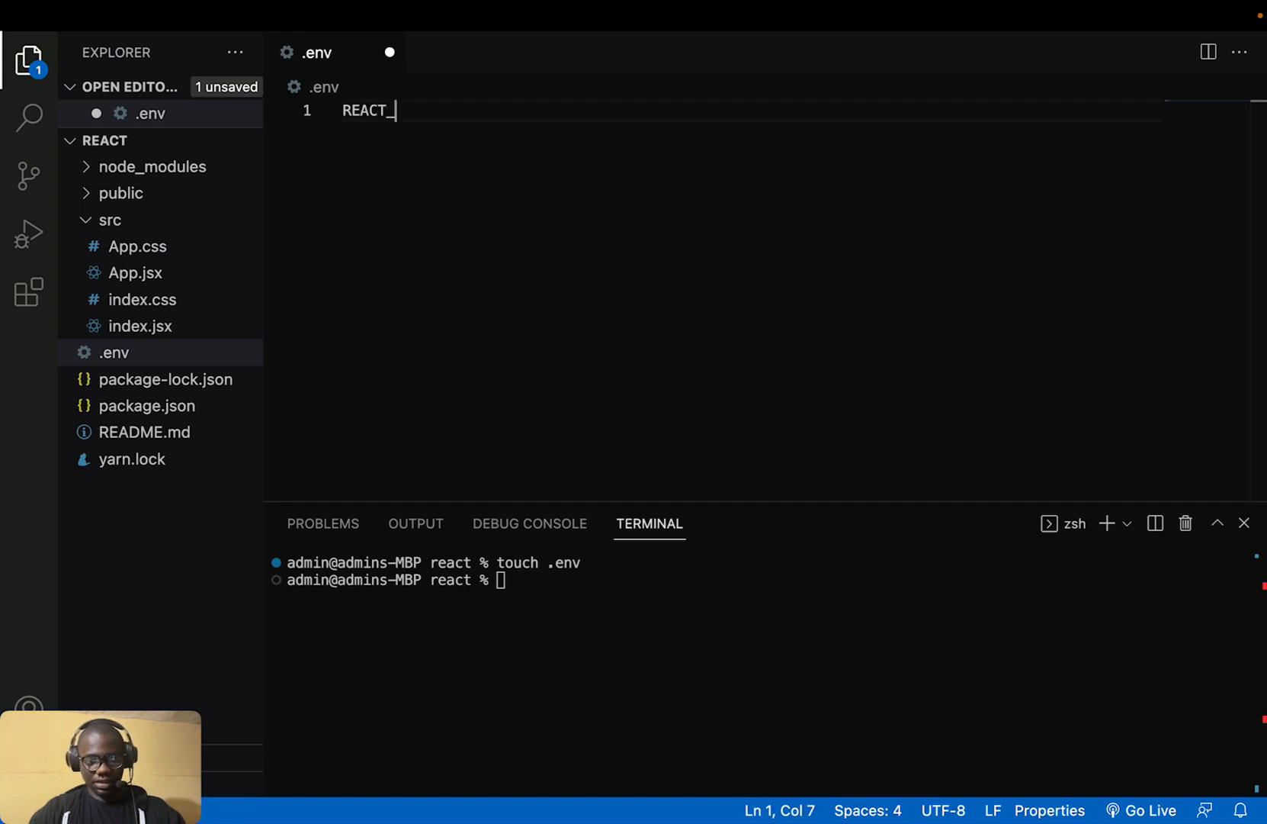
pyautogui.write('APP_')
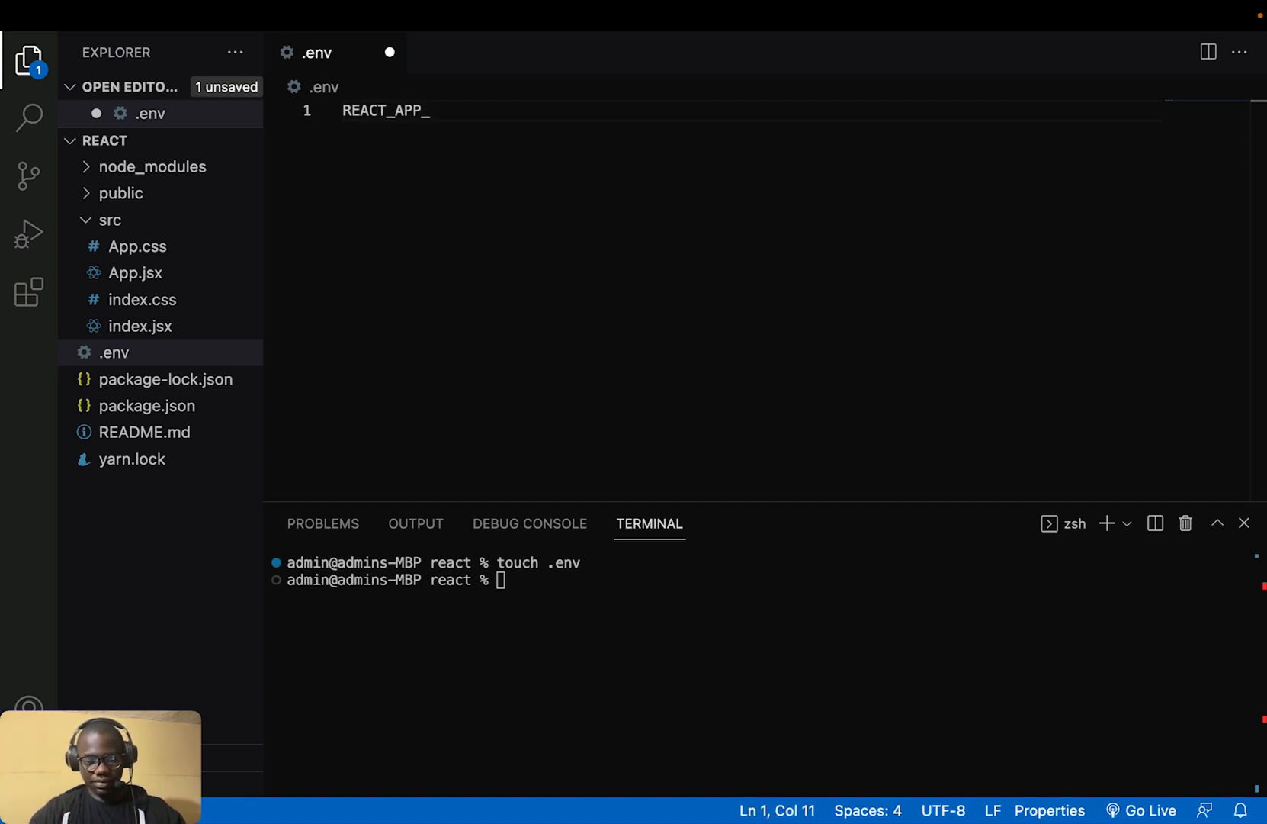
pyautogui.write('DAPP_')
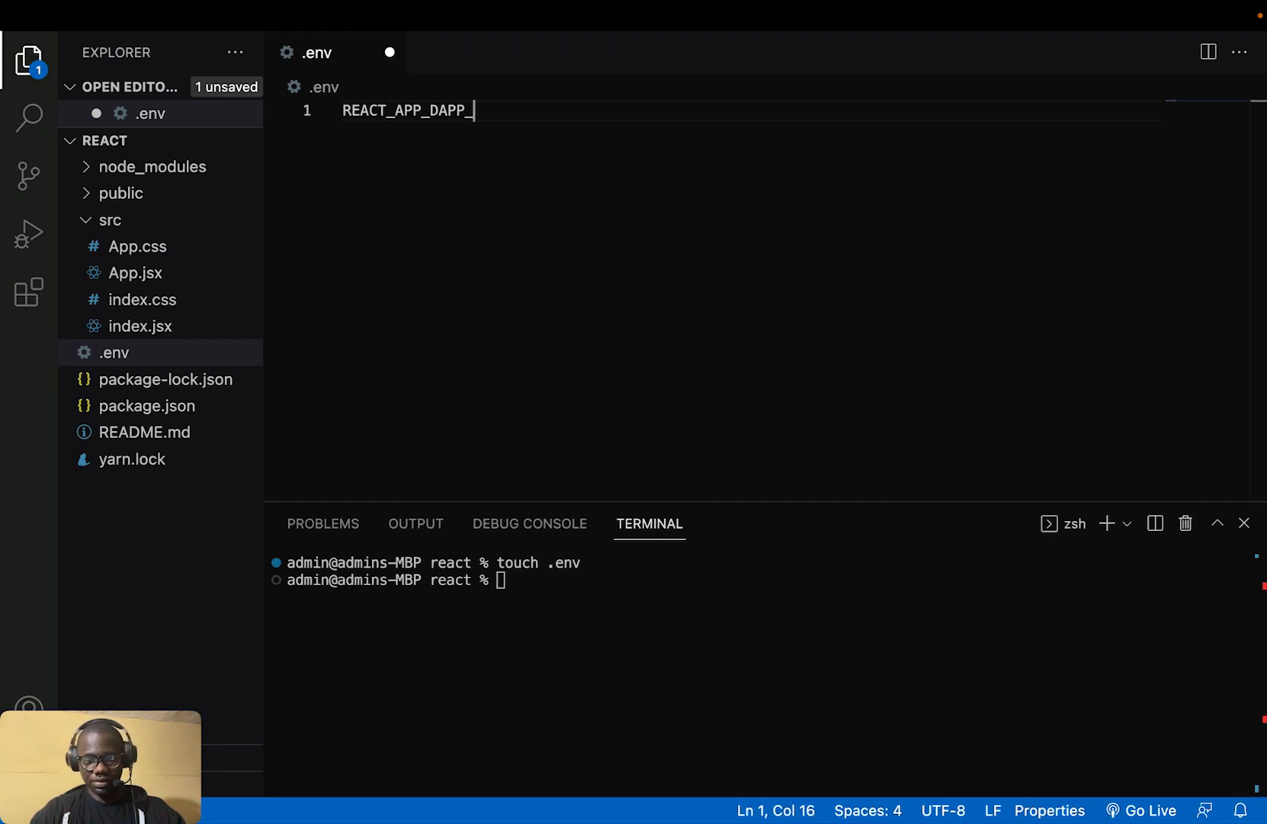
pyautogui.write('ID=')
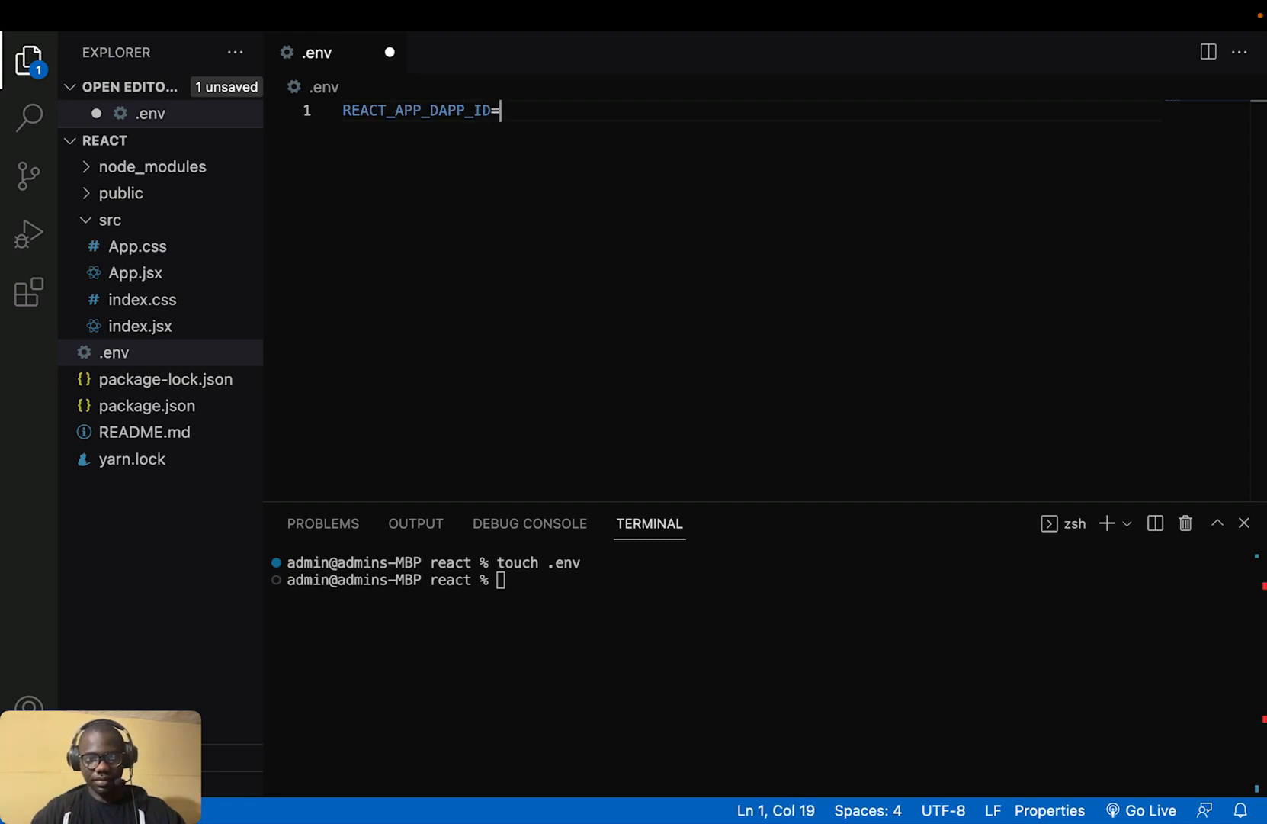
pyautogui.write('R')
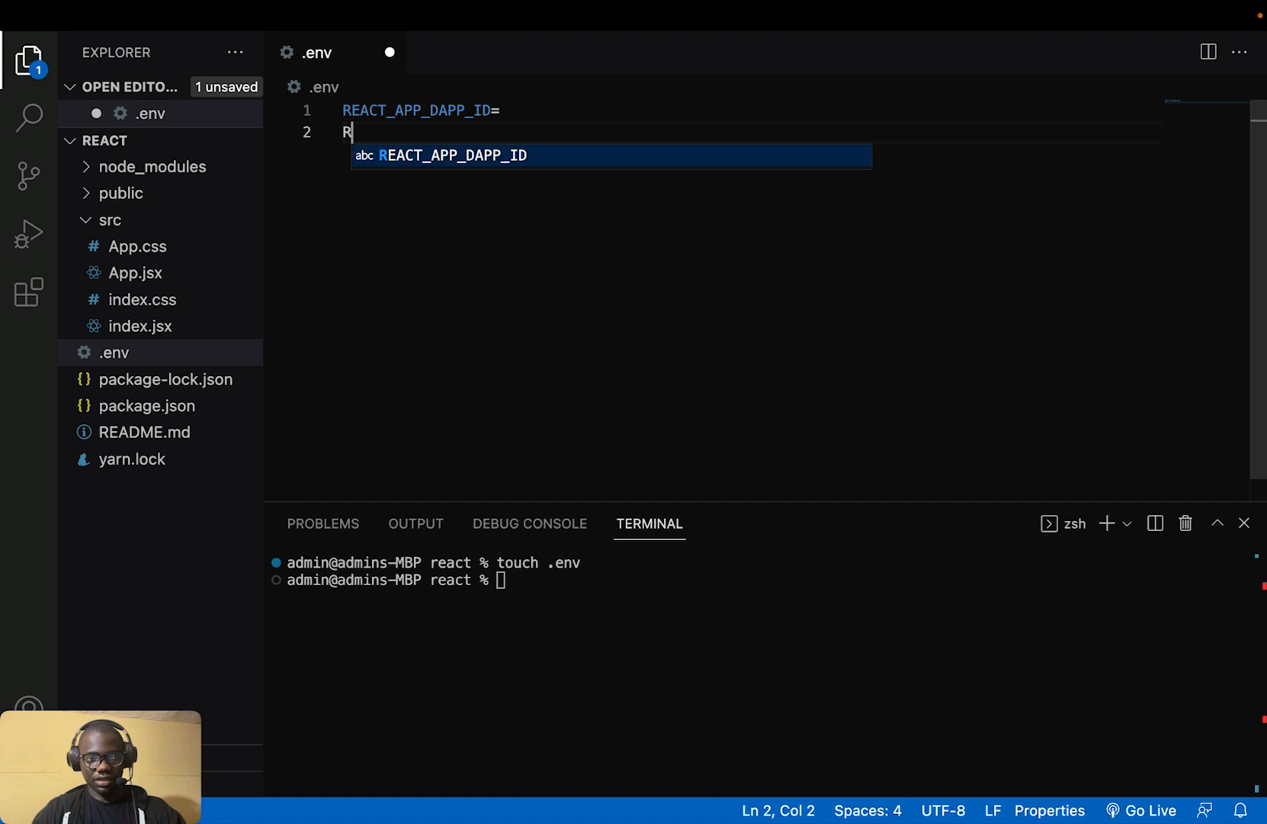
pyautogui.write('EACT_APP_')
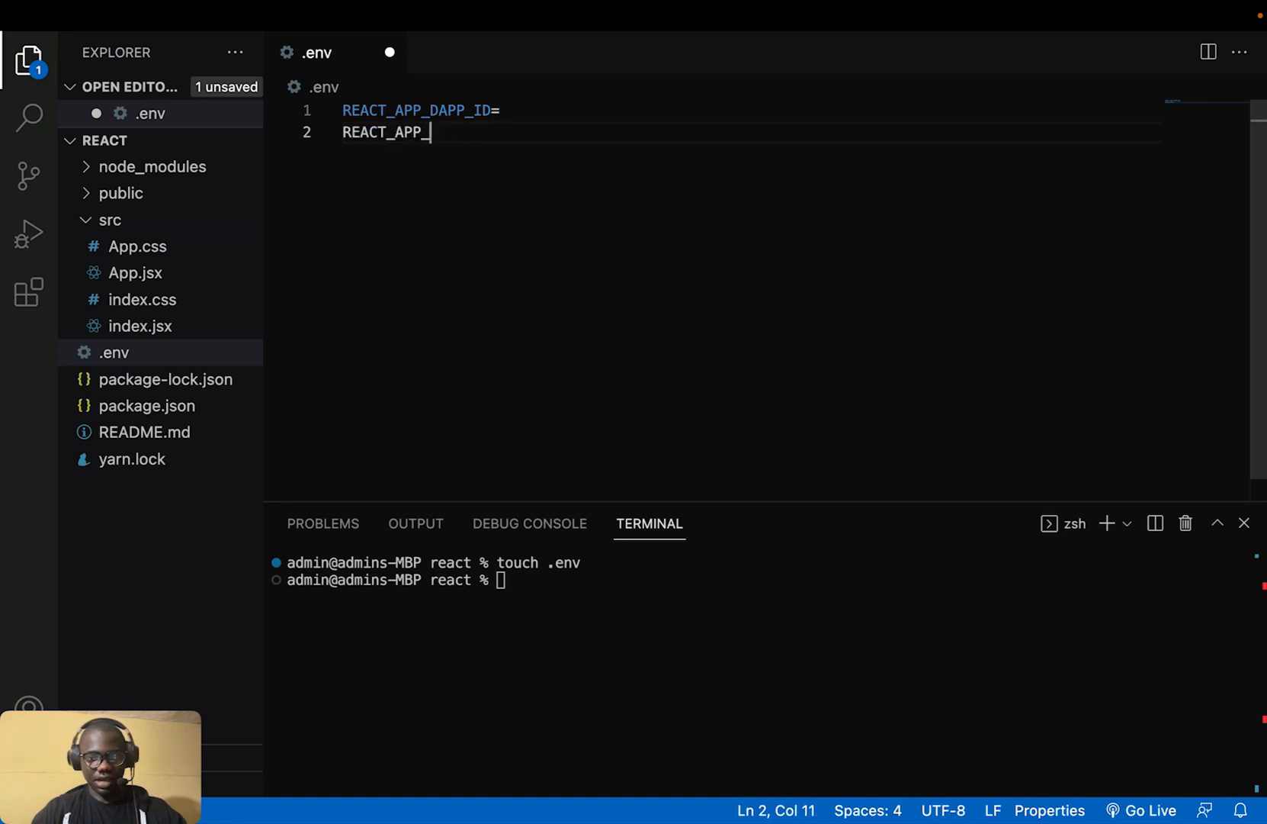
pyautogui.write('API')
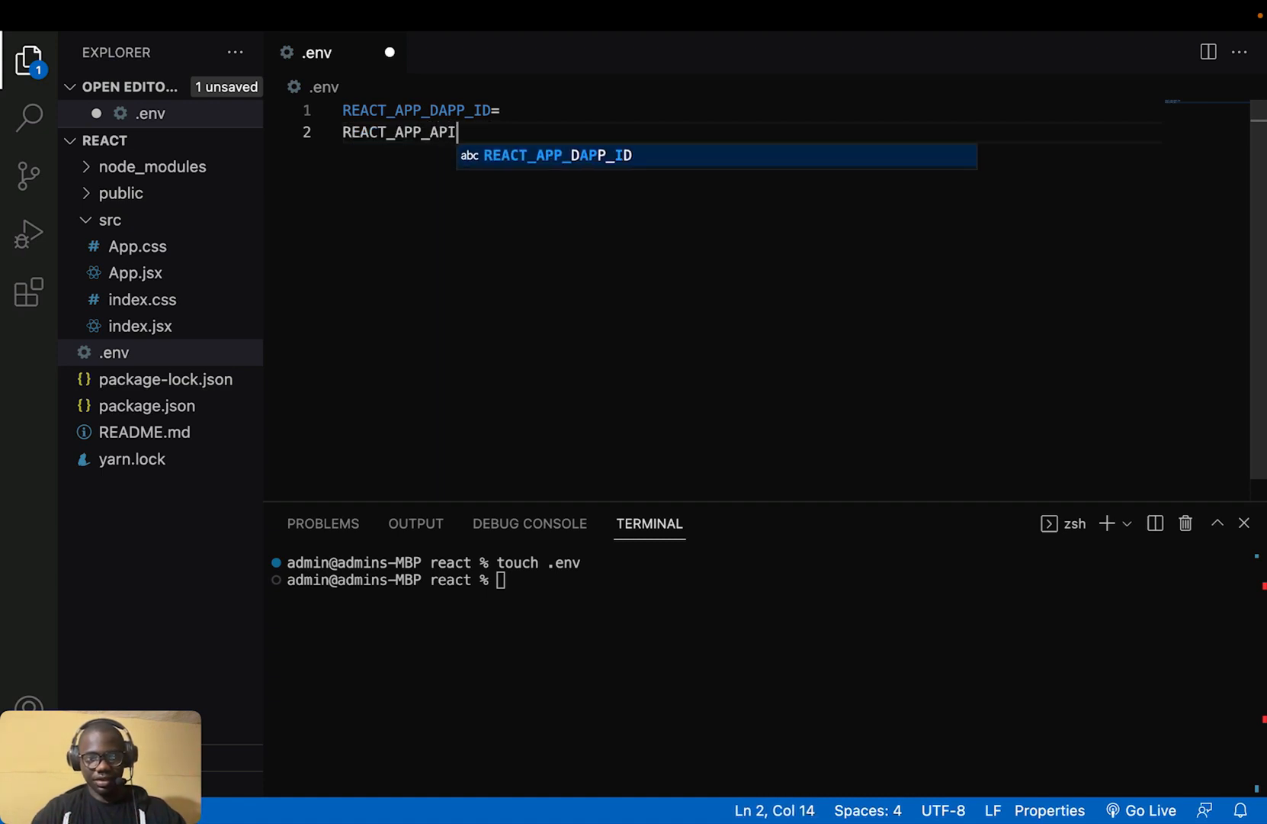
pyautogui.write('_KEY')
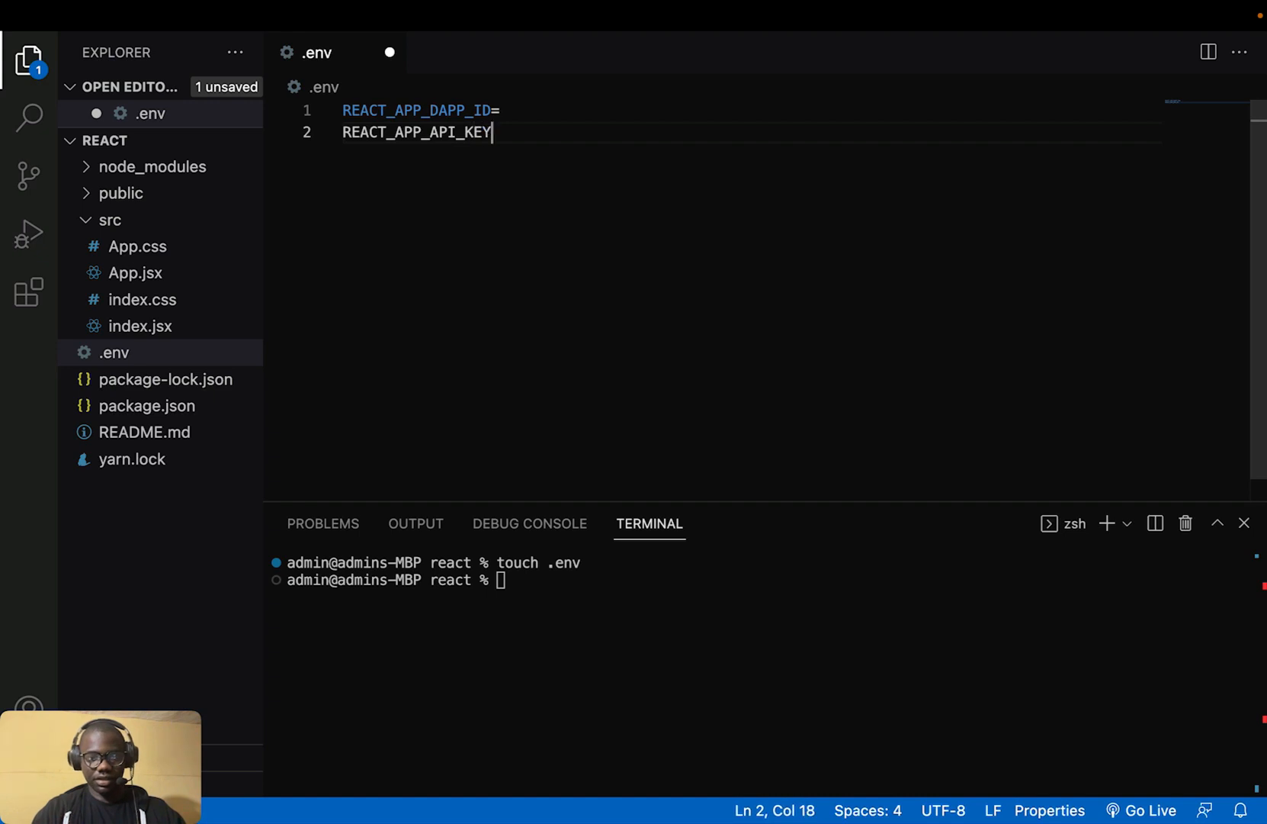
pyautogui.write('=')
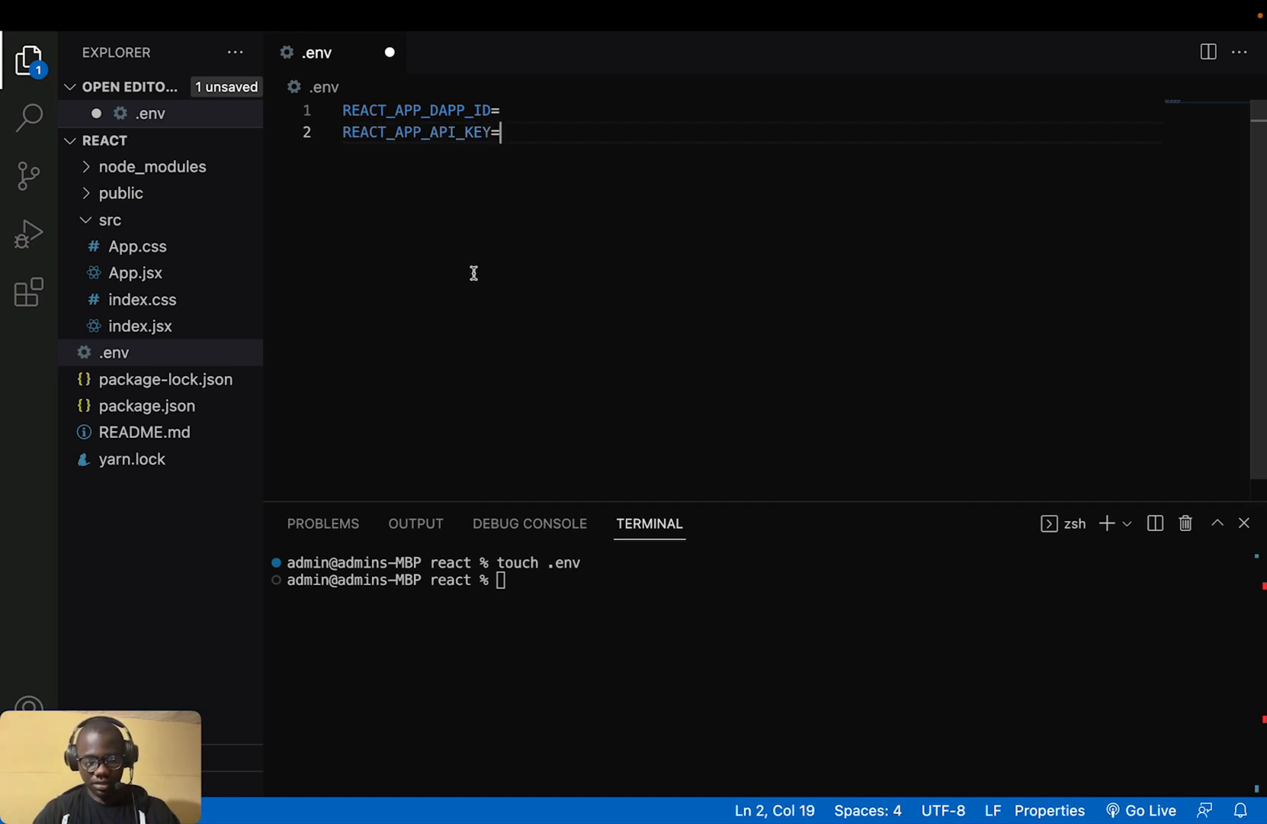
pyautogui.moveTo(517, 658)
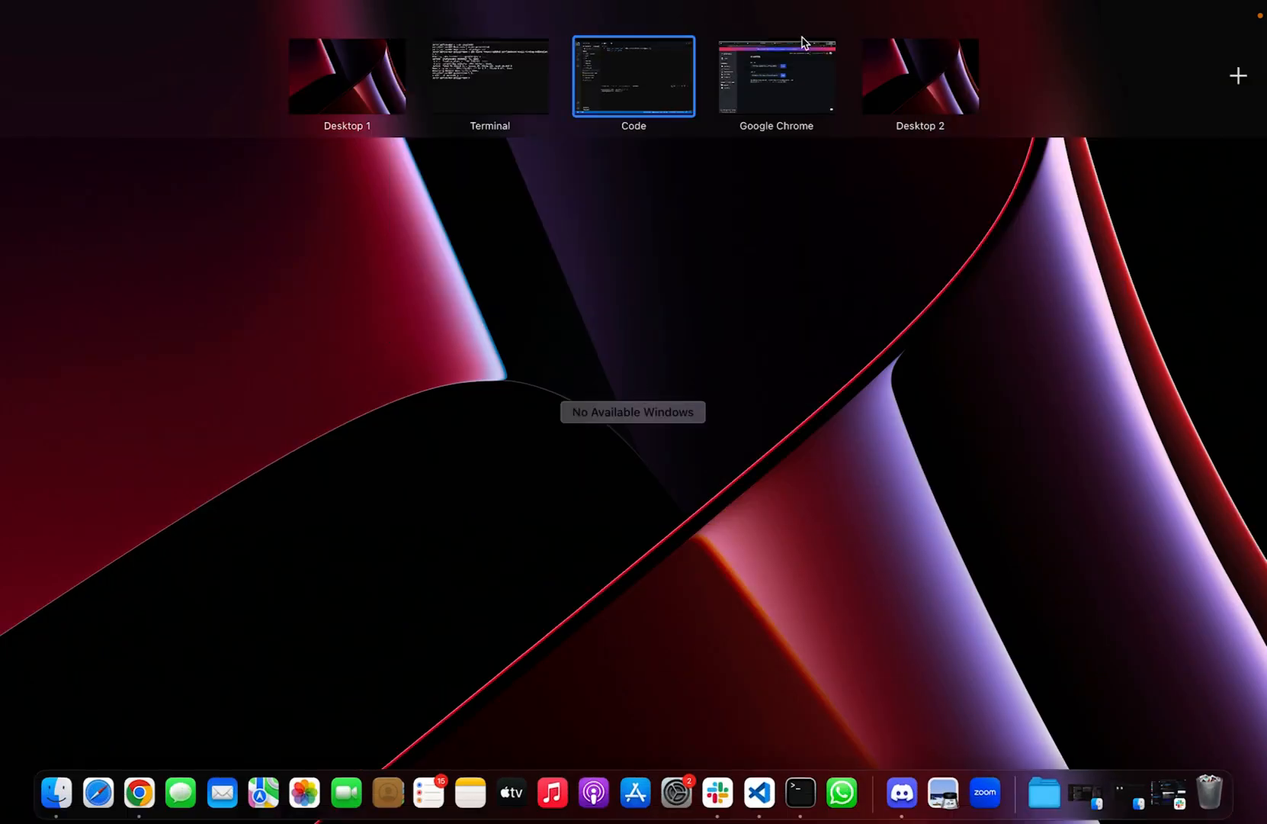
pyautogui.click(775, 75)
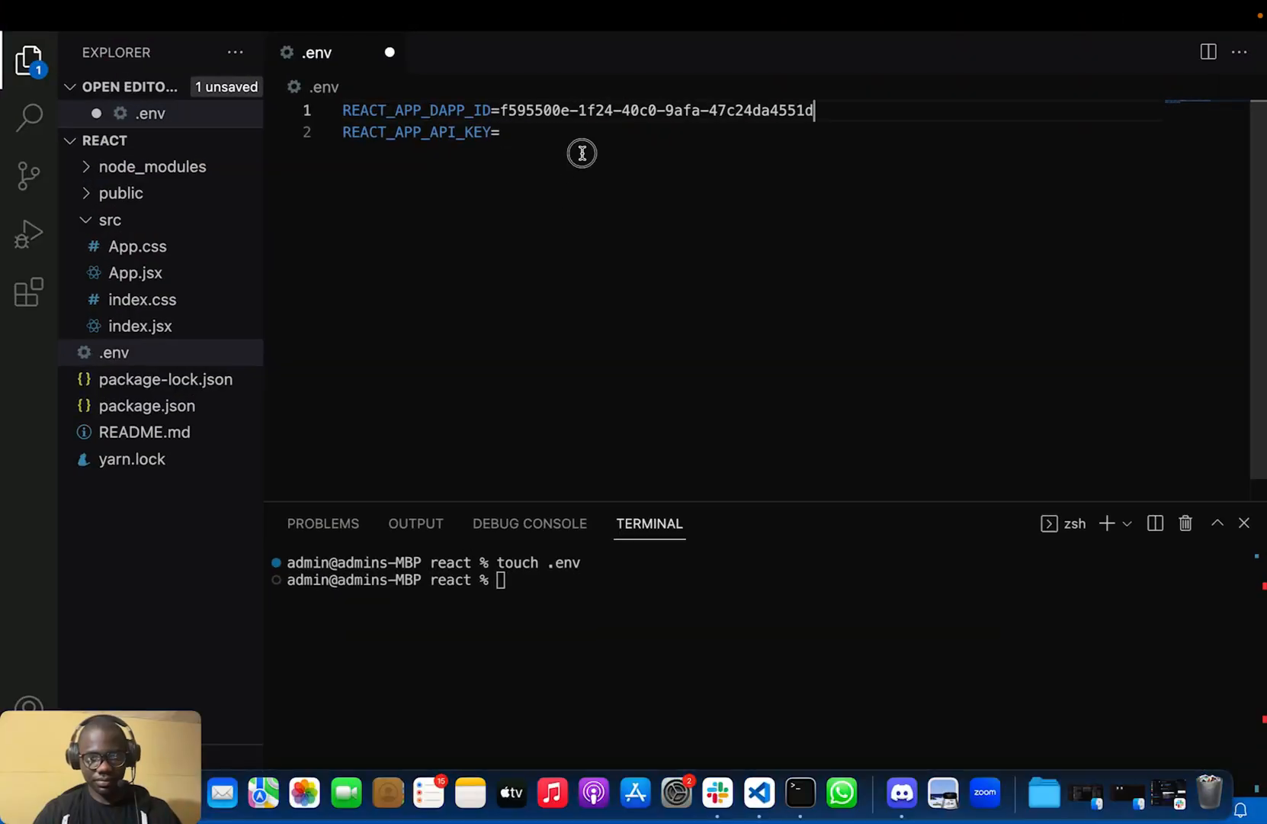
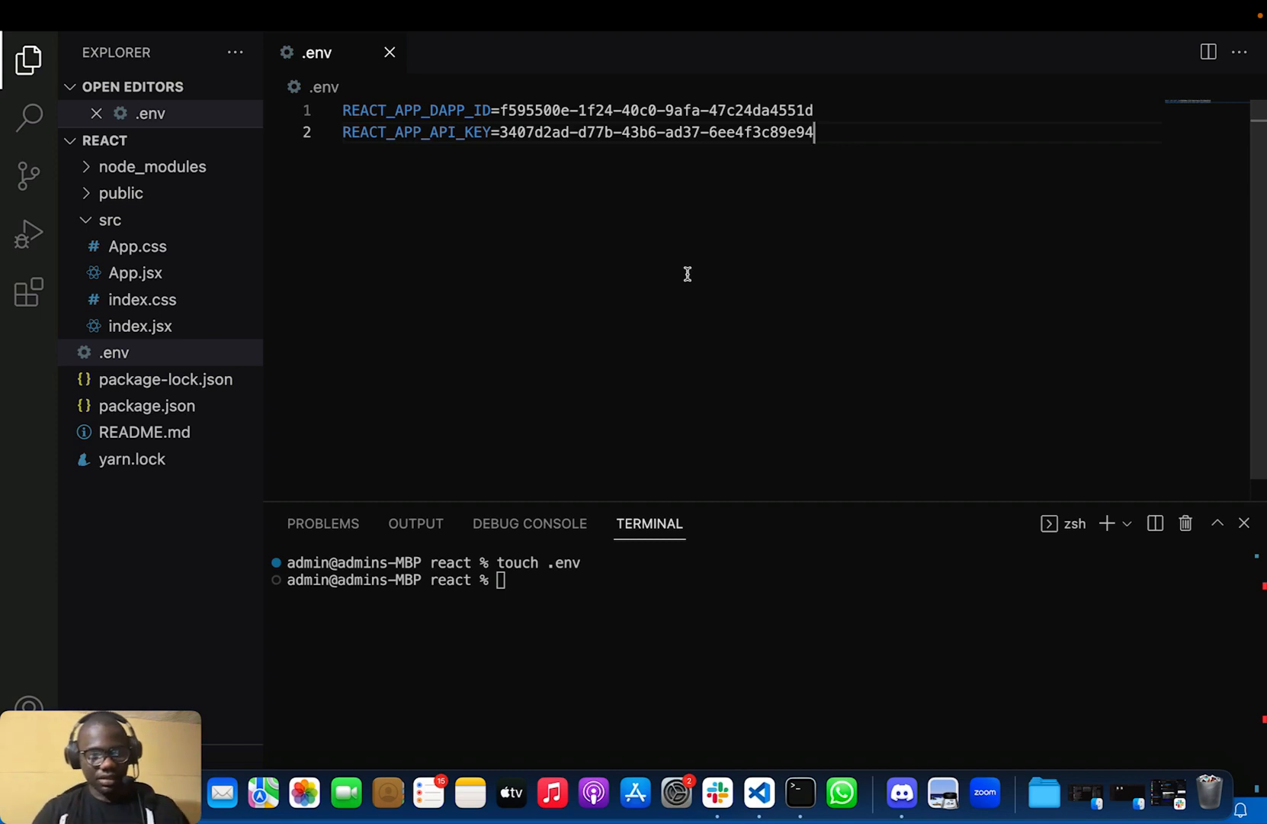
pyautogui.moveTo(523, 273)
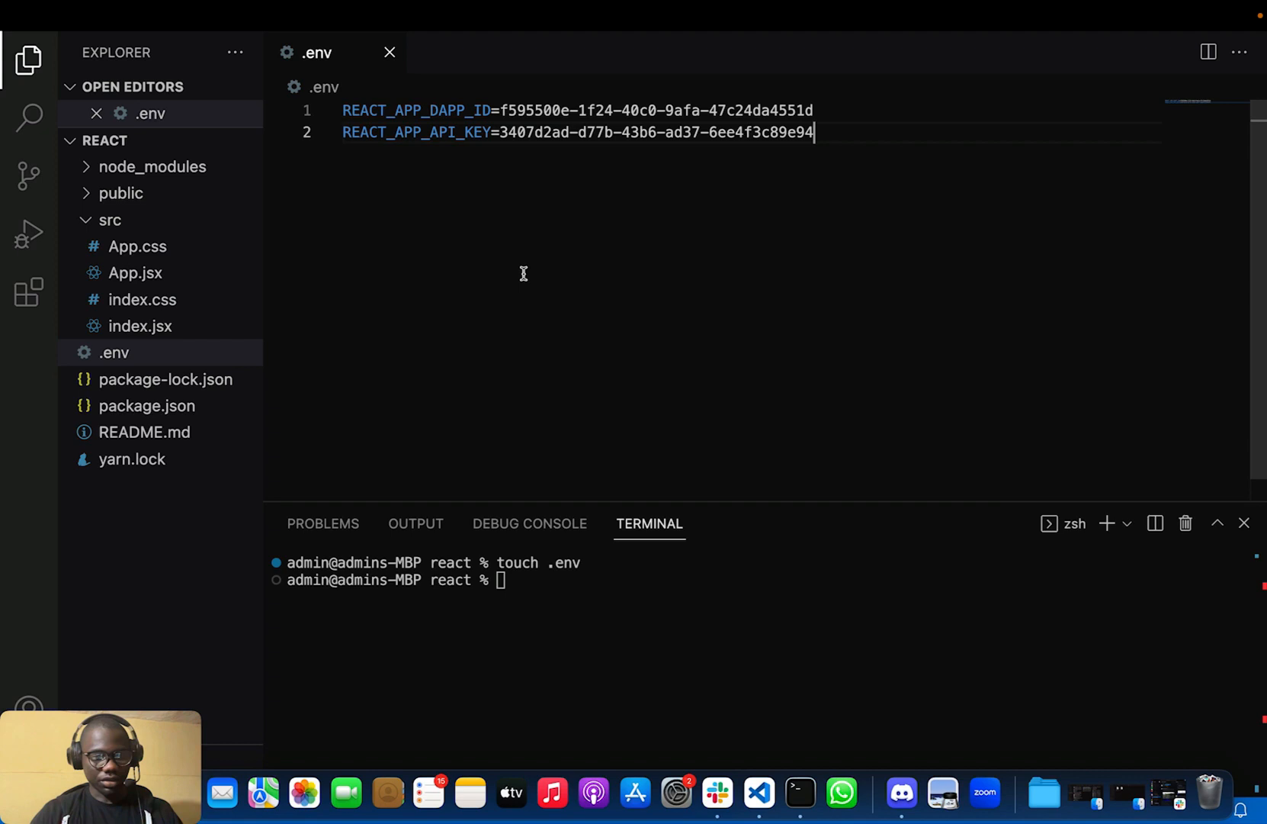
pyautogui.moveTo(175, 273)
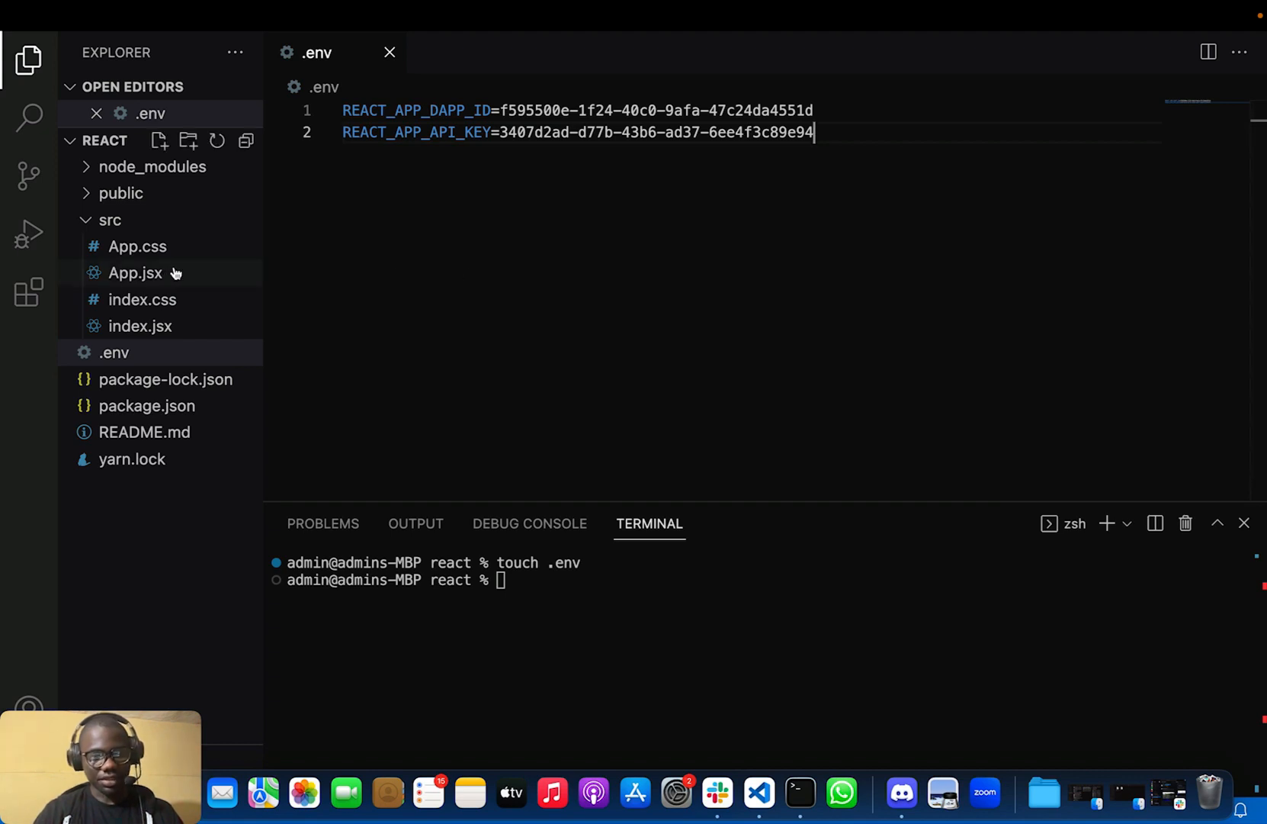
# Check the env variable names in App.jsx, then run npm run start to serve localhost:3000
pyautogui.click(135, 272)
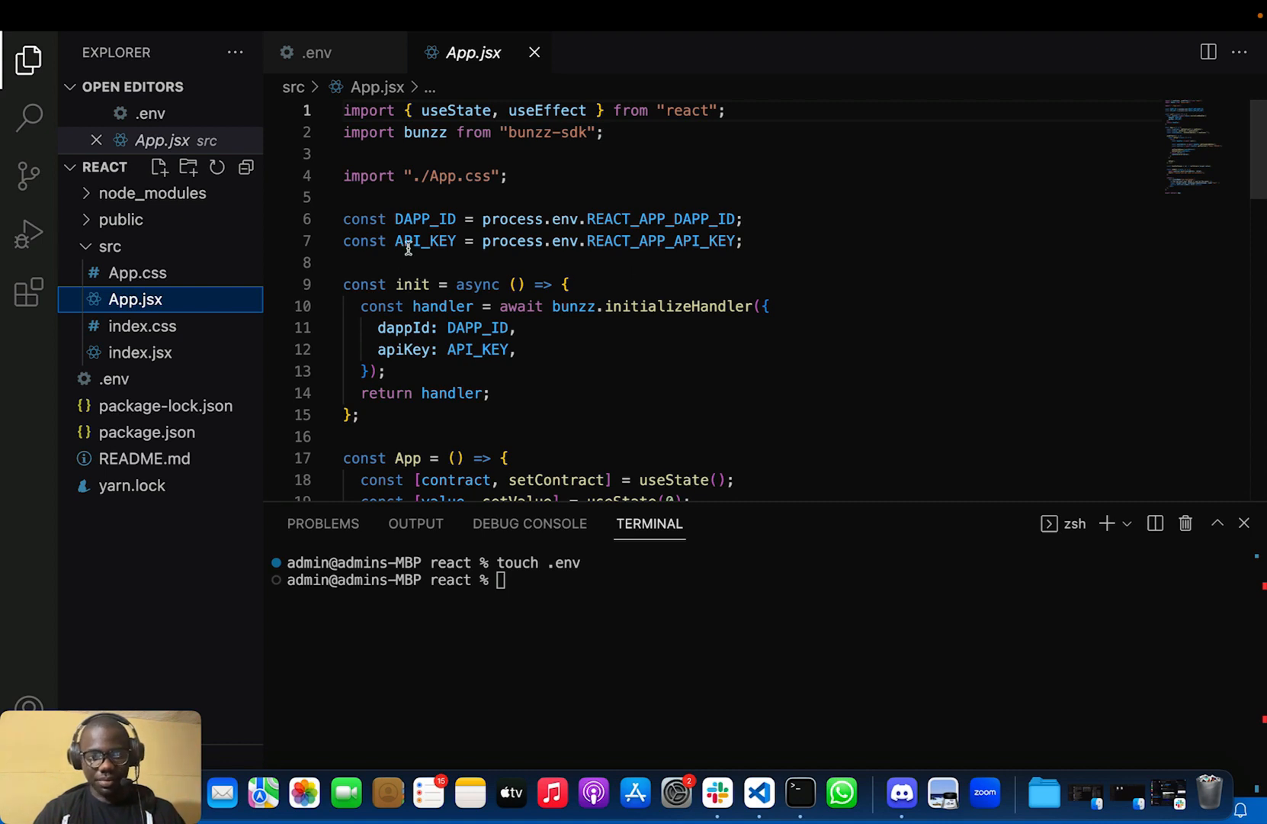
pyautogui.moveTo(442, 272)
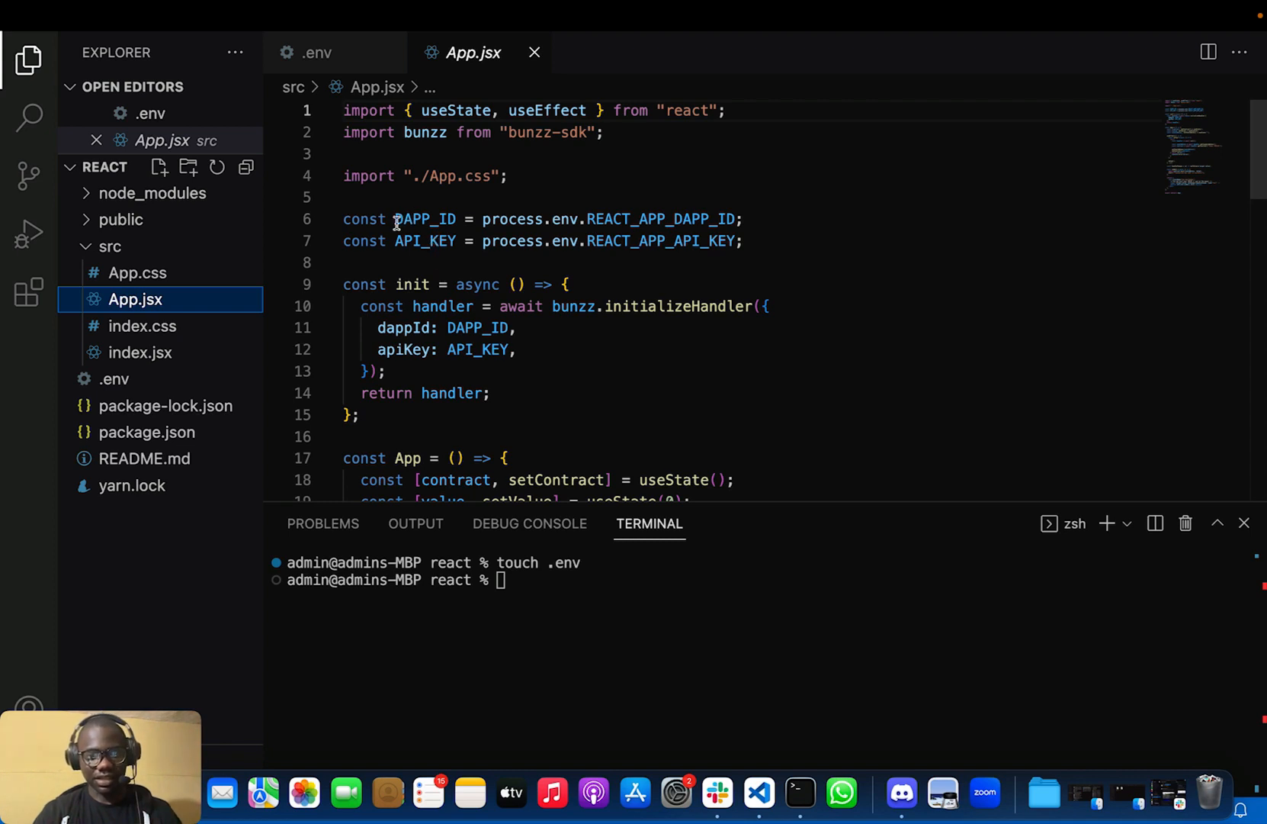
pyautogui.moveTo(685, 240)
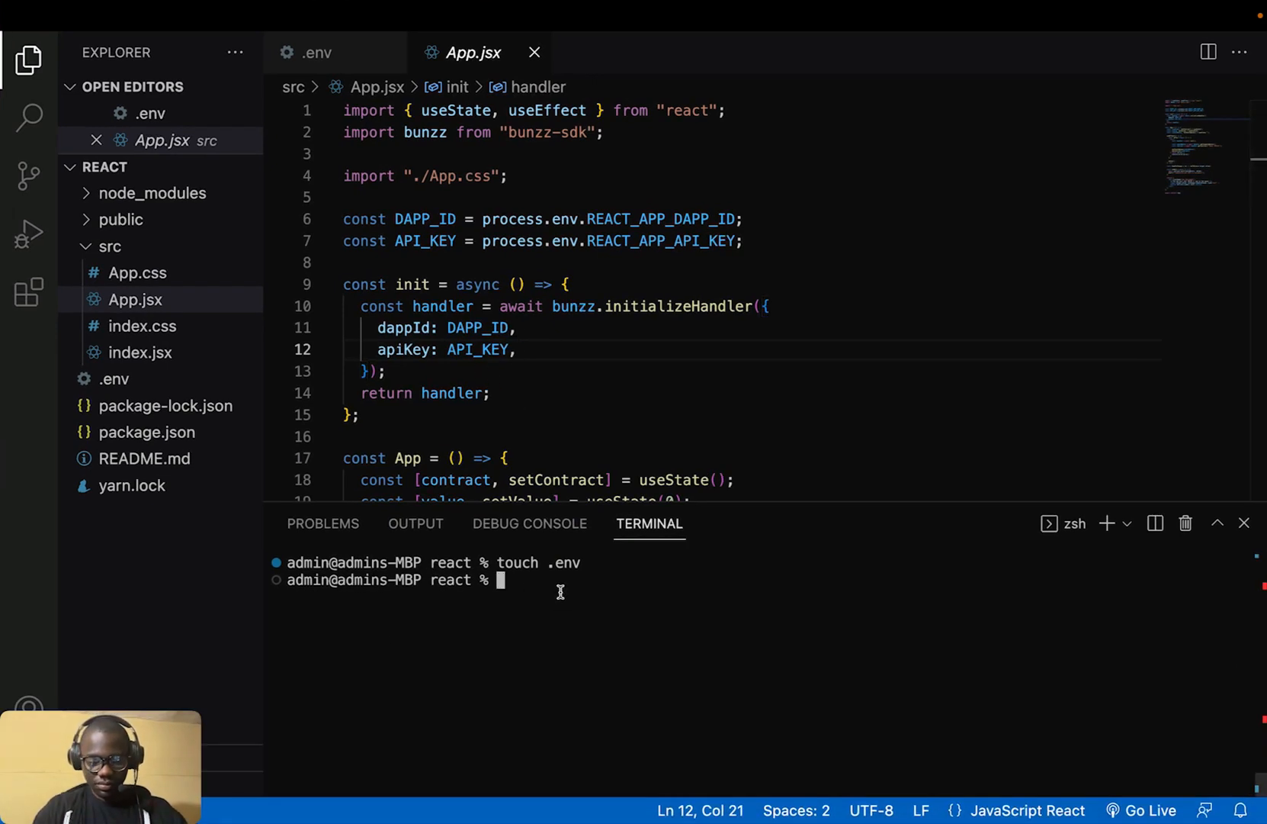
pyautogui.write('n')
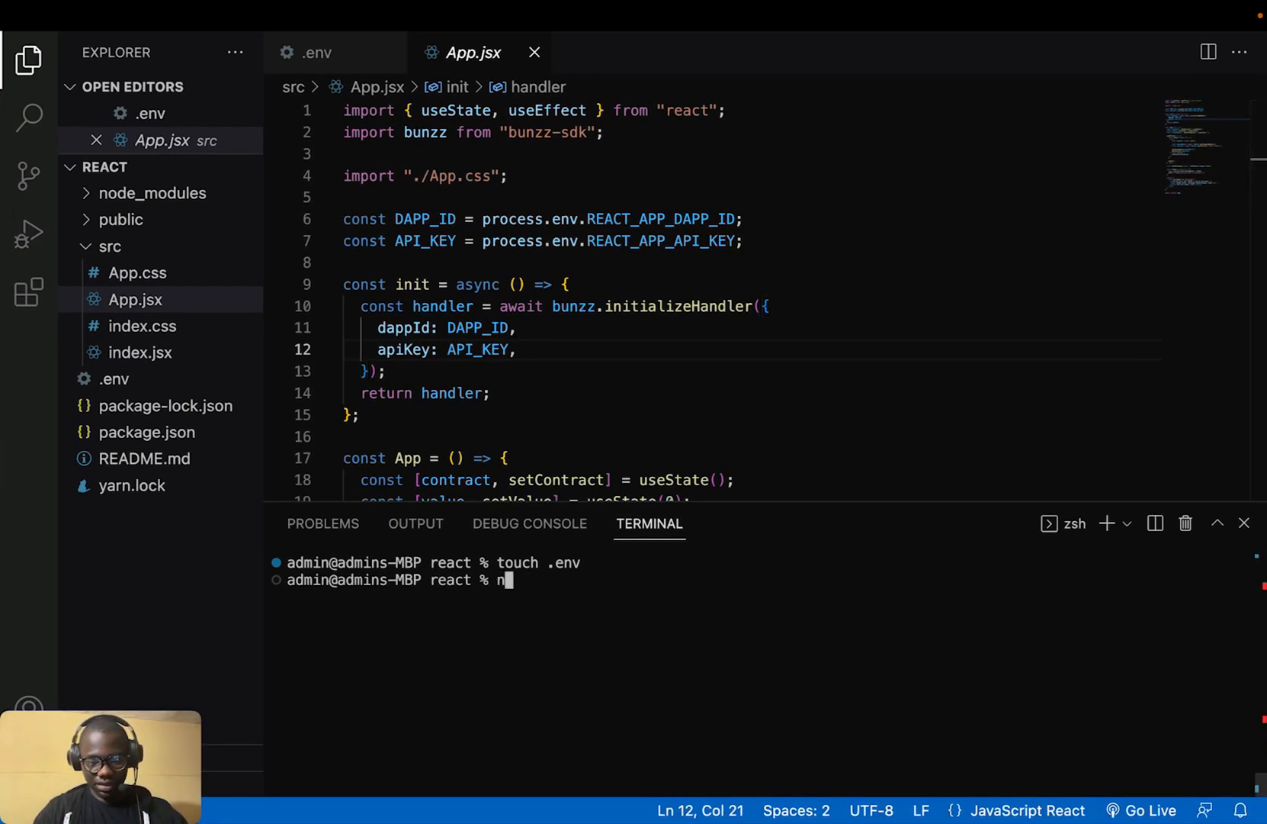
pyautogui.write('pm, runs')
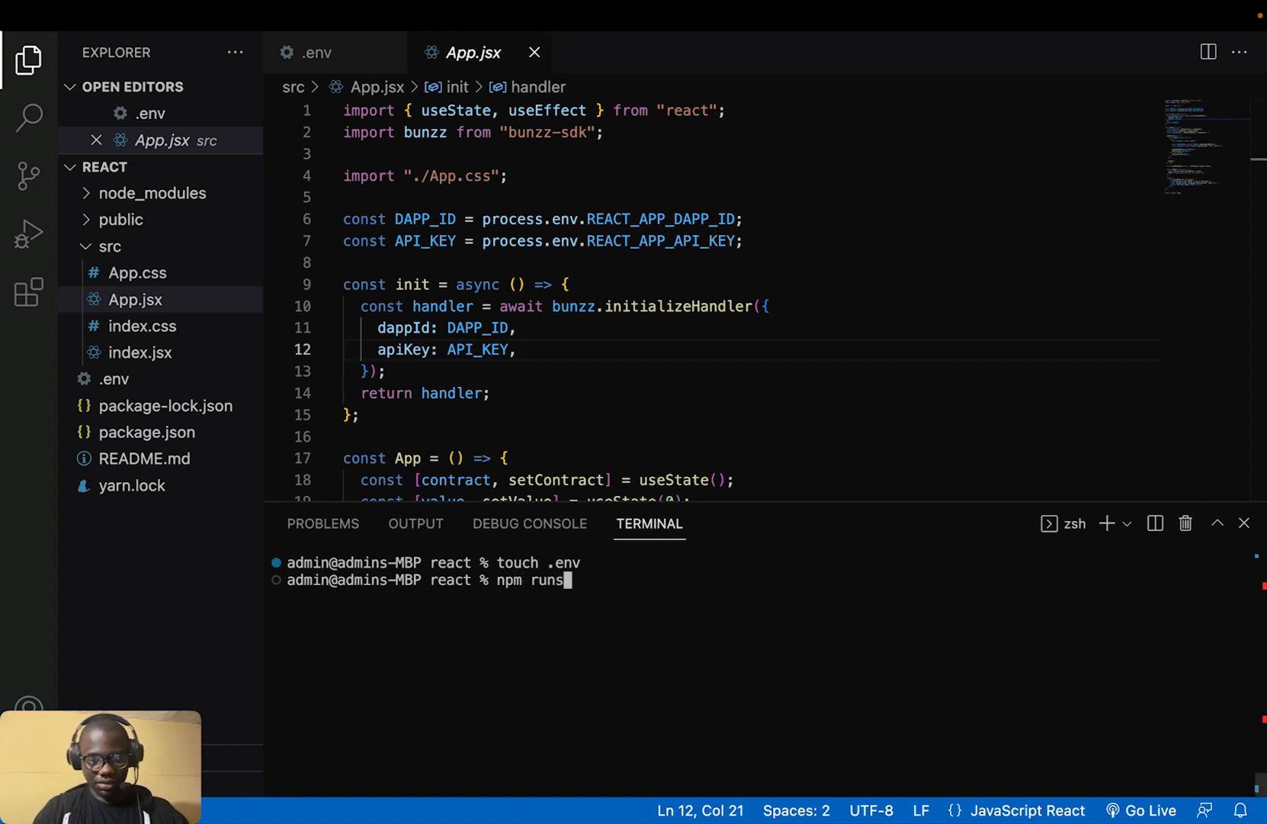
pyautogui.press('Backspace')
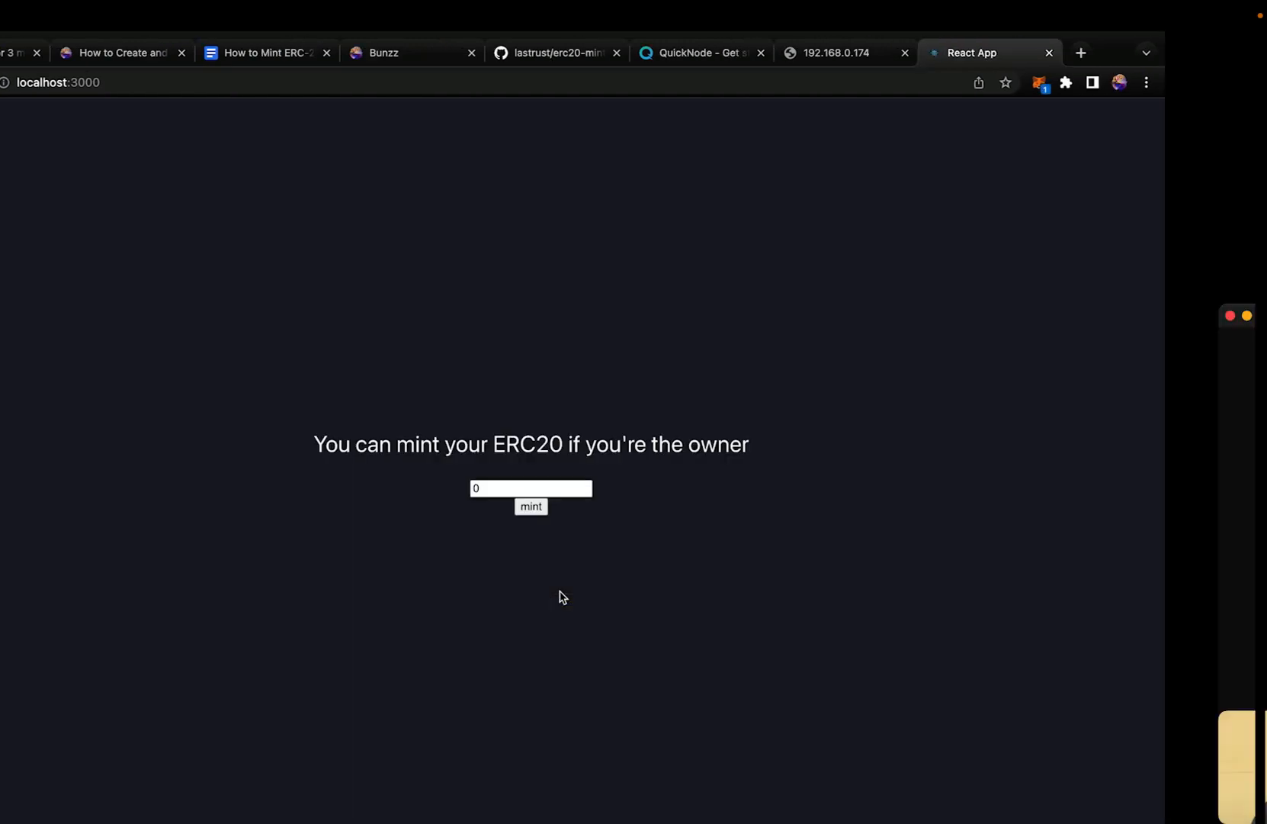
# Approve MetaMask's request to connect Account 1 to the localhost:3000 minting app
pyautogui.click(530, 505)
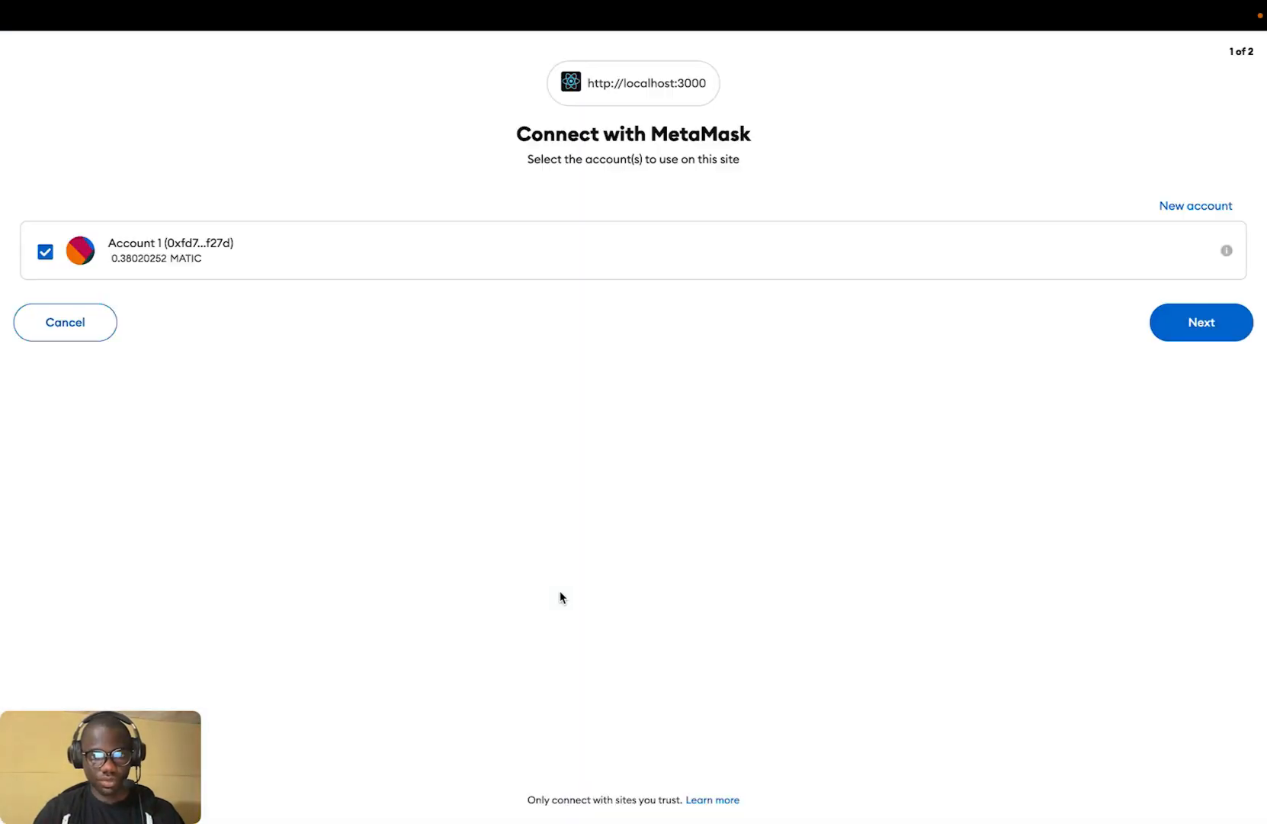
pyautogui.moveTo(885, 504)
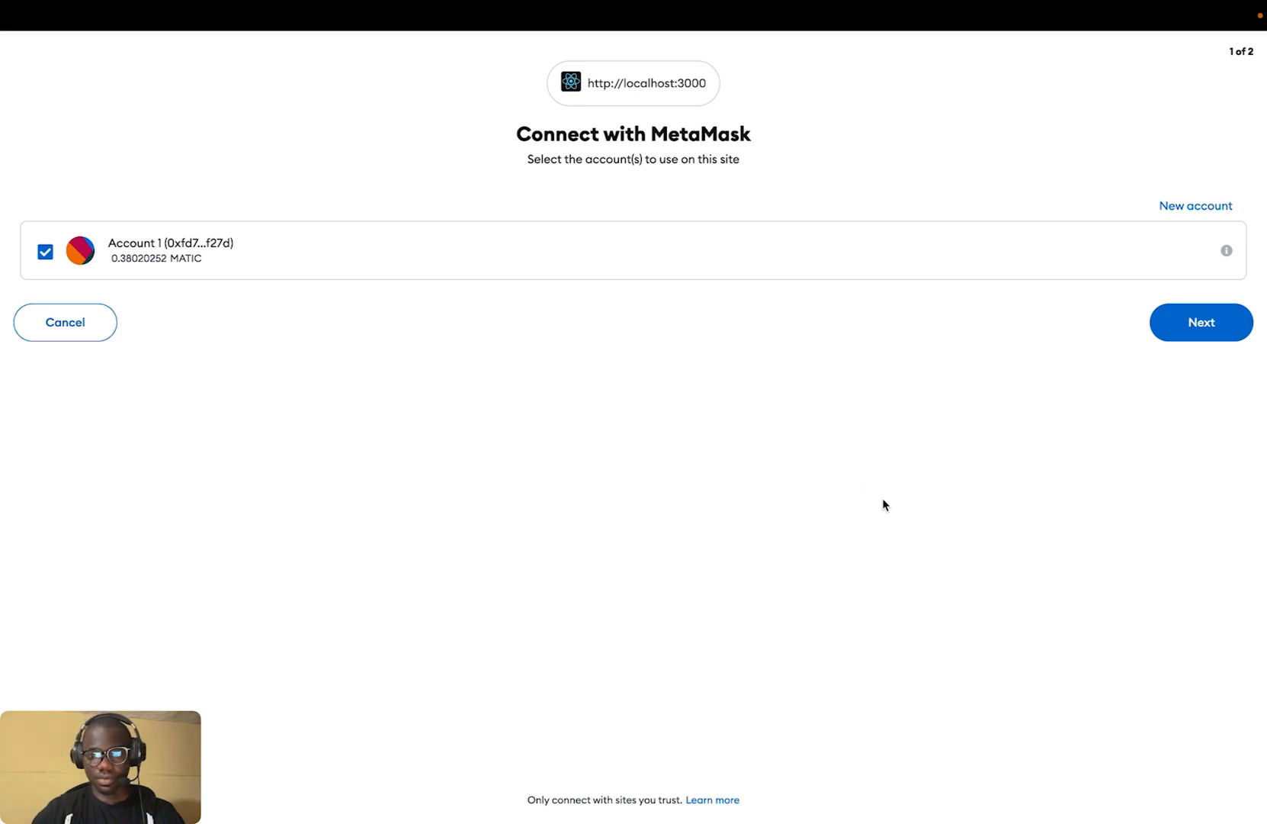
pyautogui.moveTo(1013, 464)
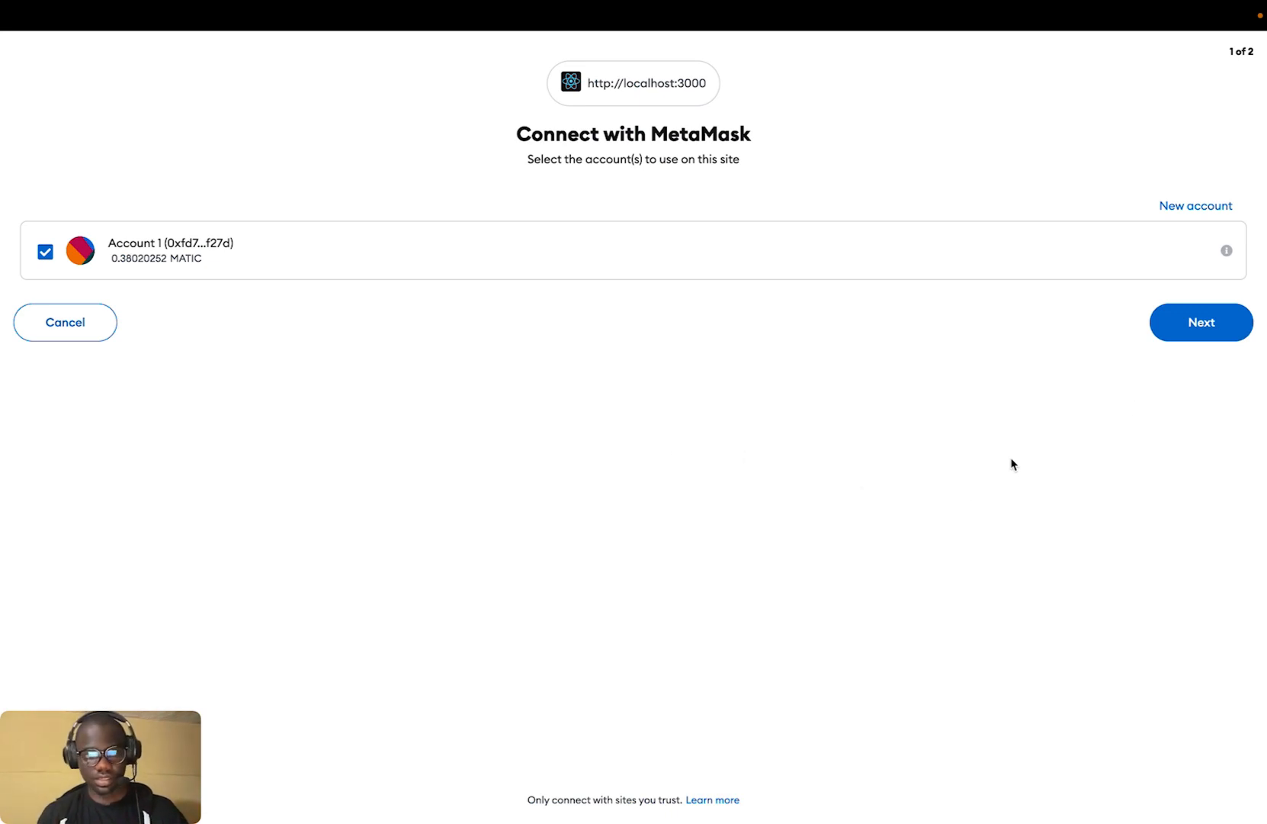
pyautogui.click(1200, 322)
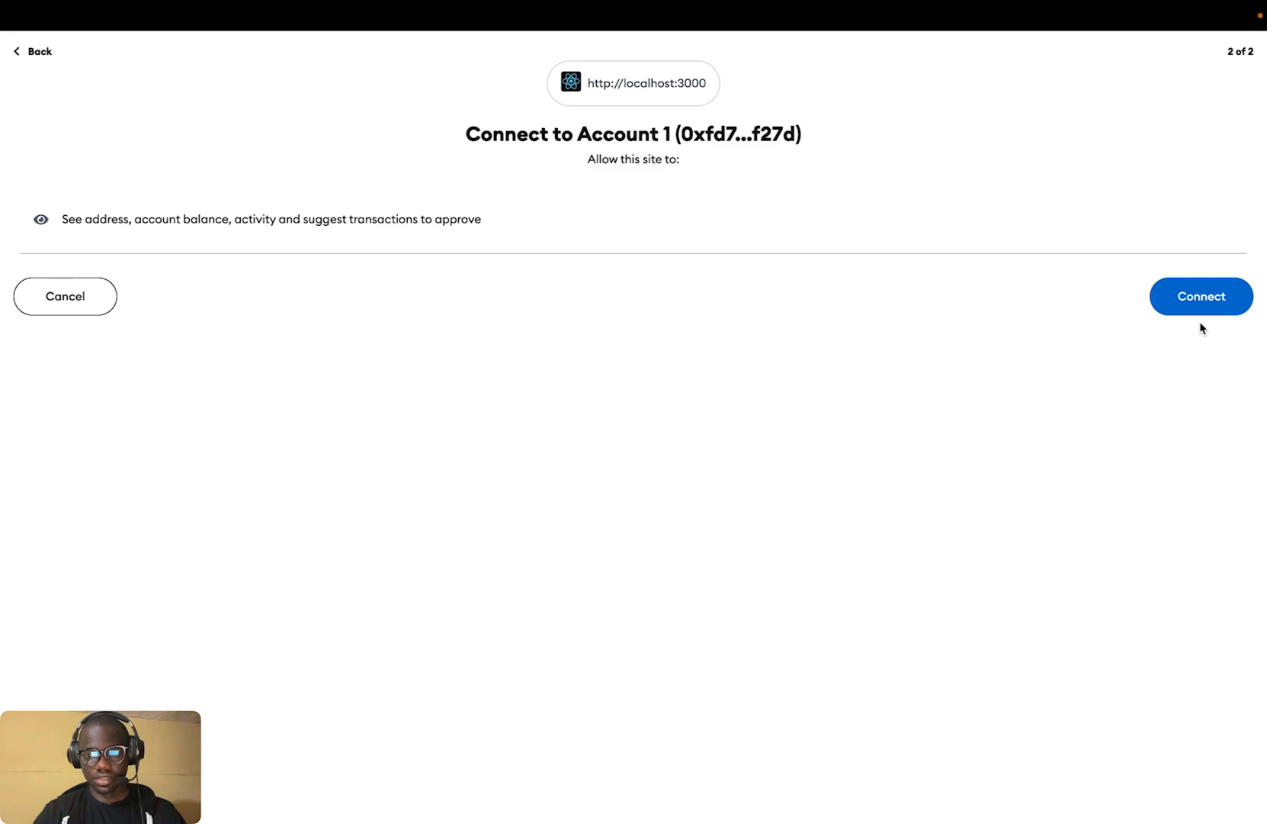
pyautogui.click(1199, 296)
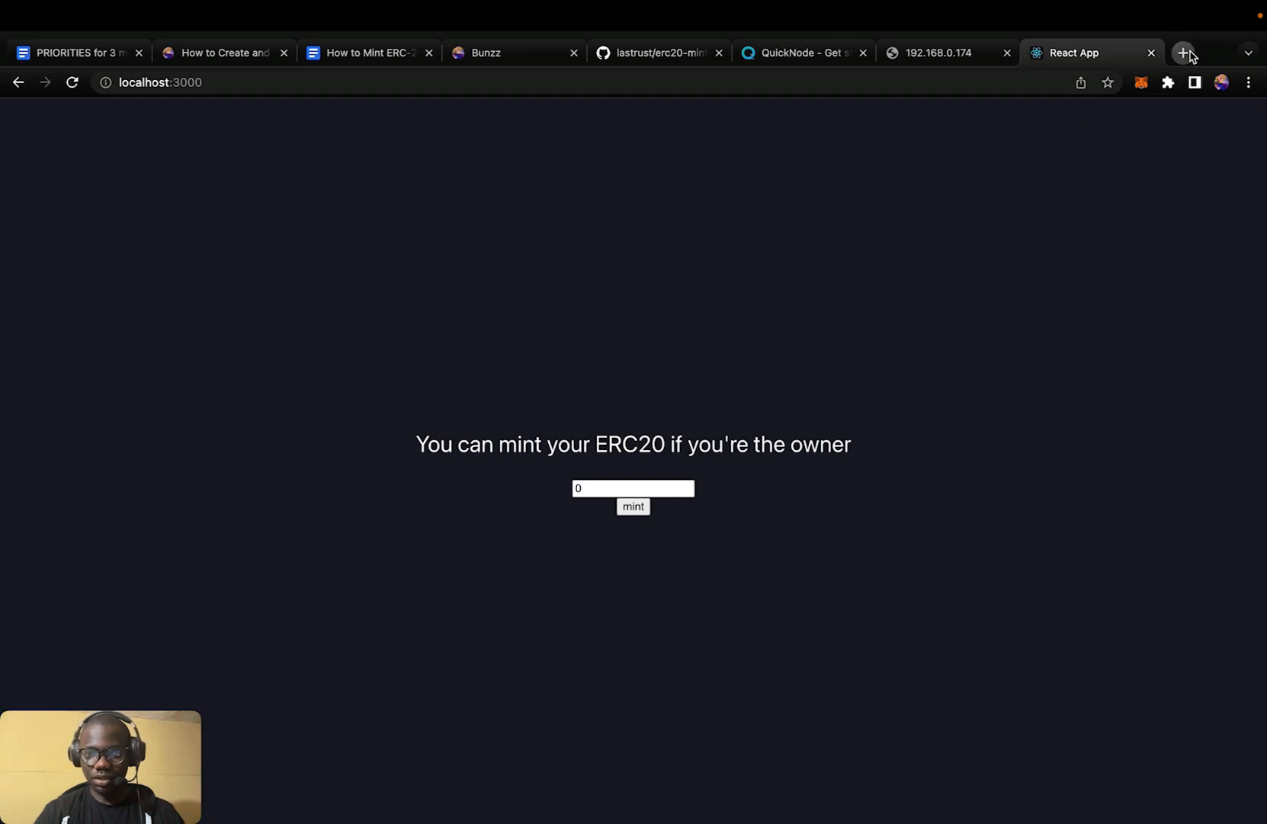
# Show the Bunzz Polygon test dapp dashboard listing the deployed ERC20 contract address
pyautogui.click(1186, 53)
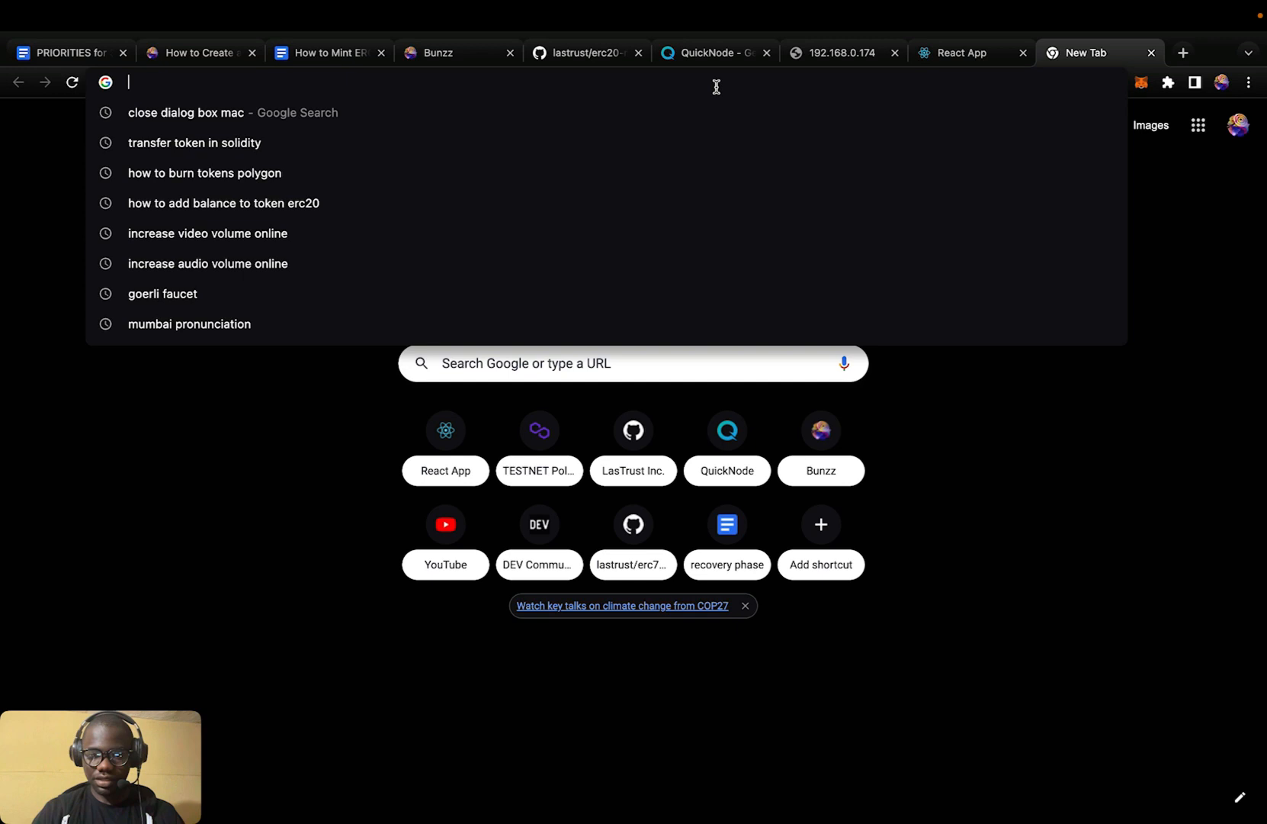
pyautogui.moveTo(934, 406)
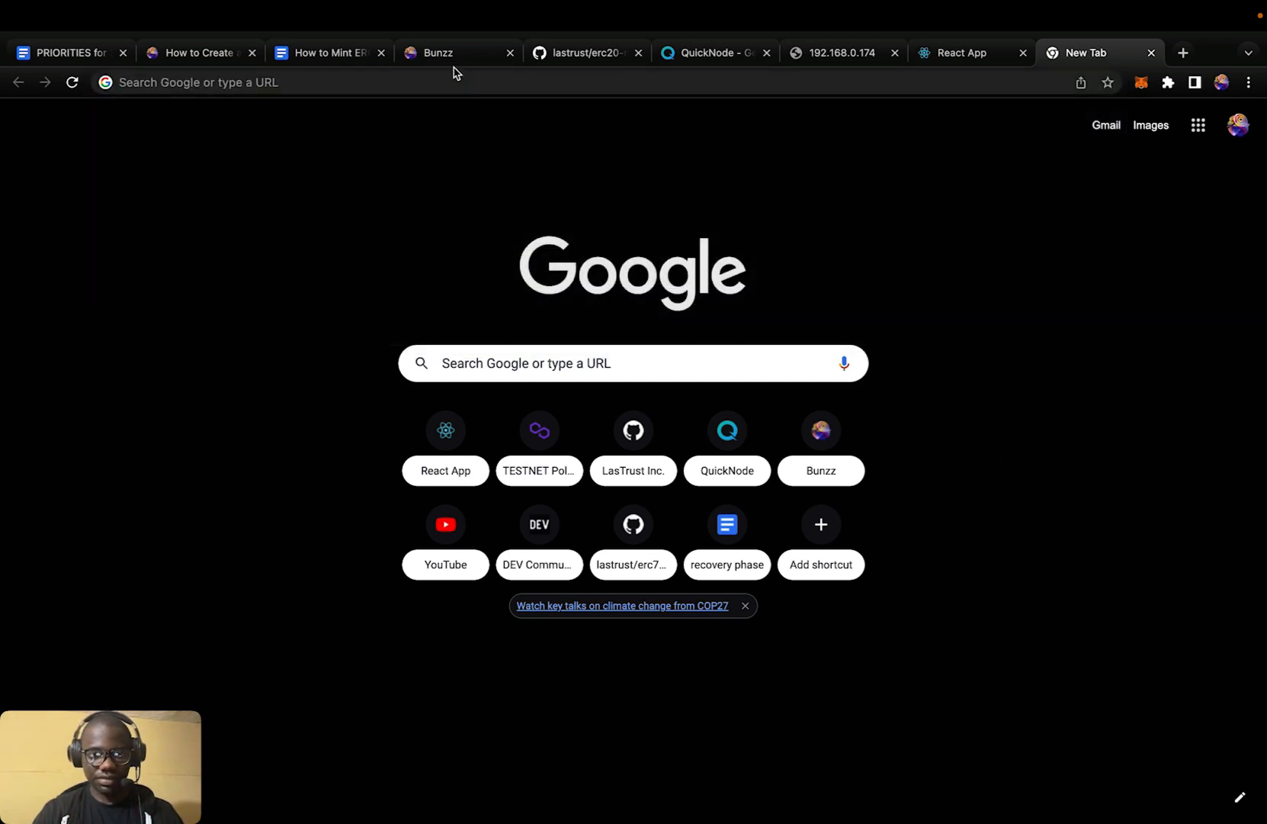
pyautogui.click(439, 52)
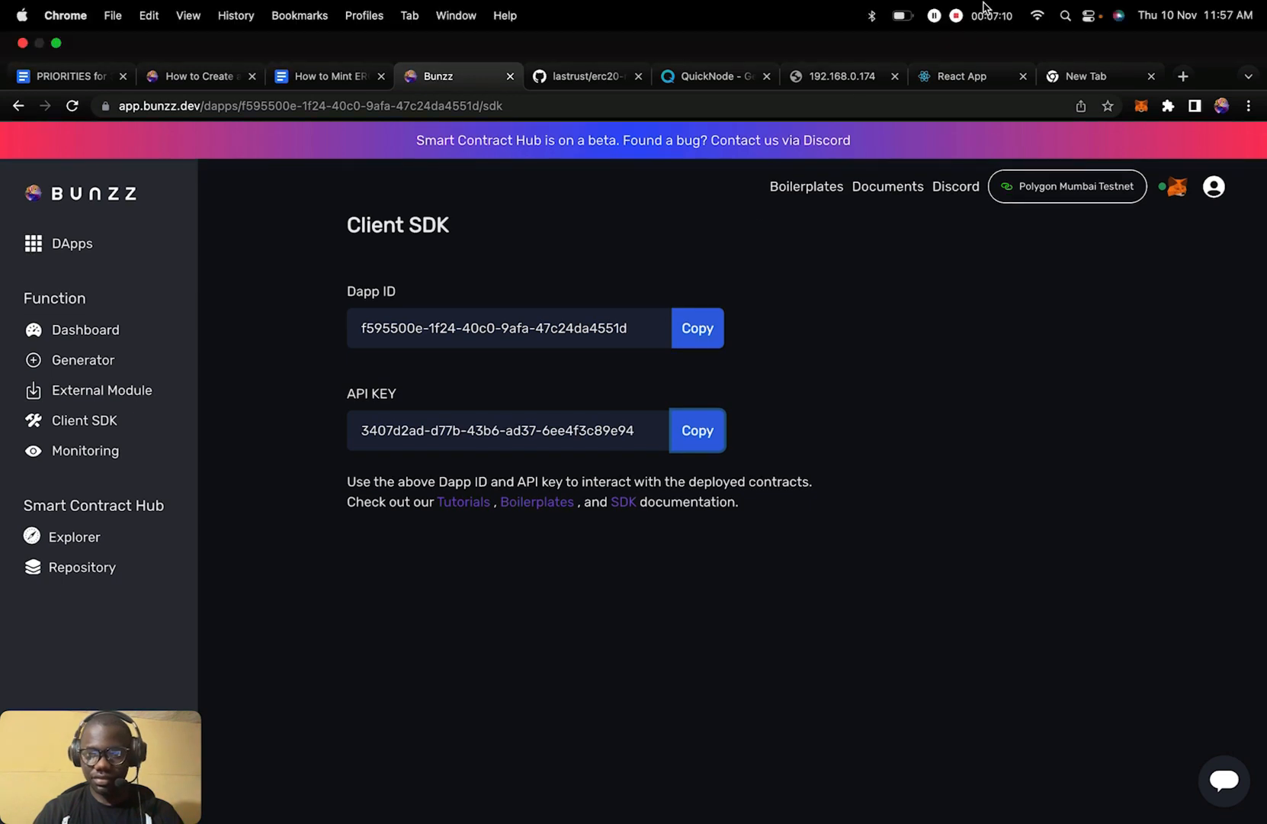
pyautogui.click(86, 329)
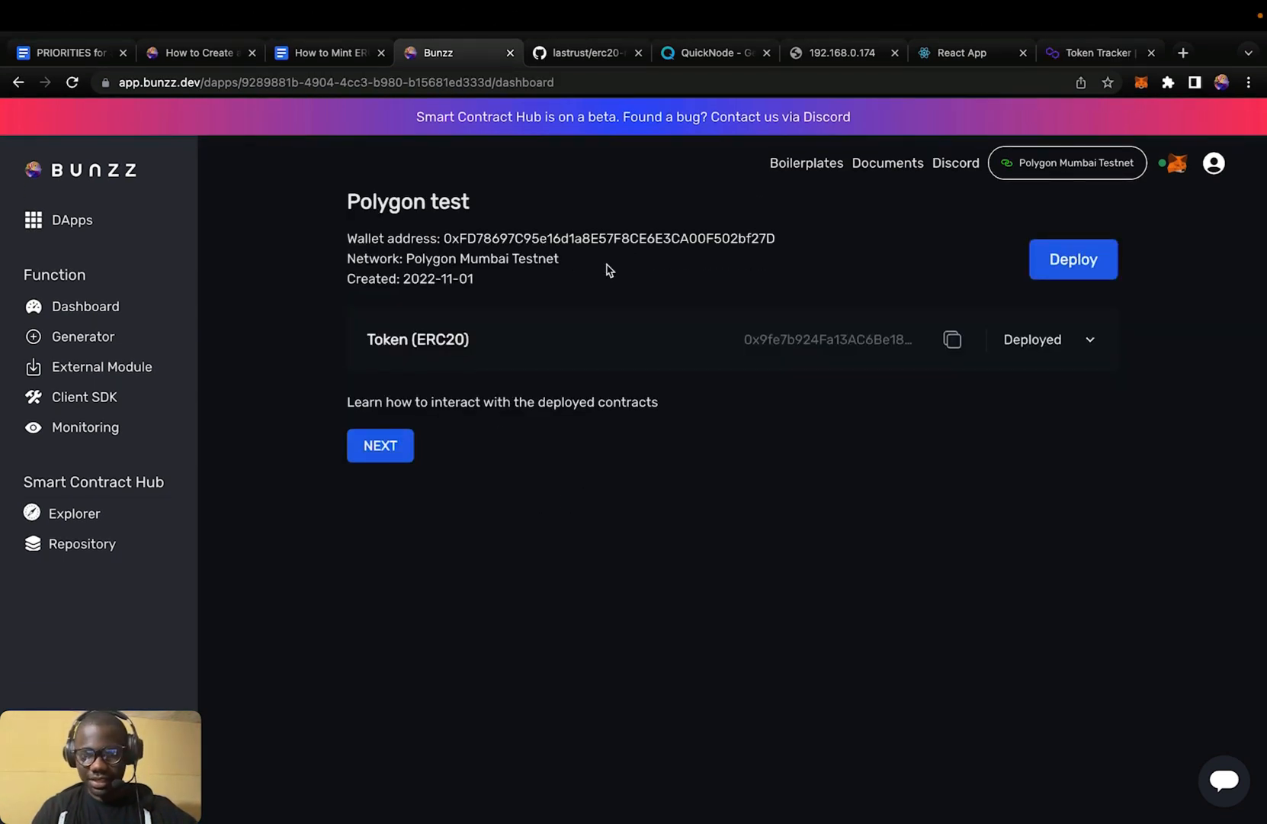
pyautogui.moveTo(601, 328)
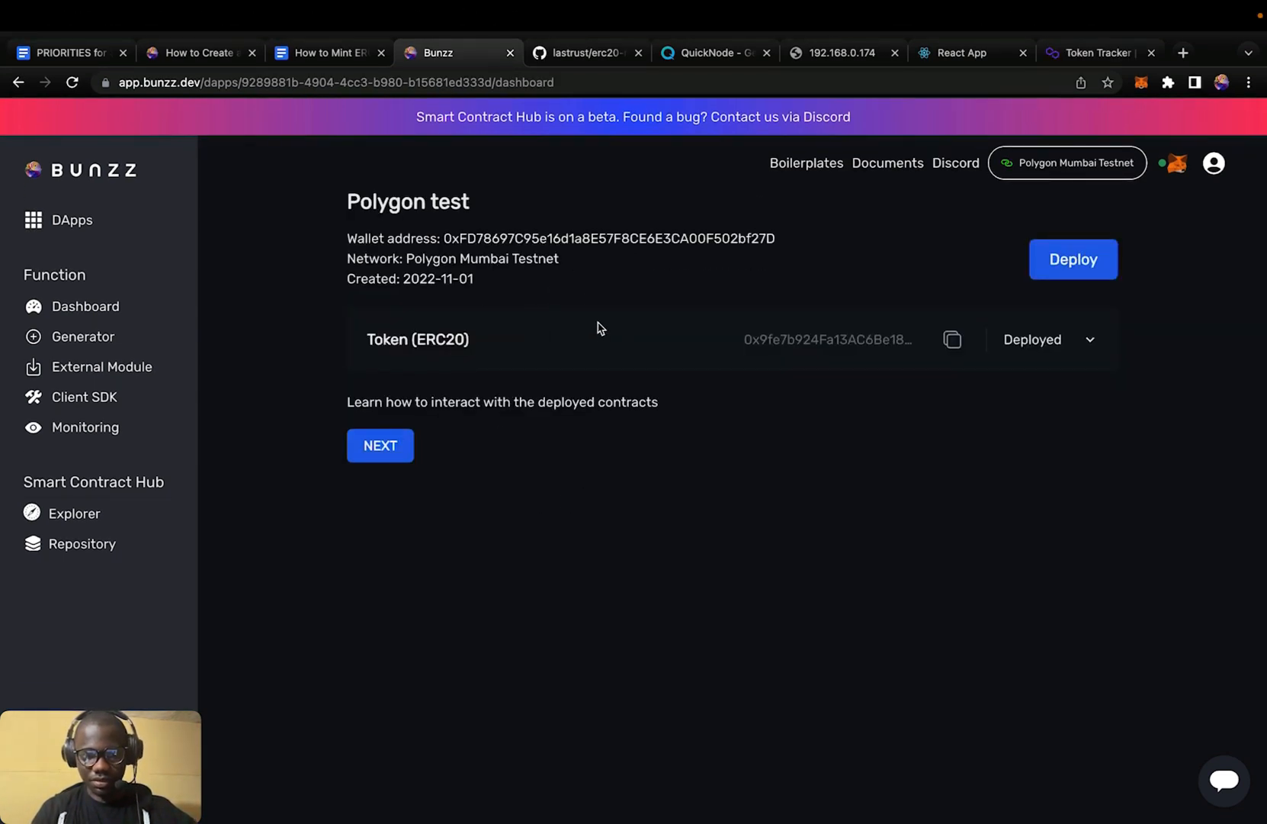
pyautogui.moveTo(952, 339)
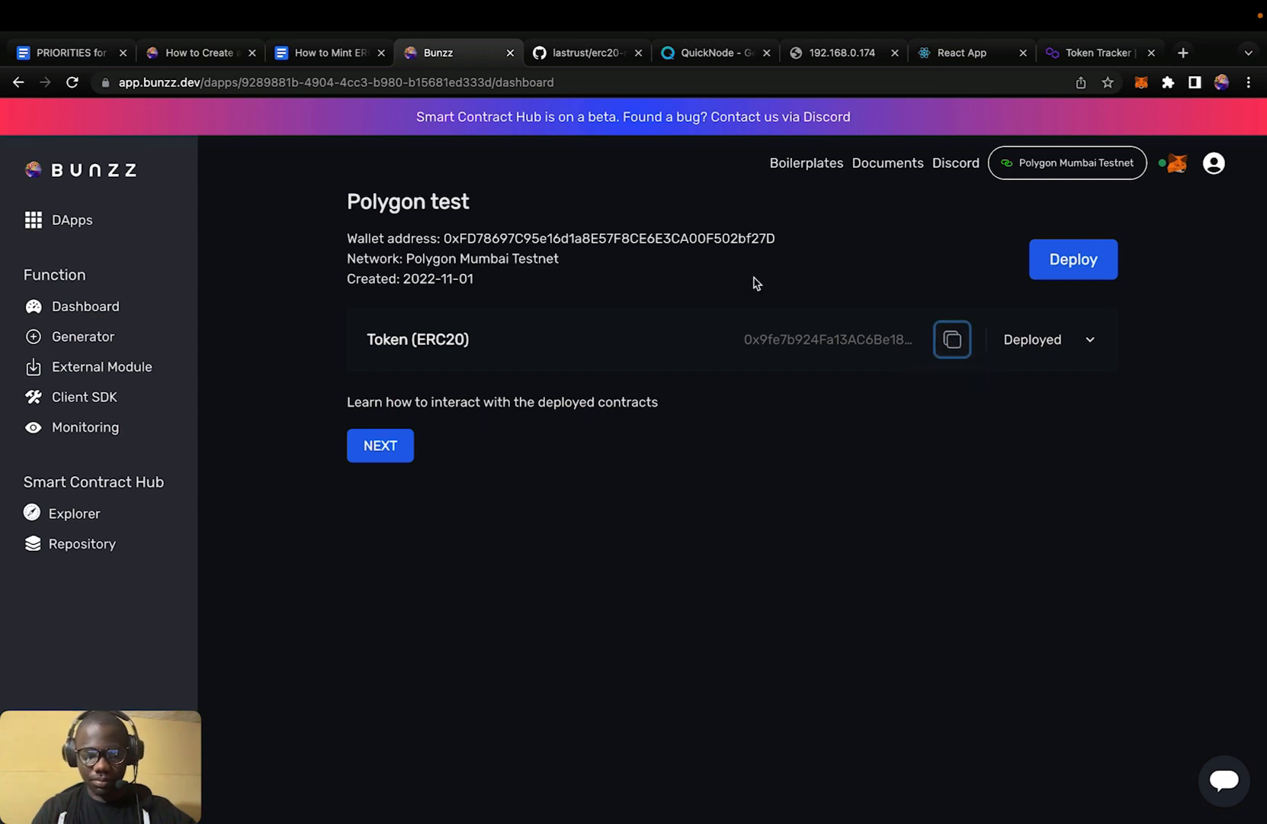
# Bring up the Polygonscan token tracker page and its contract-address filter
pyautogui.click(1096, 53)
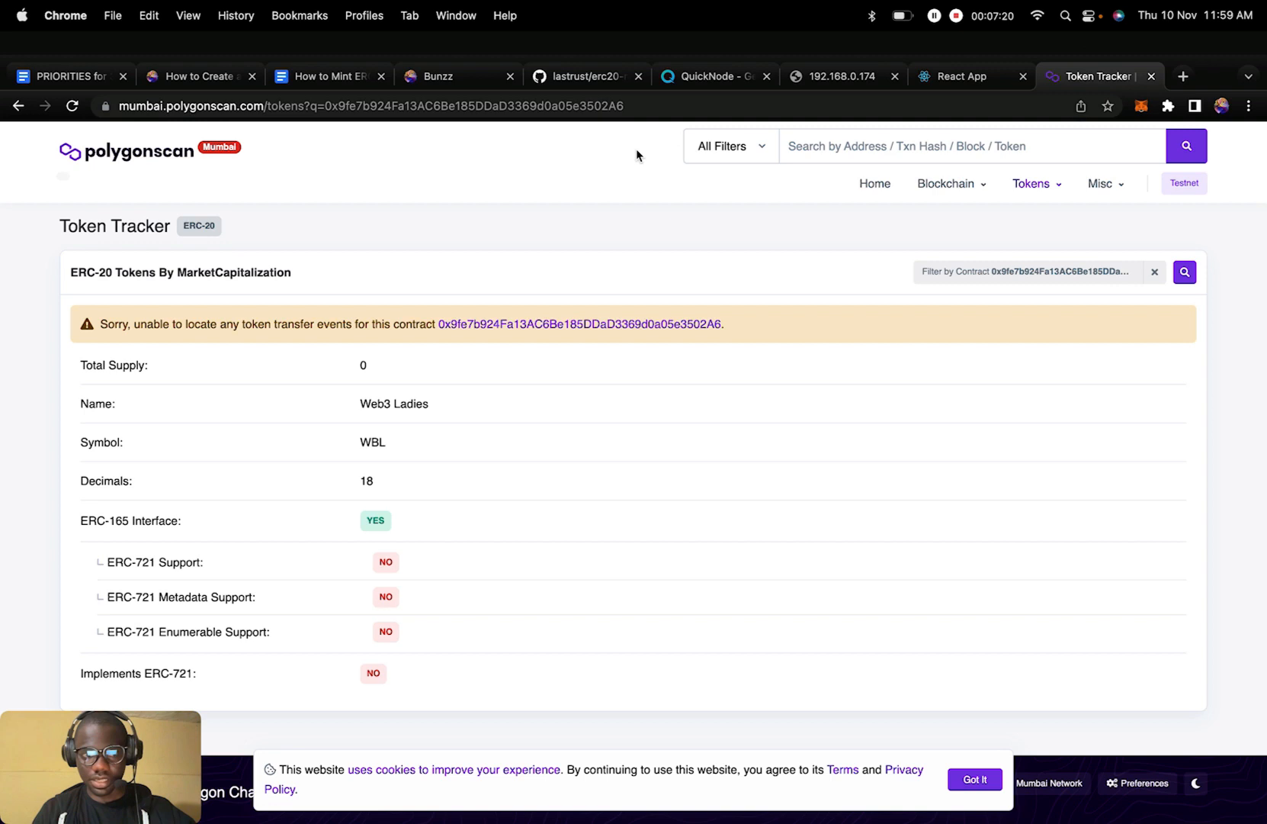
pyautogui.scroll(3)
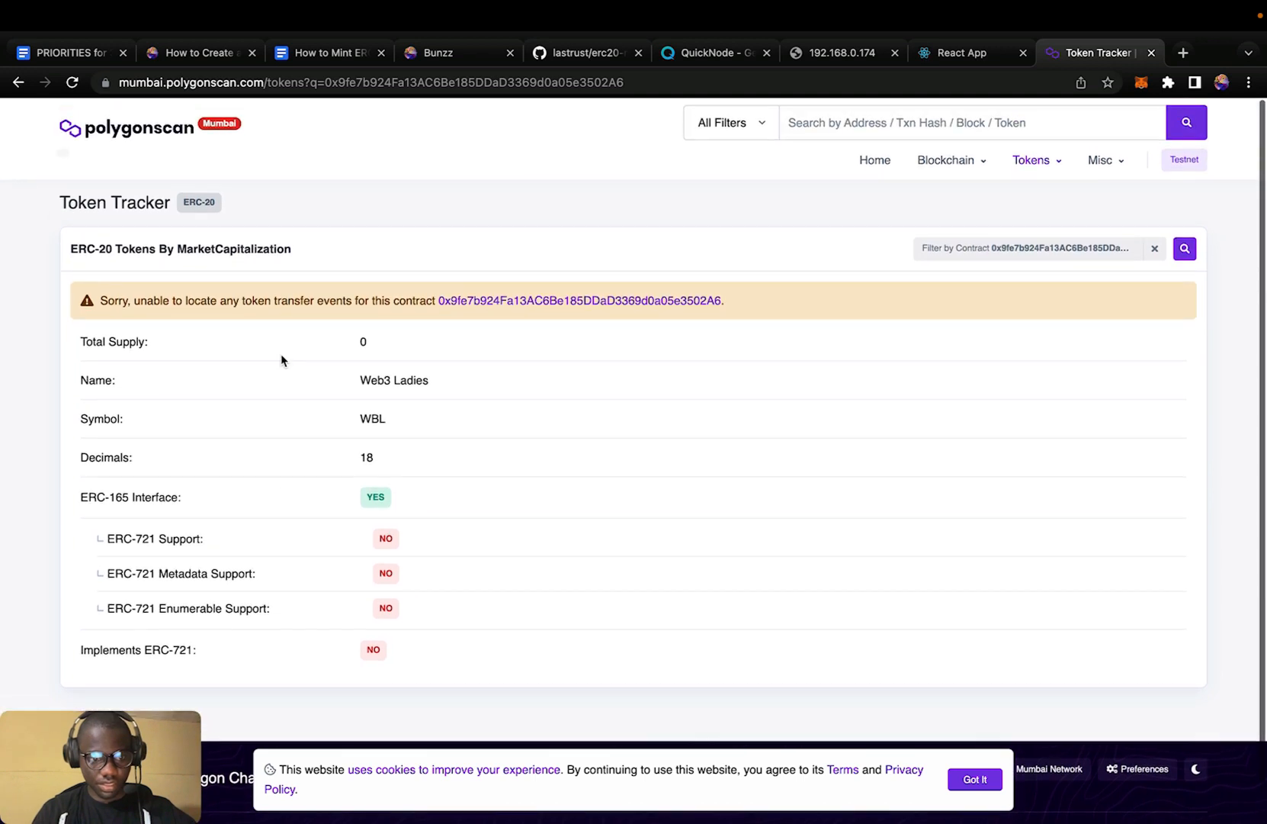
pyautogui.moveTo(371, 417)
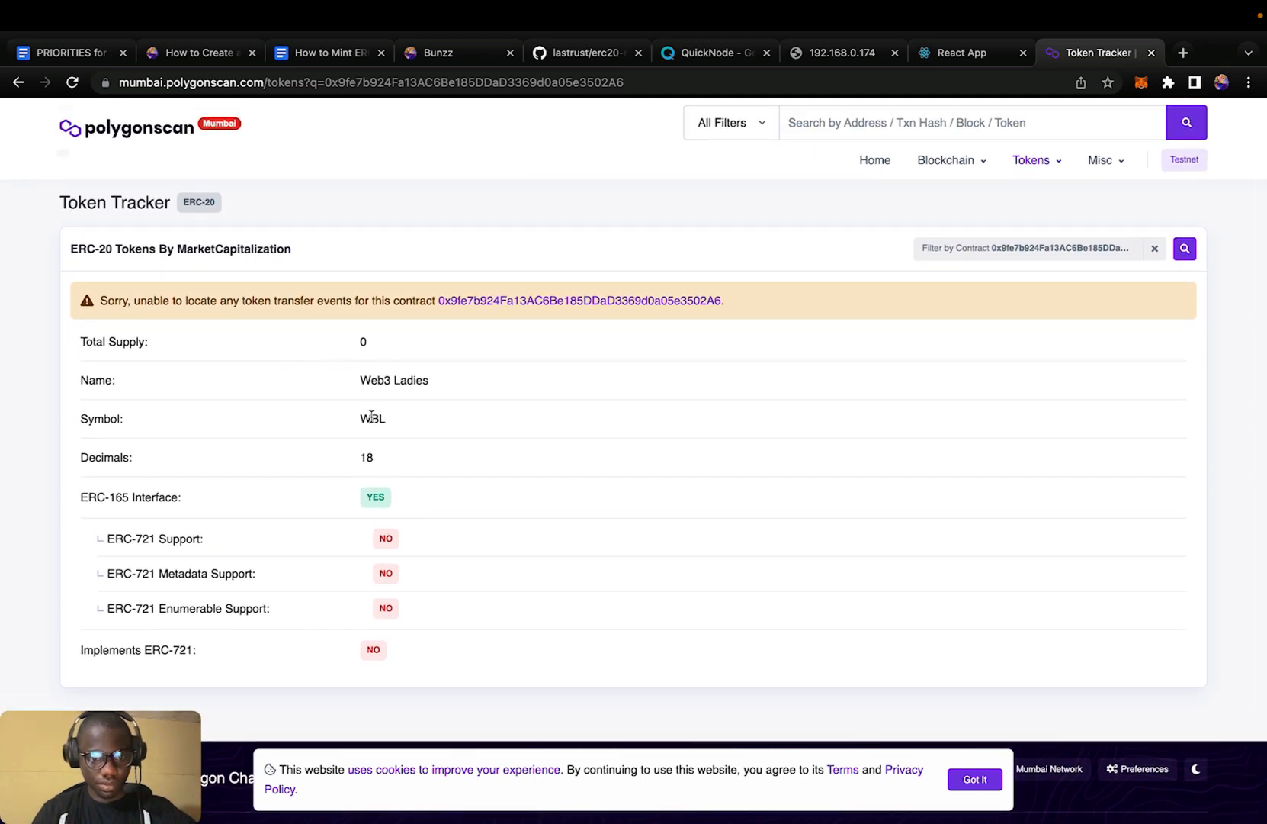
pyautogui.doubleClick(114, 340)
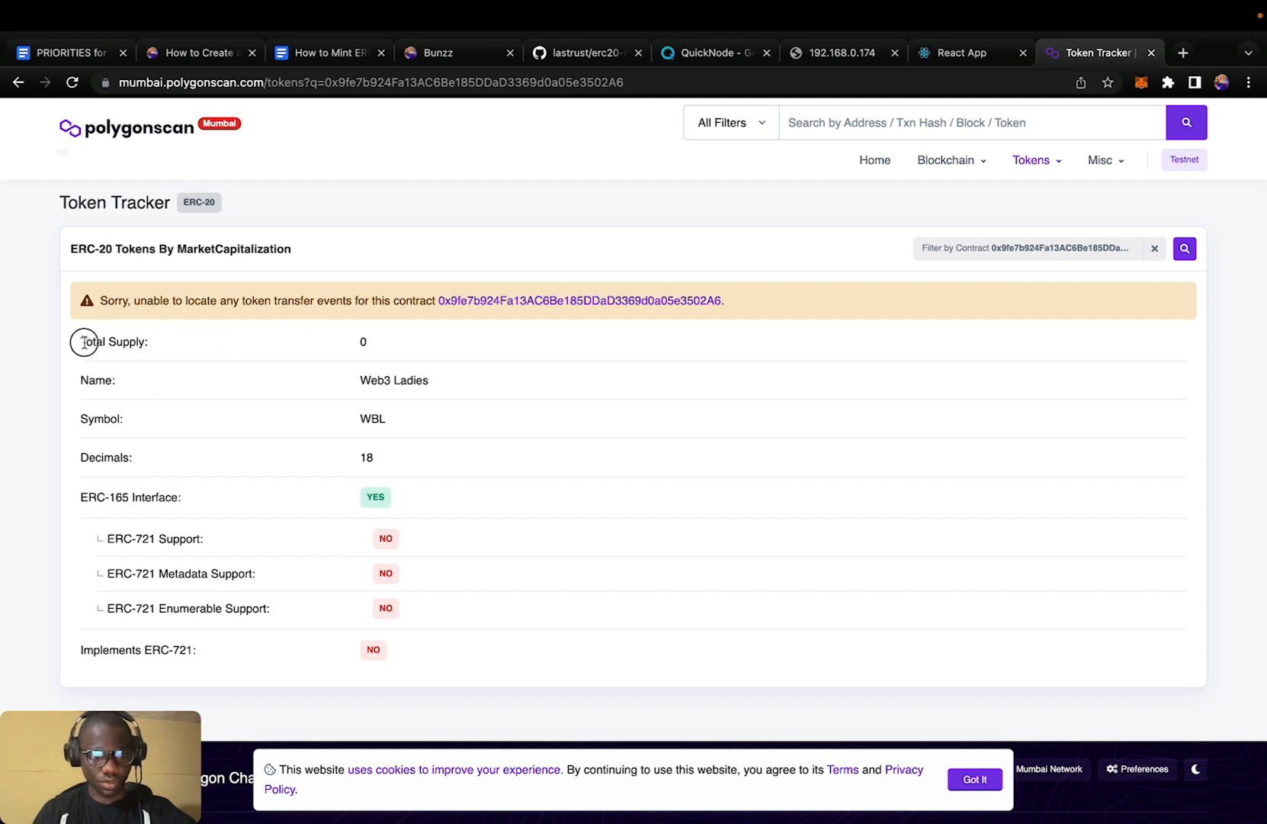
pyautogui.doubleClick(113, 341)
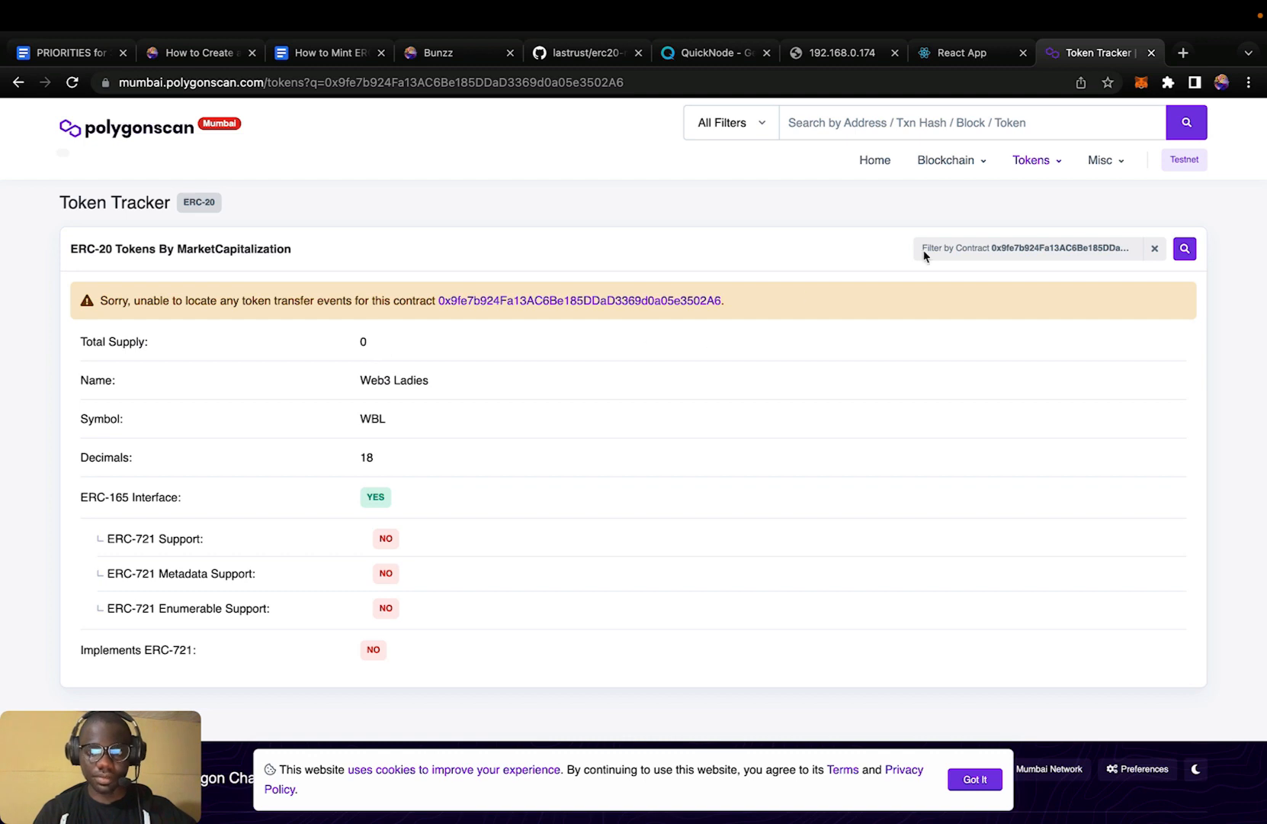
pyautogui.click(1033, 161)
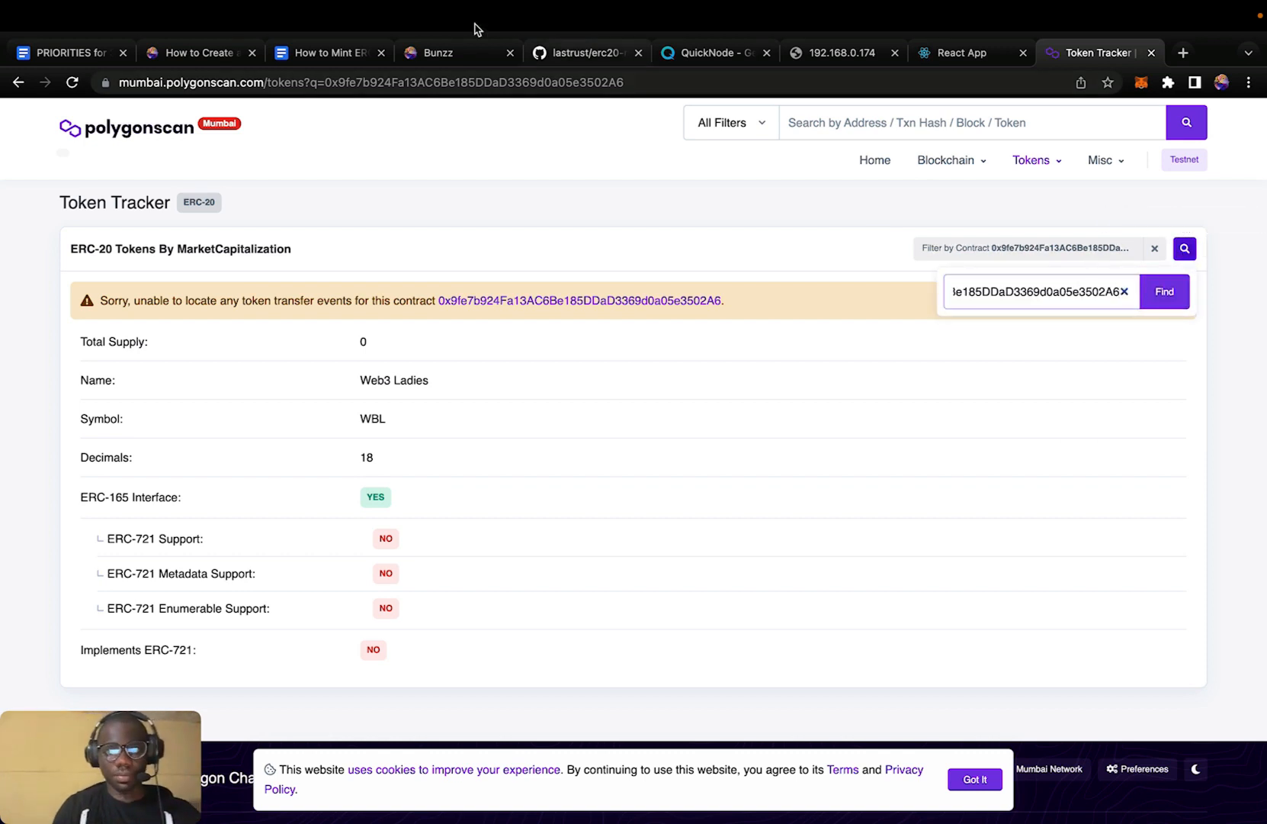
# Filter by the Bunzz contract address and confirm Web3 Ladies (WBL) total supply is 0
pyautogui.click(436, 52)
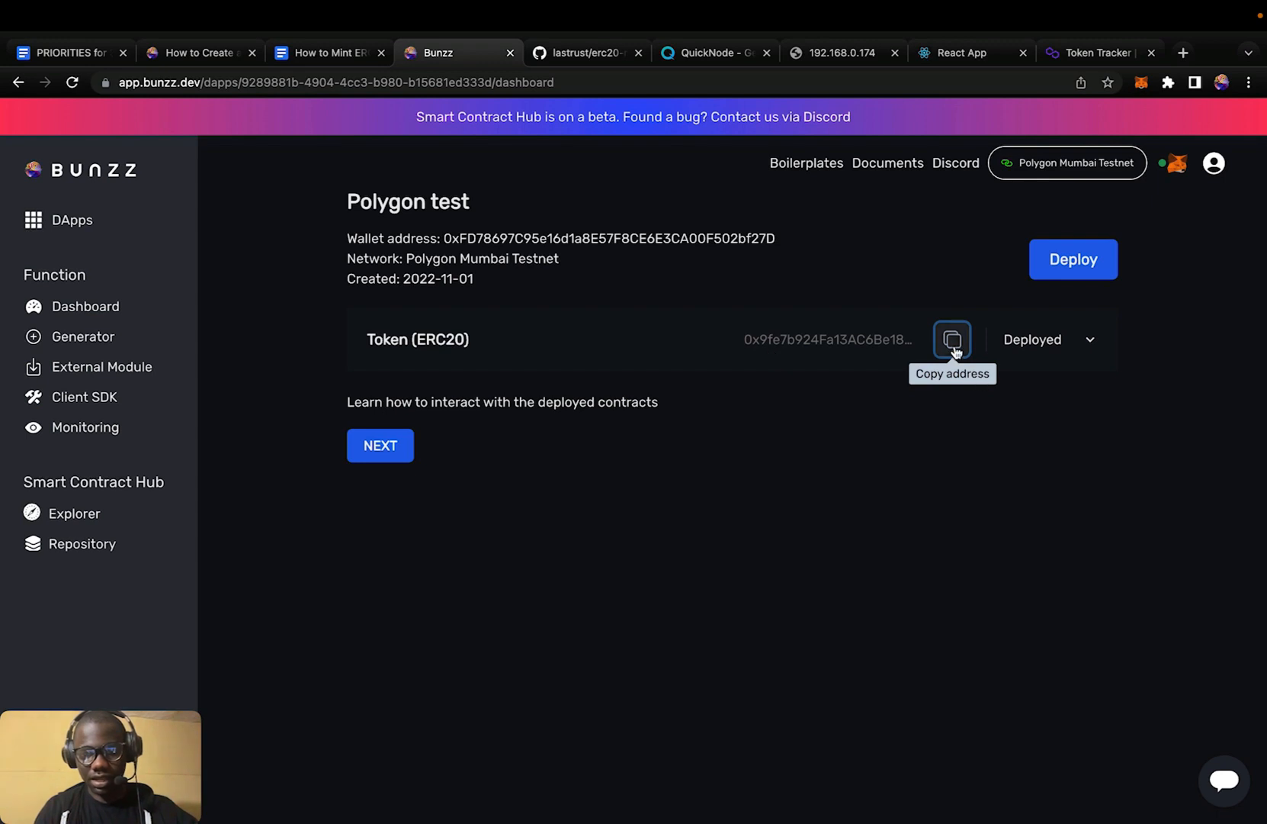
pyautogui.moveTo(952, 340)
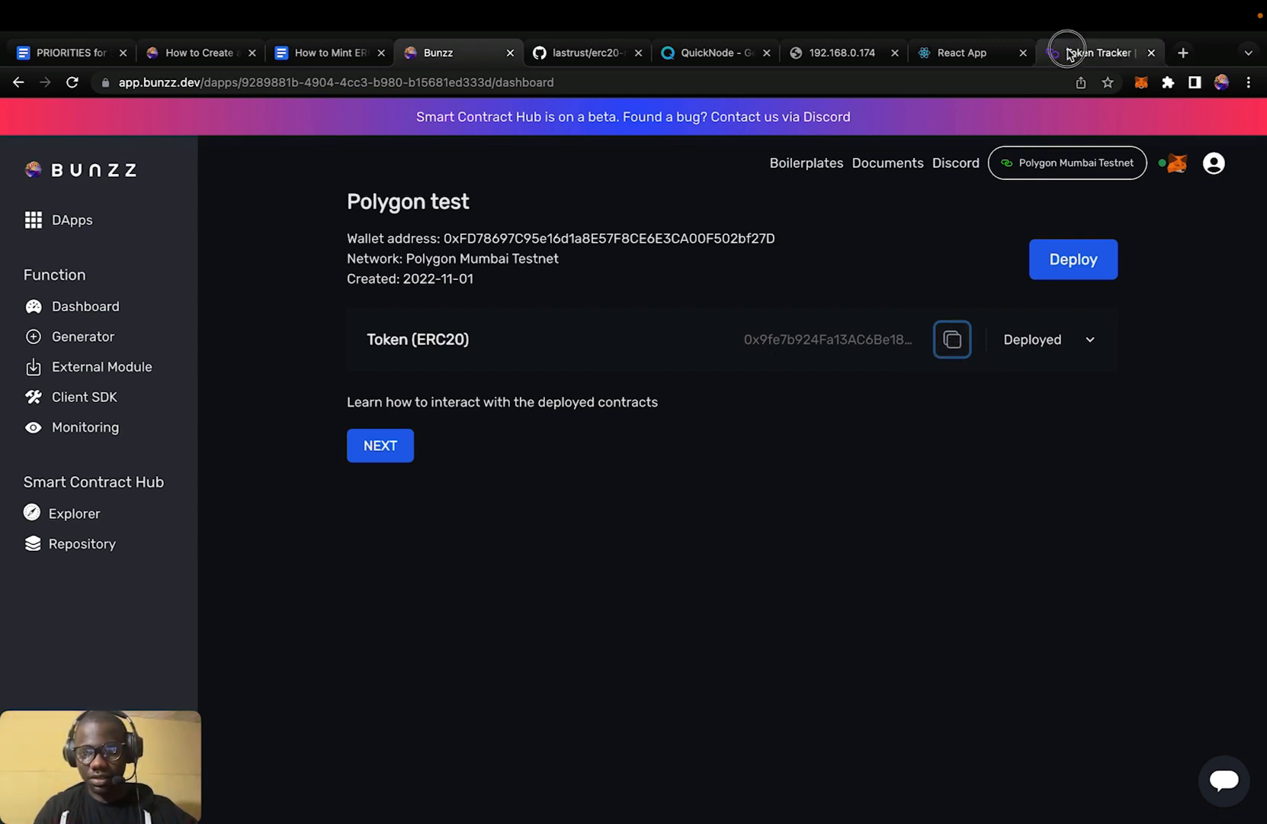
pyautogui.click(1095, 53)
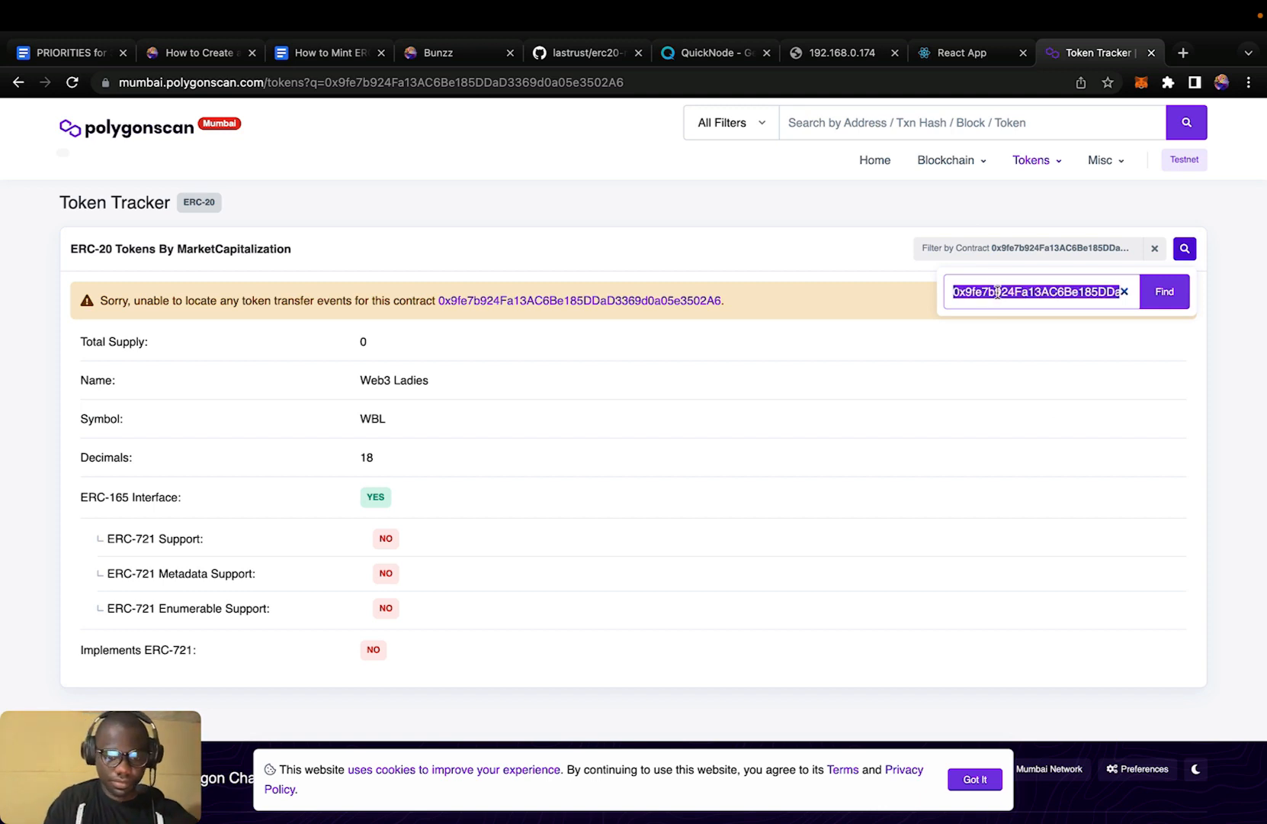
pyautogui.click(685, 389)
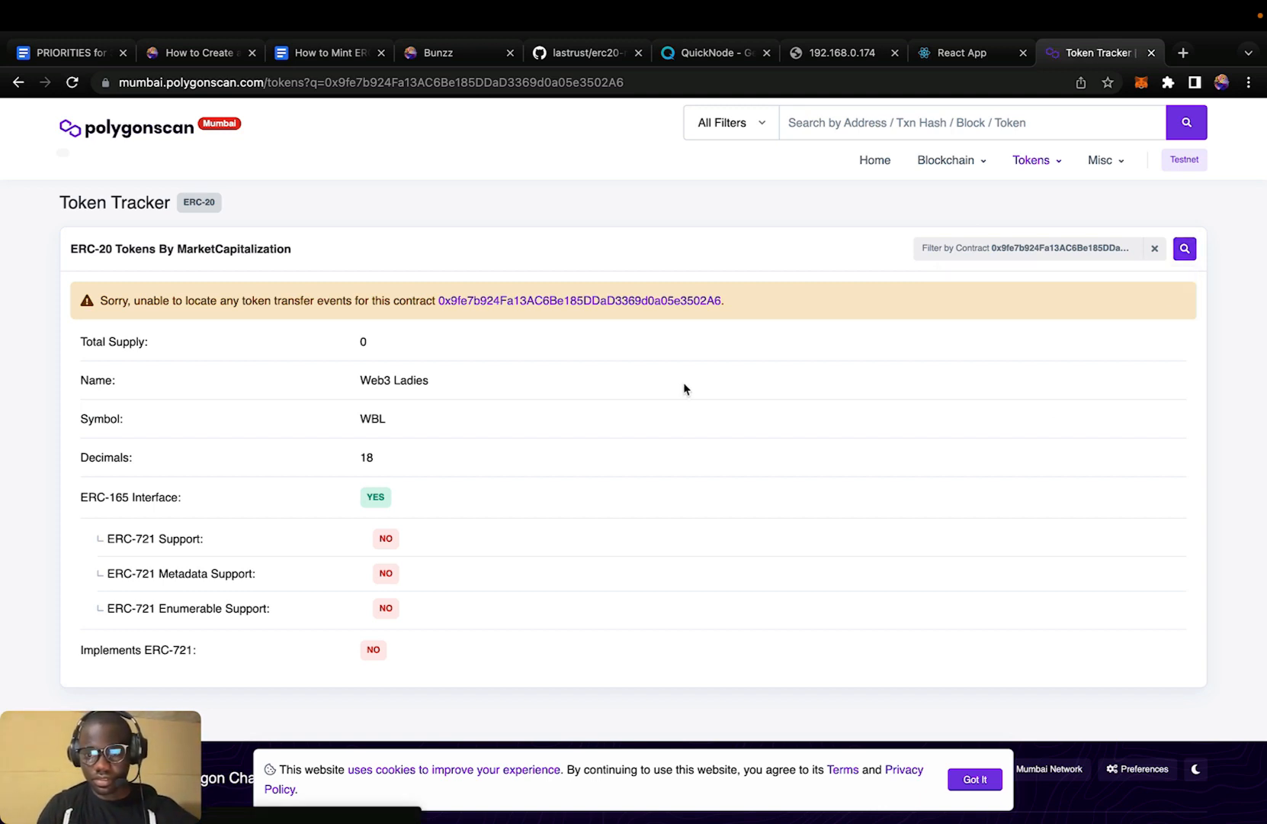
pyautogui.moveTo(340, 384)
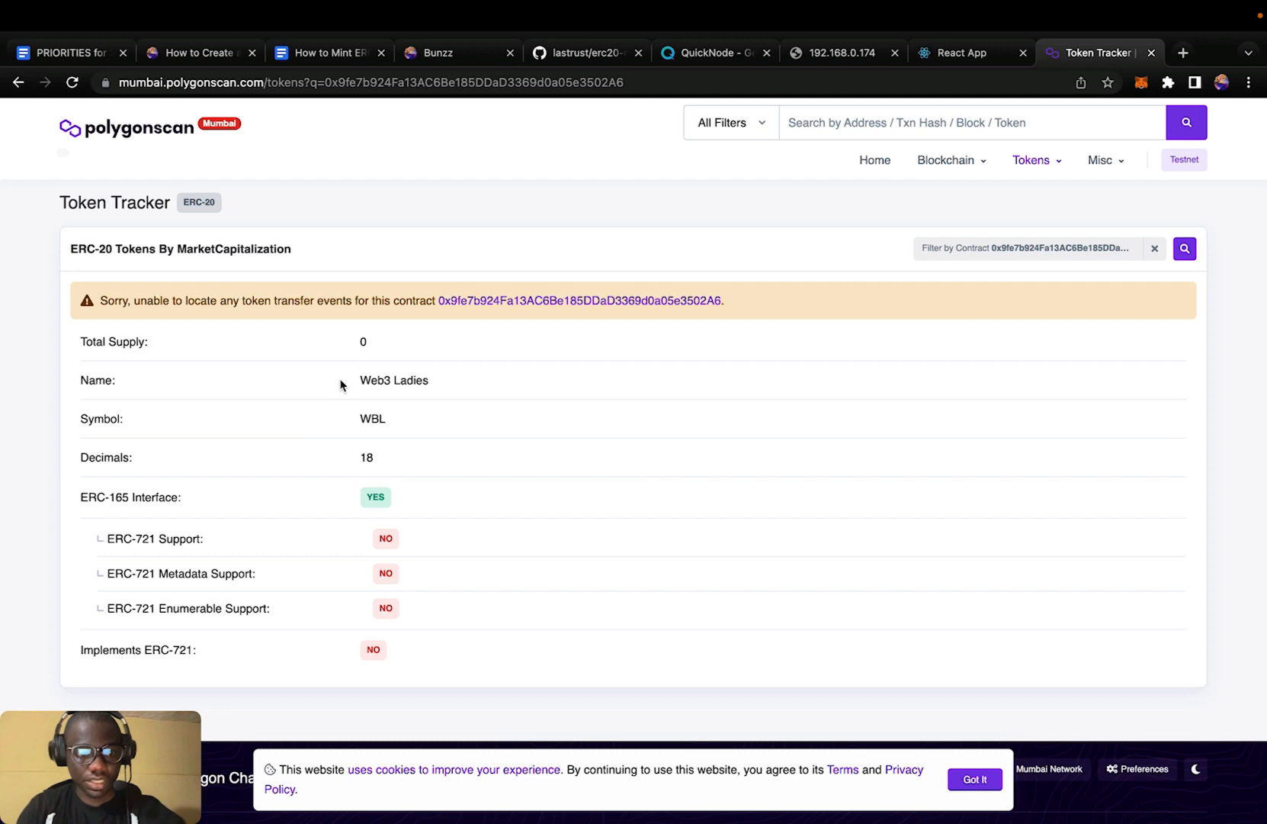
pyautogui.moveTo(450, 429)
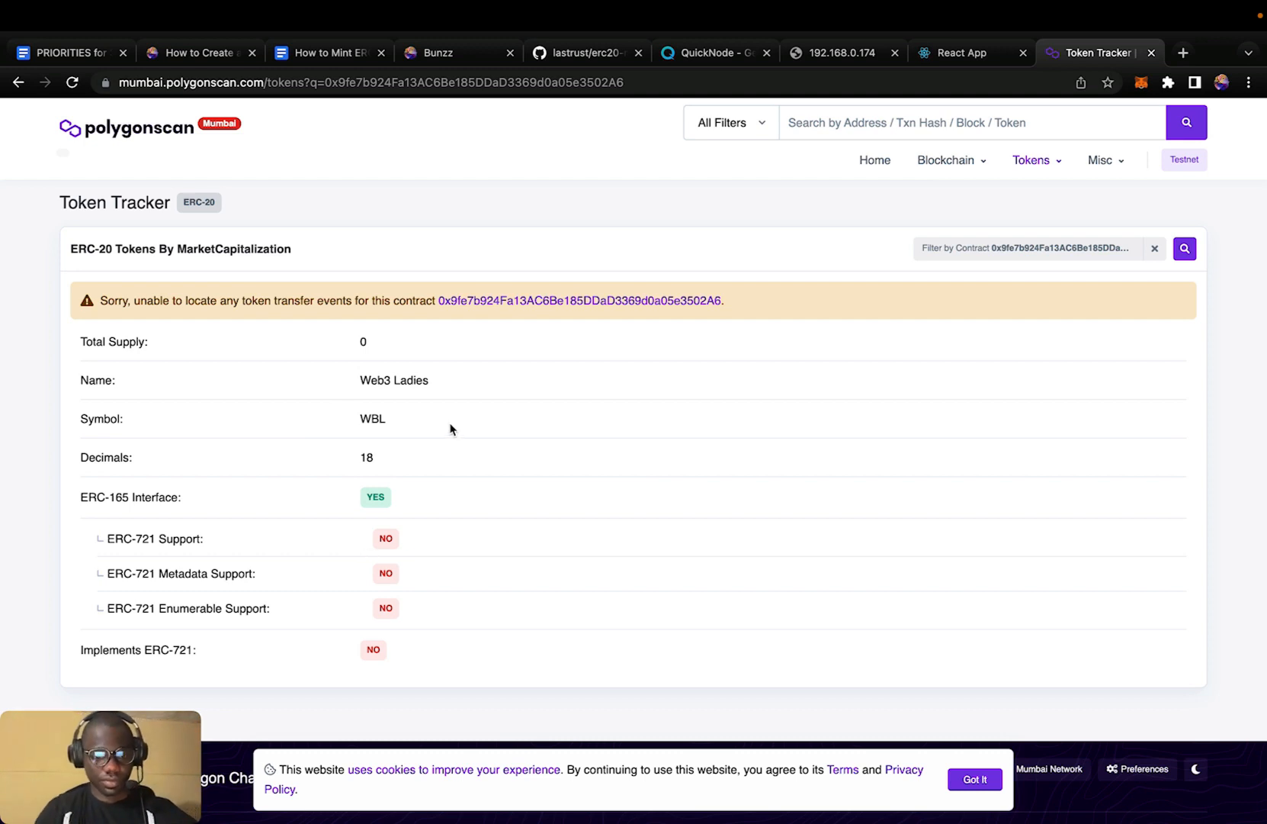
pyautogui.doubleClick(113, 341)
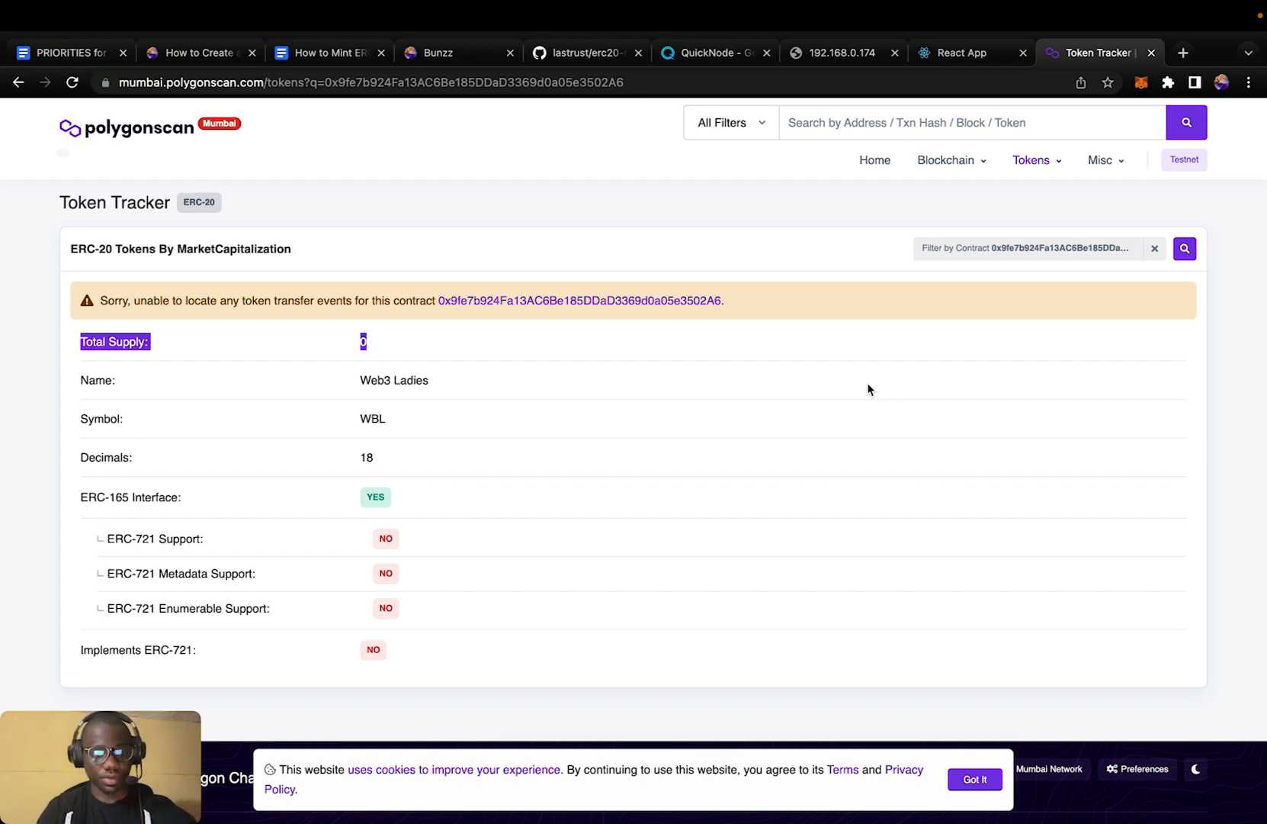
pyautogui.moveTo(787, 424)
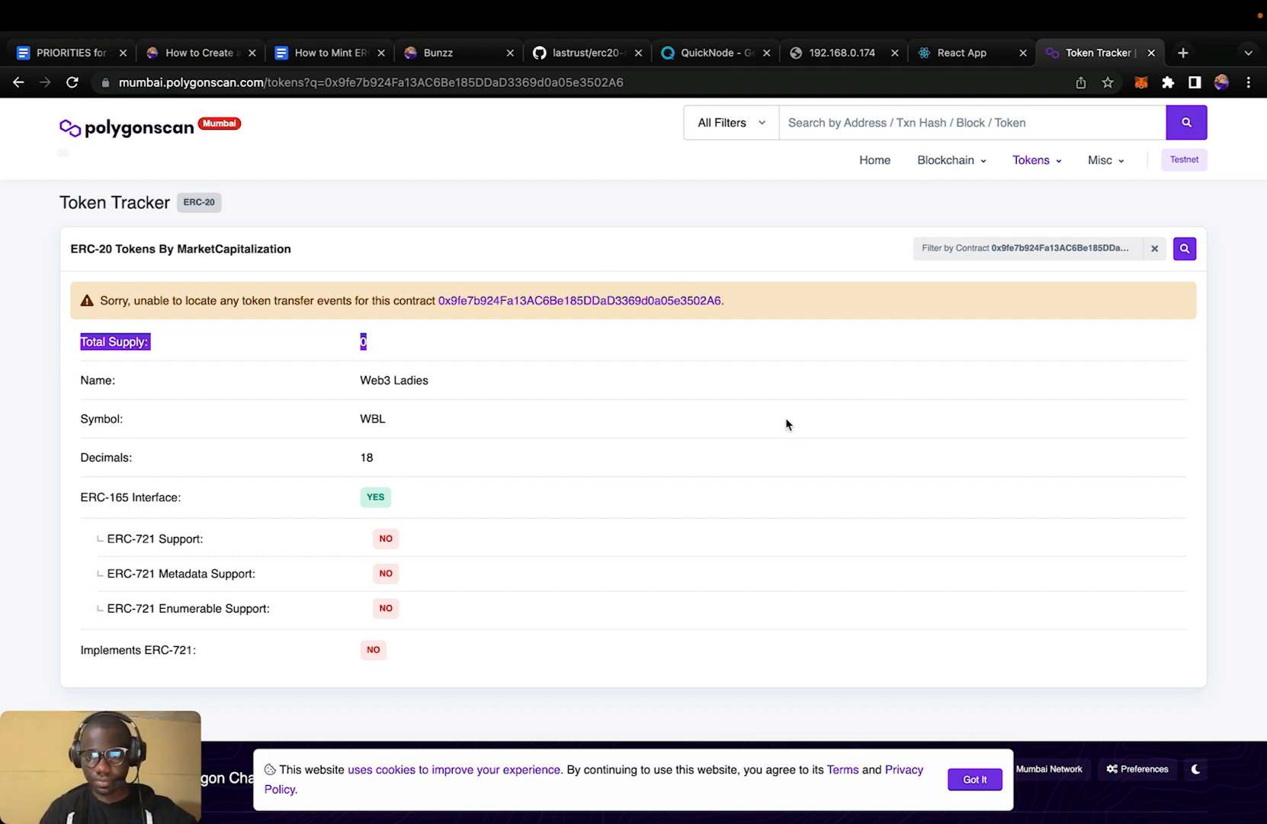
pyautogui.click(962, 52)
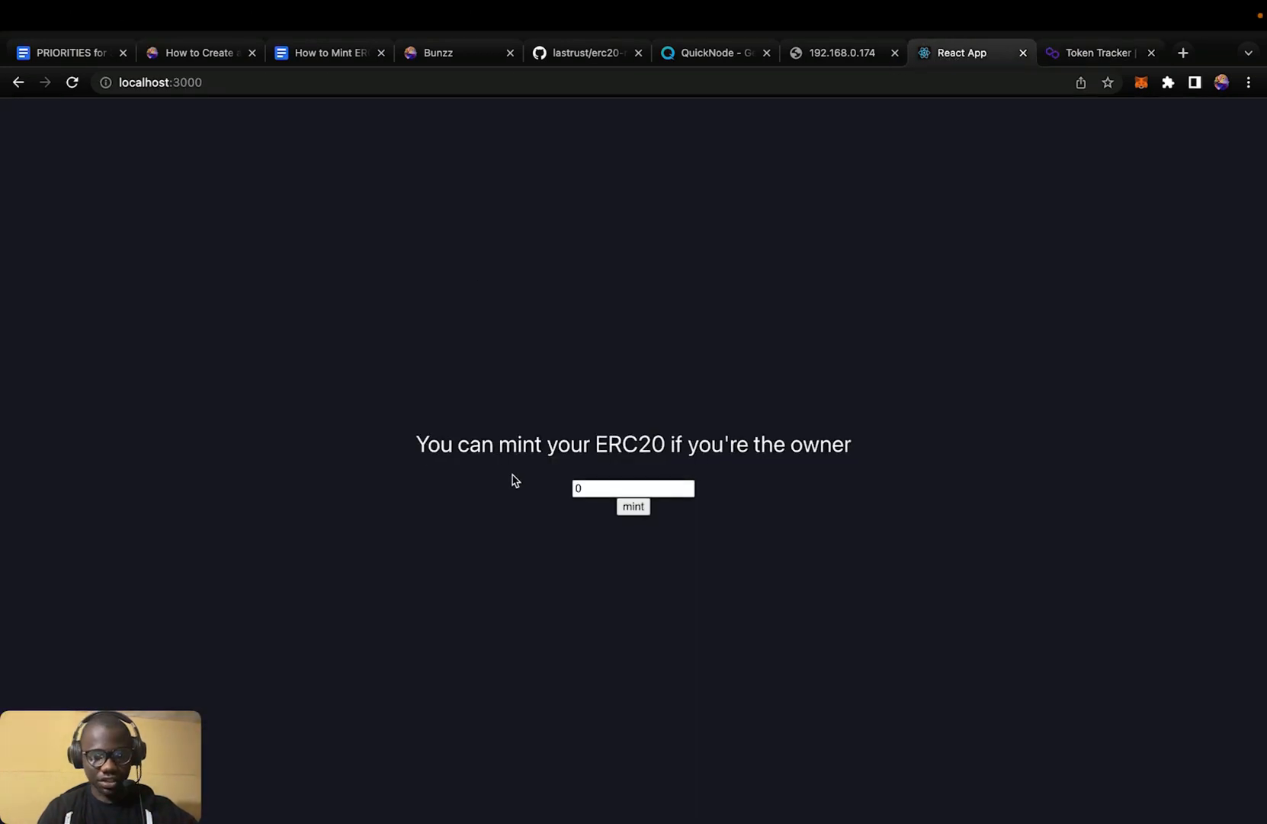
pyautogui.moveTo(697, 315)
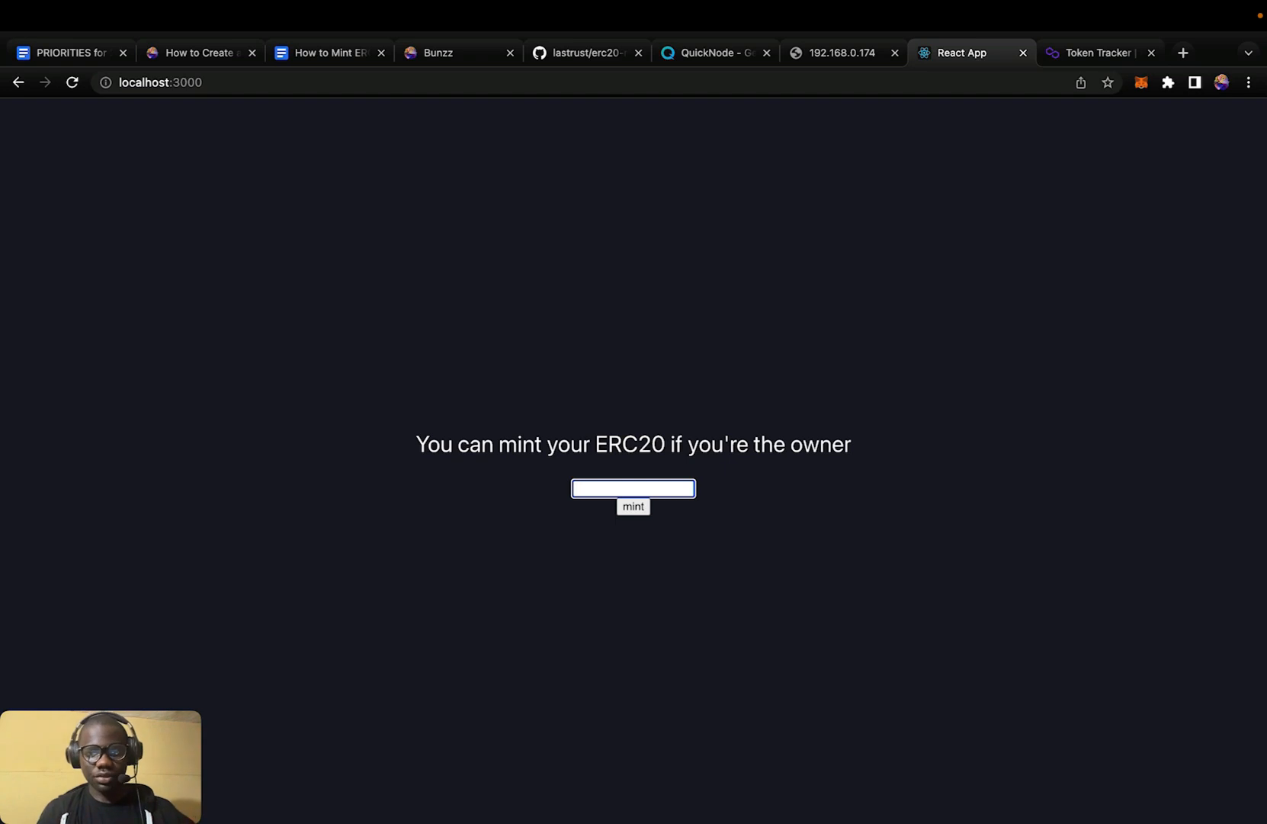
# Mint 1 token, confirm the transaction in MetaMask, and dismiss the success alert
pyautogui.write('1')
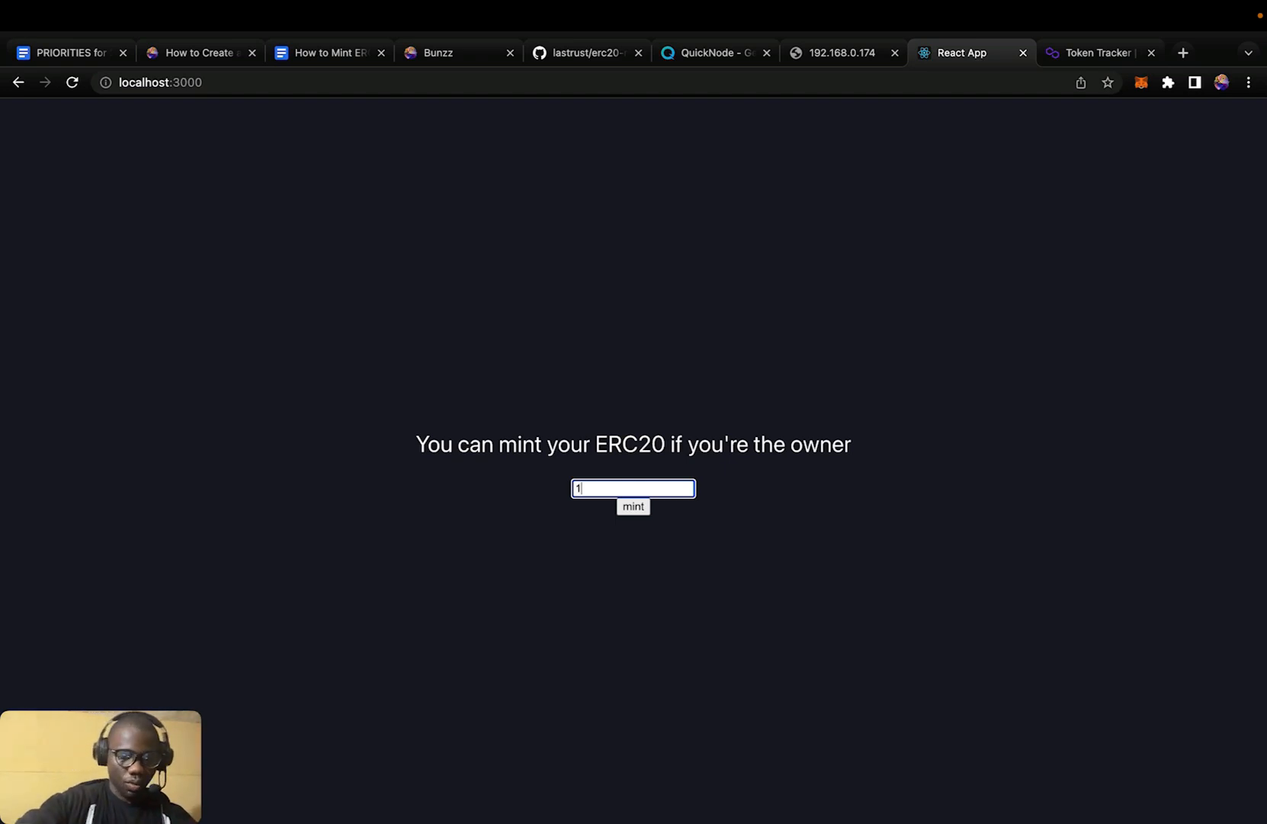
pyautogui.click(633, 506)
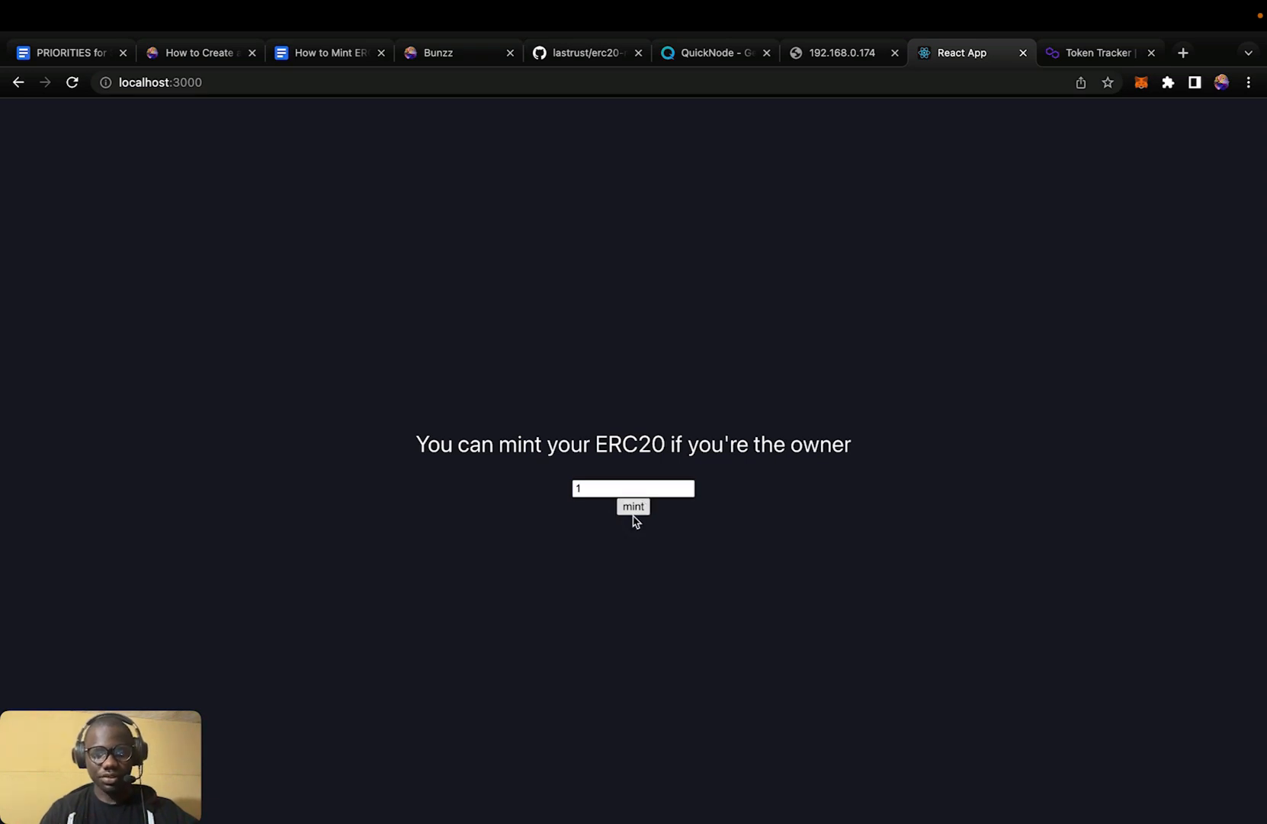
pyautogui.click(633, 505)
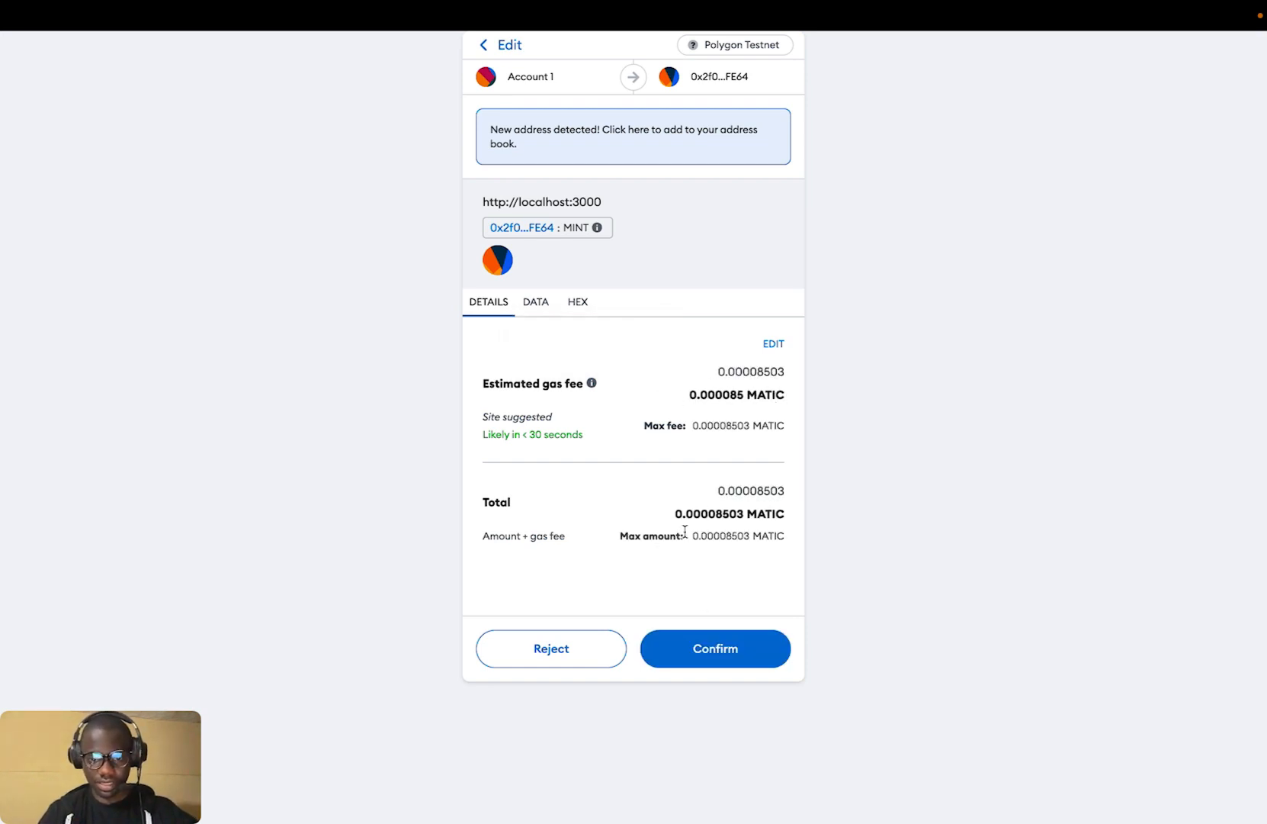
pyautogui.moveTo(703, 529)
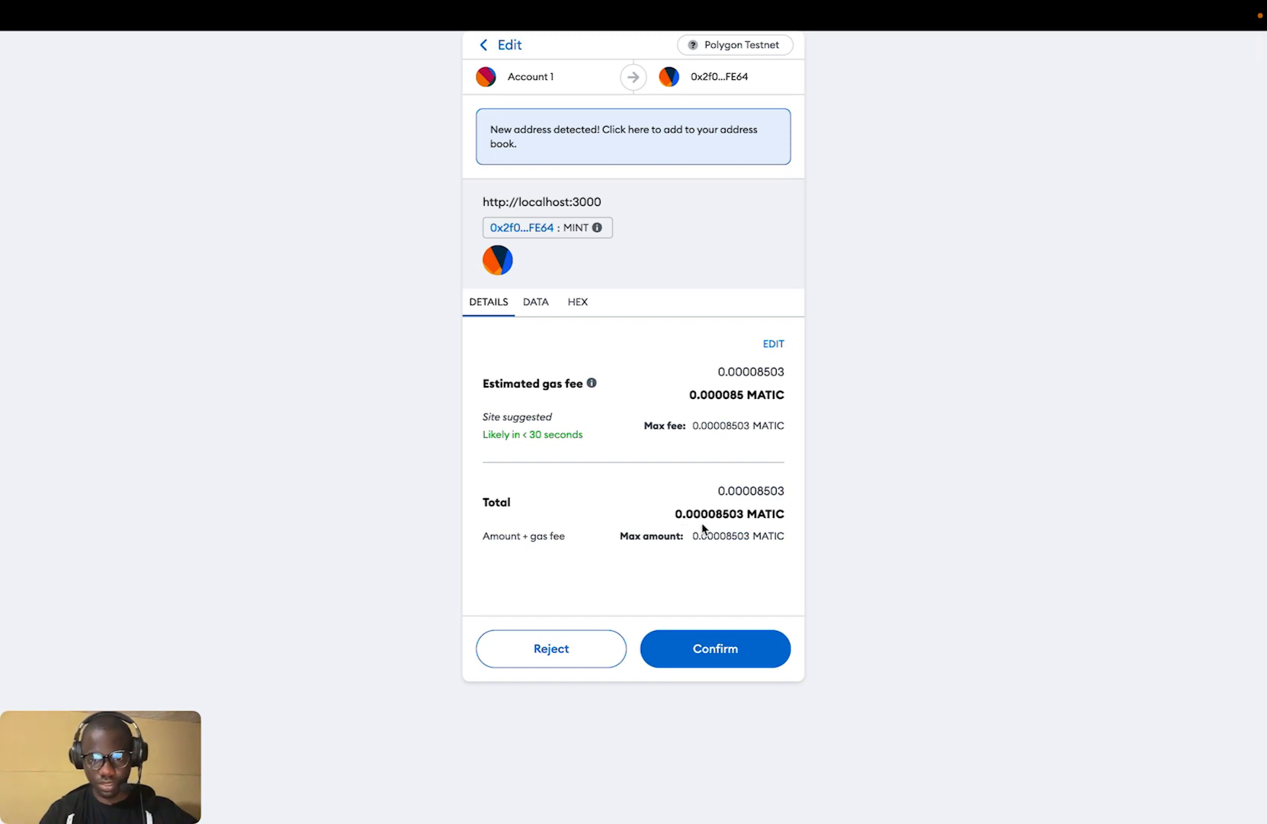
pyautogui.moveTo(633, 402)
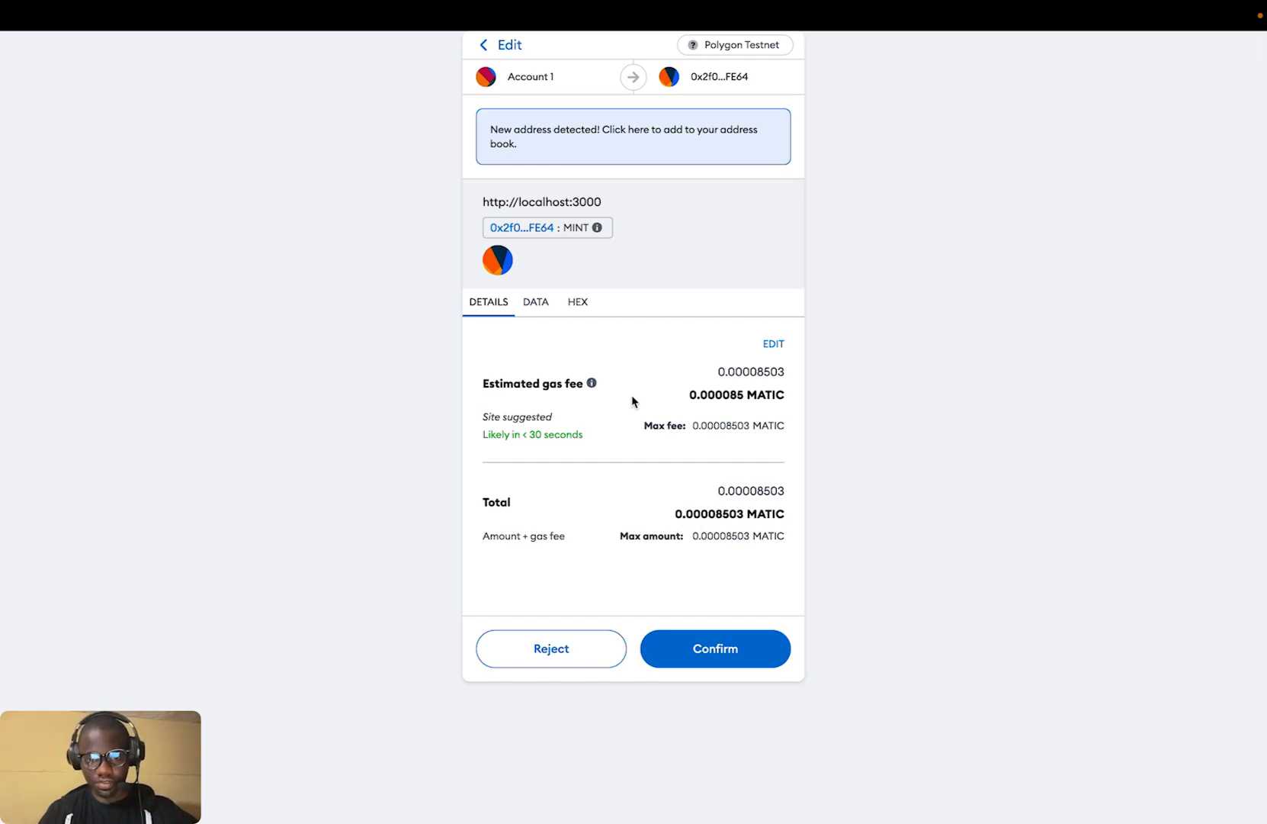
pyautogui.click(715, 648)
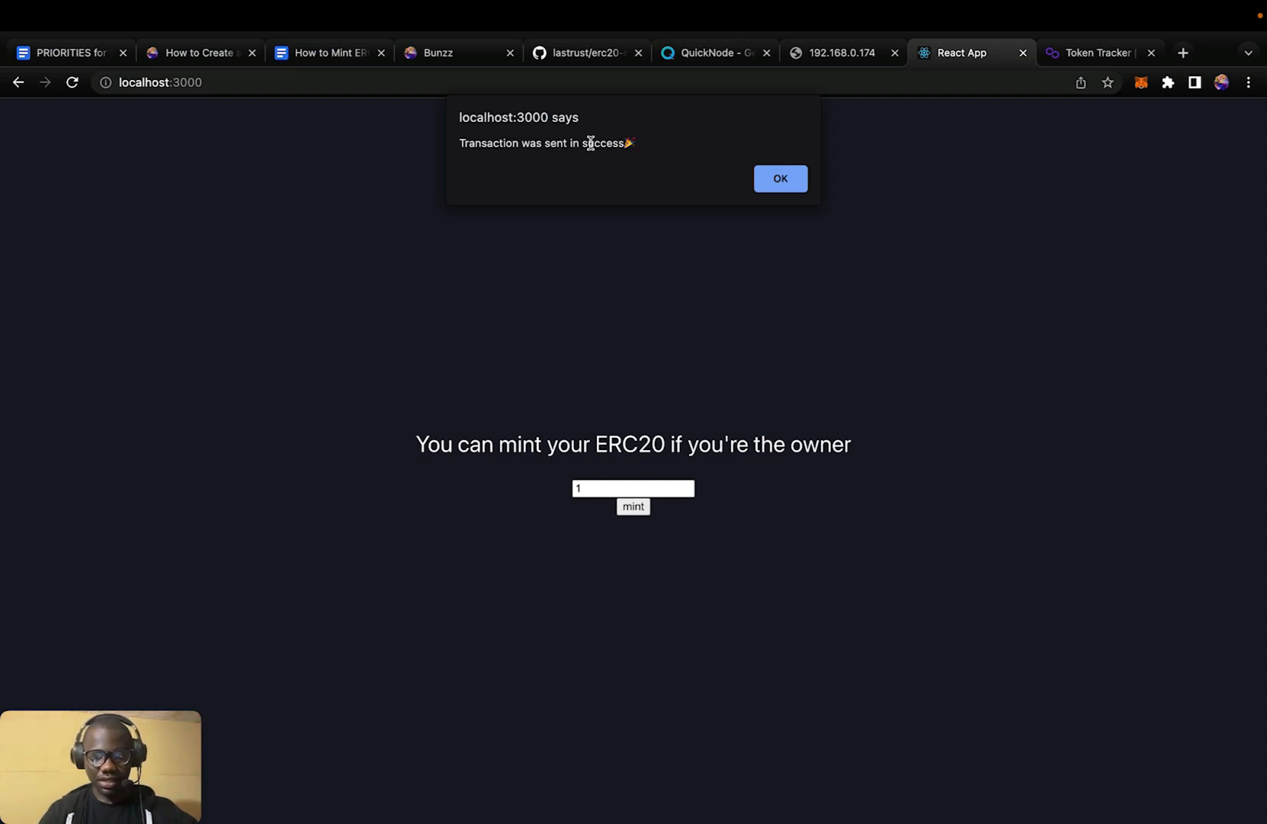
pyautogui.moveTo(700, 243)
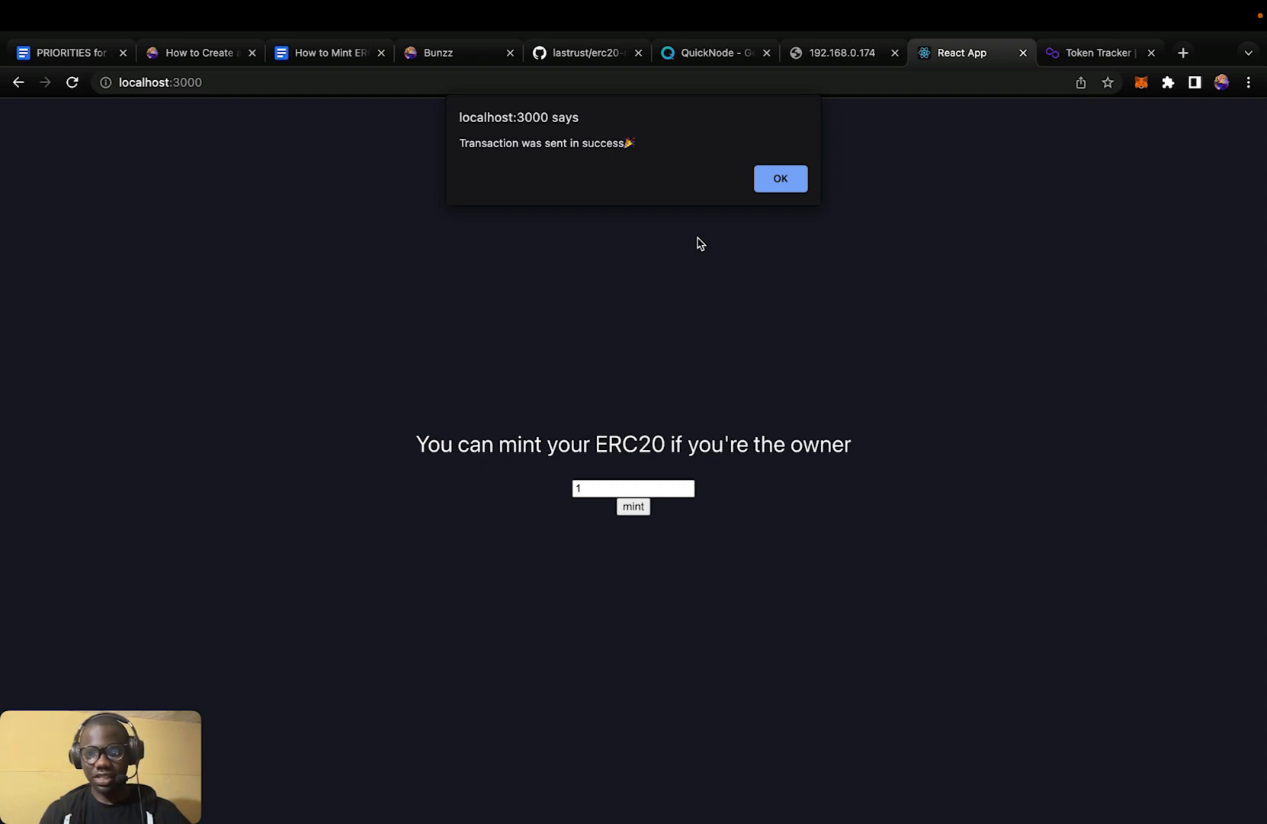
pyautogui.click(779, 178)
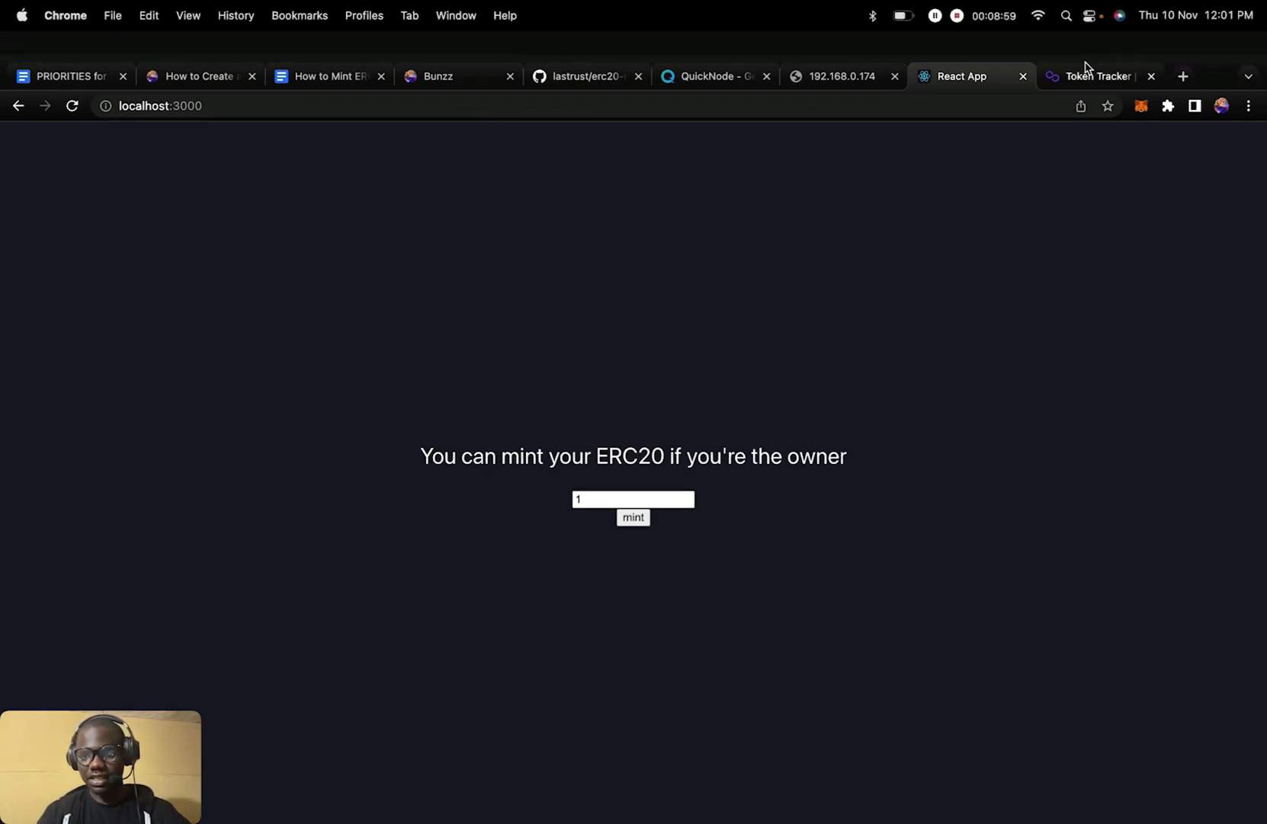
# Reload the token tracker and look up the contract's address page on Polygonscan
pyautogui.click(1095, 52)
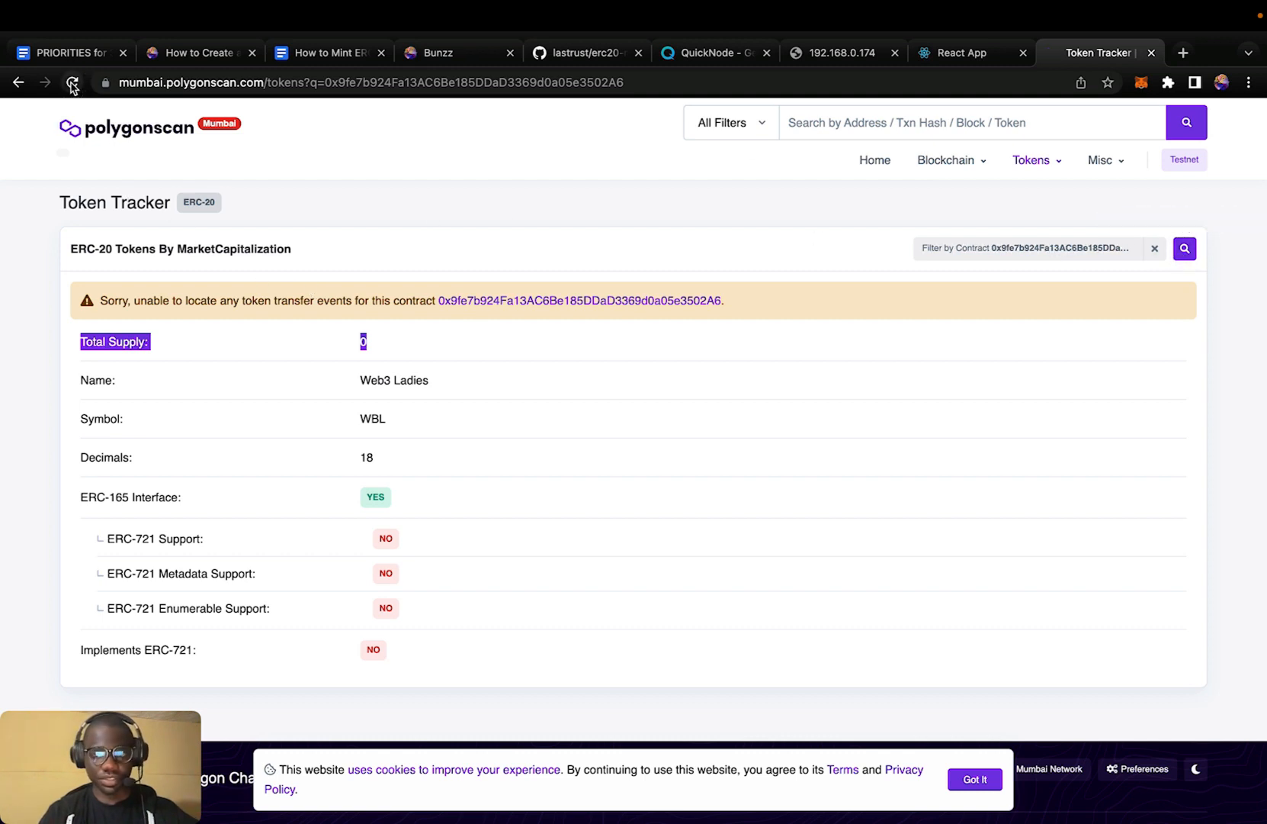
pyautogui.click(71, 82)
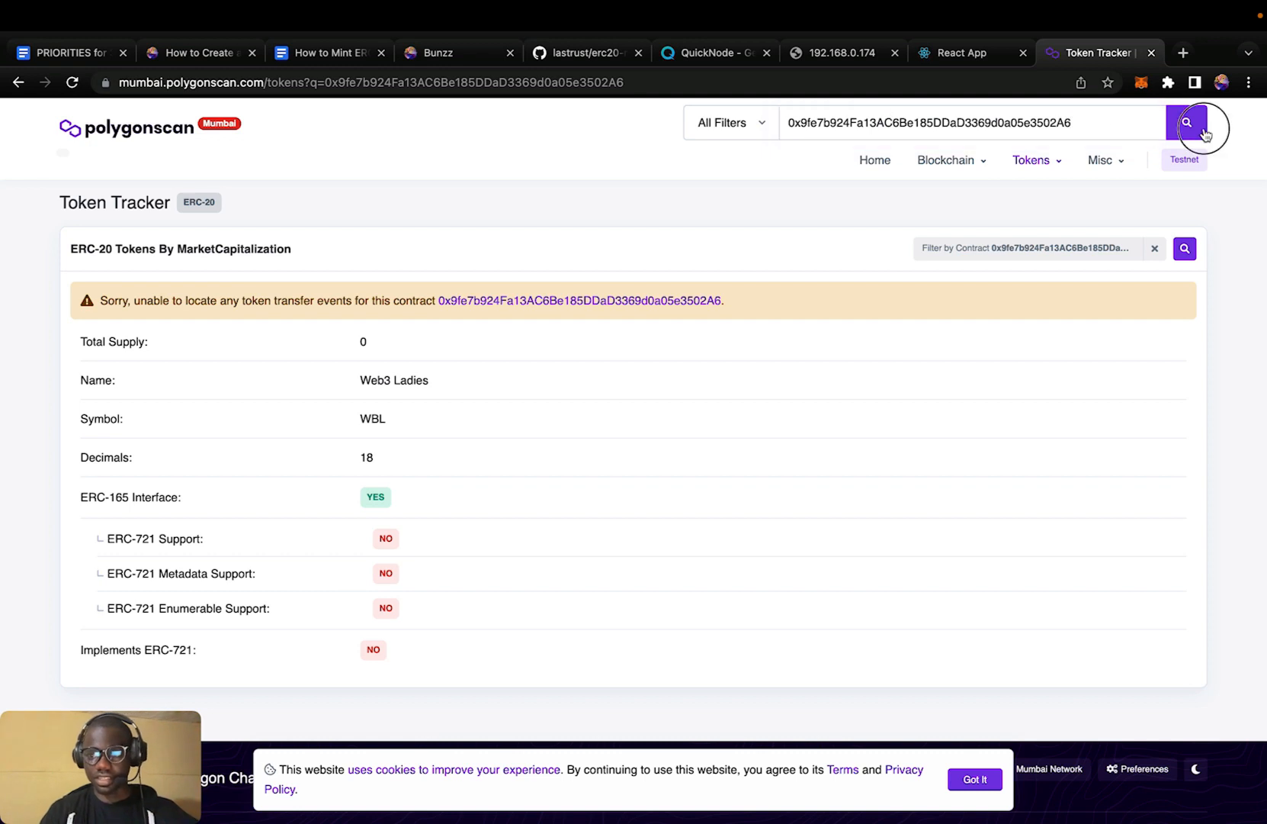
pyautogui.click(1186, 122)
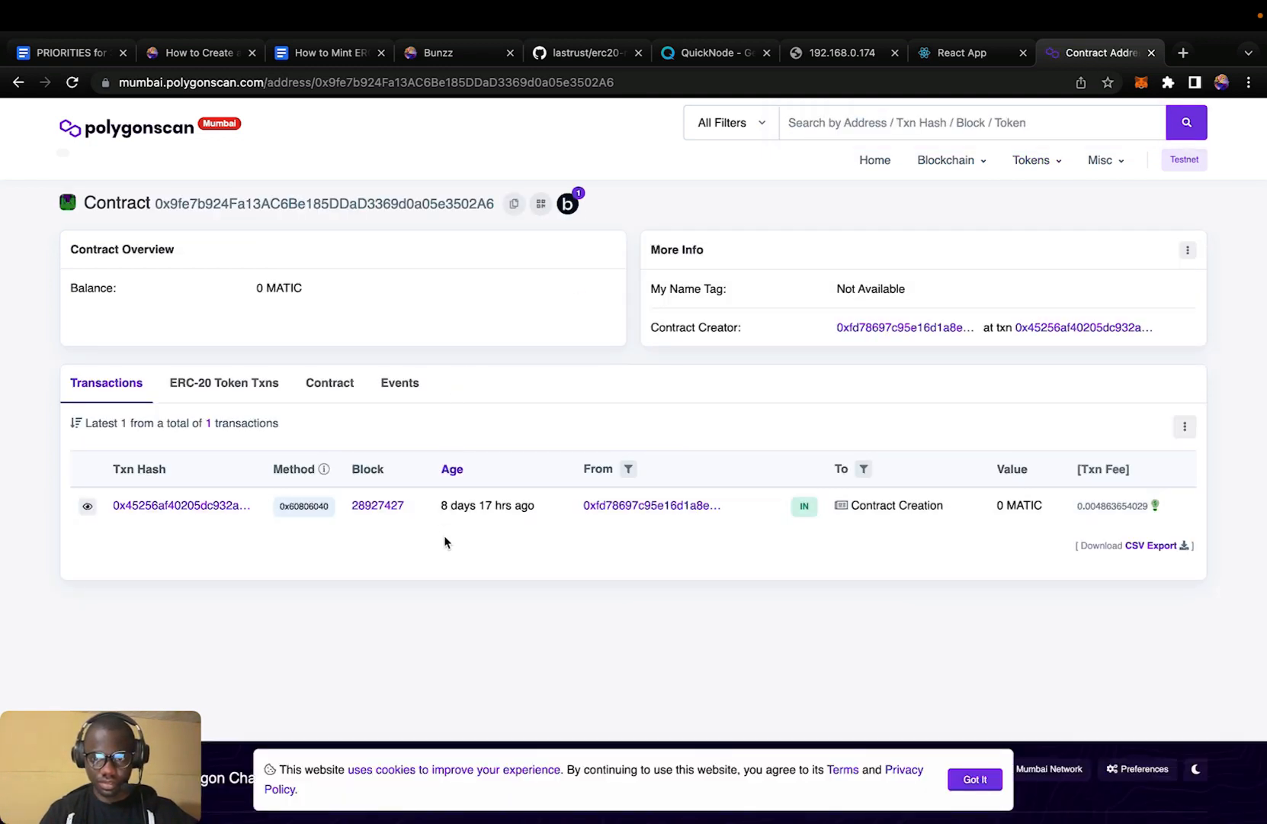
pyautogui.moveTo(464, 544)
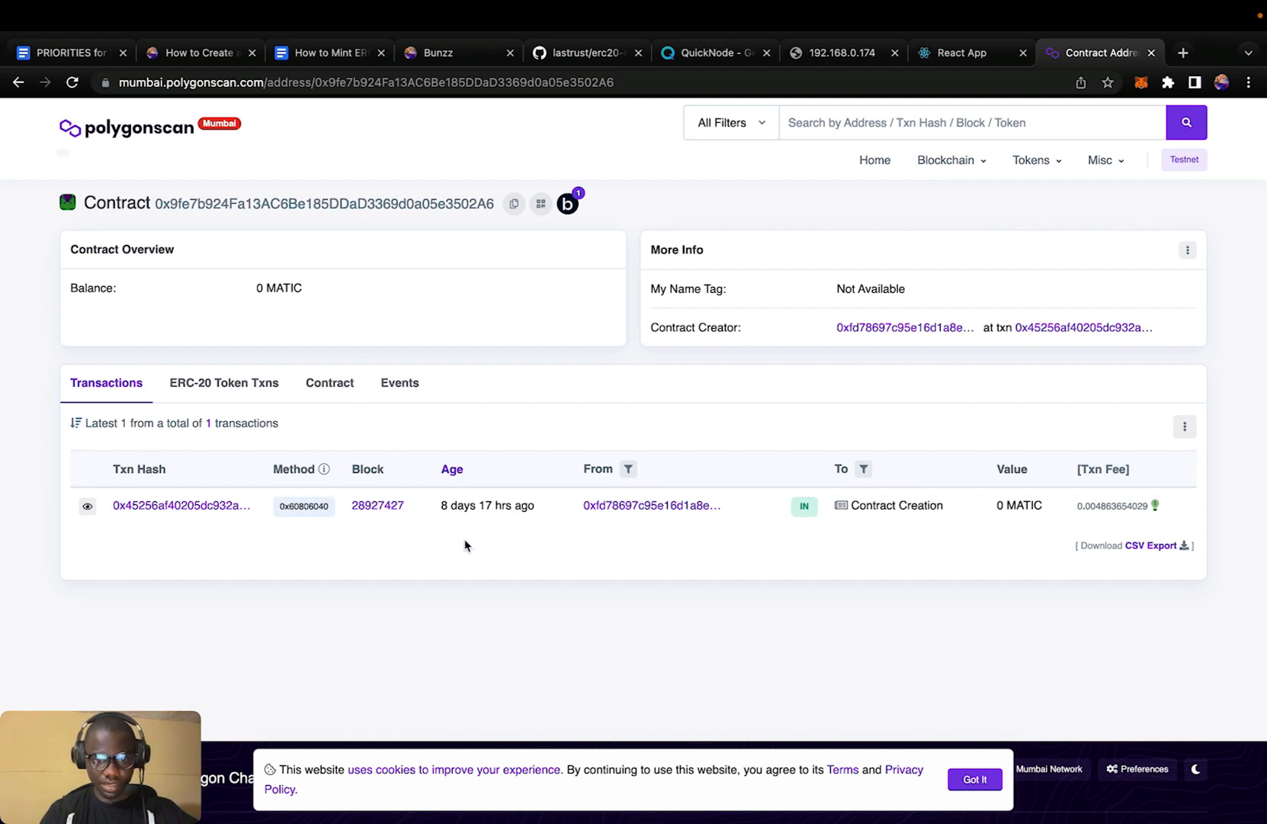
pyautogui.moveTo(463, 487)
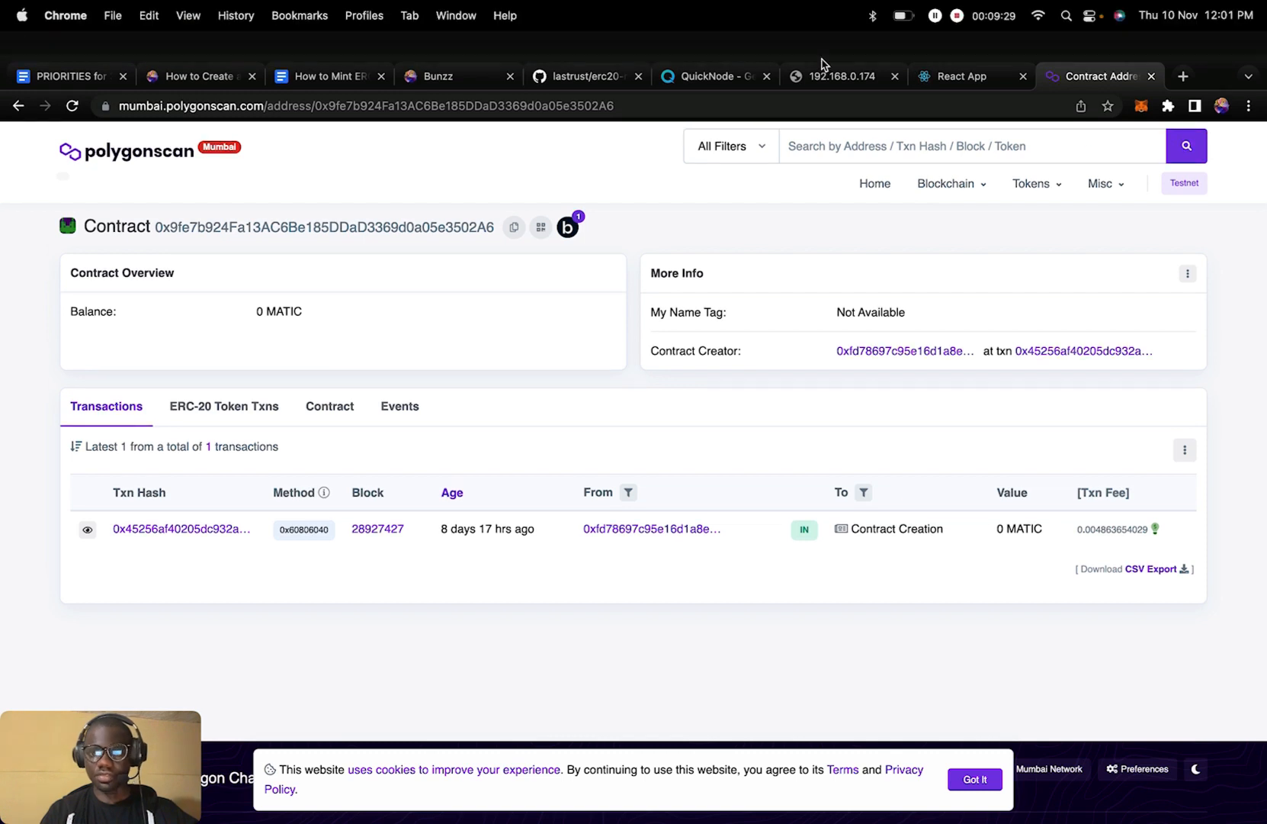
# Mint 1000000 tokens, confirm in MetaMask, dismiss the alert, and return to Polygonscan
pyautogui.click(961, 53)
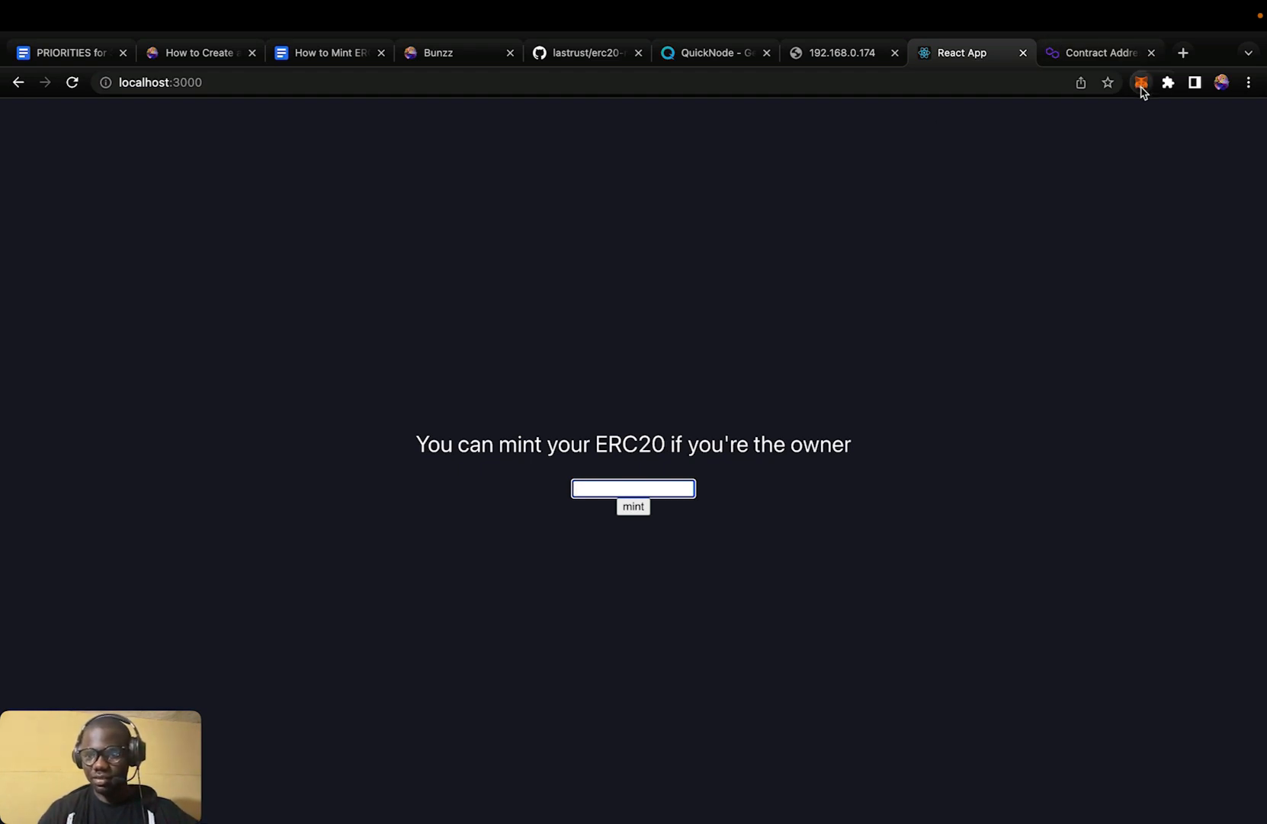
pyautogui.click(1141, 82)
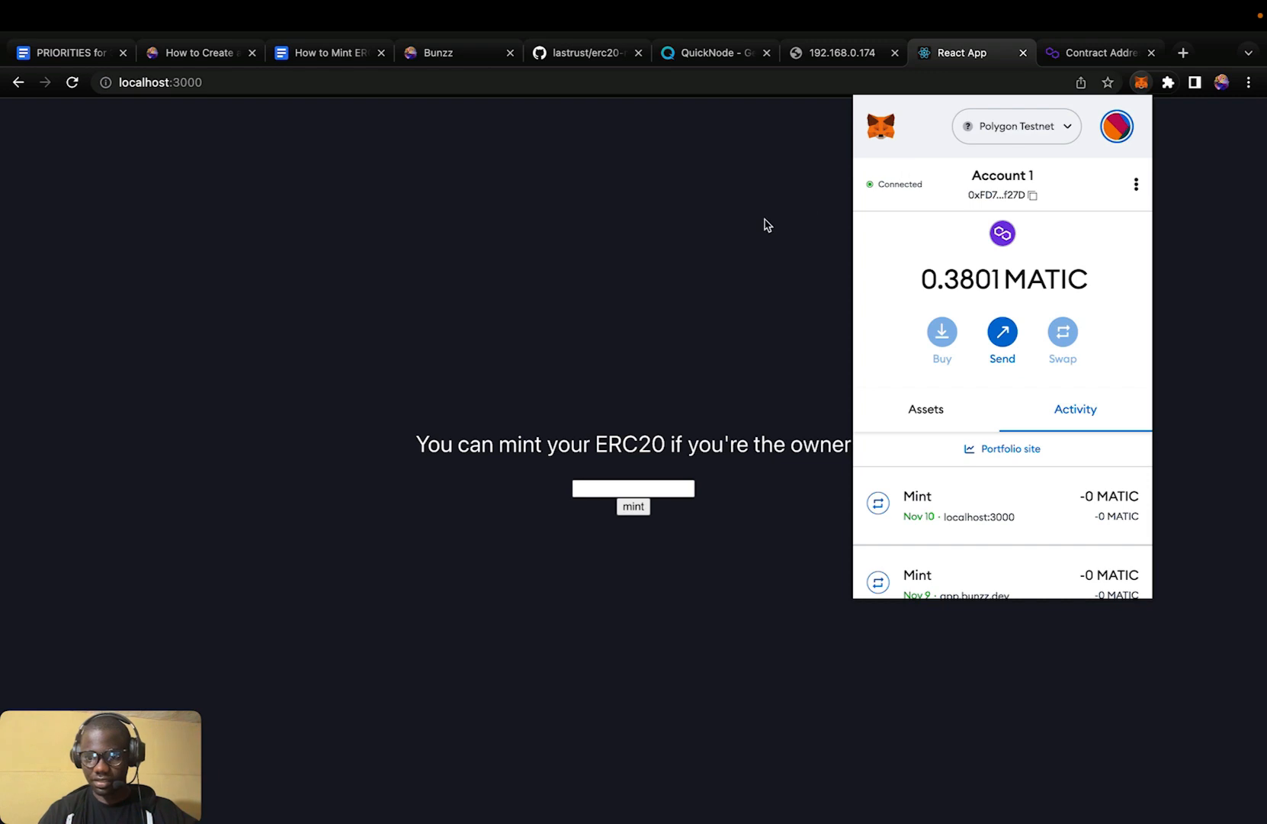
pyautogui.write('1')
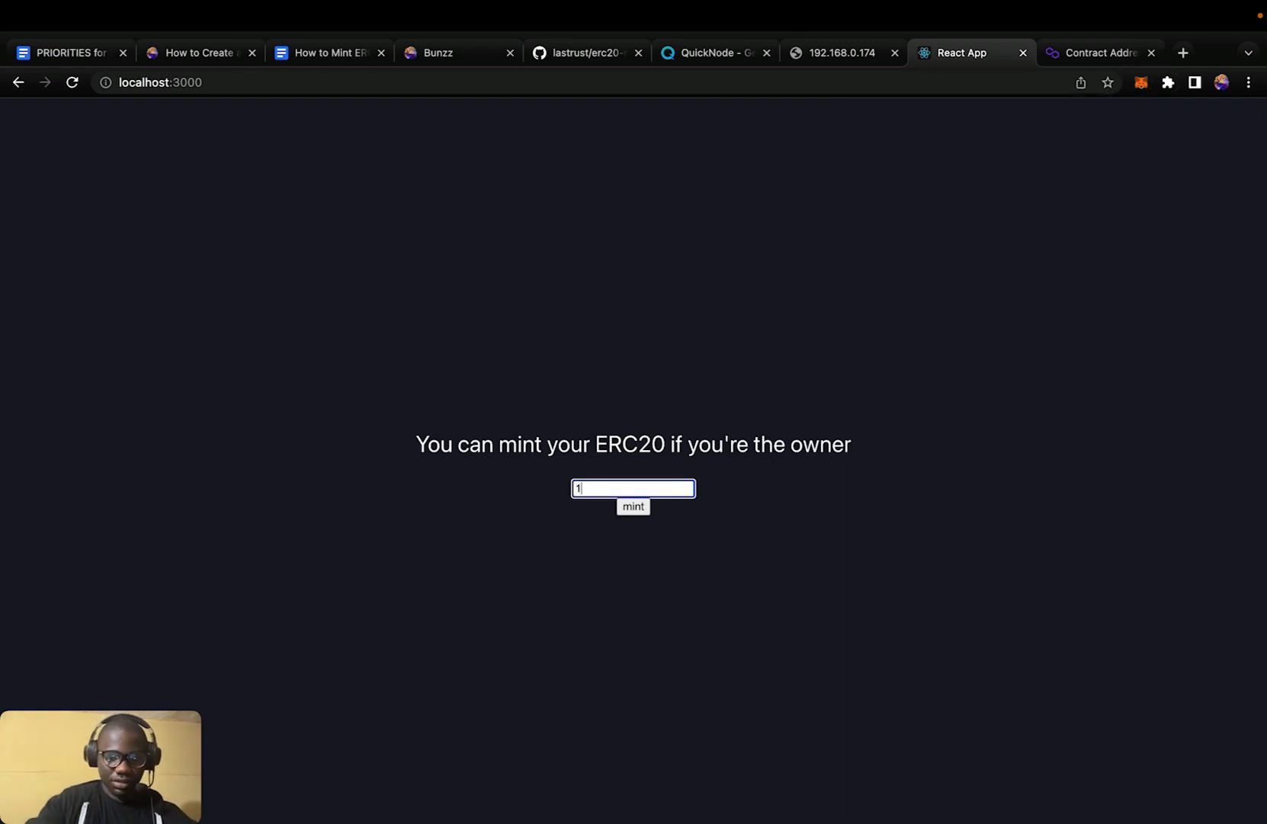
pyautogui.write('000000')
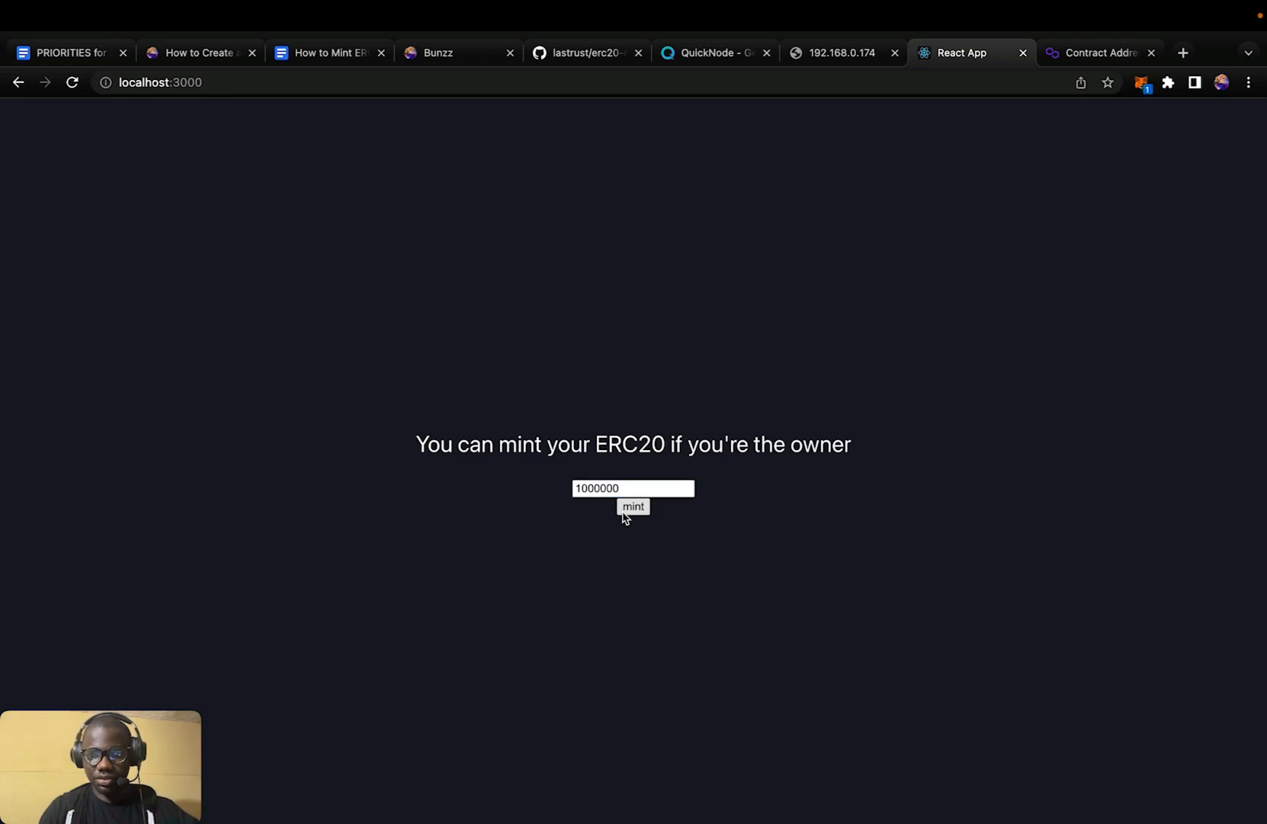
pyautogui.click(633, 505)
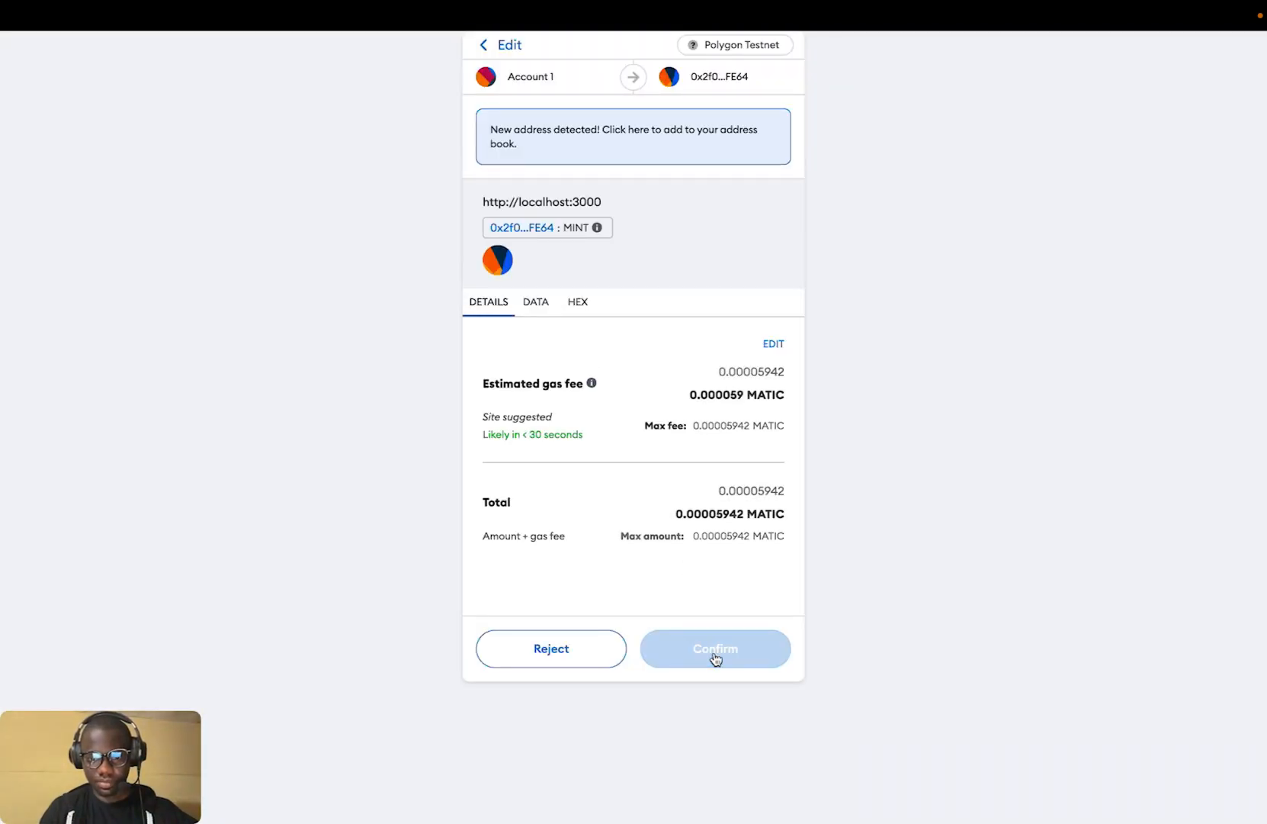
pyautogui.click(715, 649)
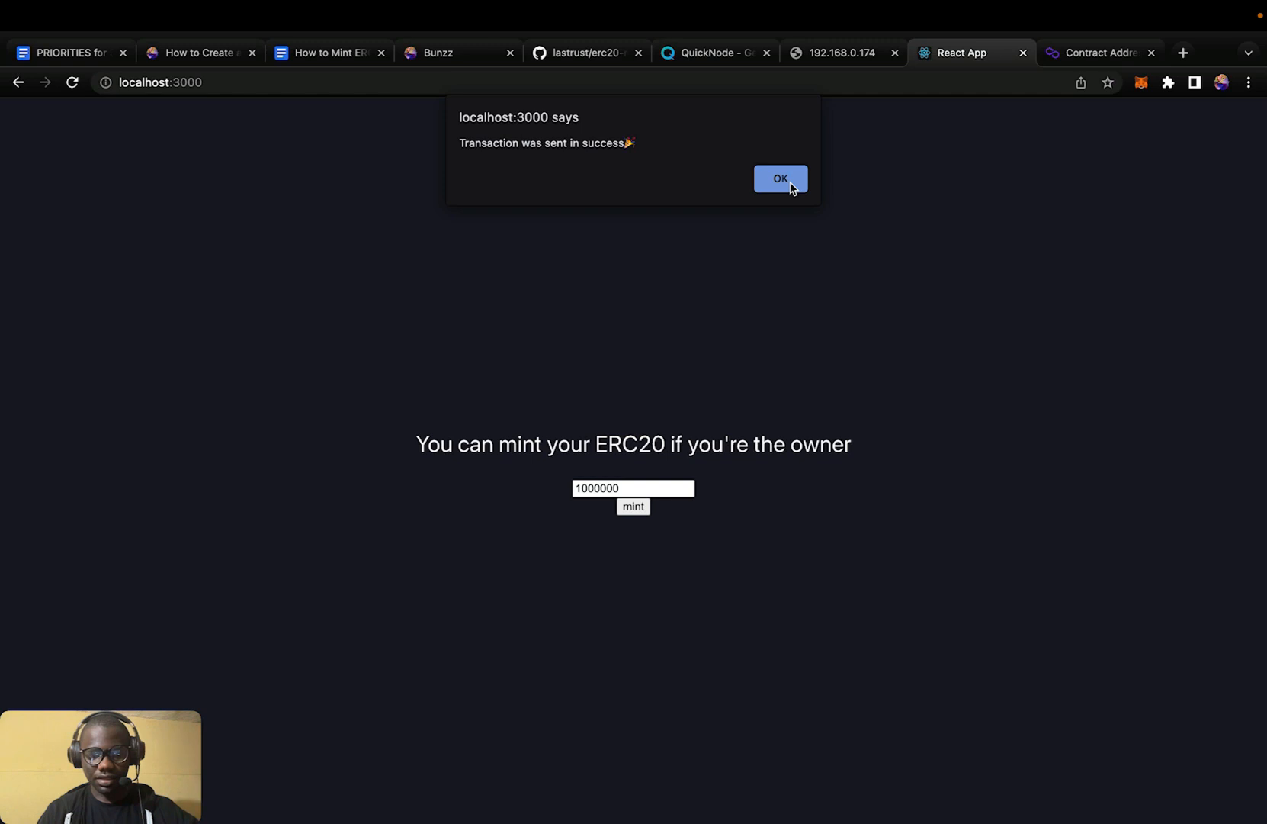
pyautogui.click(779, 178)
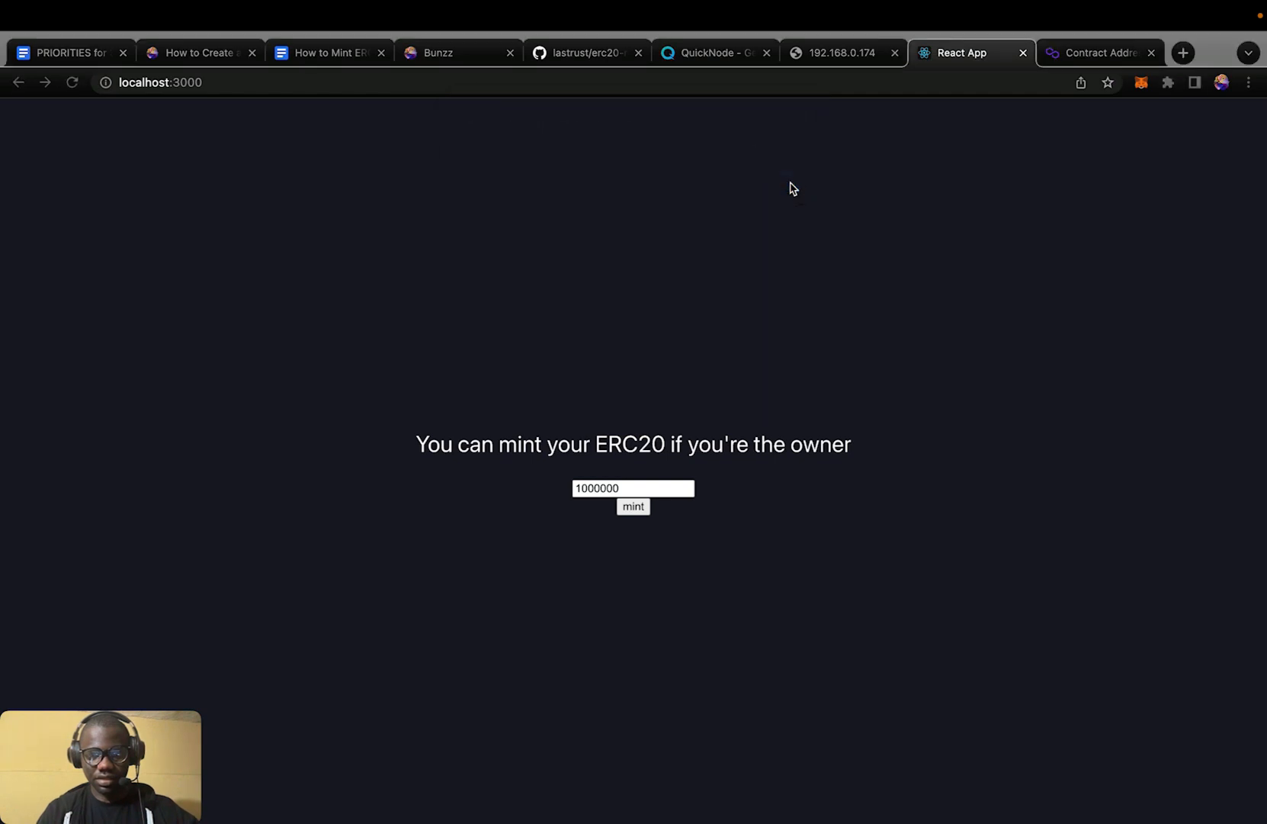
pyautogui.click(1100, 52)
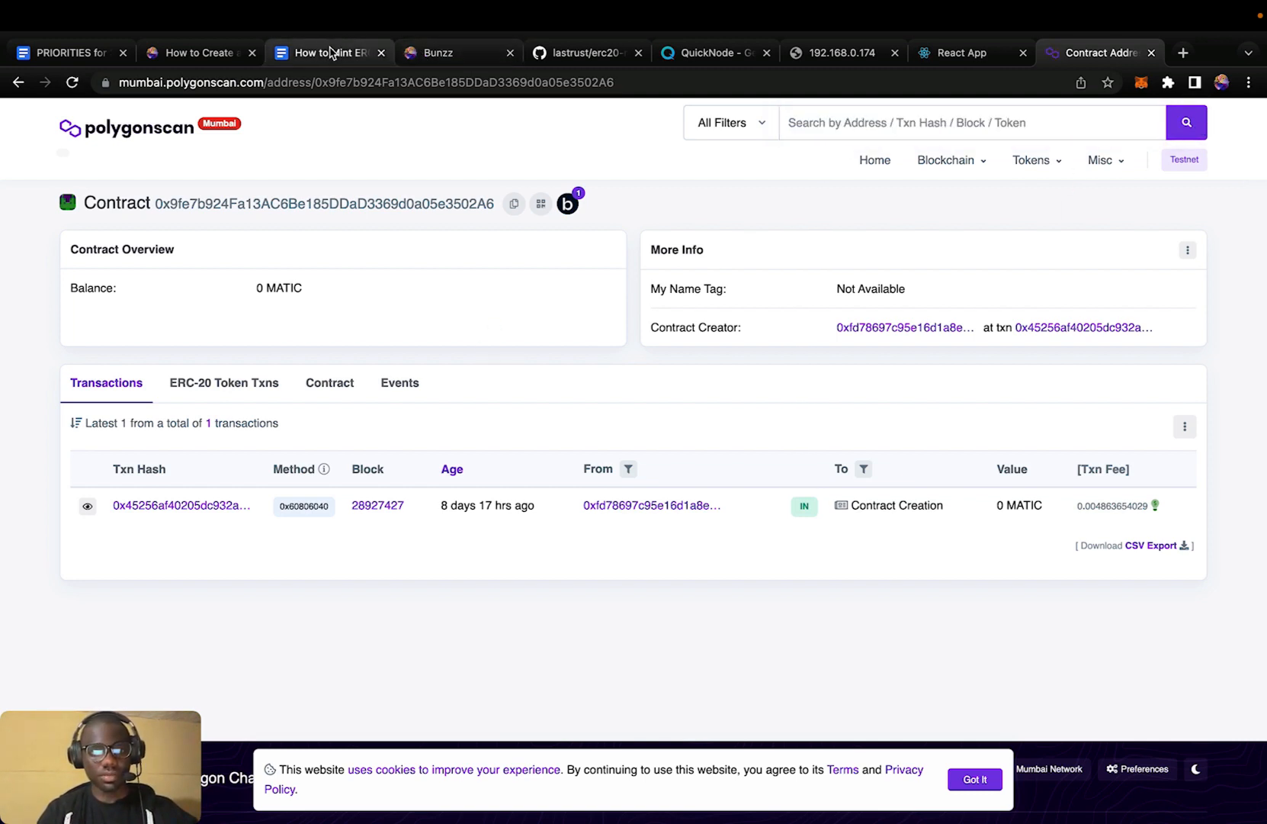
pyautogui.moveTo(608, 523)
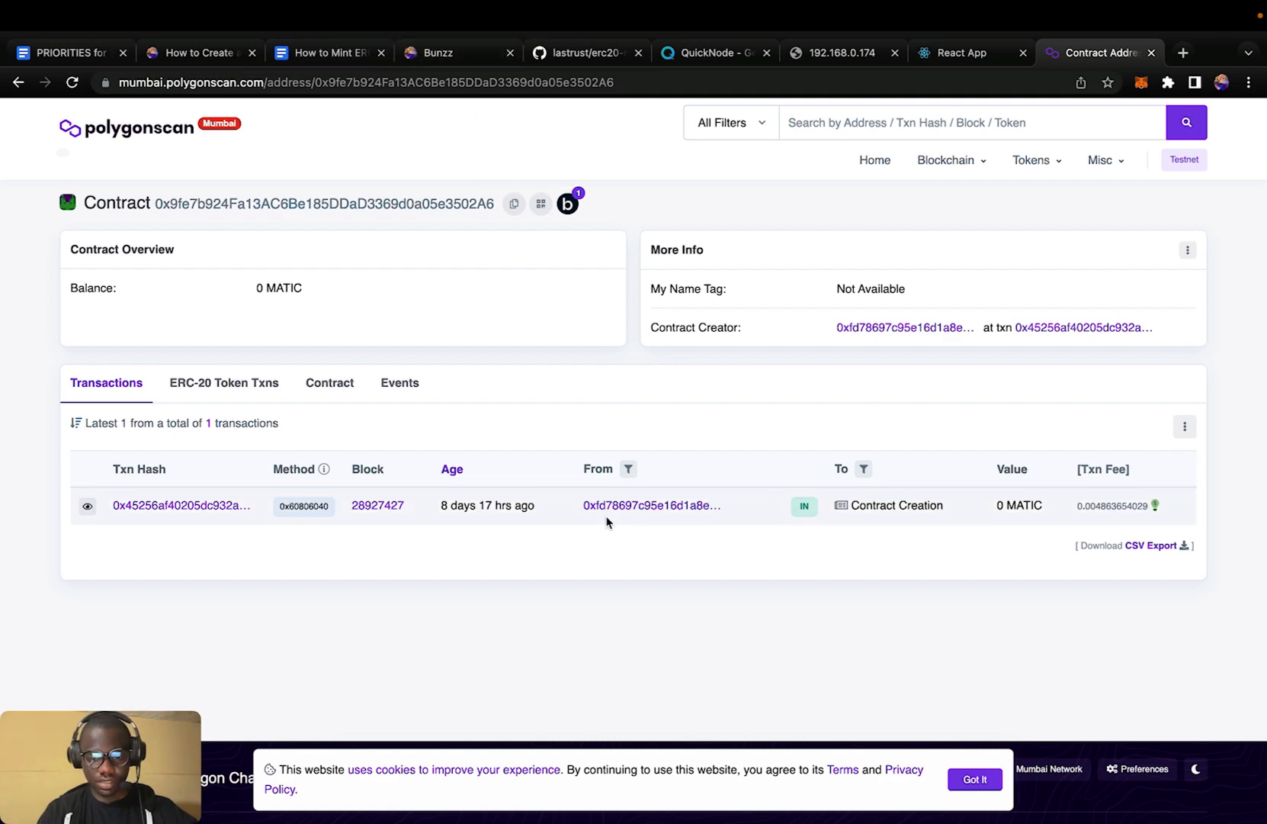
pyautogui.moveTo(571, 525)
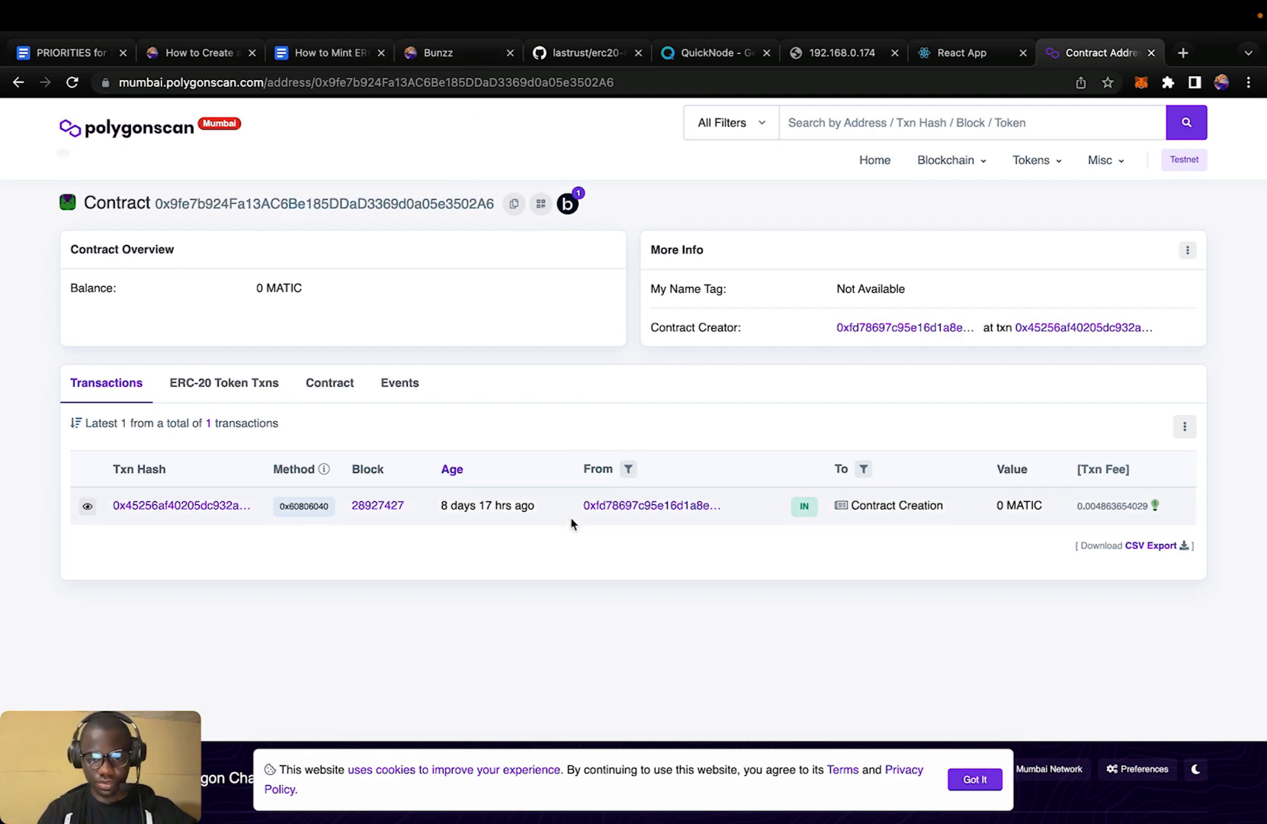
# Copy the Token (ERC20) contract address from the Bunzz Polygon test dashboard
pyautogui.click(437, 53)
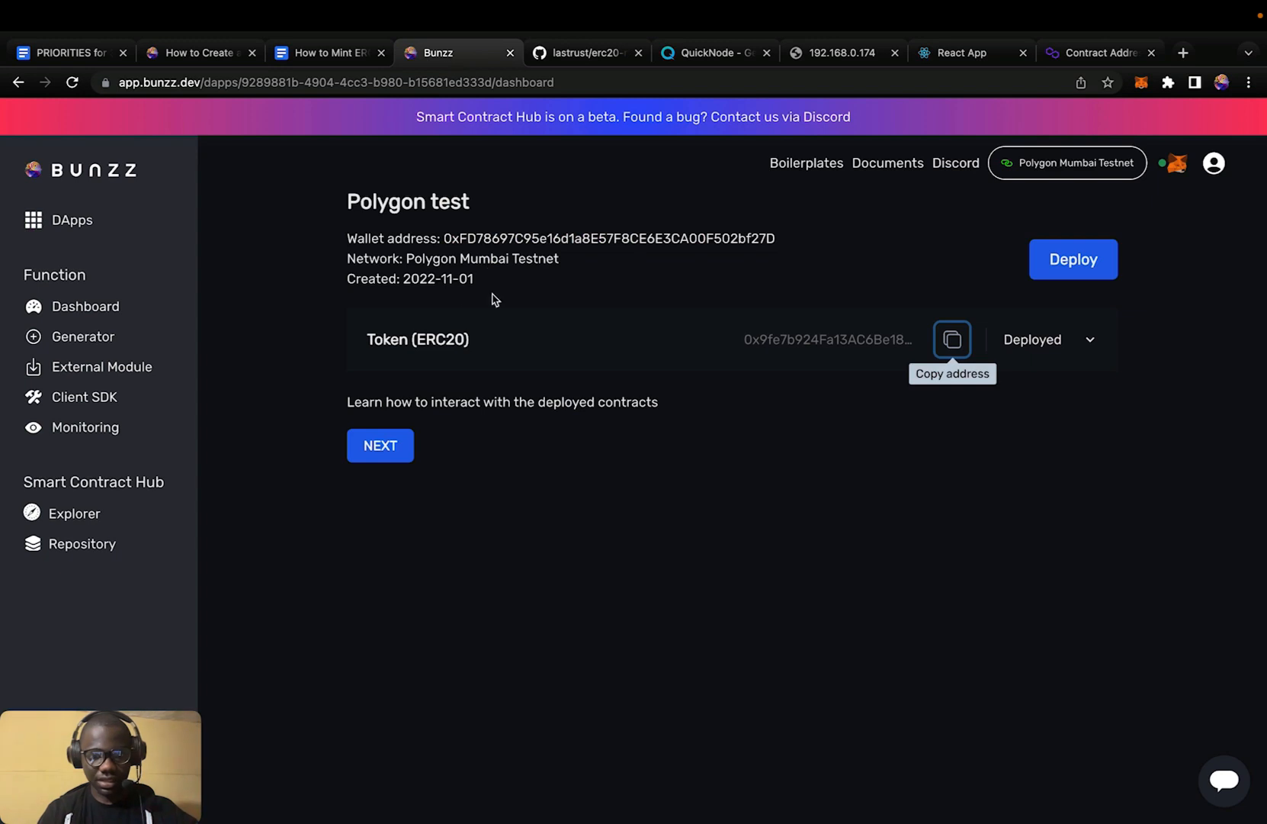
pyautogui.click(83, 397)
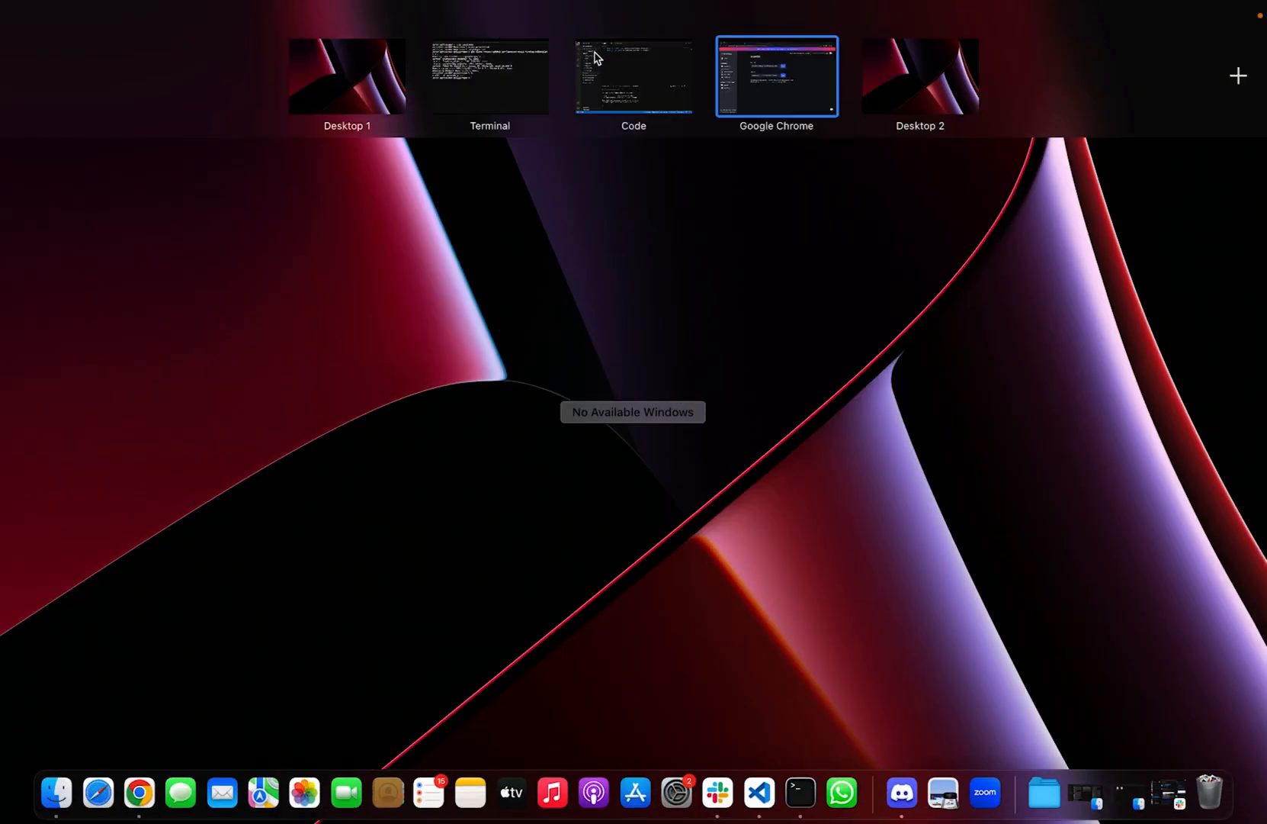
# Review the .env file and running dev server in VS Code, then return to Chrome
pyautogui.click(634, 75)
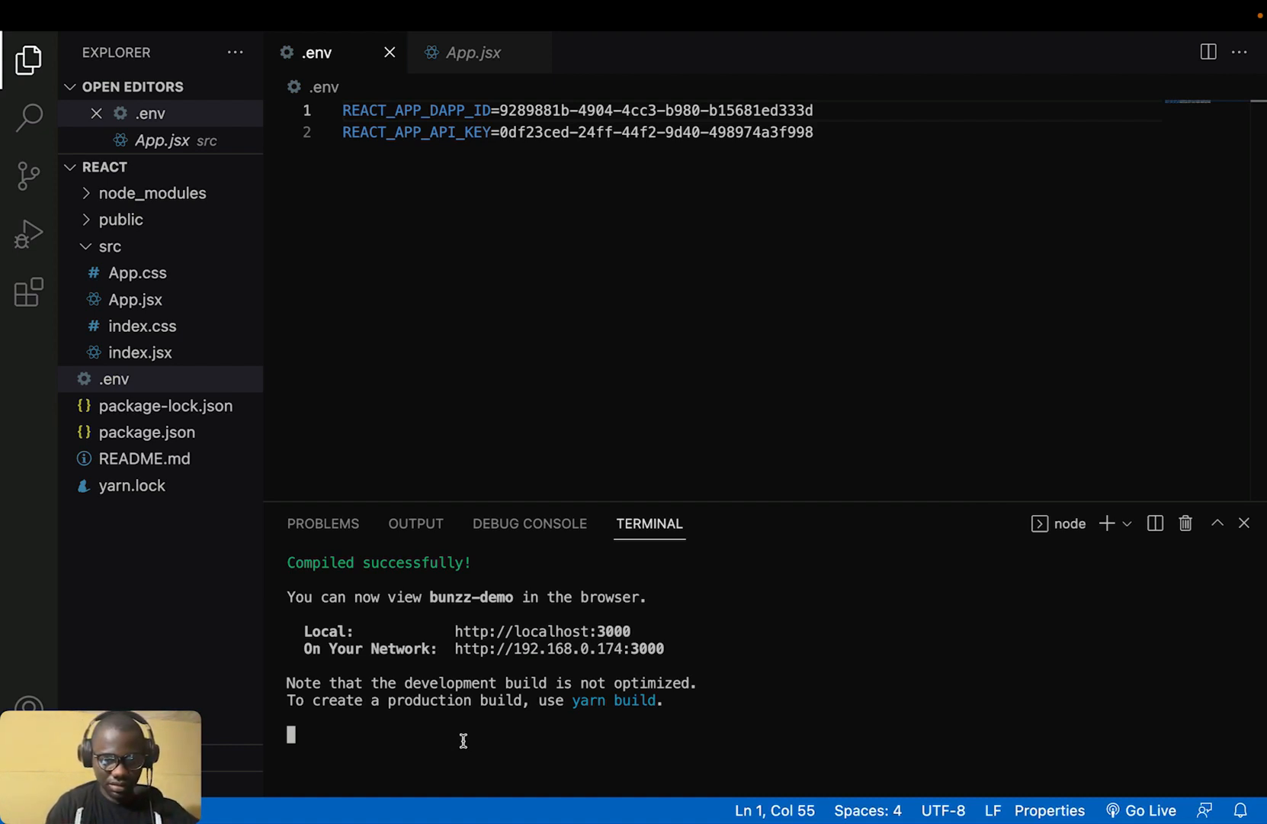
pyautogui.moveTo(394, 726)
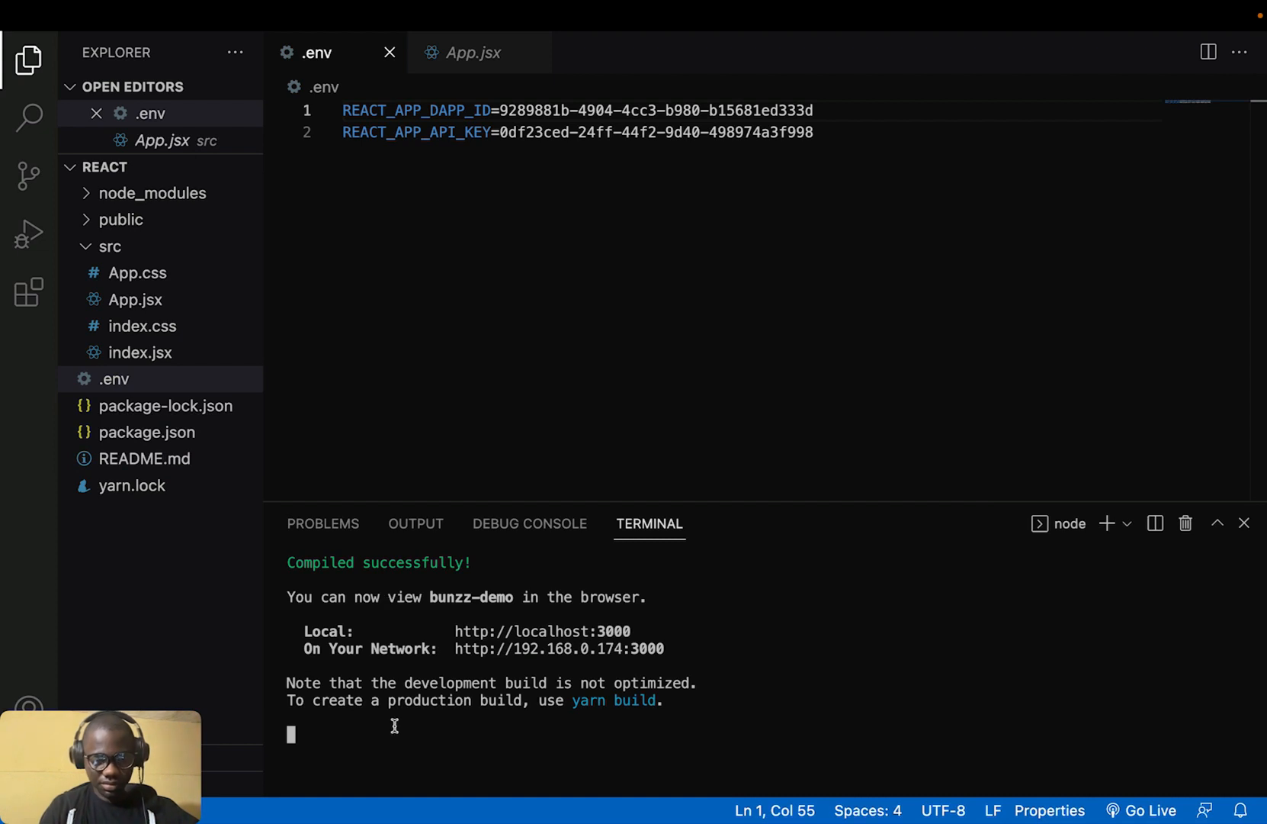
pyautogui.press('ctrl+c')
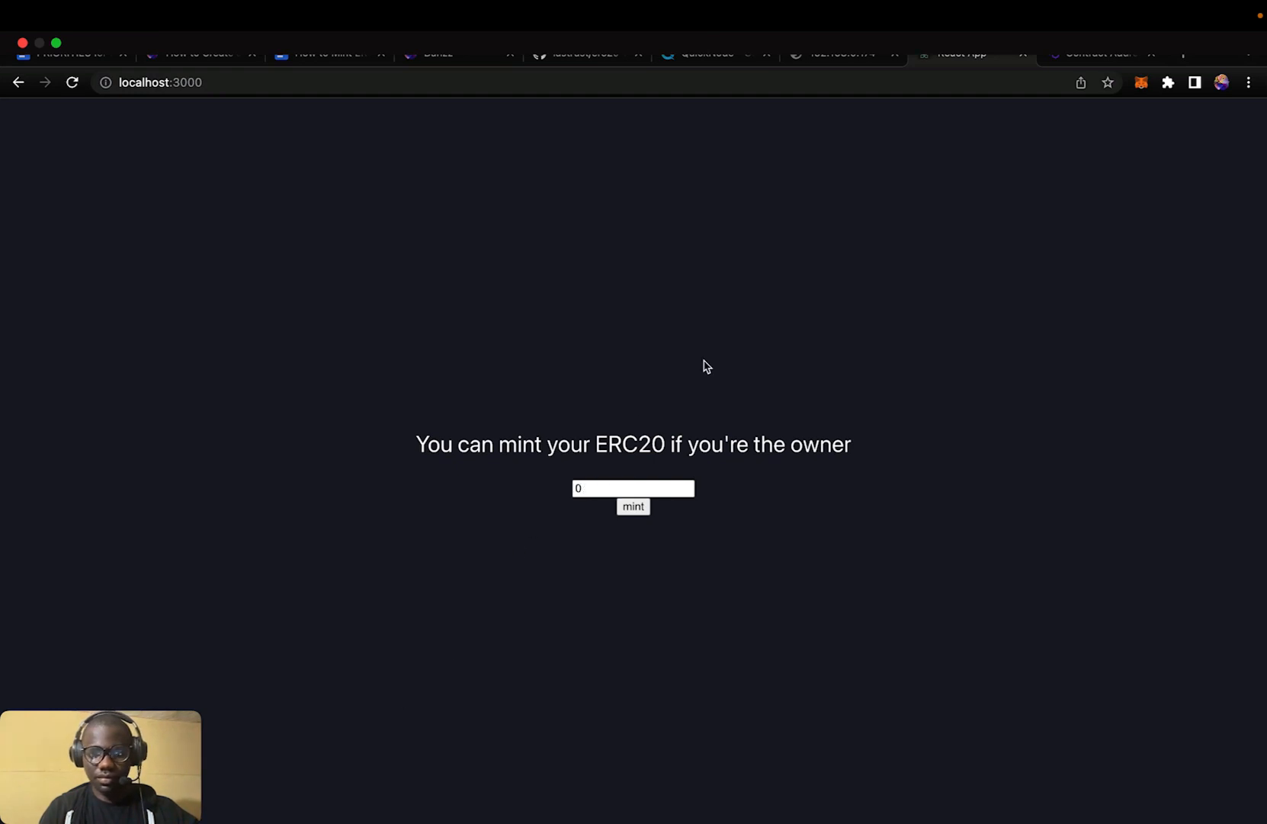
# Enter 100 as the mint amount and submit the mint
pyautogui.write('10')
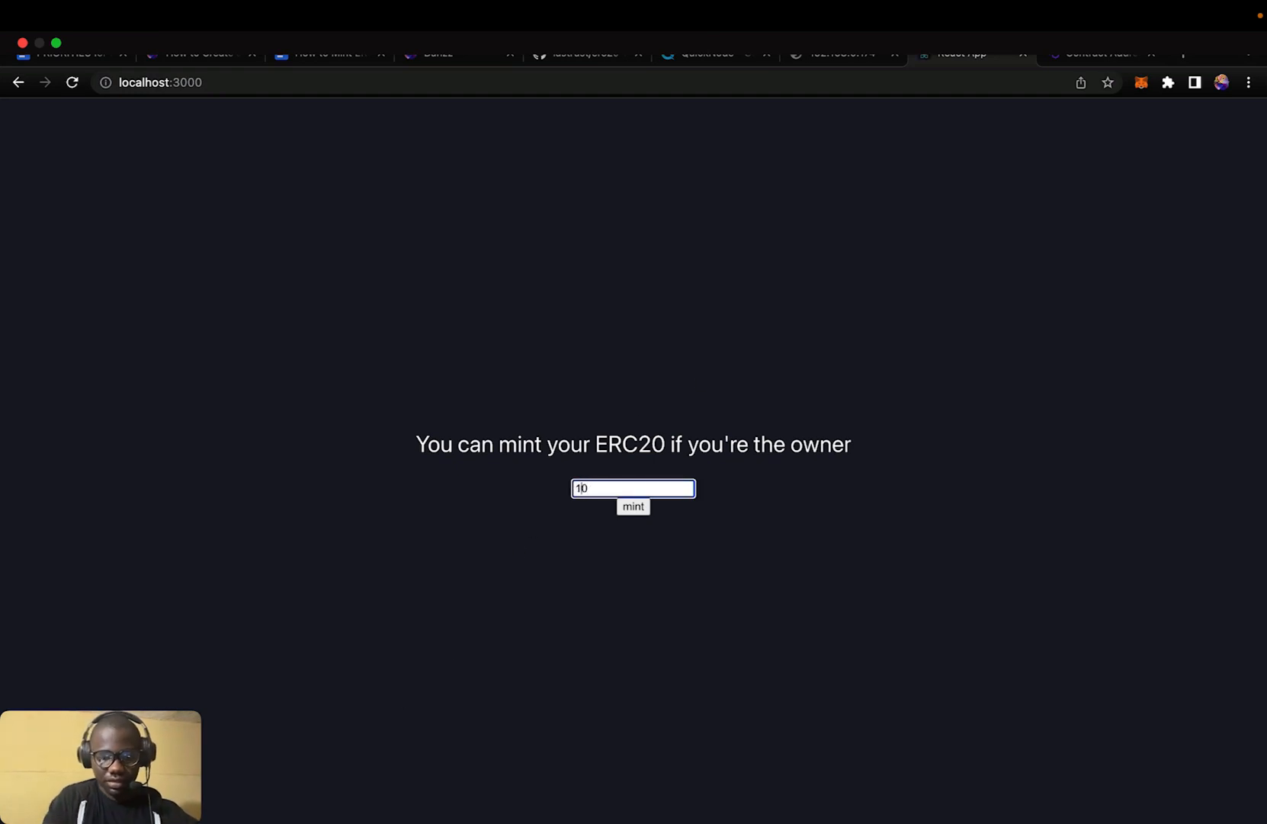
pyautogui.write('0')
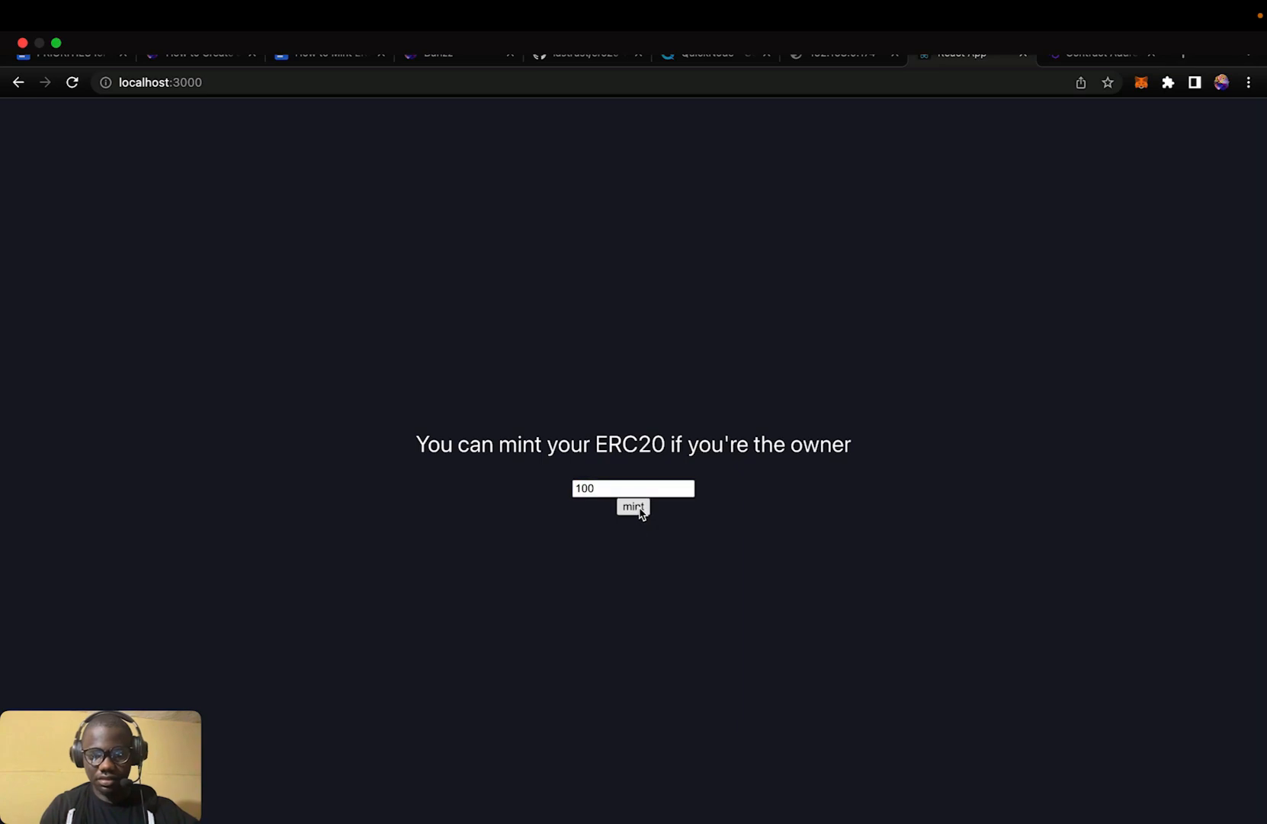
pyautogui.click(633, 507)
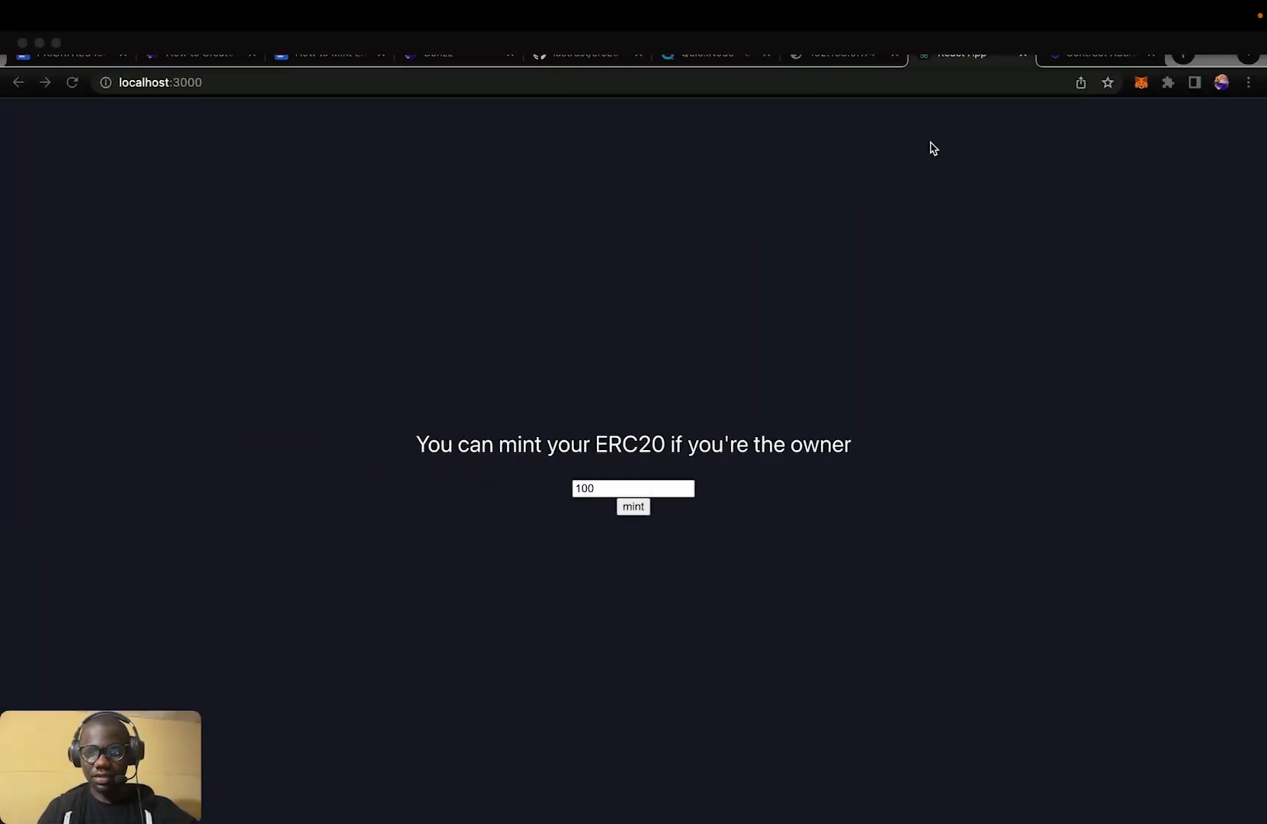
# Search Polygonscan Mumbai for contract 0x9fe7b924Fa13AC6Be185DDaD3369d0a05e3502A6 and reload to see the Mint transaction
pyautogui.click(437, 52)
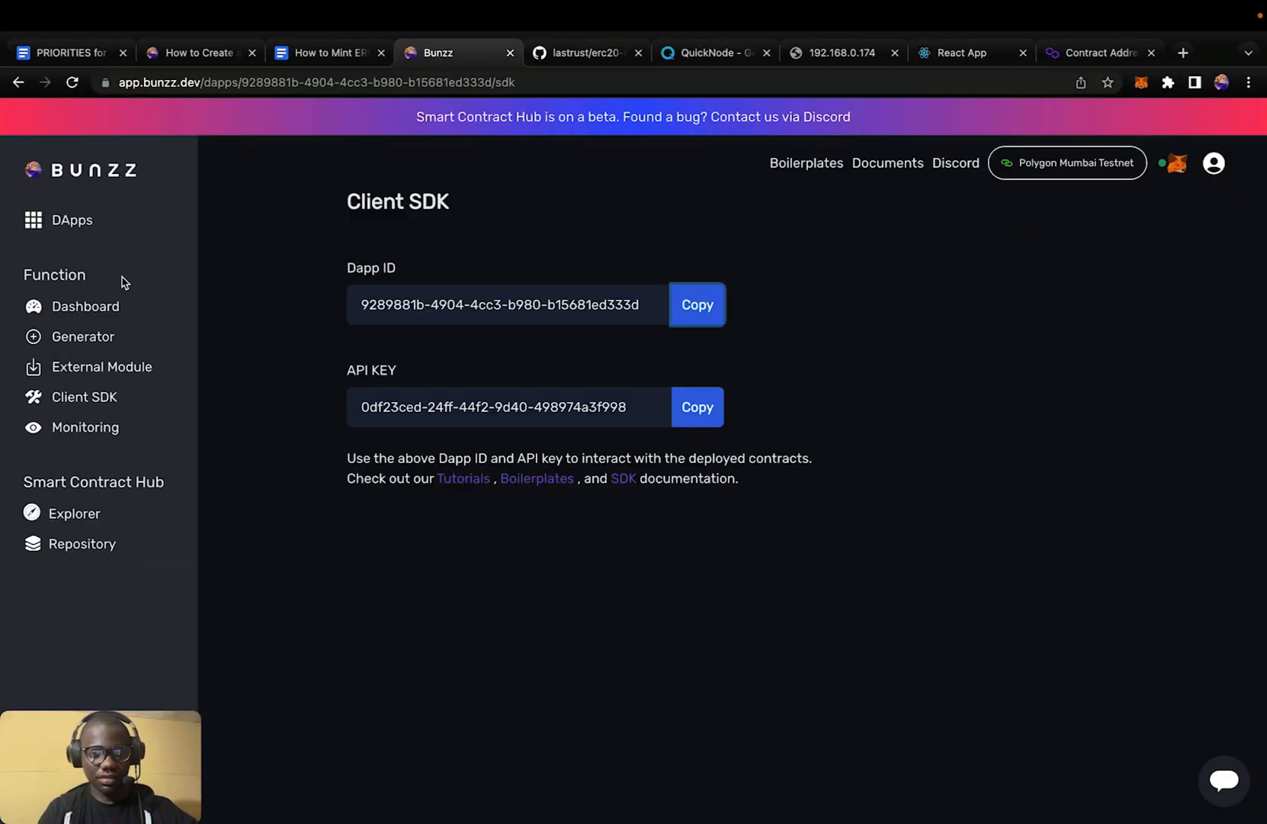
pyautogui.click(86, 306)
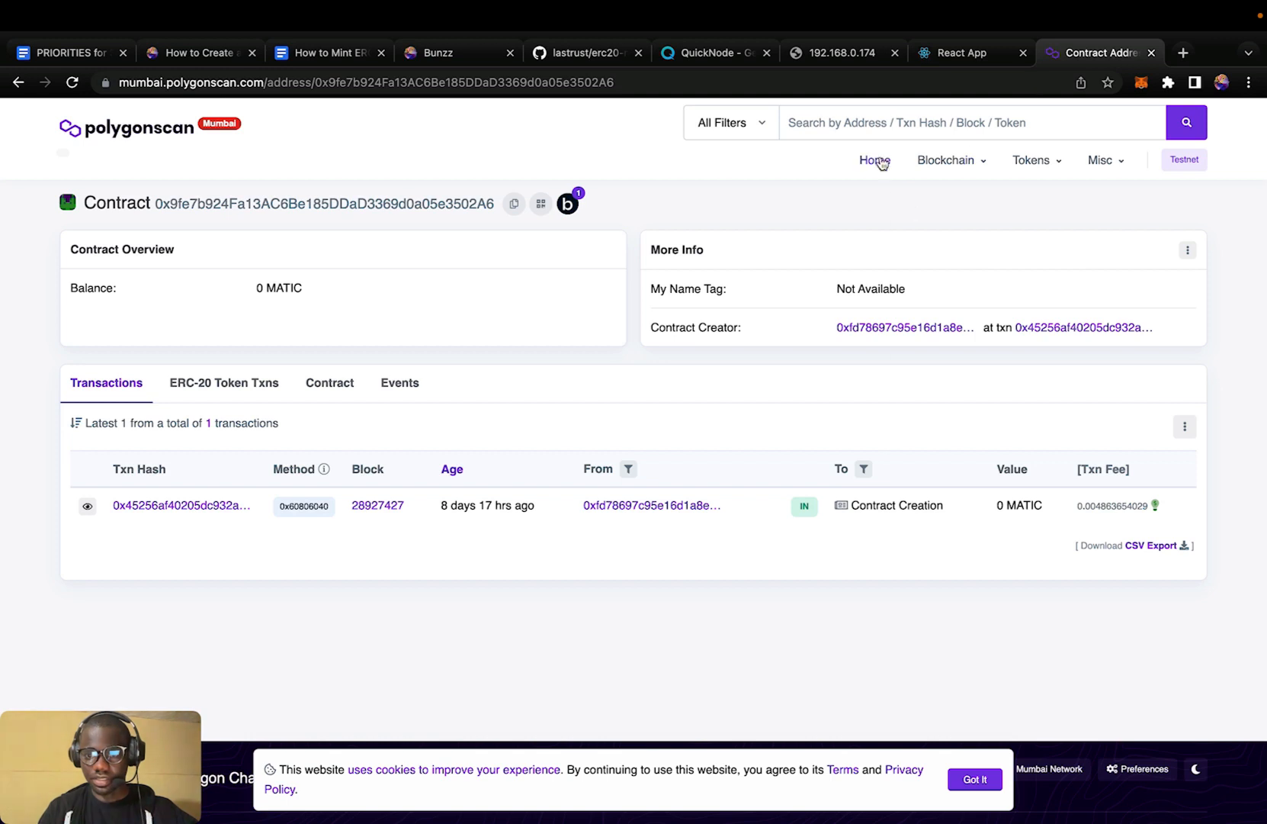
pyautogui.click(874, 159)
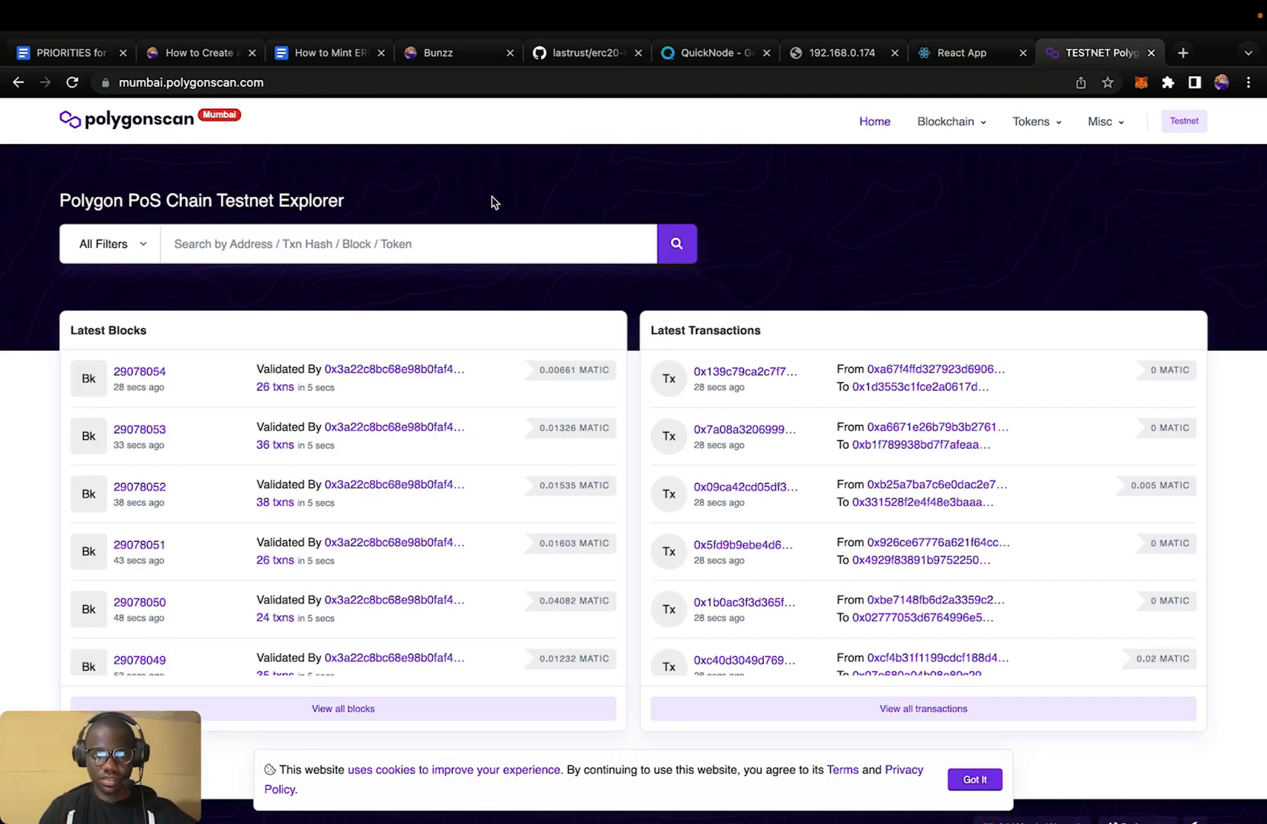
pyautogui.write('0x9fe7b924Fa13AC6Be185DDaD3369d0a05e3502A6')
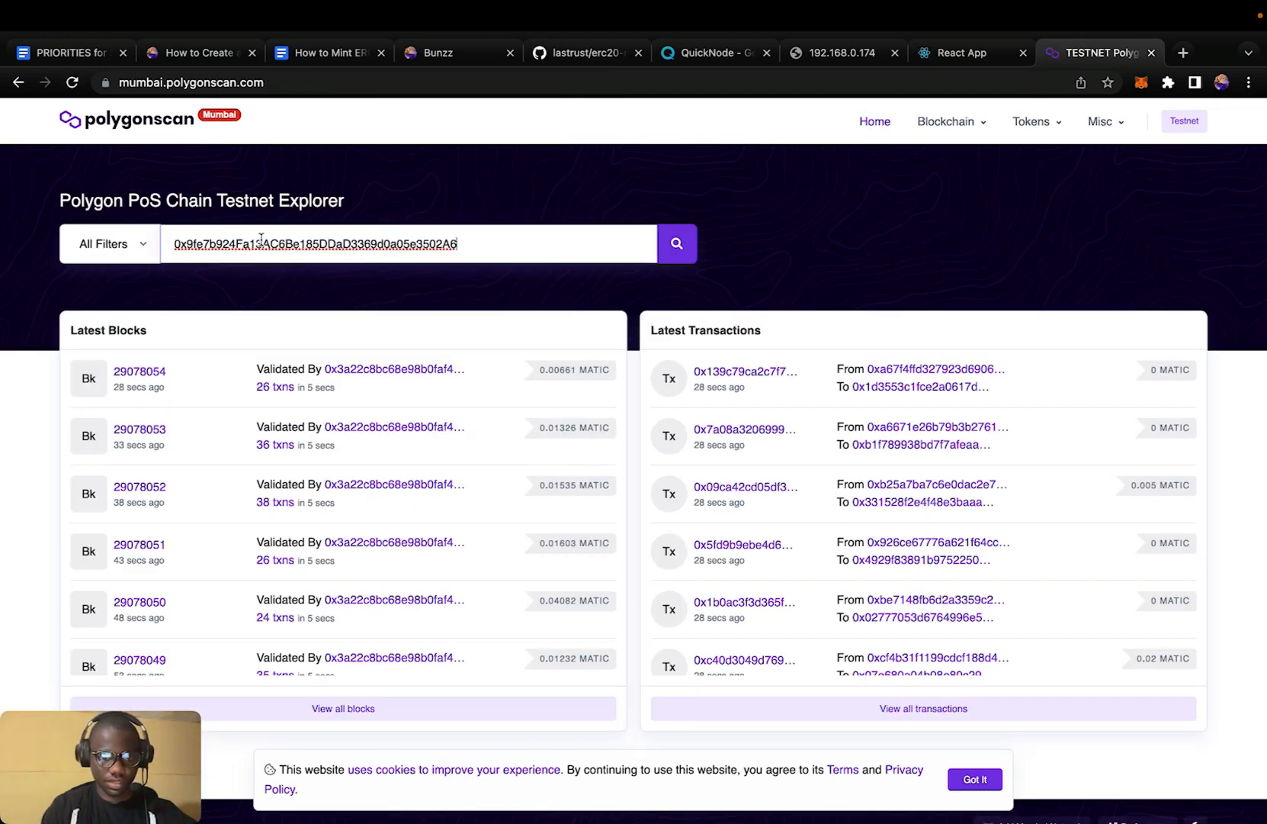
pyautogui.click(676, 243)
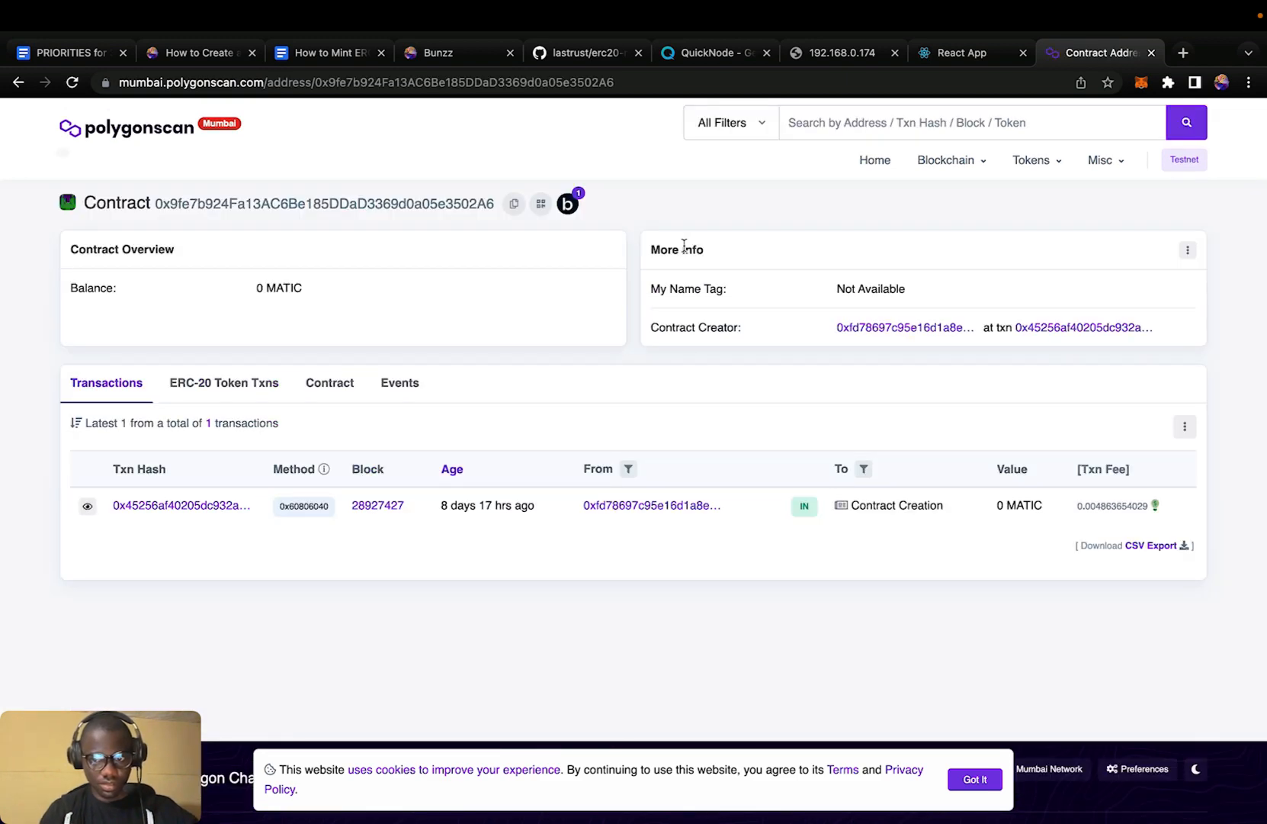
pyautogui.moveTo(652, 342)
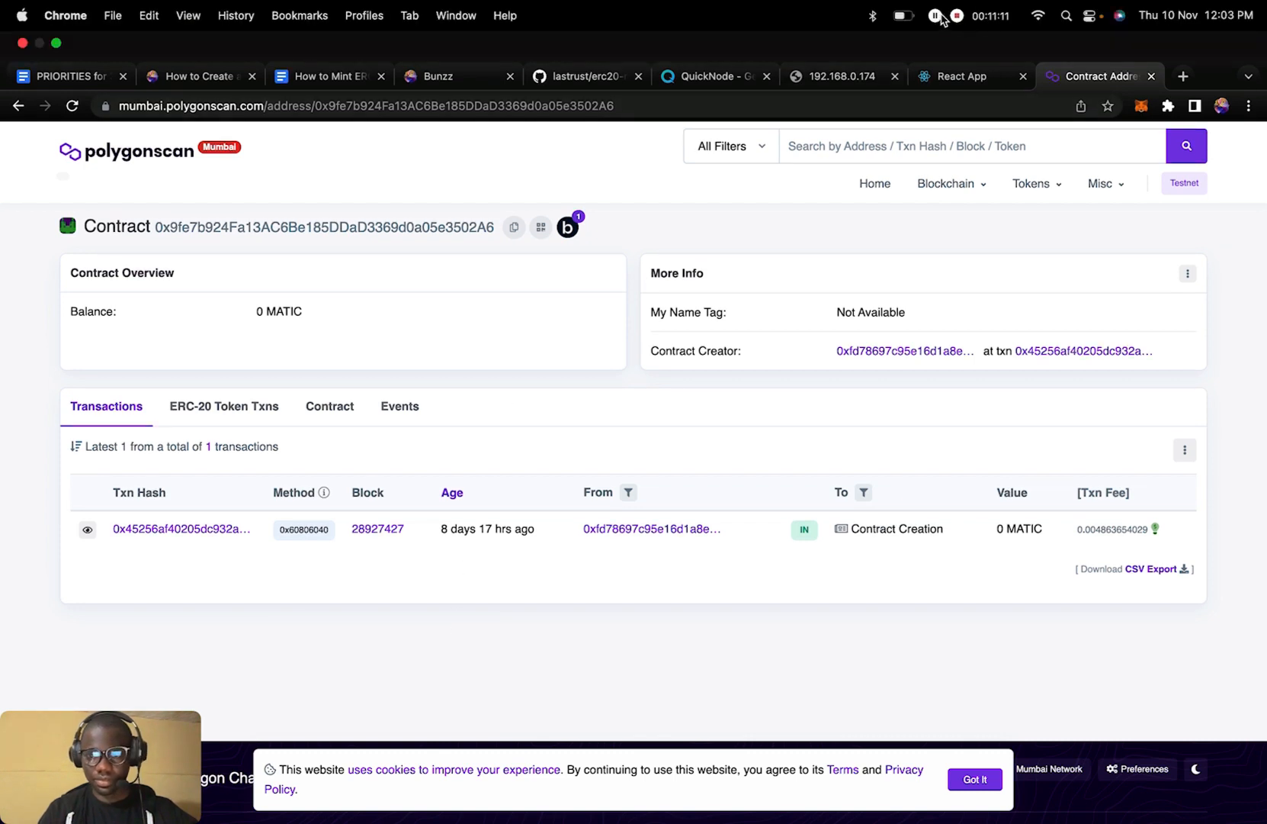
pyautogui.click(72, 106)
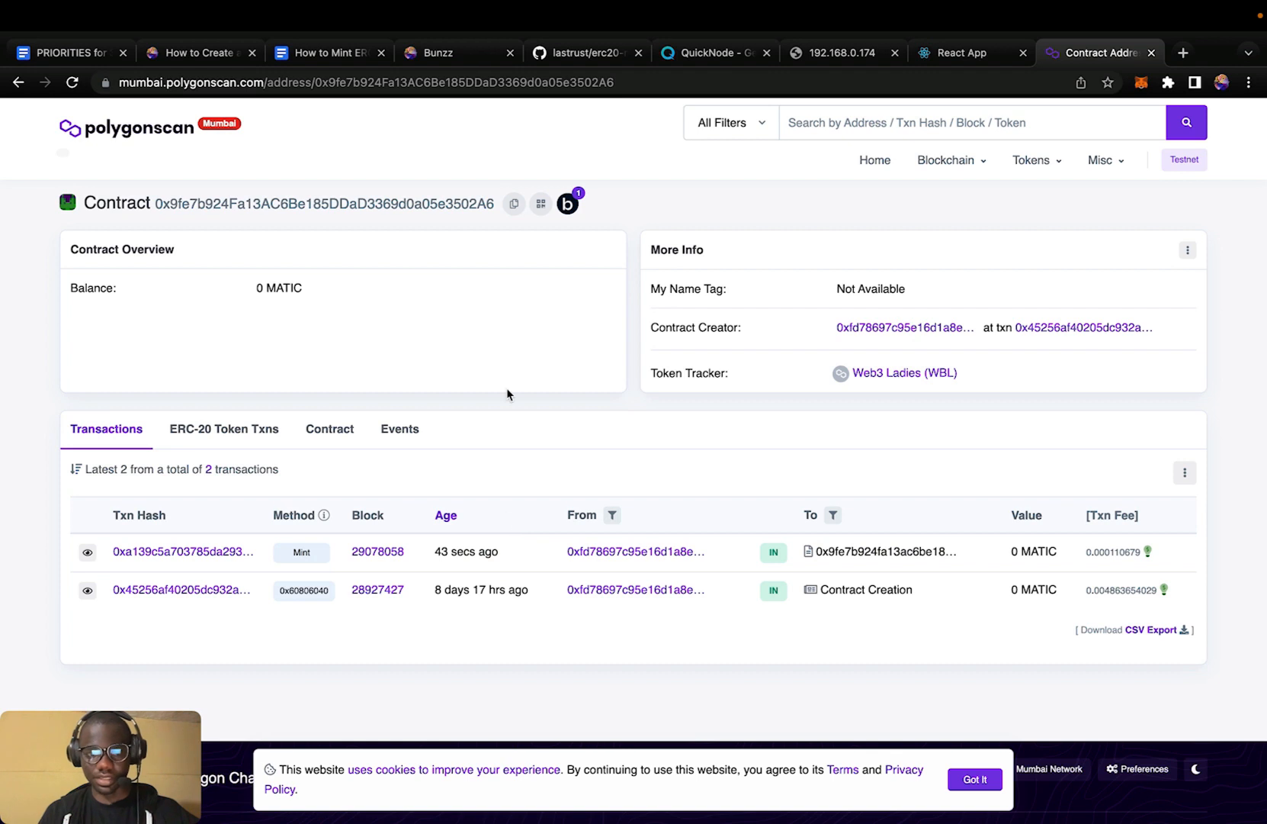
pyautogui.moveTo(301, 551)
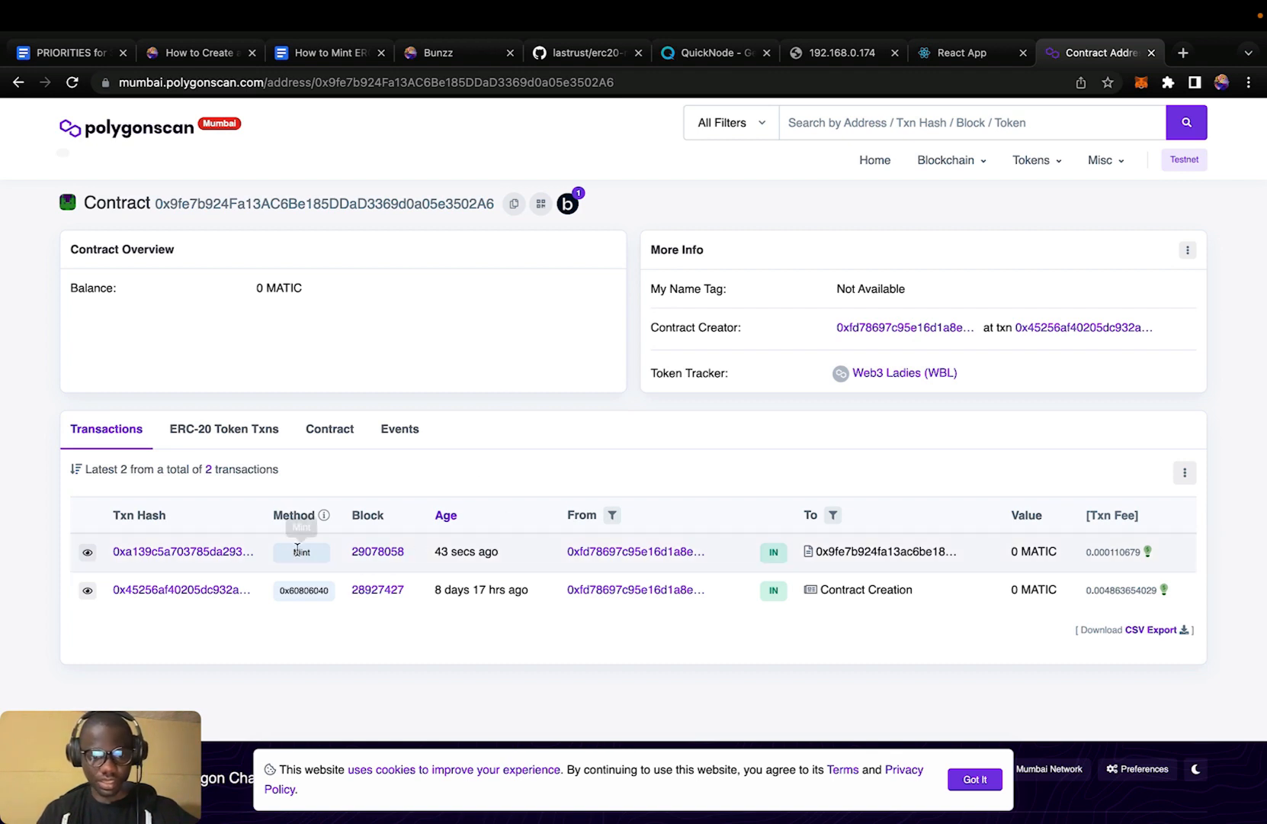
pyautogui.moveTo(300, 552)
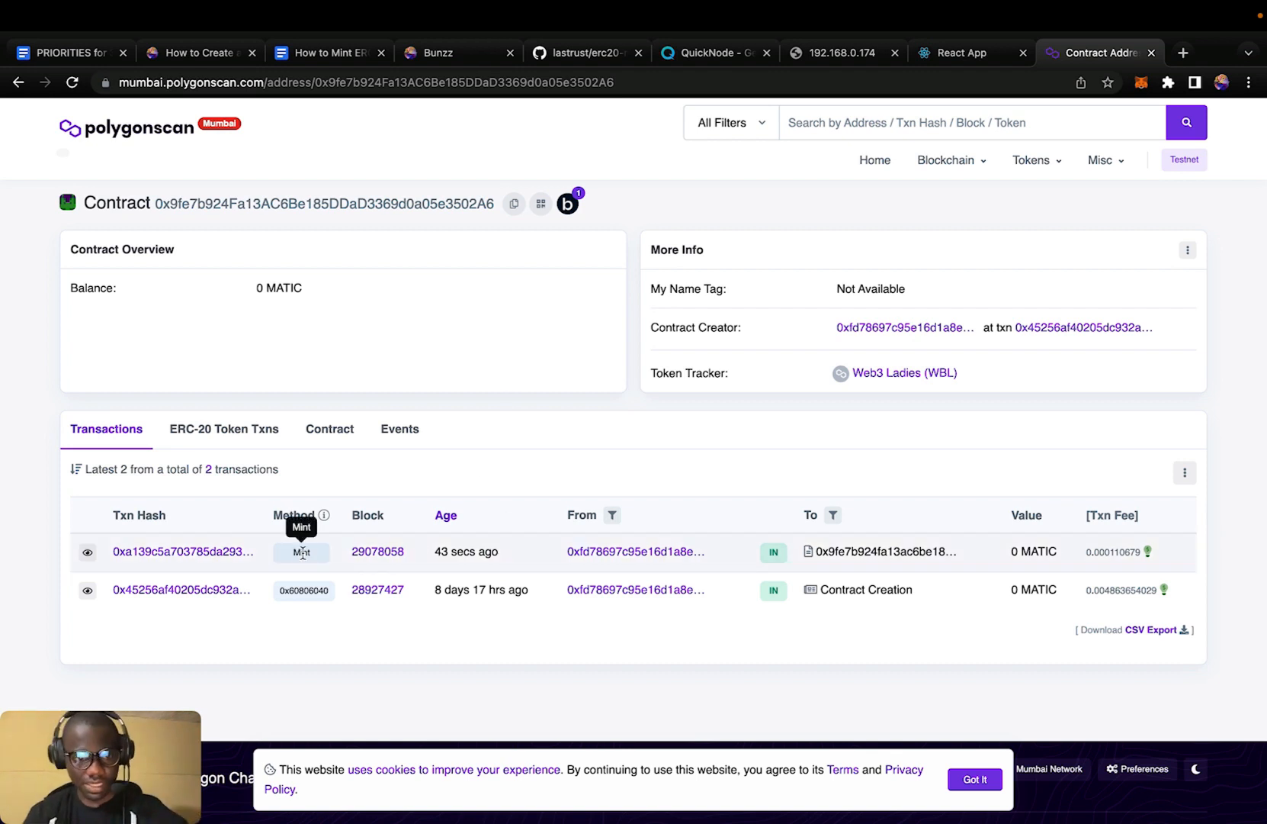
pyautogui.moveTo(465, 551)
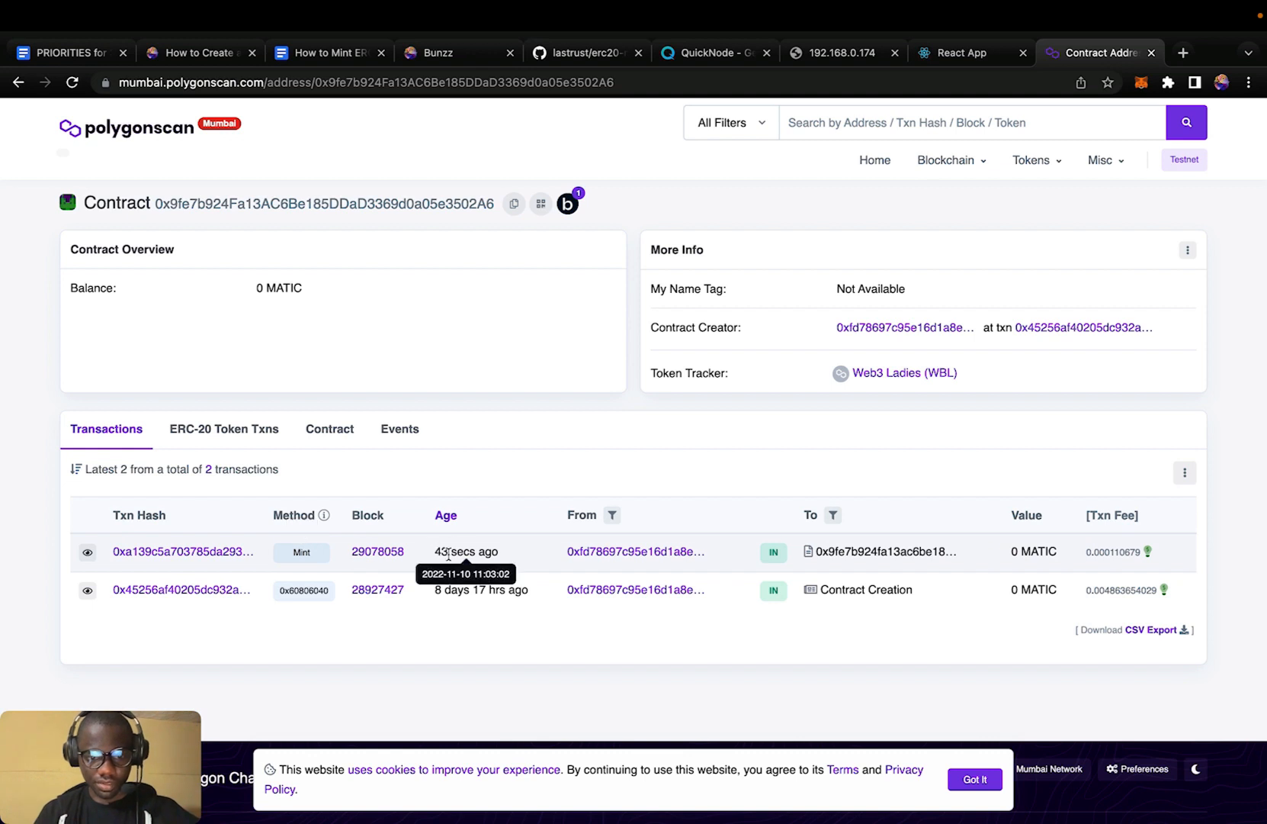
pyautogui.moveTo(715, 510)
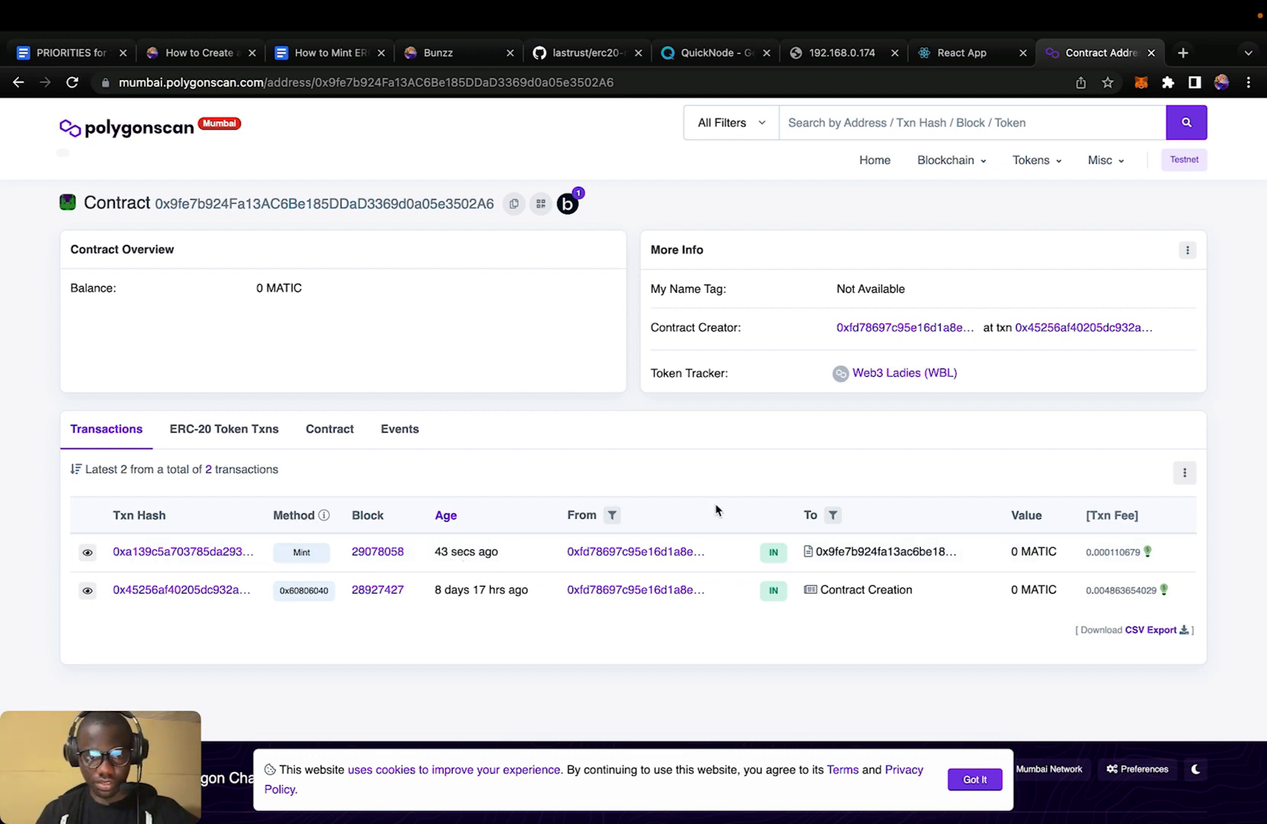
pyautogui.moveTo(934, 544)
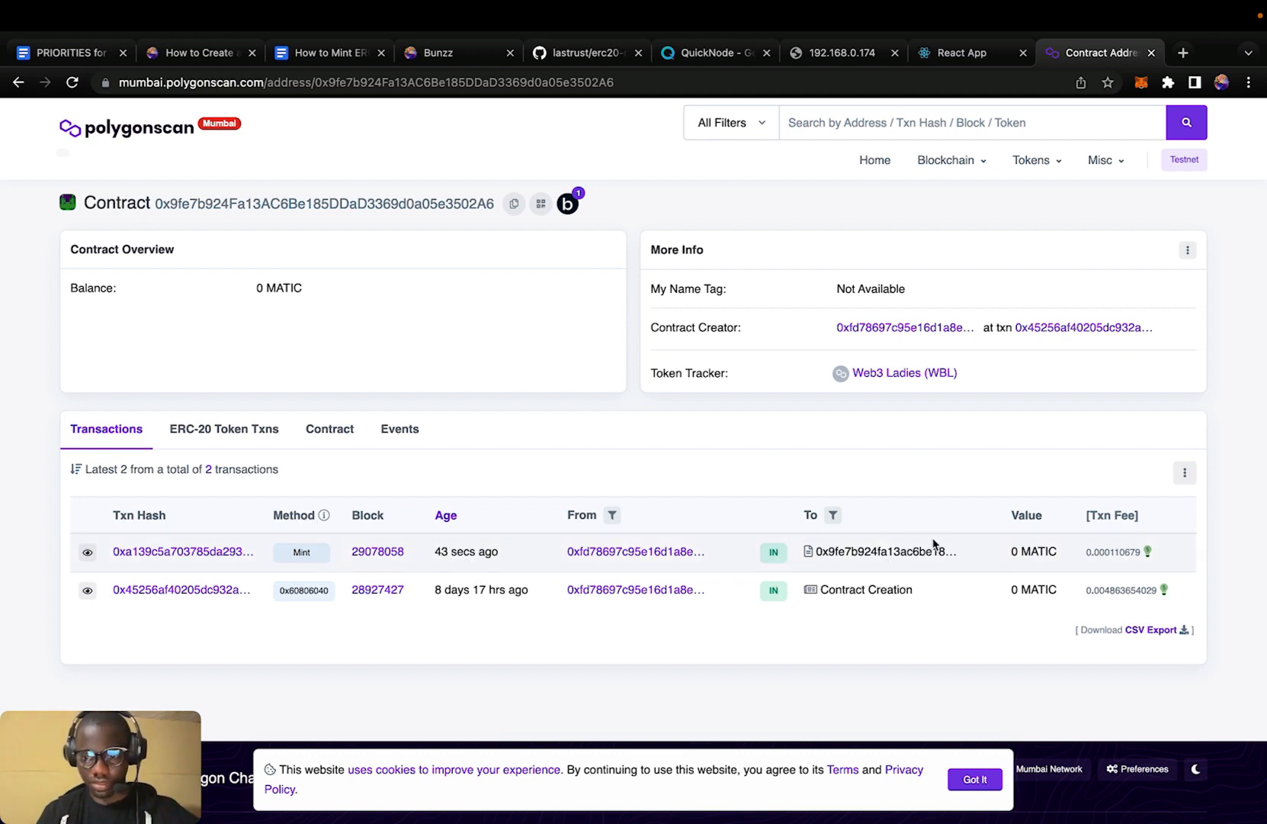
pyautogui.click(1032, 160)
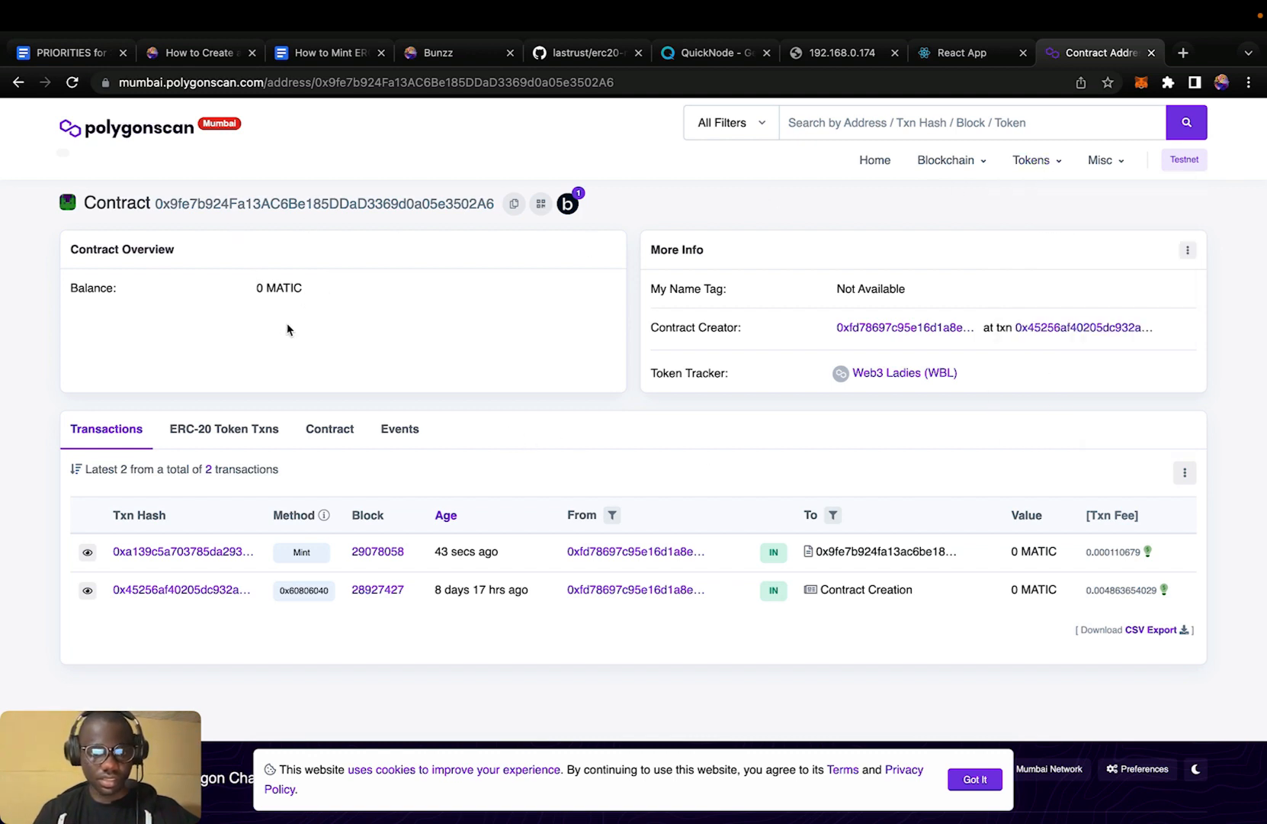
pyautogui.moveTo(340, 416)
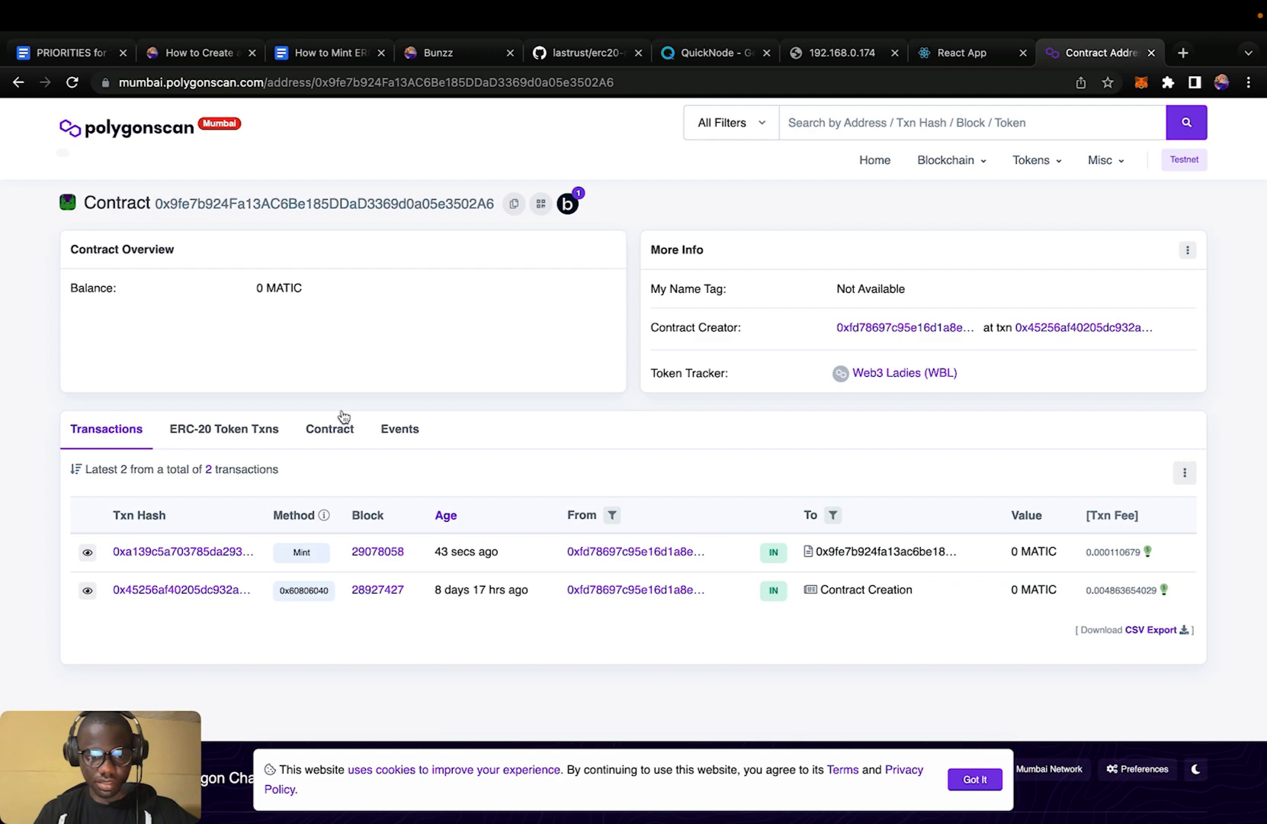
# Peek at the contract's ERC-20 token transfers, then open the Web3 Ladies (WBL) token page
pyautogui.click(224, 428)
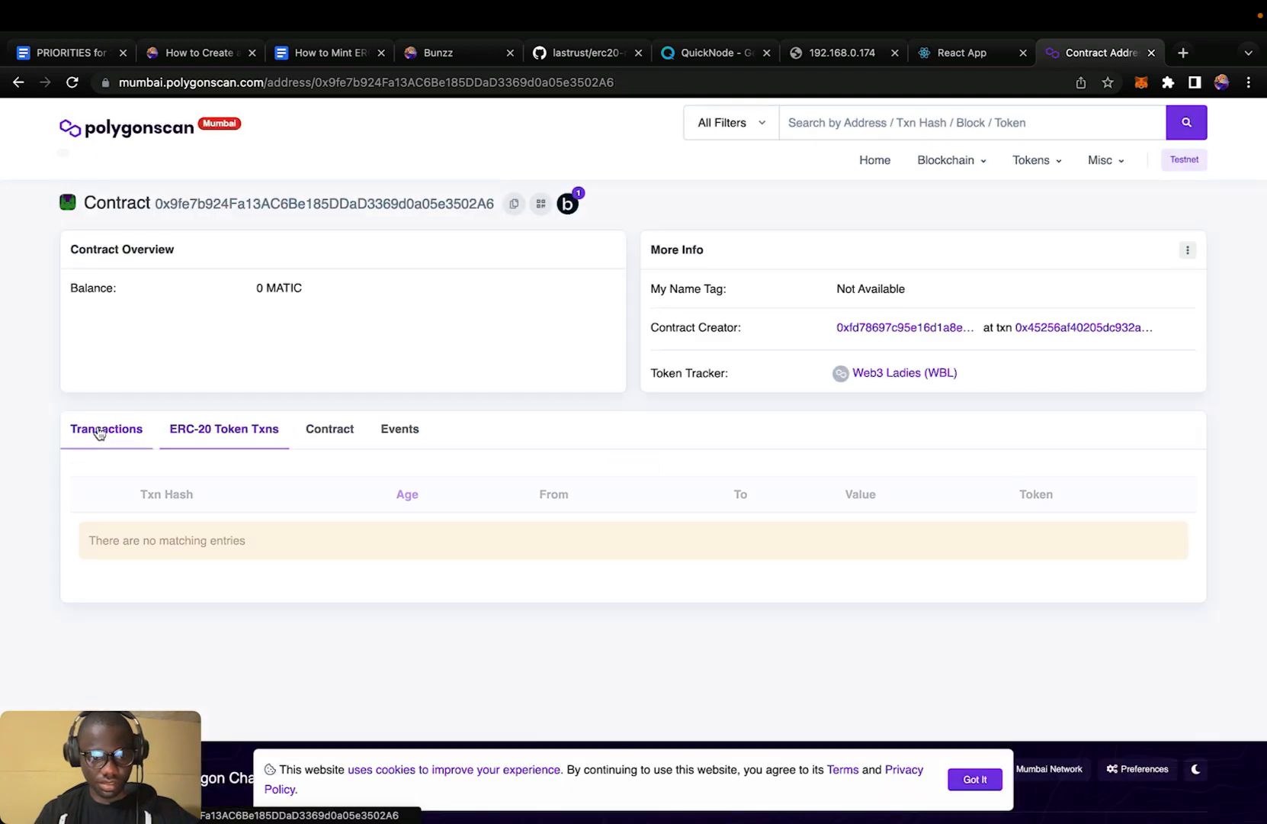
pyautogui.click(106, 428)
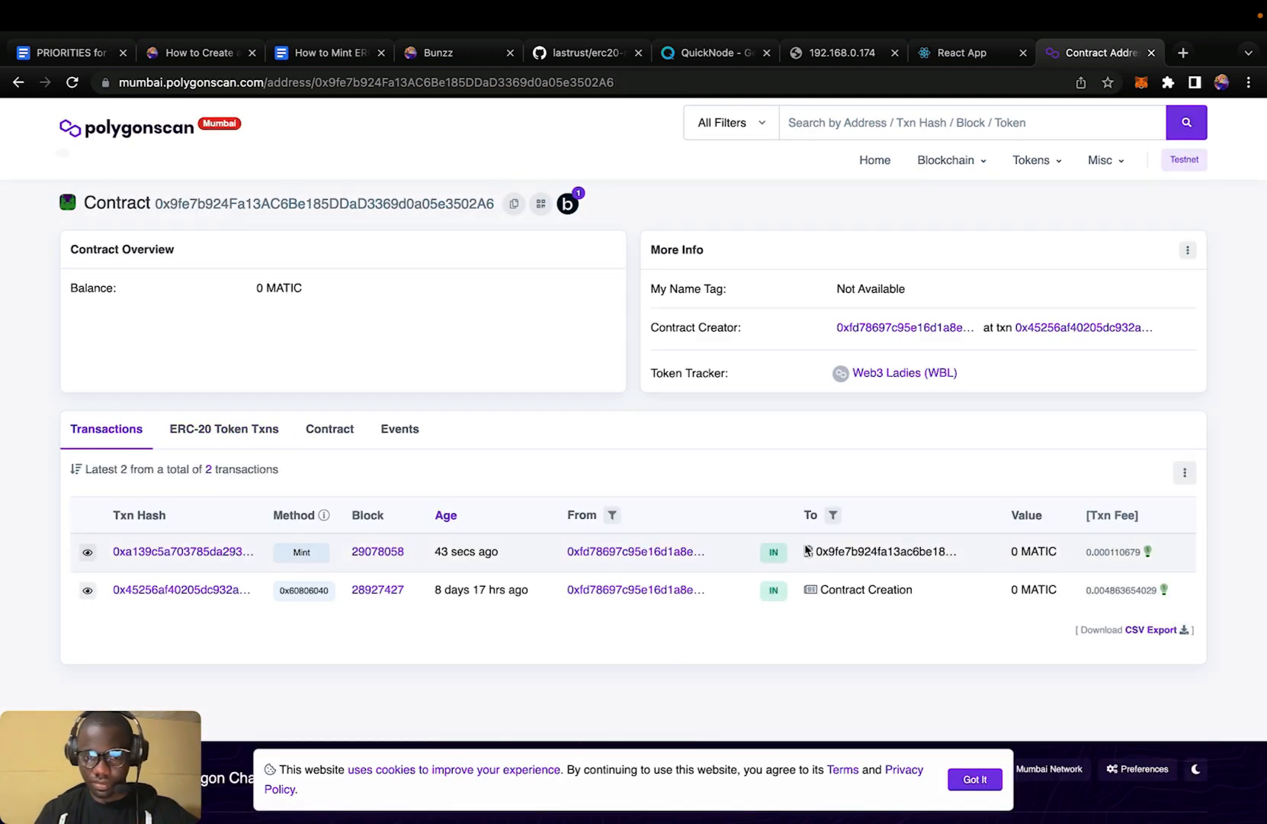
pyautogui.click(903, 373)
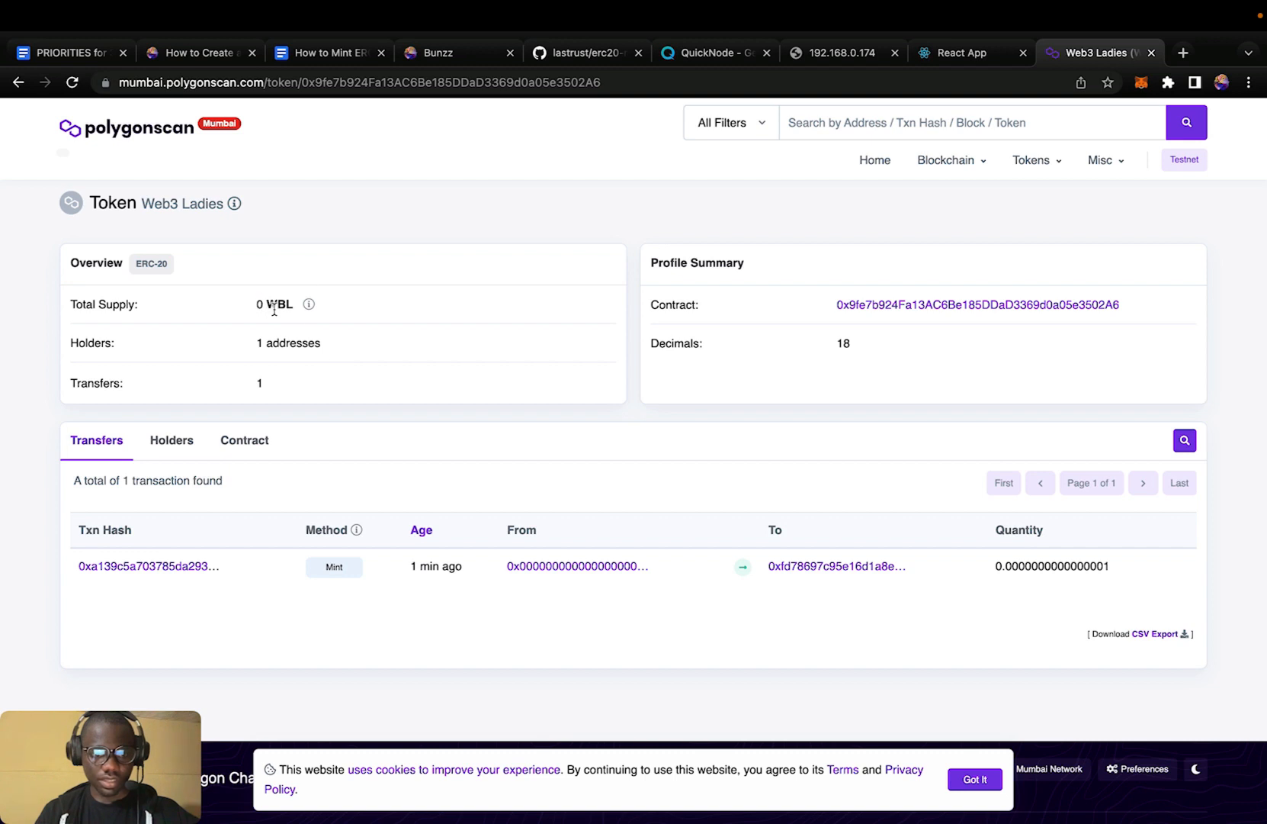
pyautogui.moveTo(308, 308)
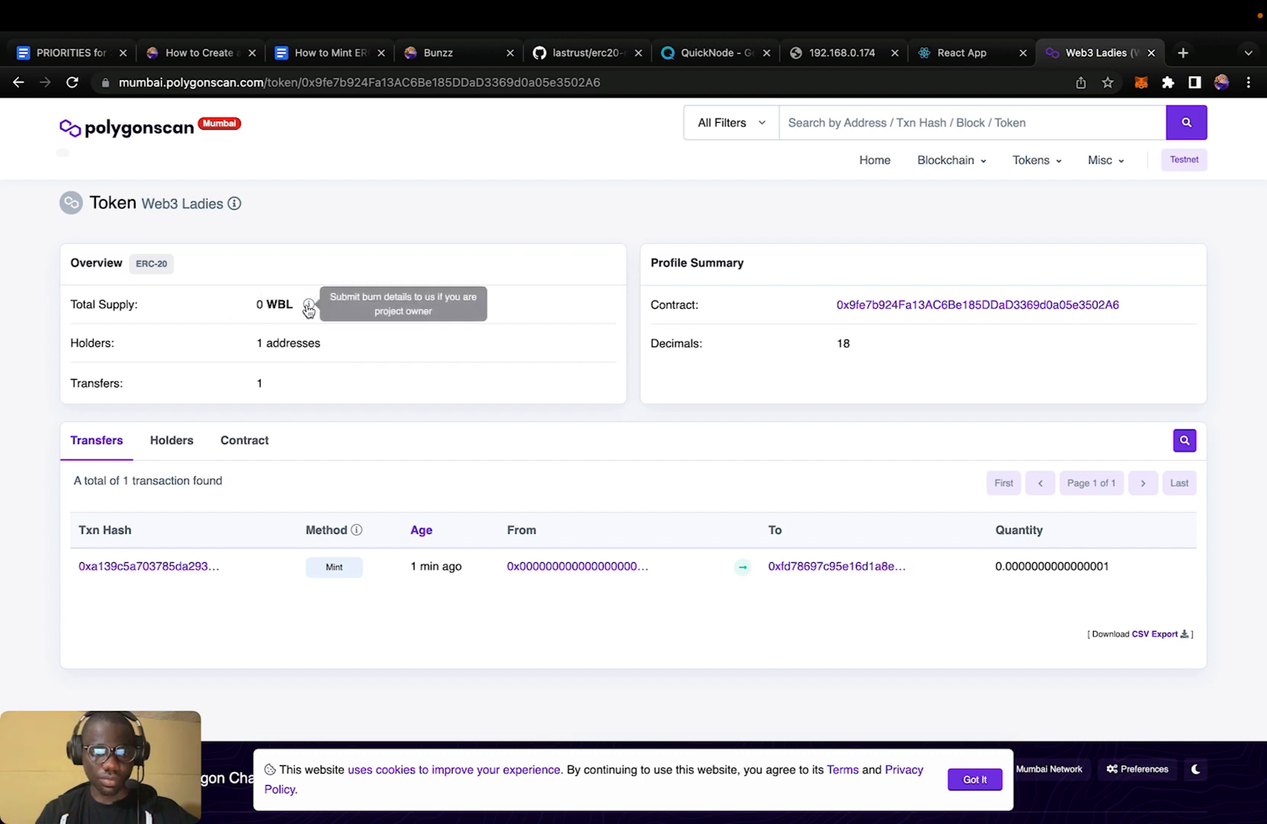
pyautogui.moveTo(296, 517)
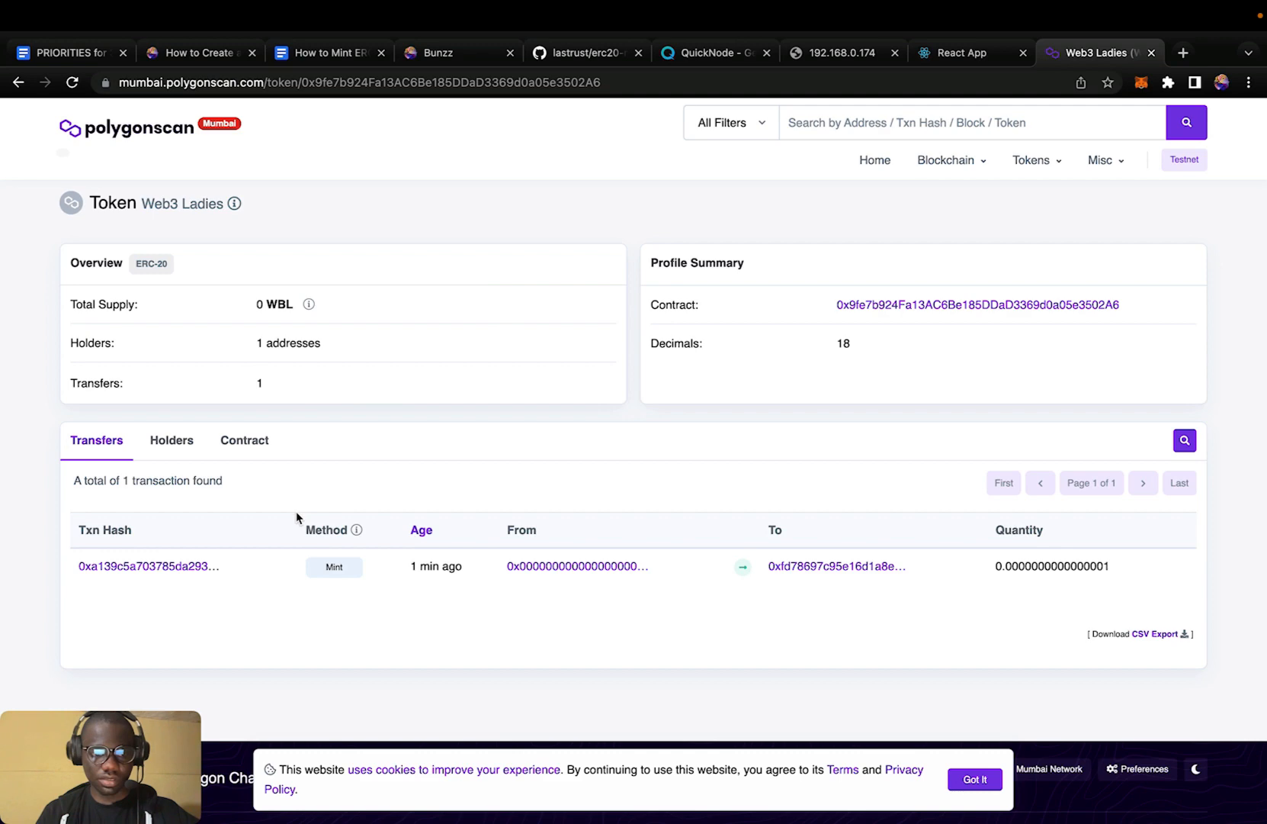
# Search the ERC-20 token tracker for the contract address to confirm WBL's total supply of 100
pyautogui.click(1031, 160)
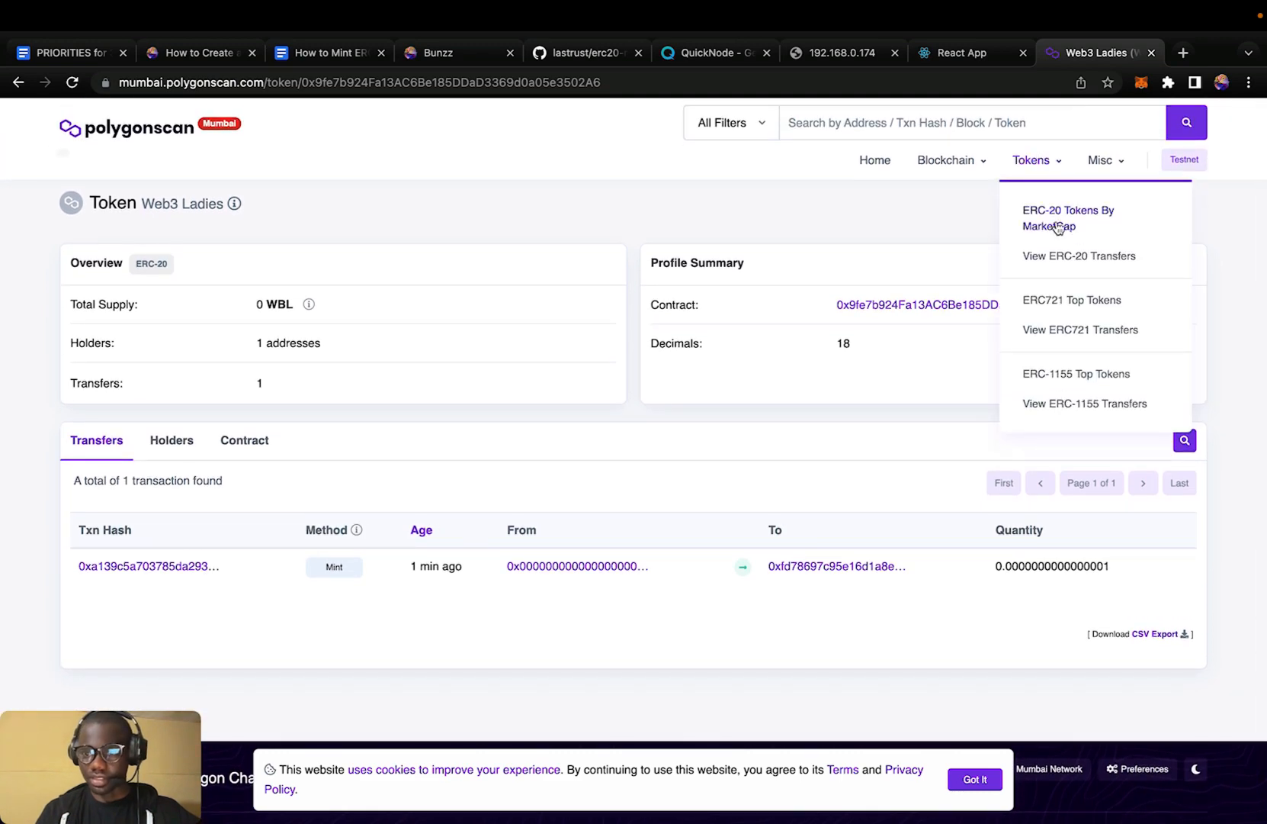
pyautogui.click(1068, 218)
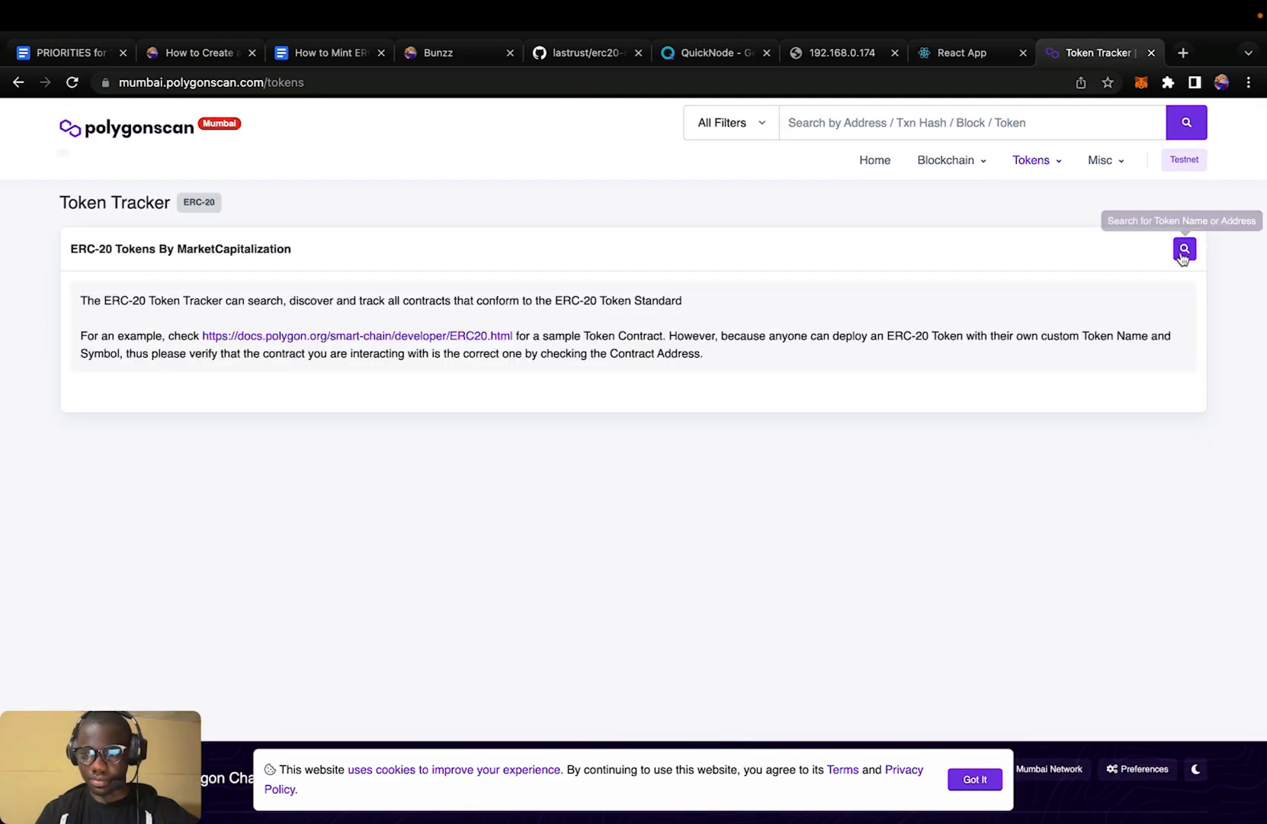
pyautogui.click(1185, 248)
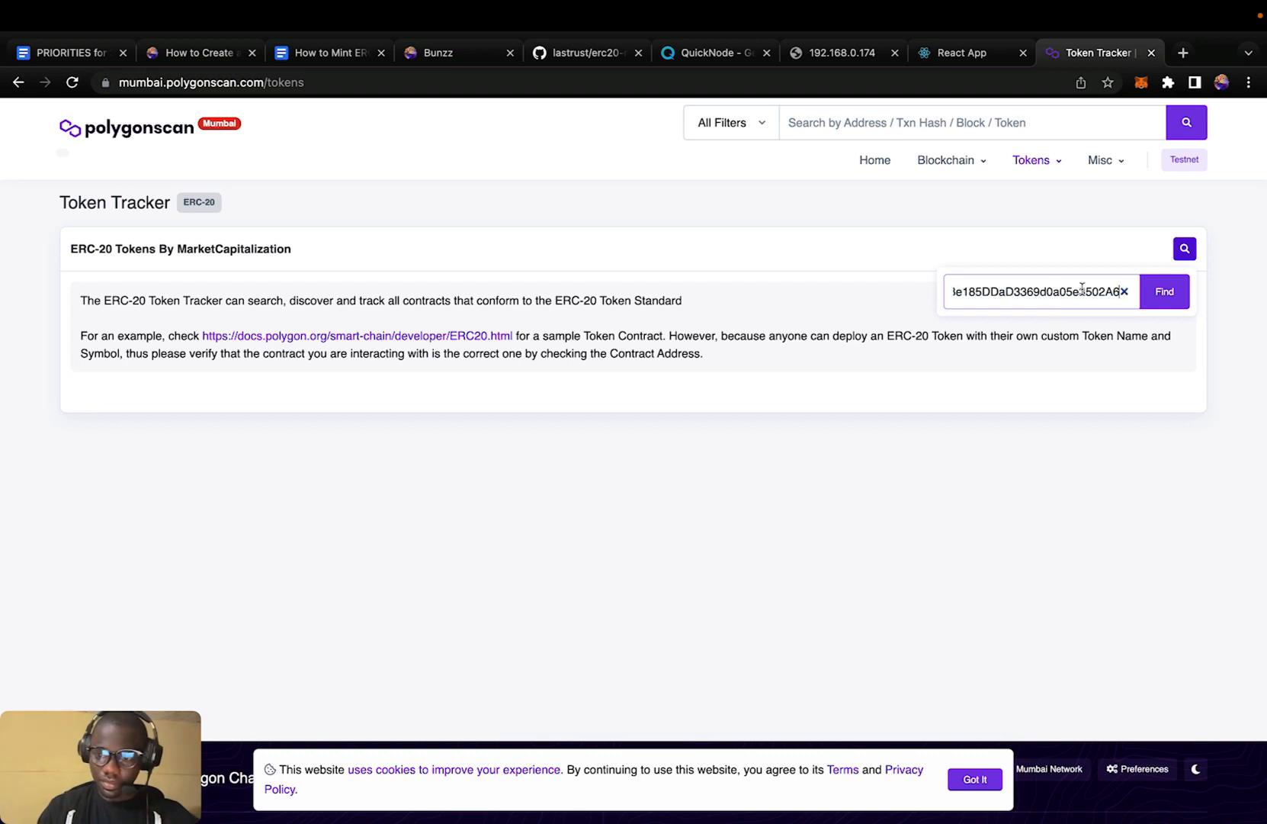
pyautogui.click(1164, 291)
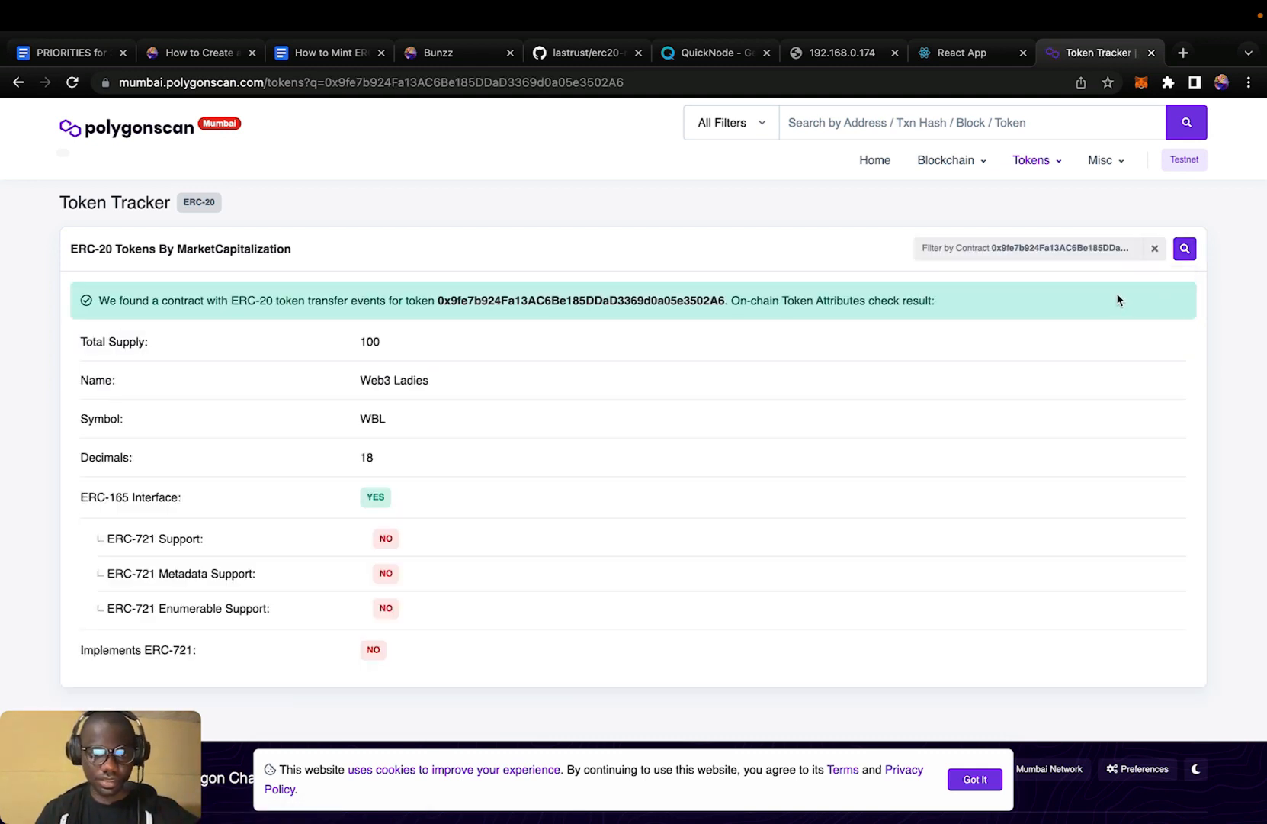
pyautogui.moveTo(415, 347)
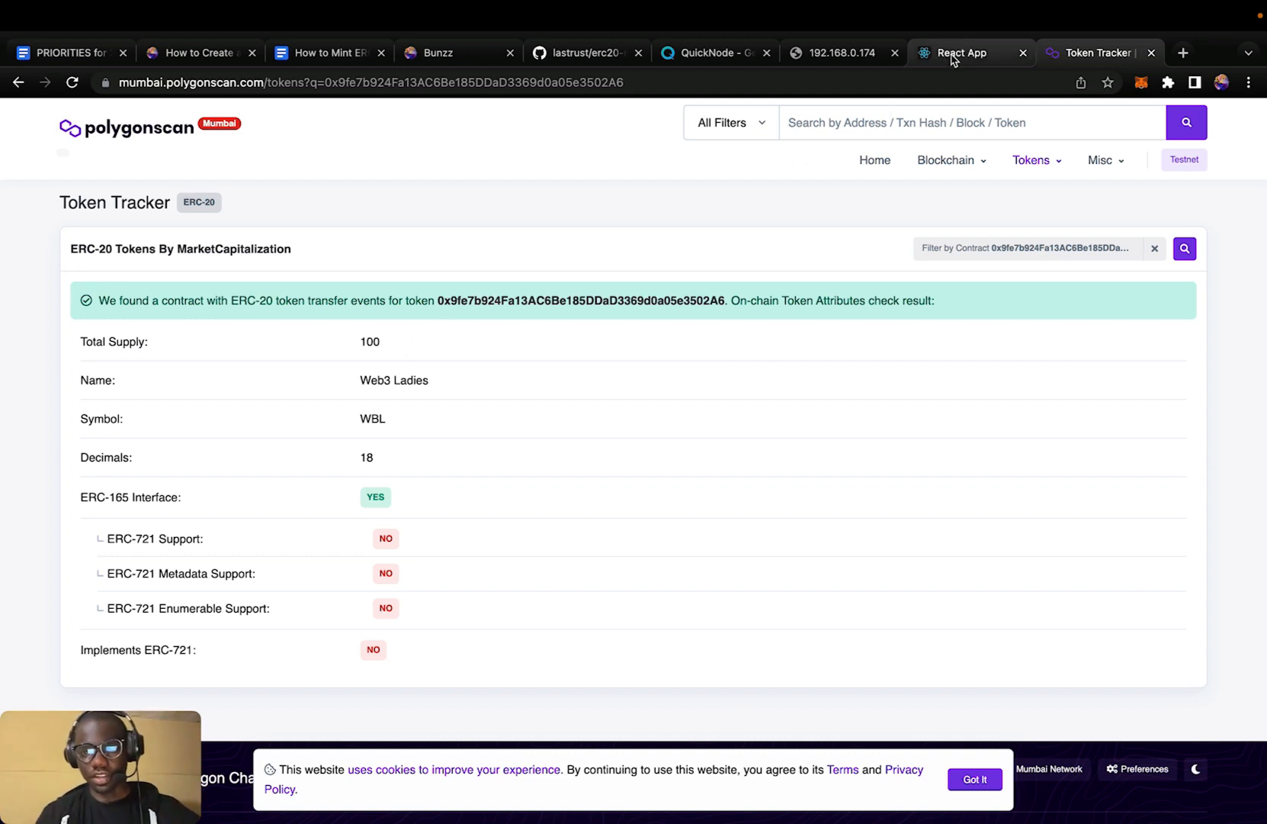
pyautogui.click(962, 53)
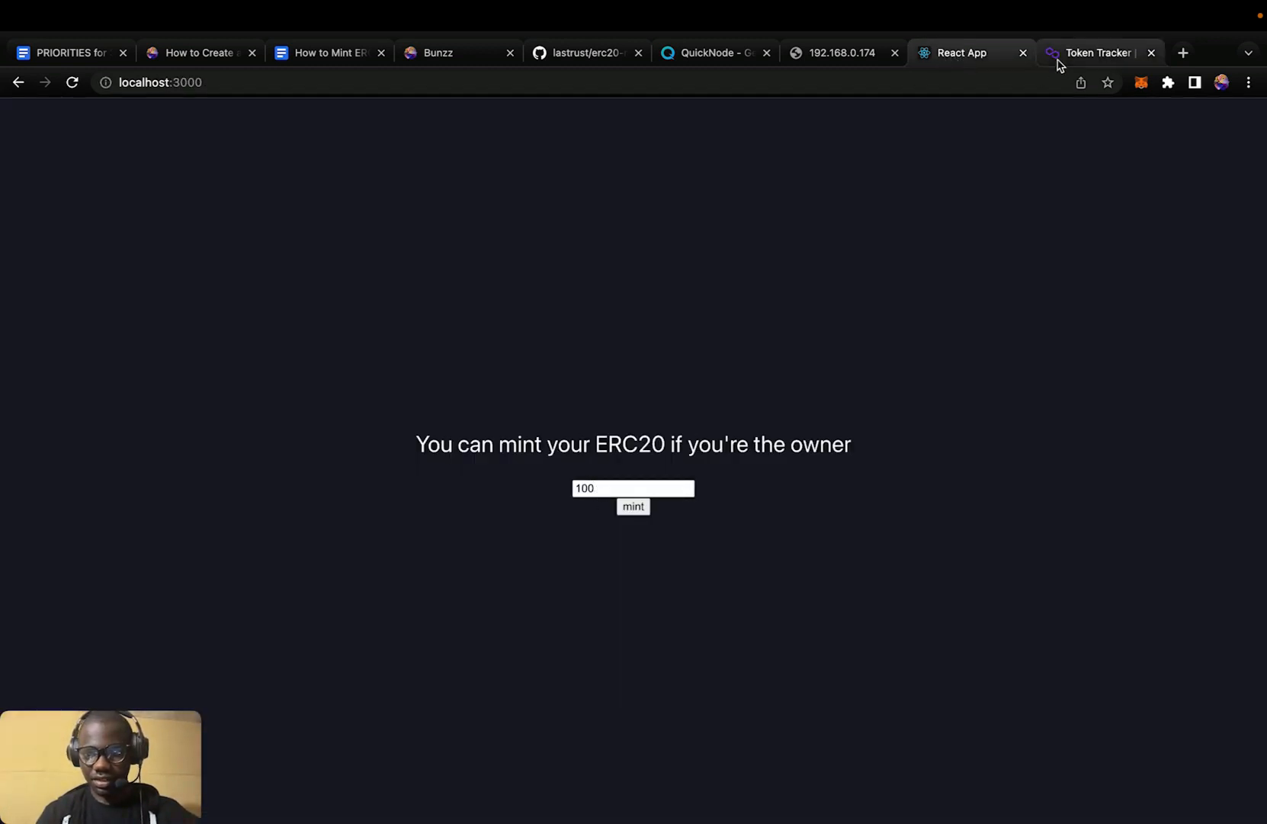
pyautogui.click(1098, 53)
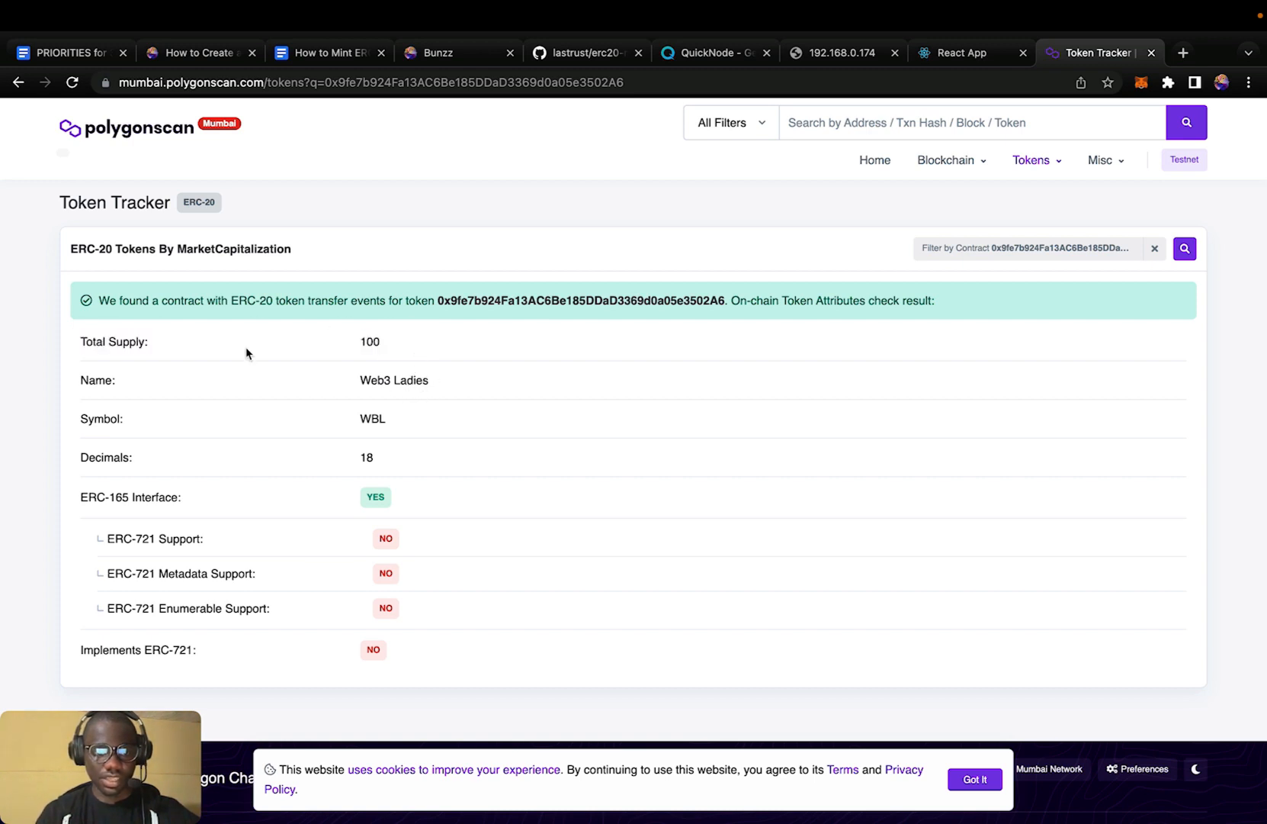
pyautogui.moveTo(391, 307)
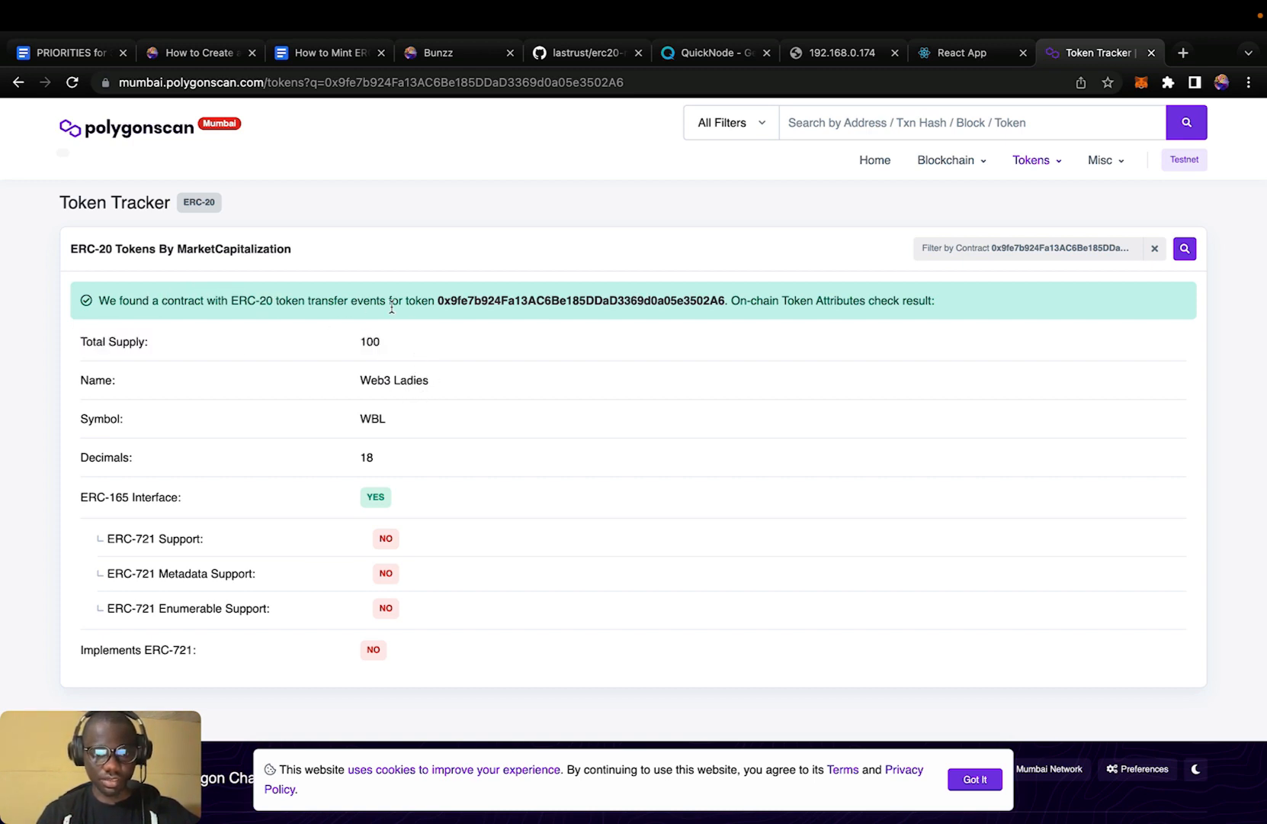
pyautogui.moveTo(419, 479)
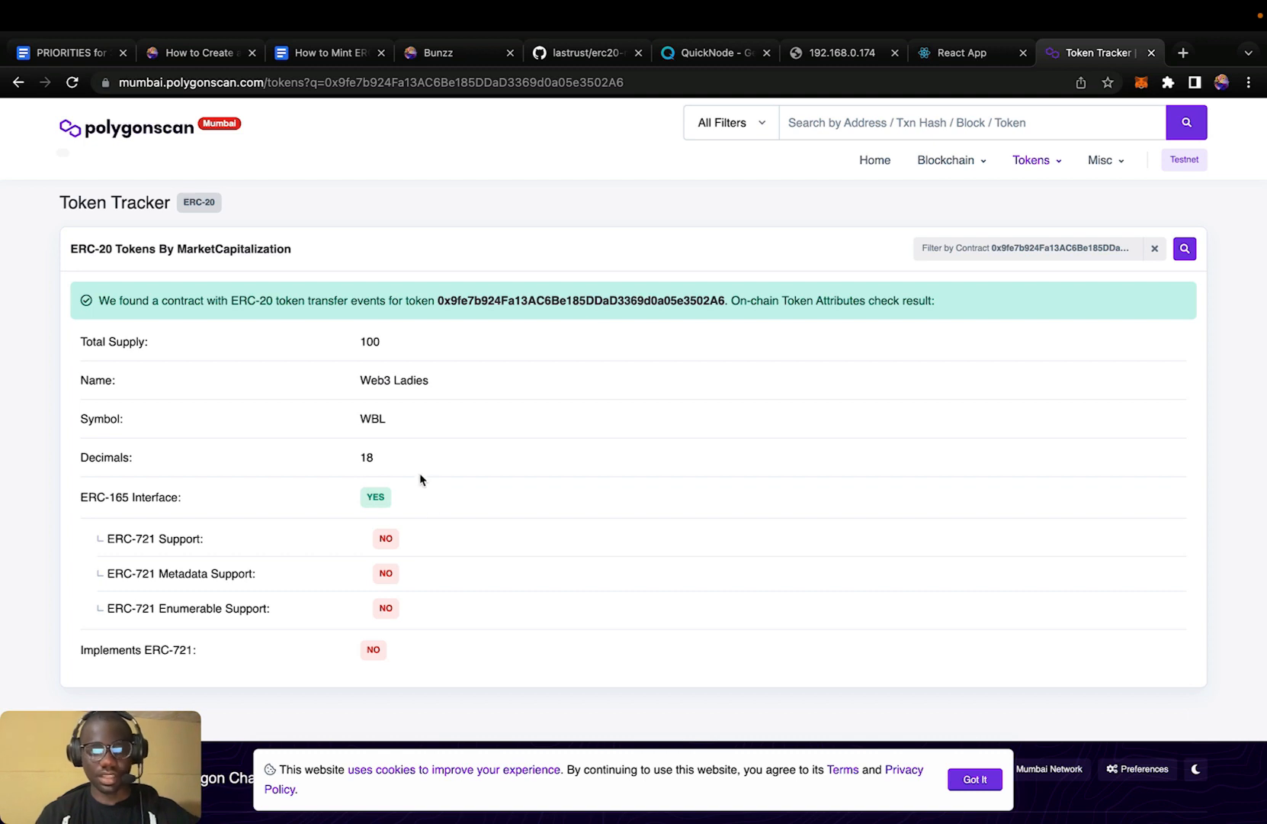
pyautogui.moveTo(737, 406)
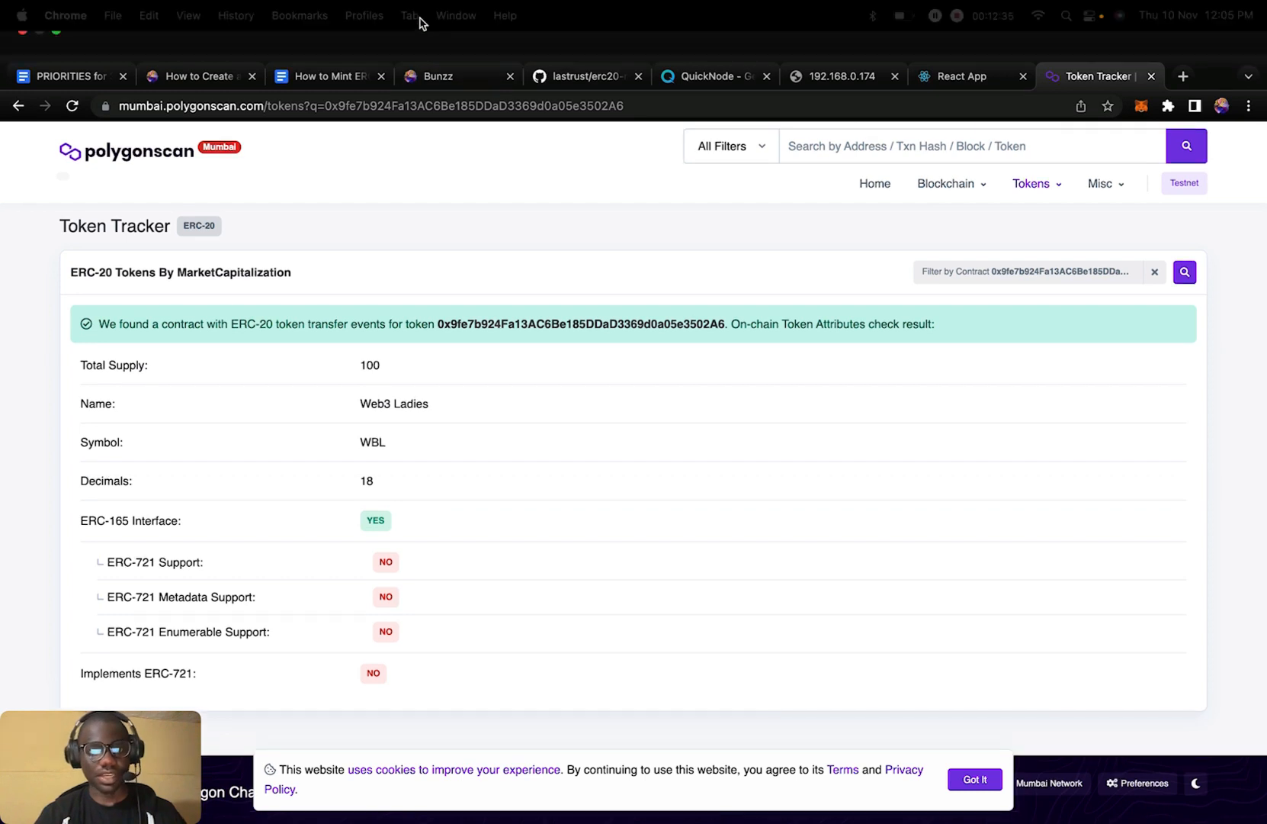
# Review the Bunzz Client SDK dapp ID and API key, then return to the browser
pyautogui.click(437, 53)
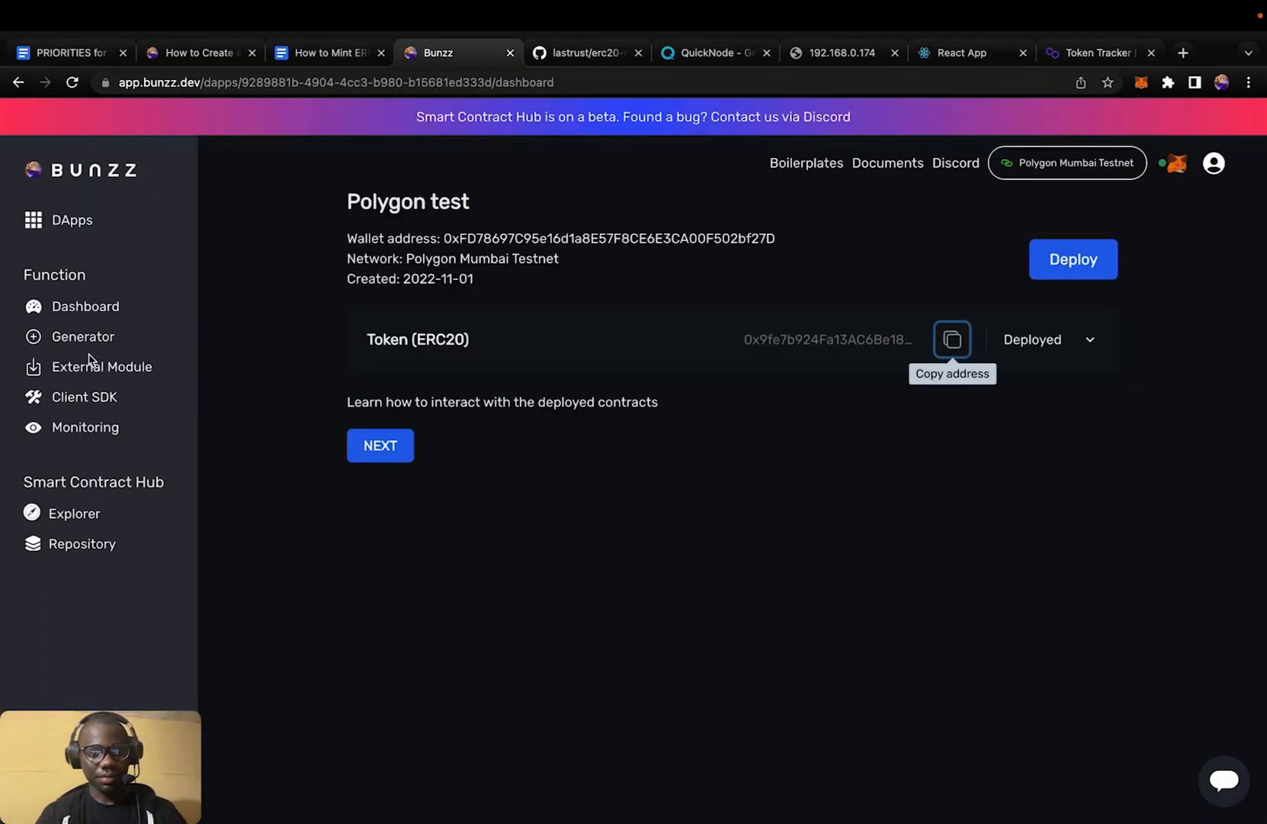
pyautogui.click(84, 396)
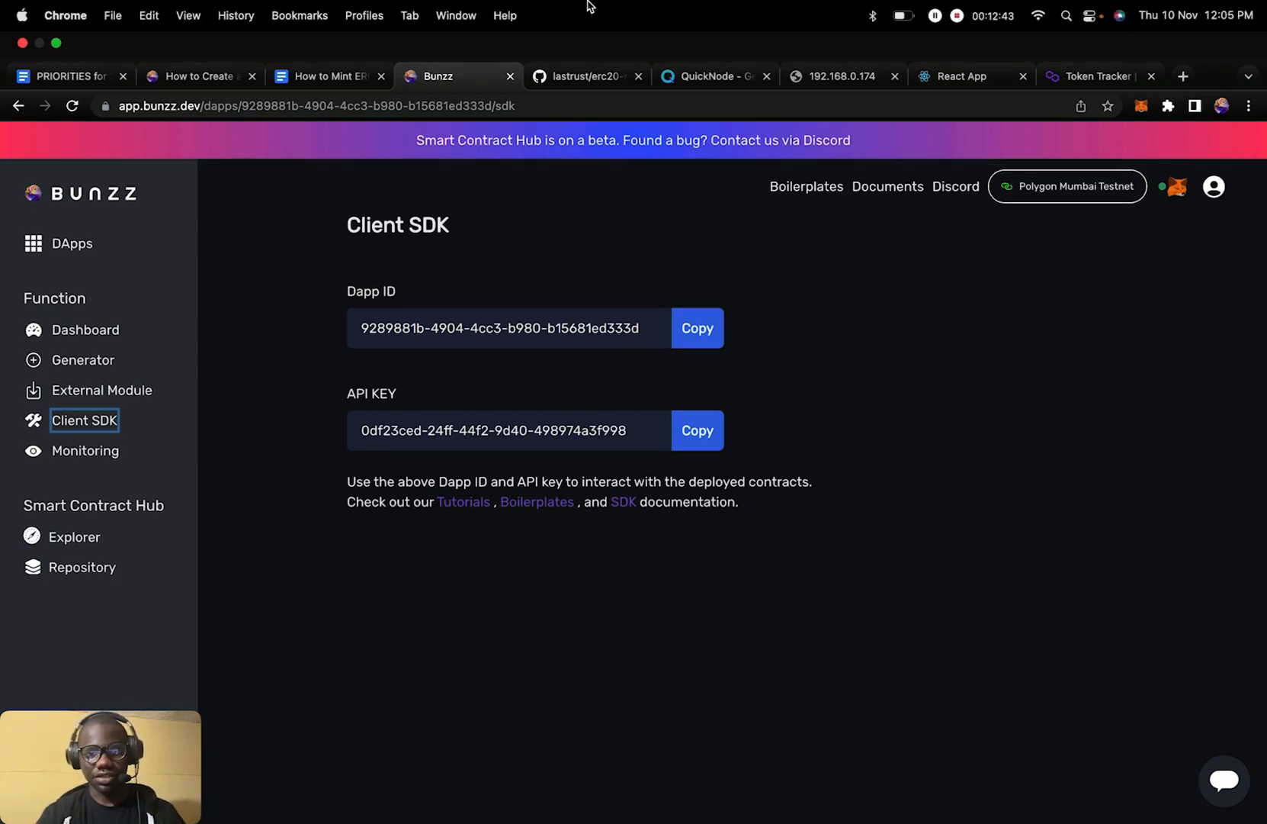
pyautogui.click(582, 52)
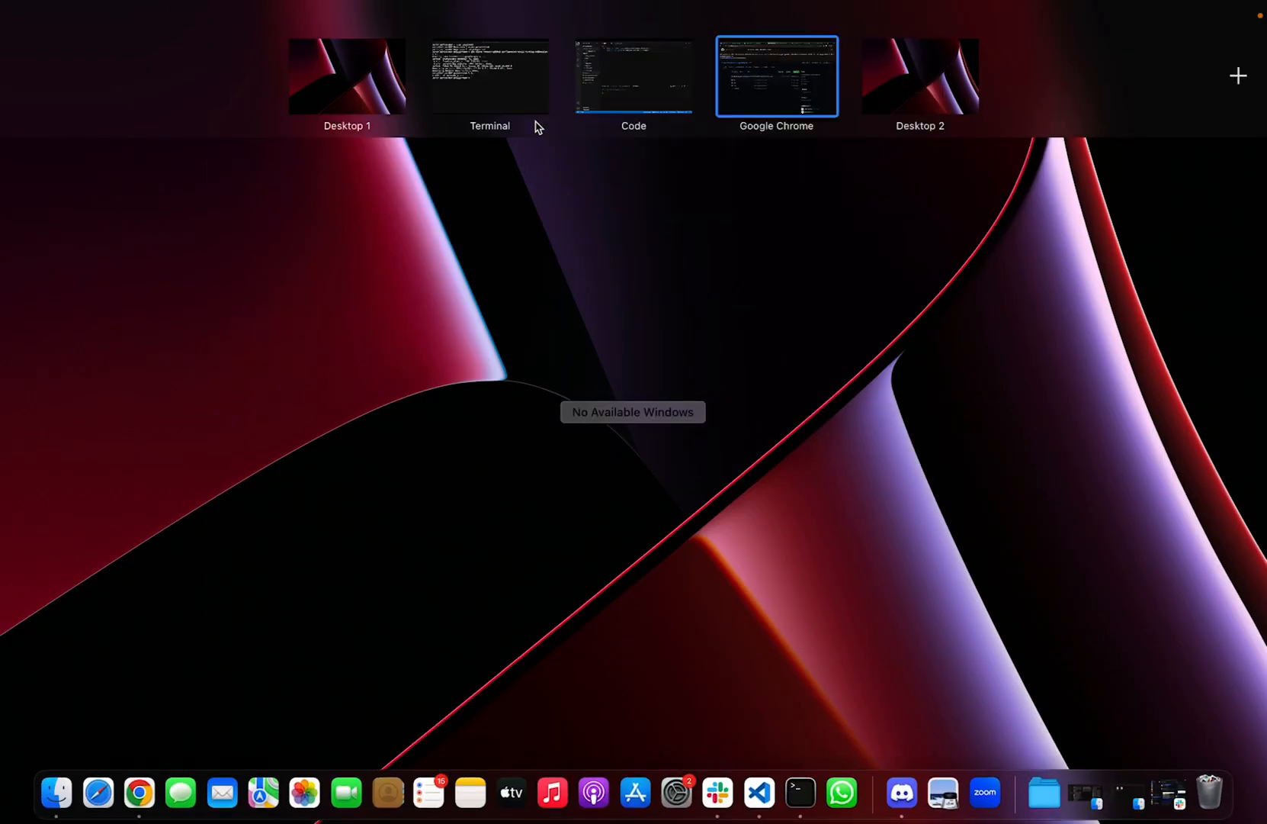
pyautogui.click(633, 74)
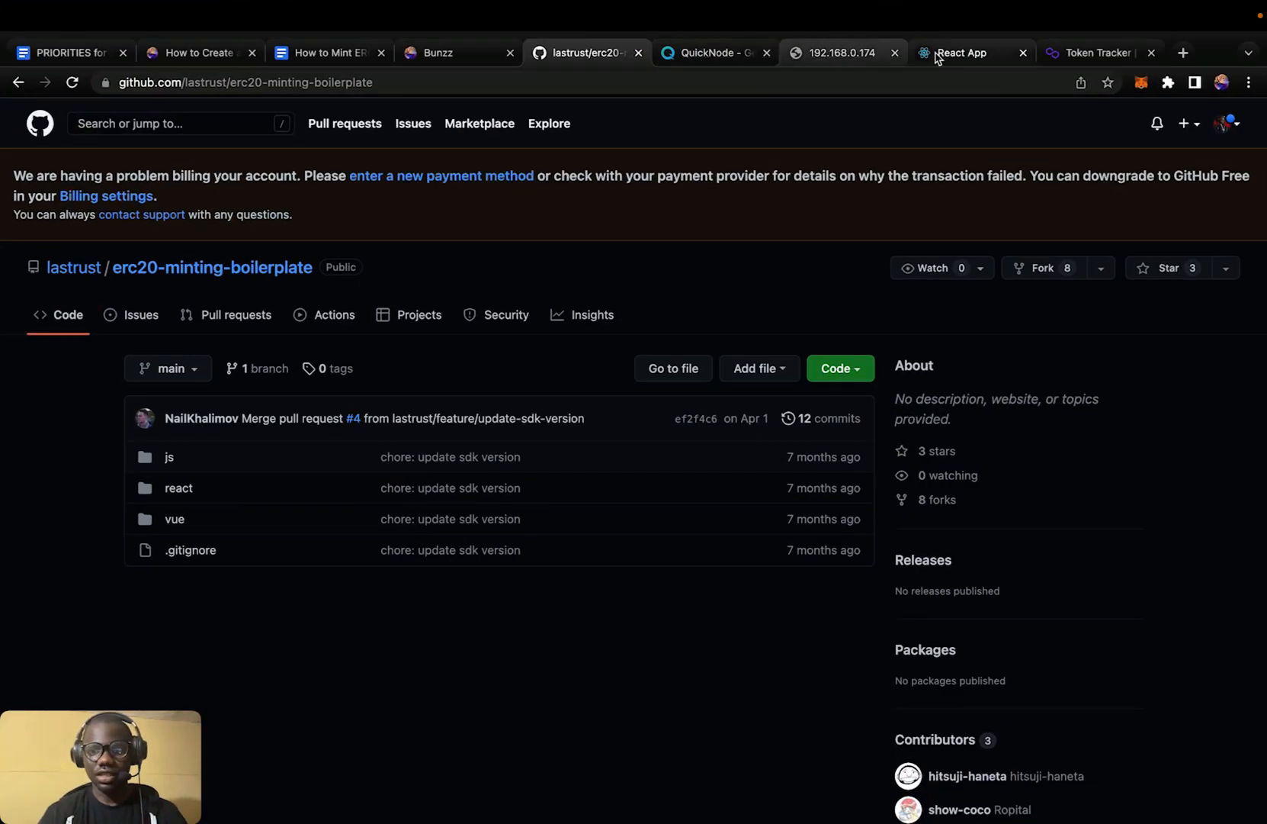
# Glance at the React mint page, then return to Polygonscan's Web3 Ladies supply-100 result
pyautogui.click(961, 53)
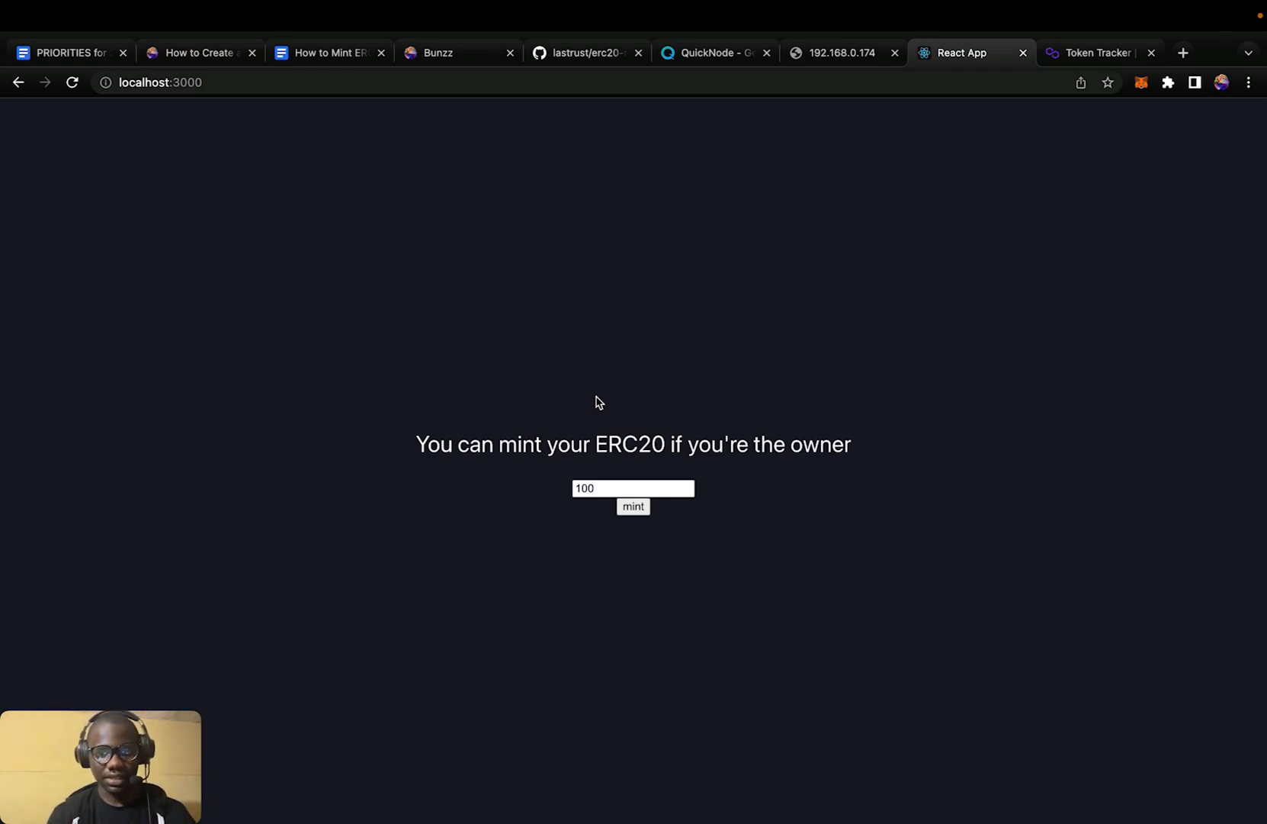
pyautogui.moveTo(1084, 136)
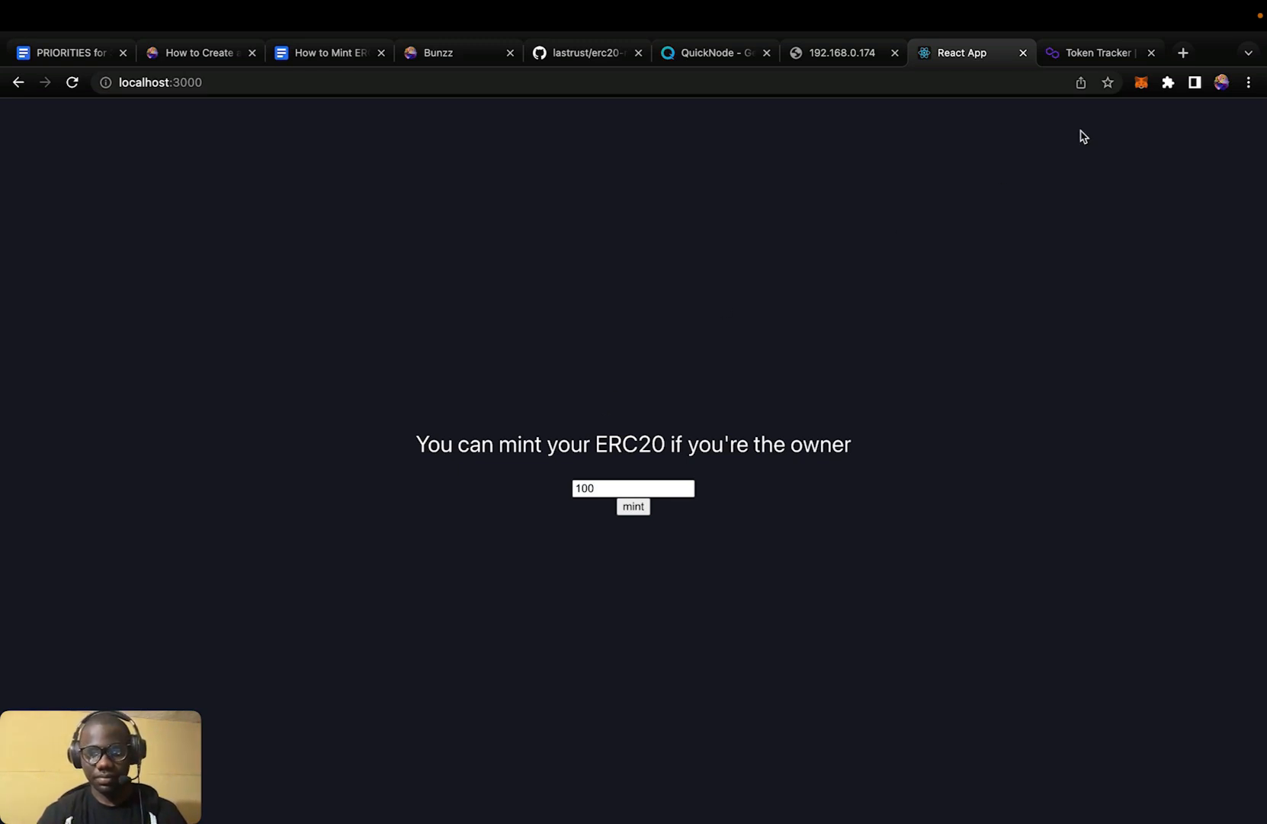
pyautogui.click(1097, 52)
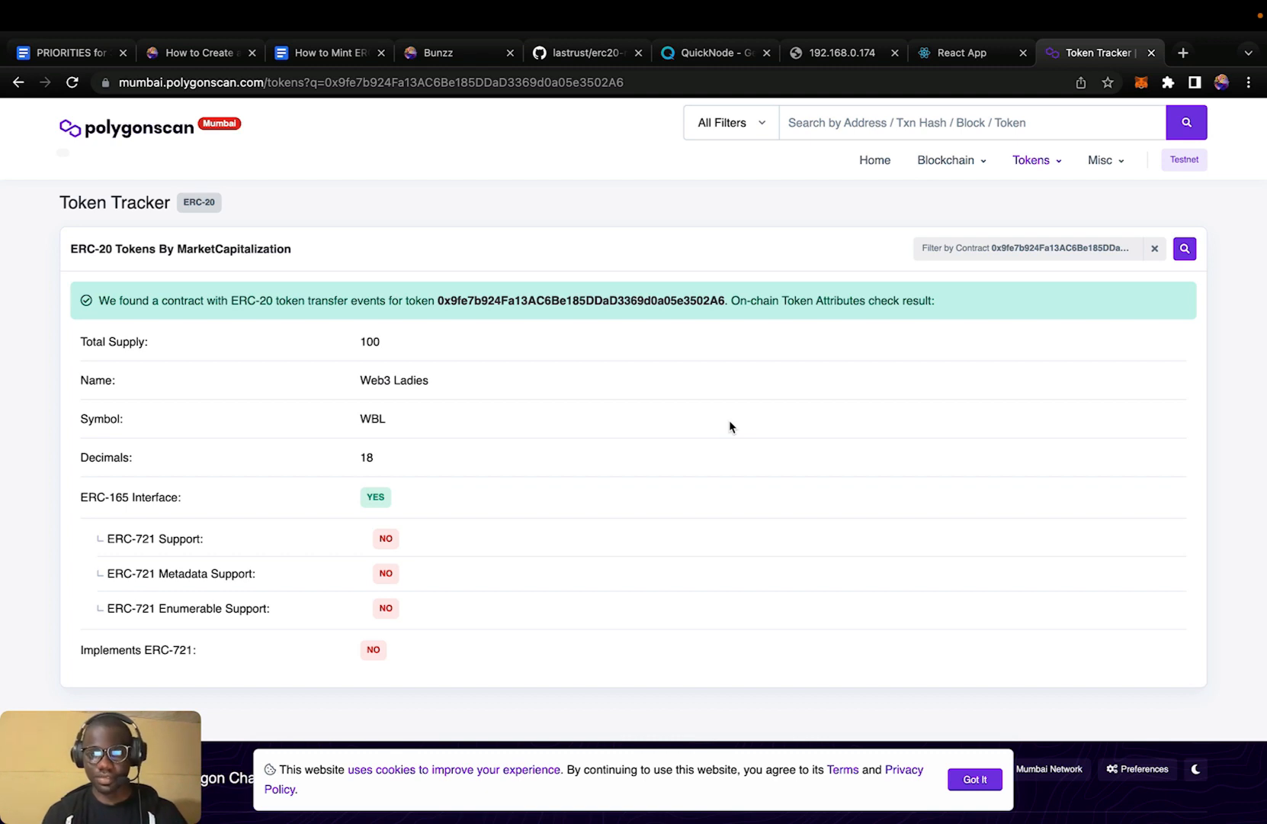
pyautogui.moveTo(404, 380)
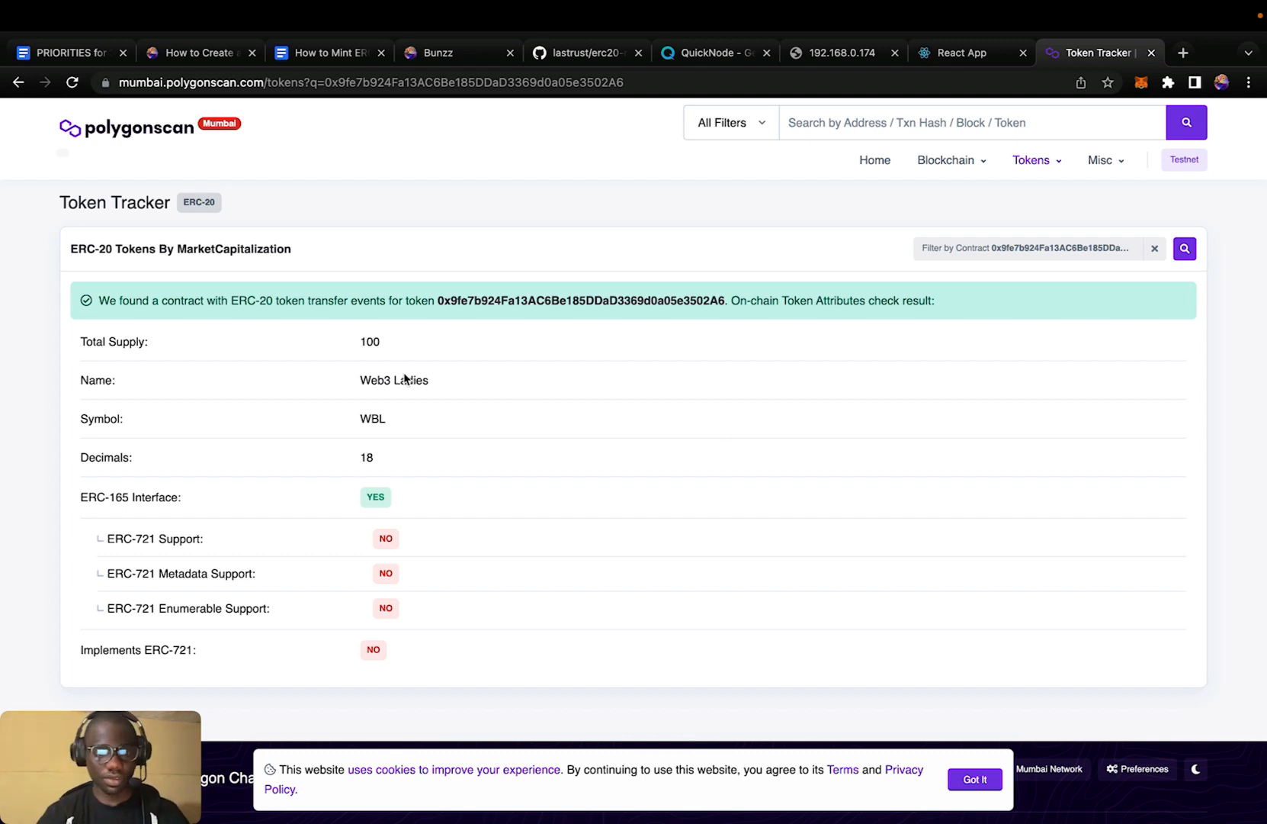
pyautogui.moveTo(529, 442)
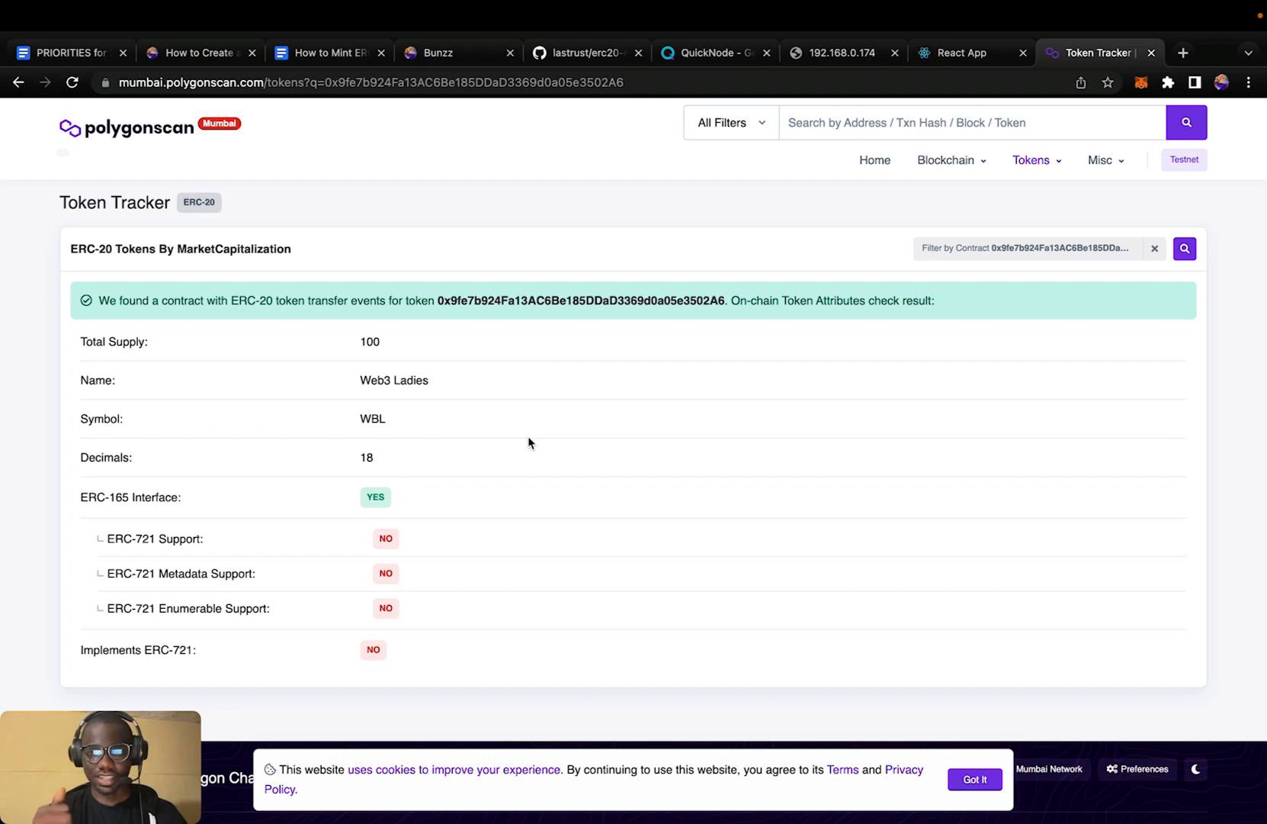
pyautogui.moveTo(511, 384)
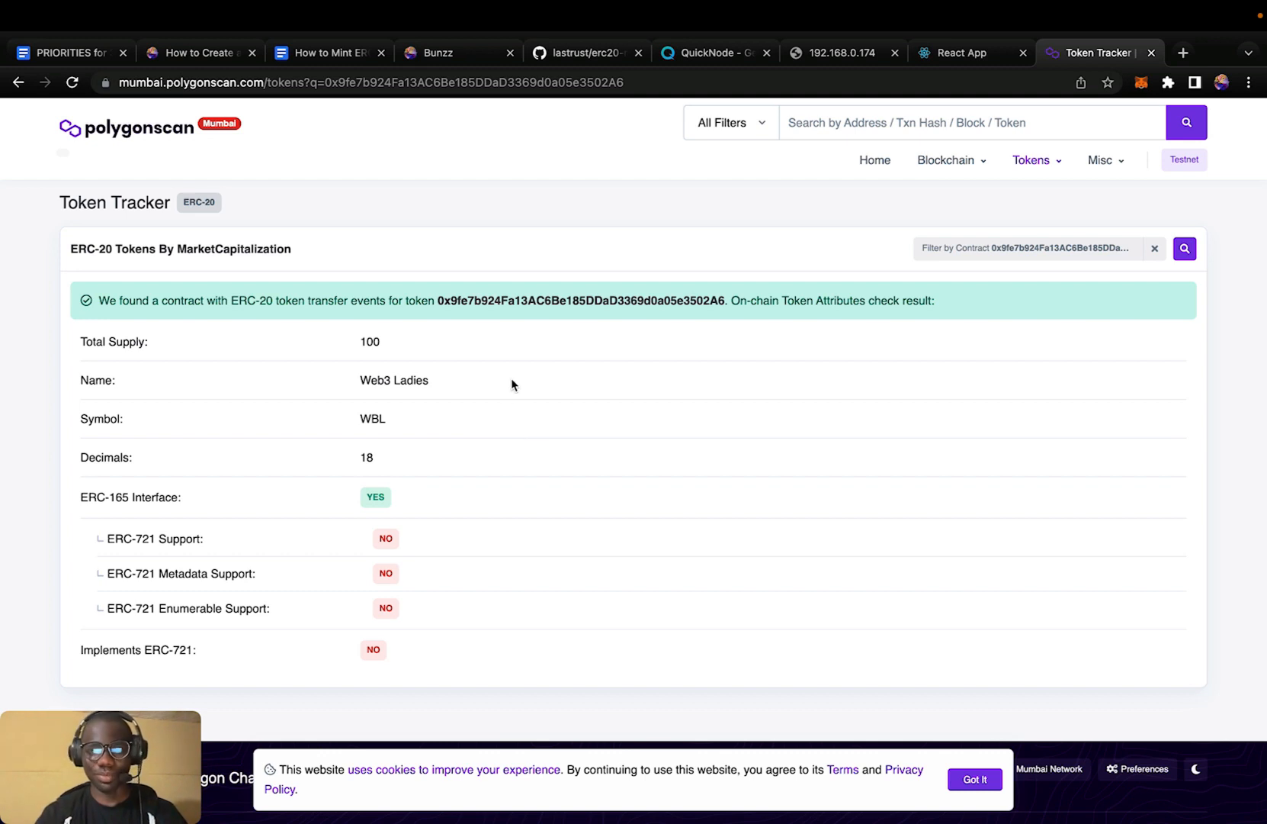